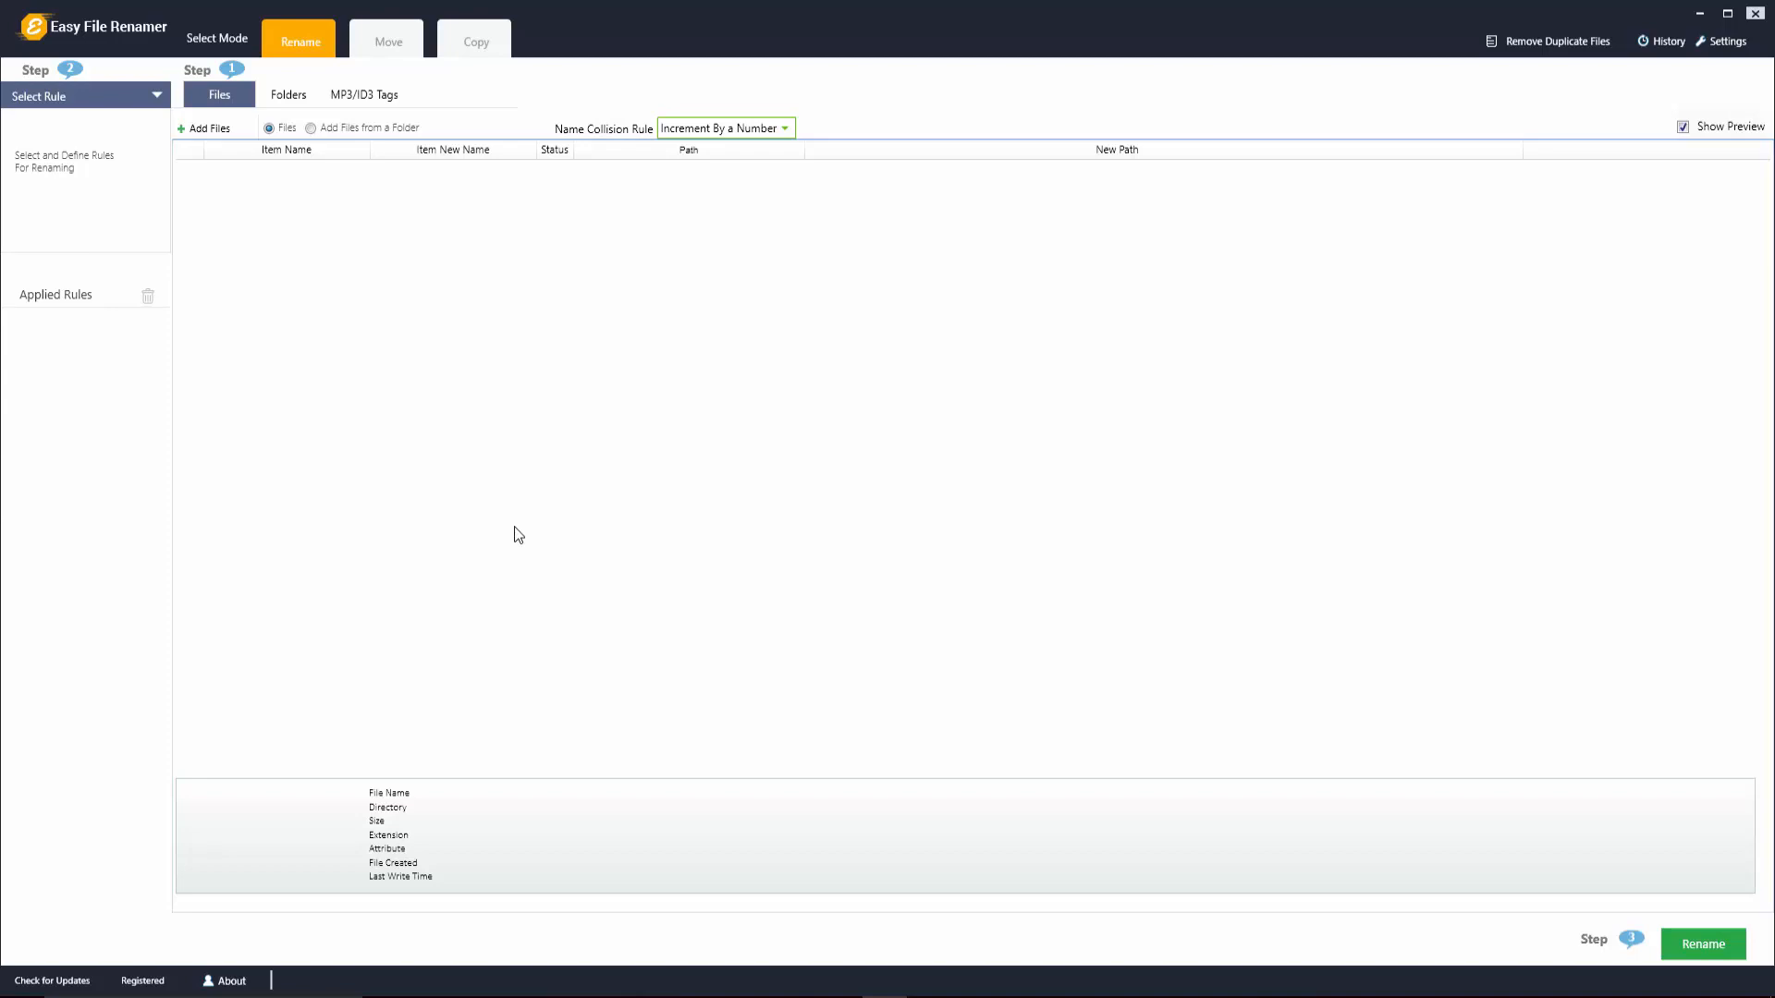
pyautogui.moveTo(601, 216)
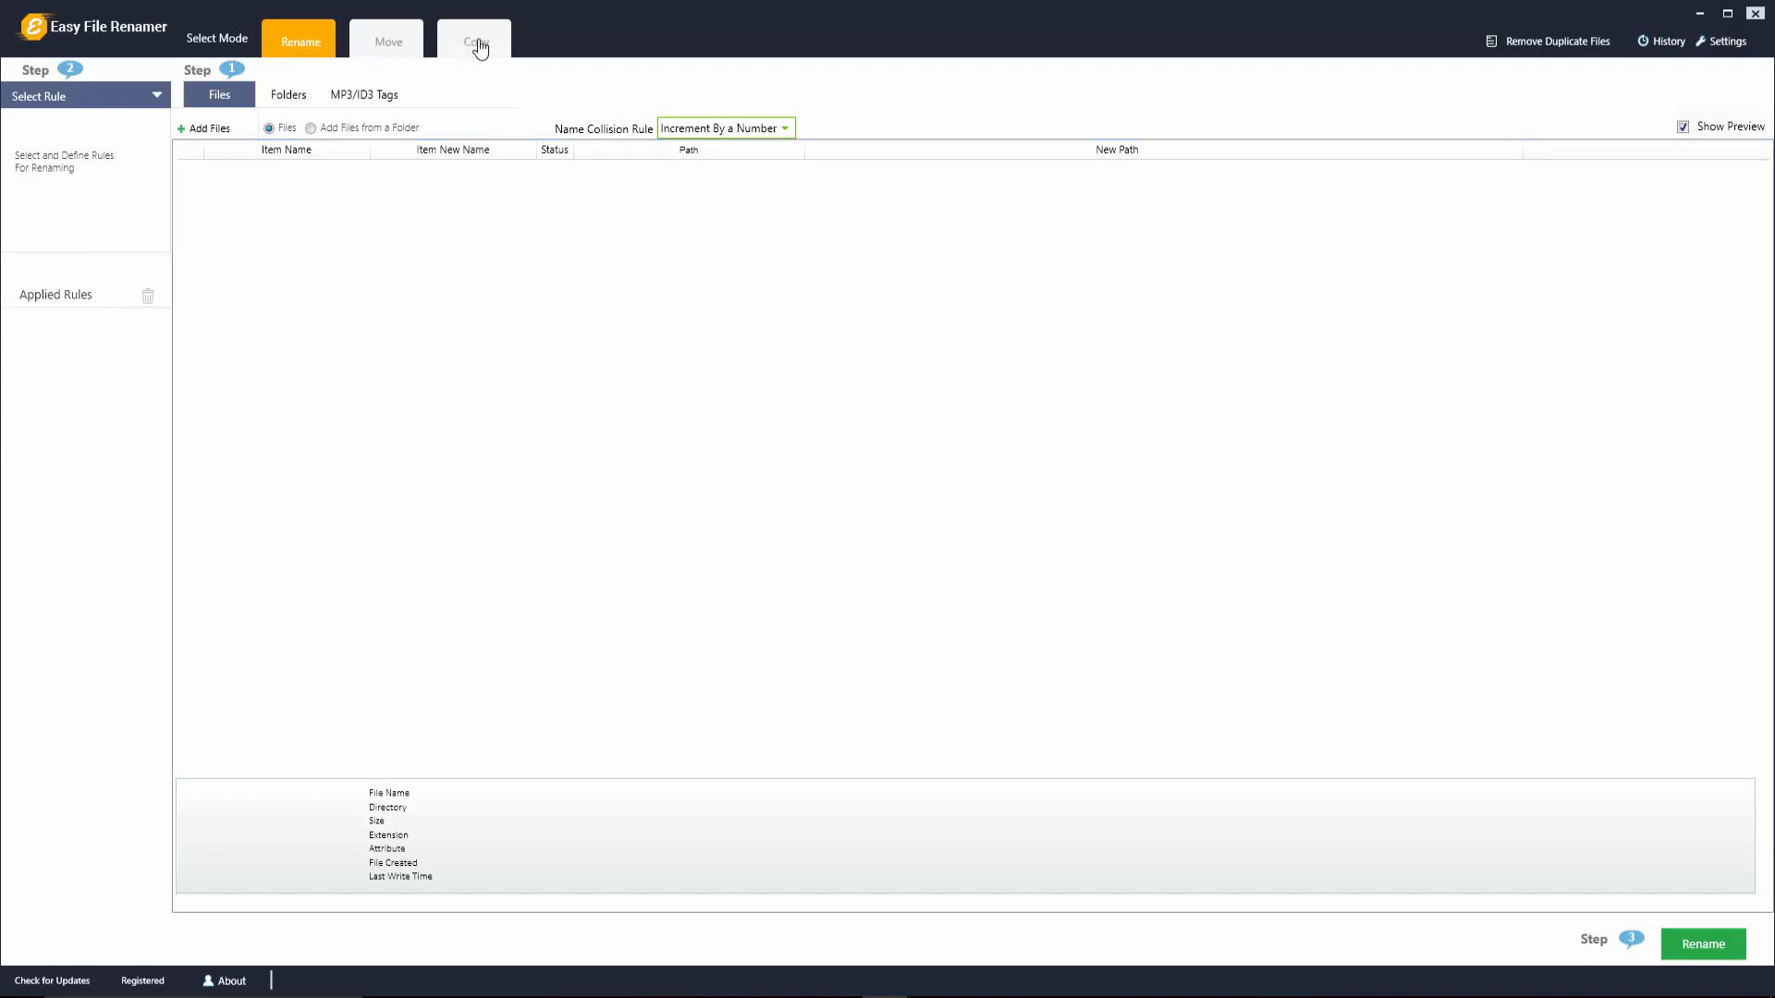
pyautogui.moveTo(46, 102)
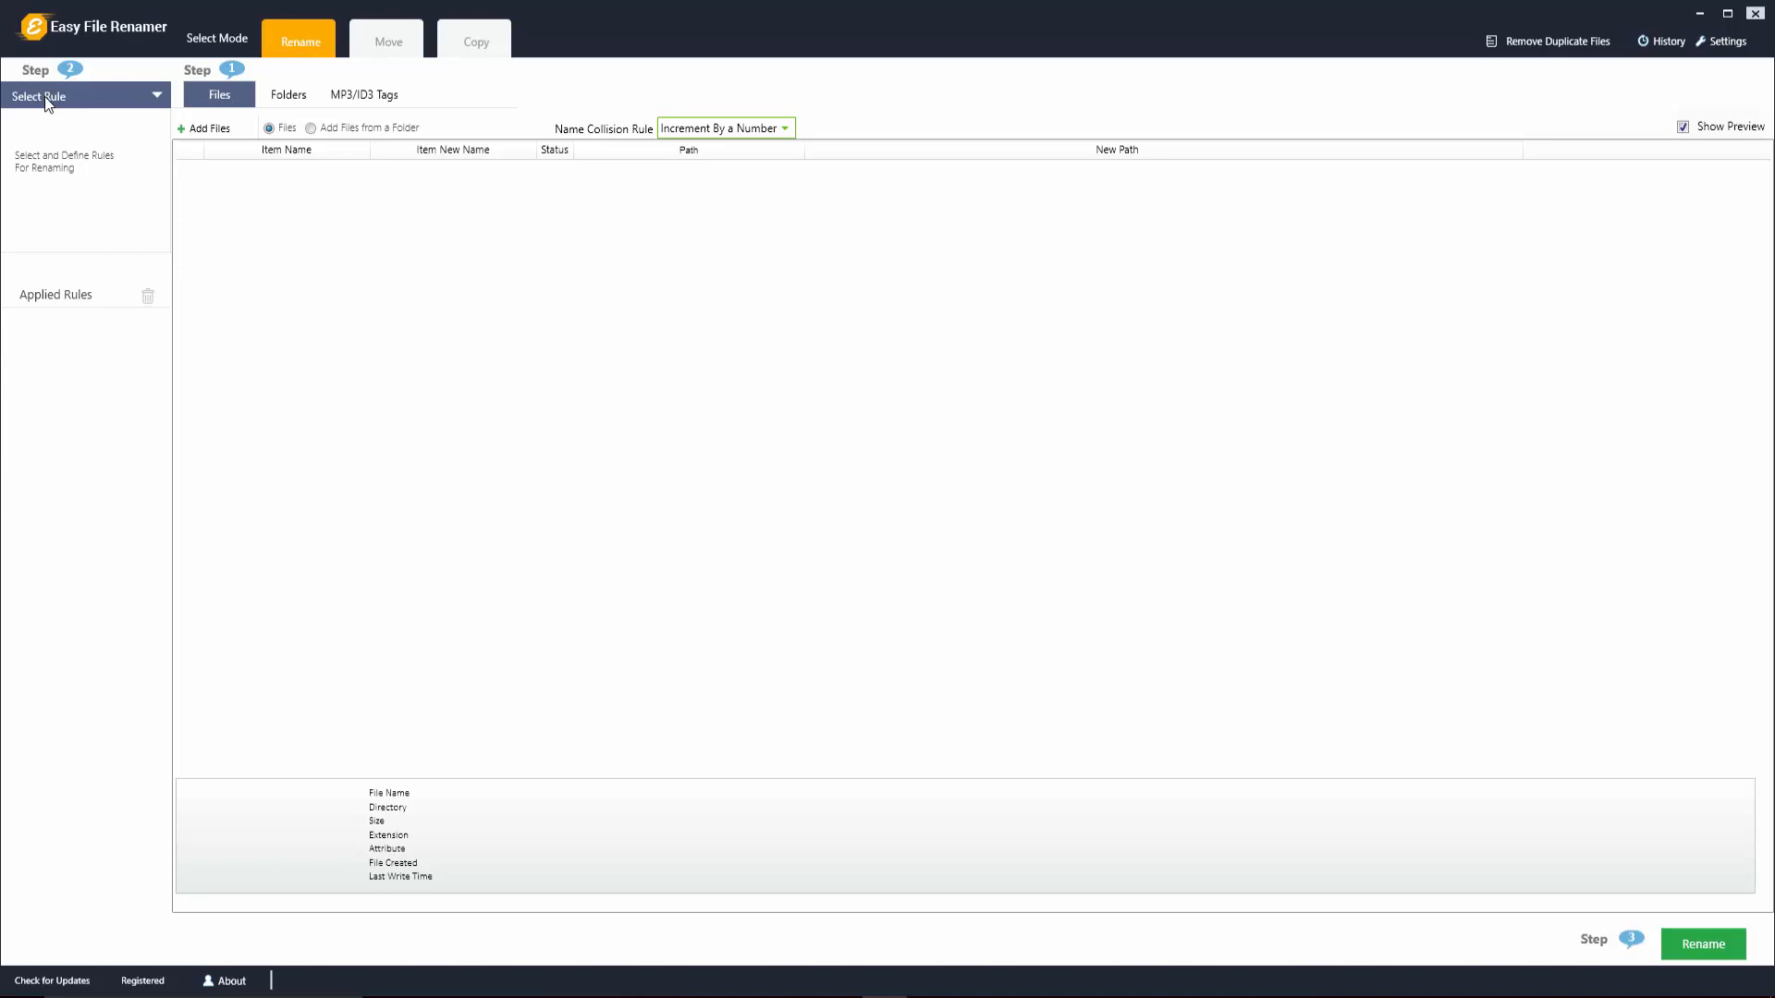
# Add all five MP3 files from the test Music folder to the rename list
pyautogui.click(79, 95)
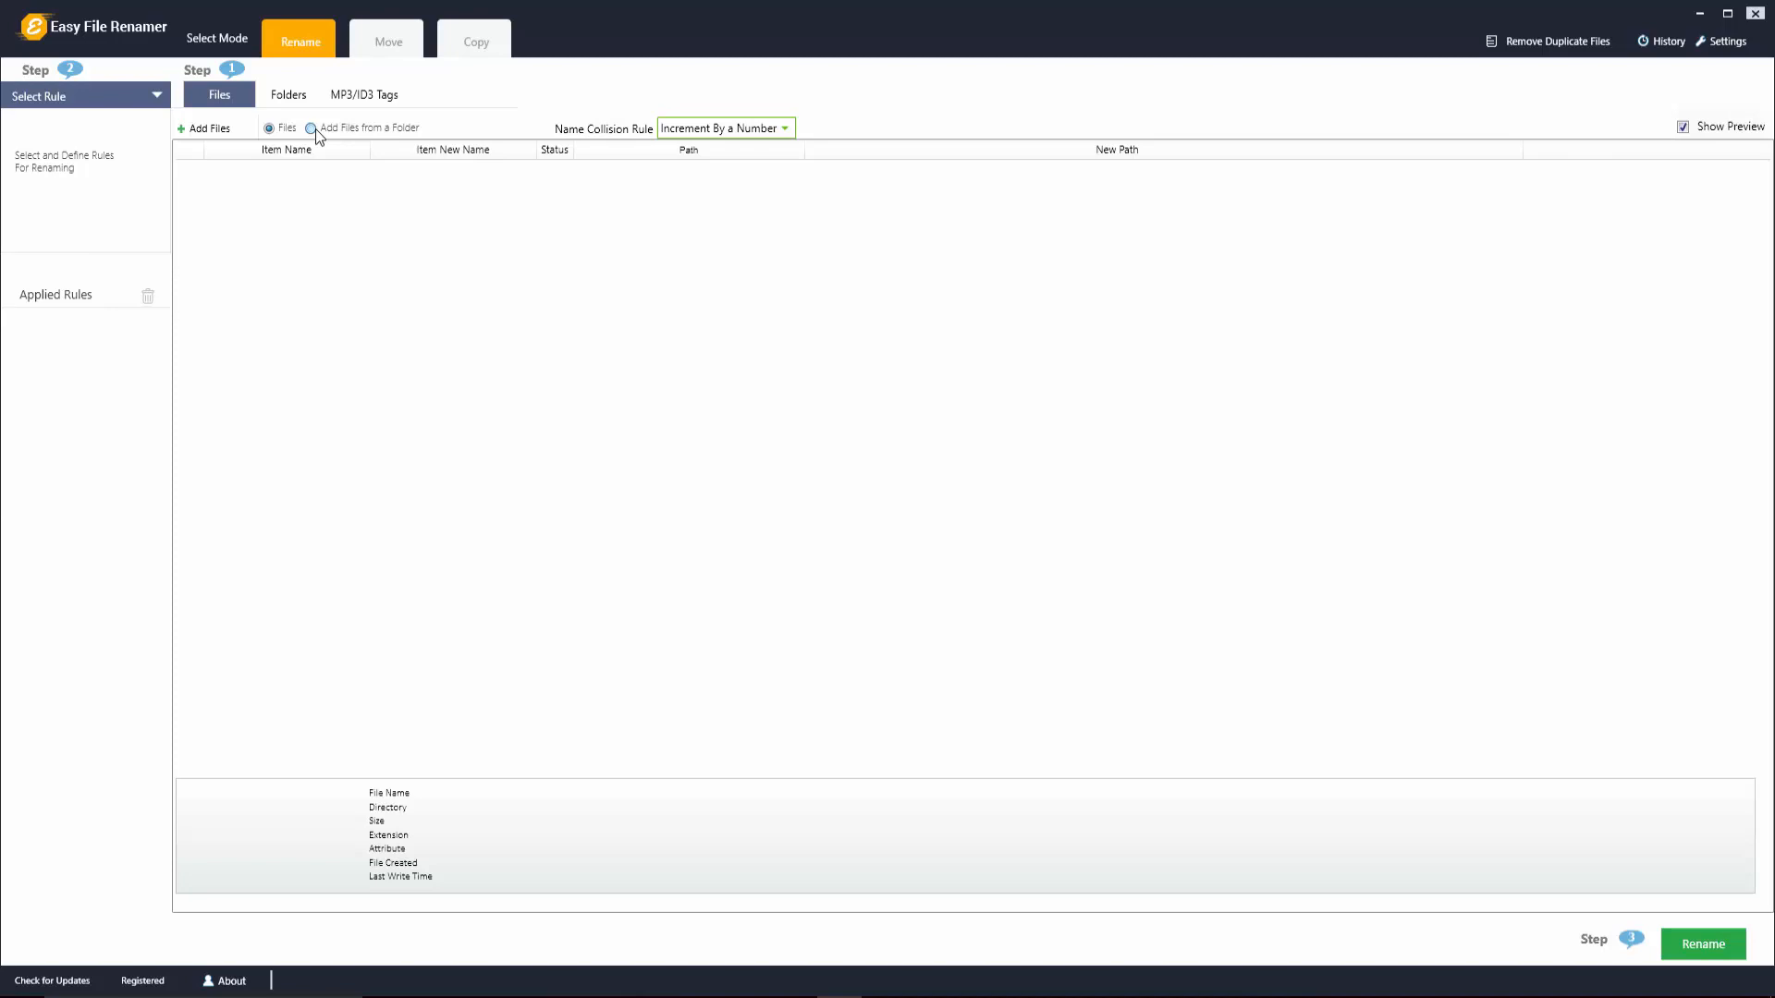
pyautogui.moveTo(345, 354)
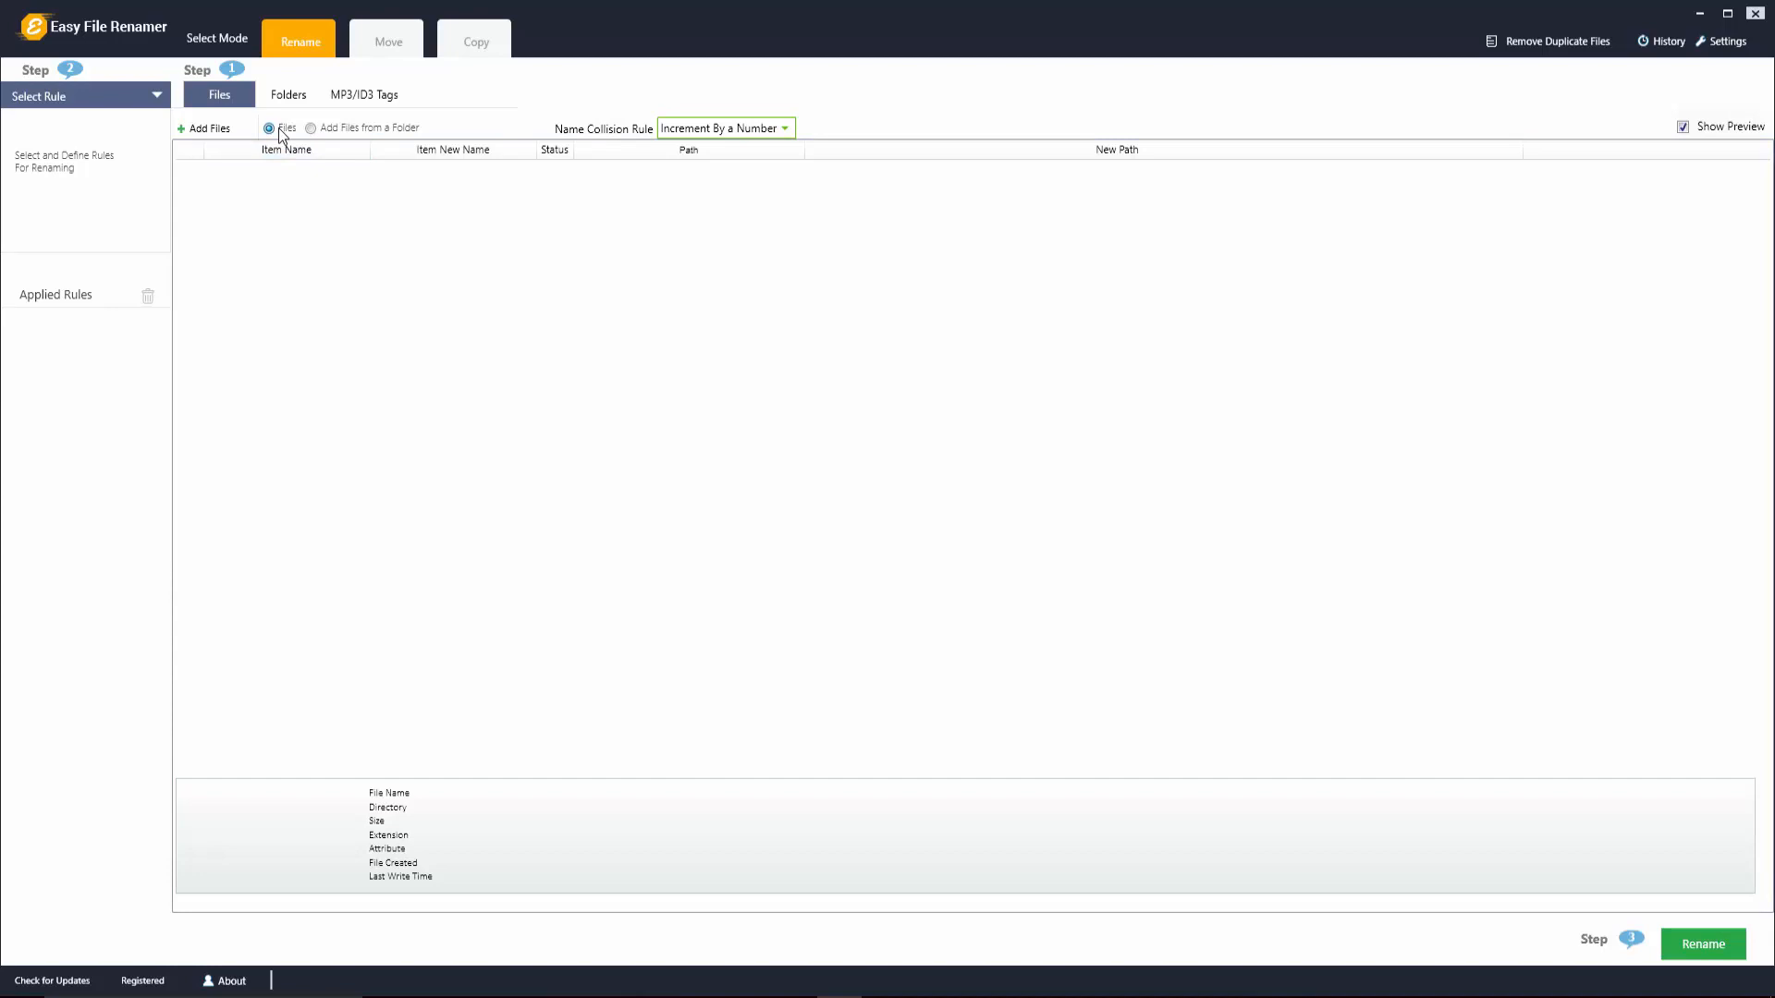
pyautogui.click(208, 127)
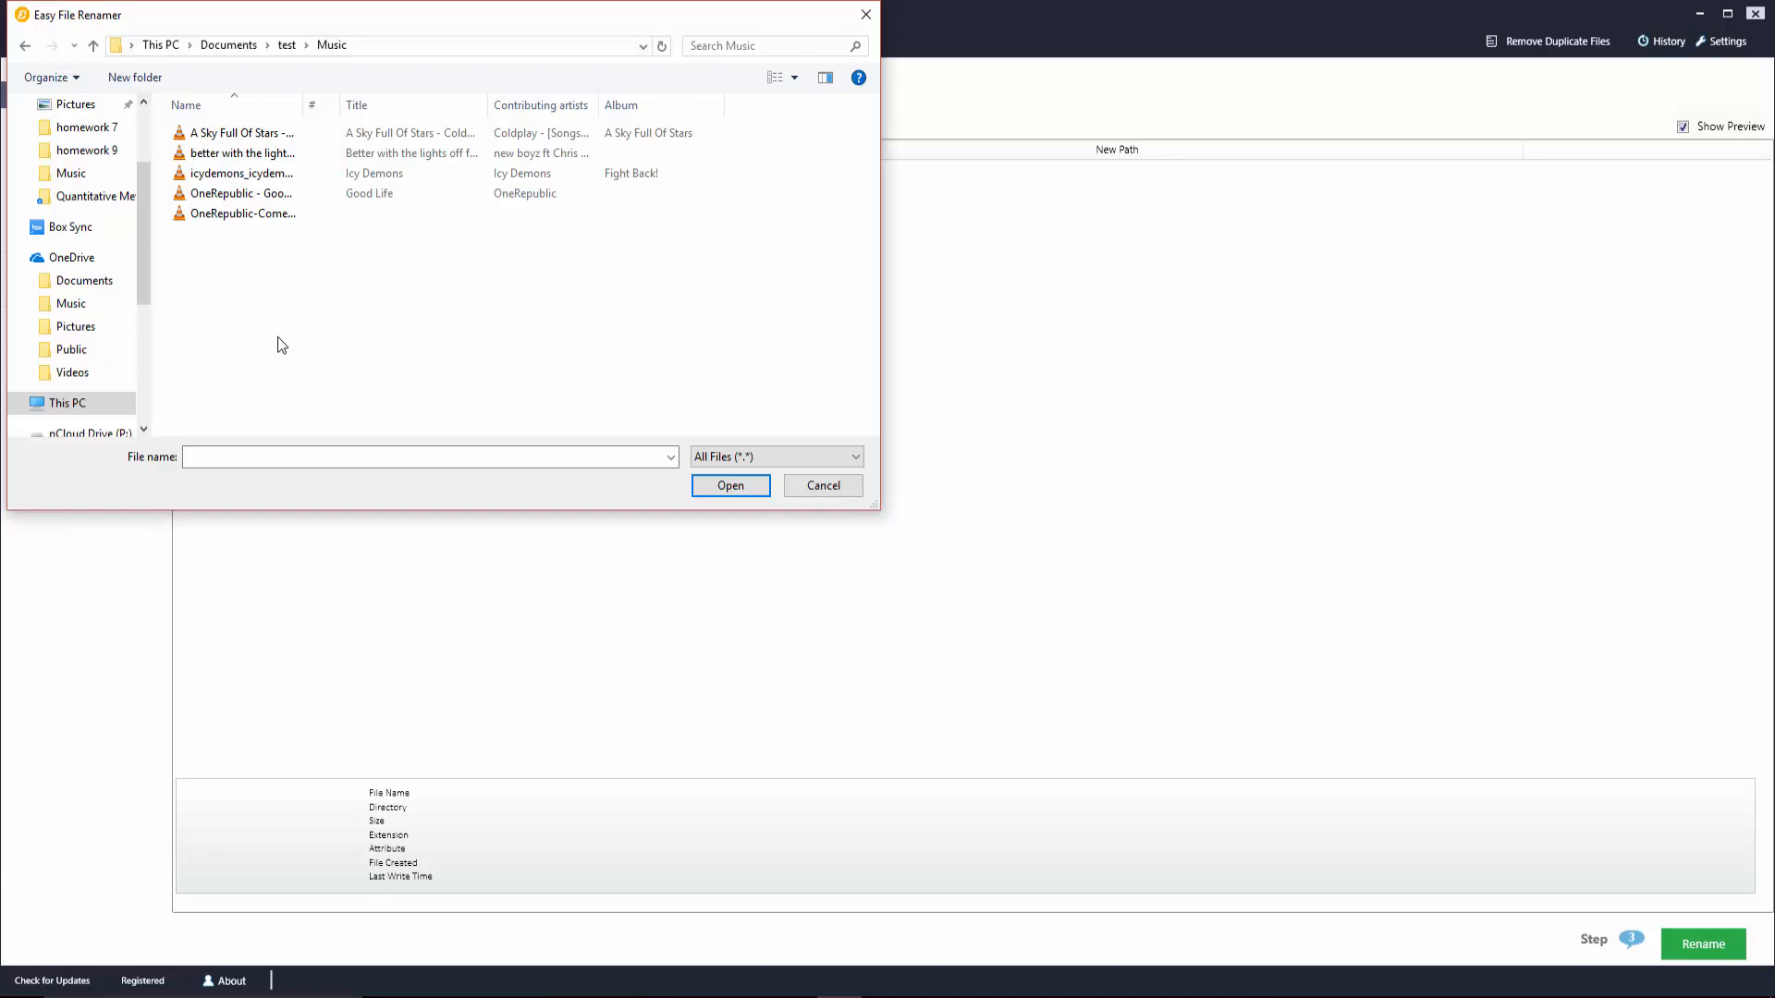
pyautogui.press('ctrl+a')
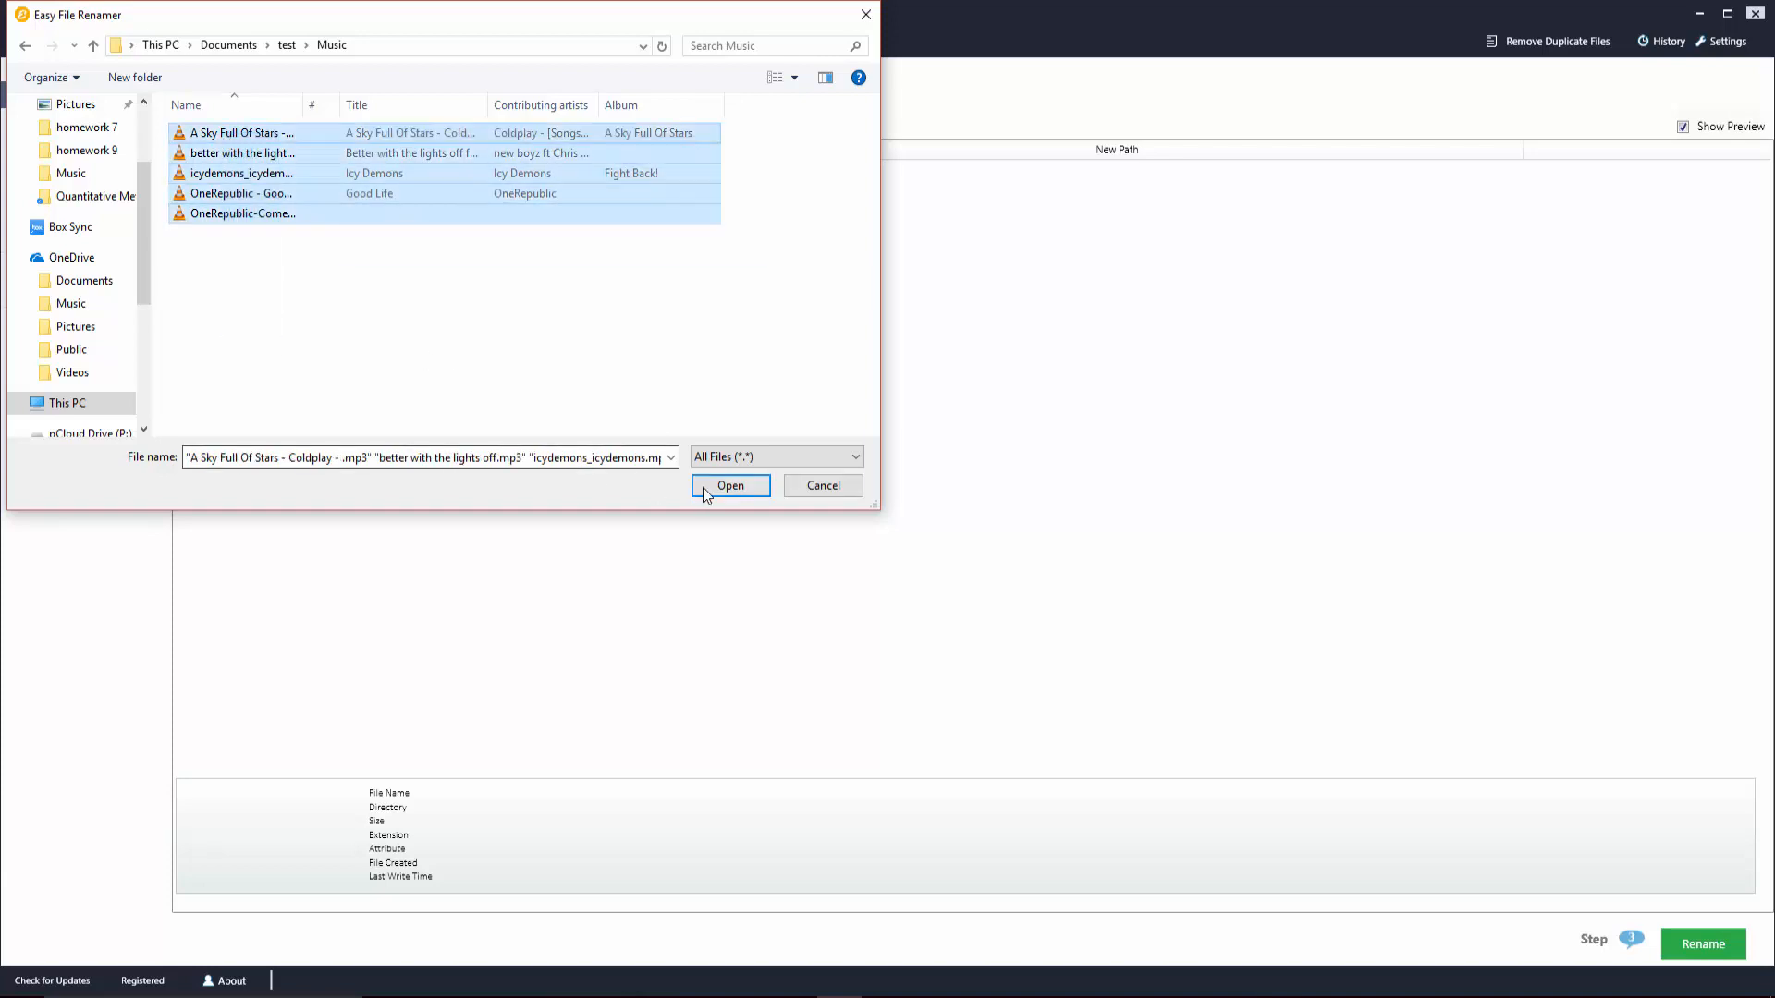
pyautogui.click(730, 486)
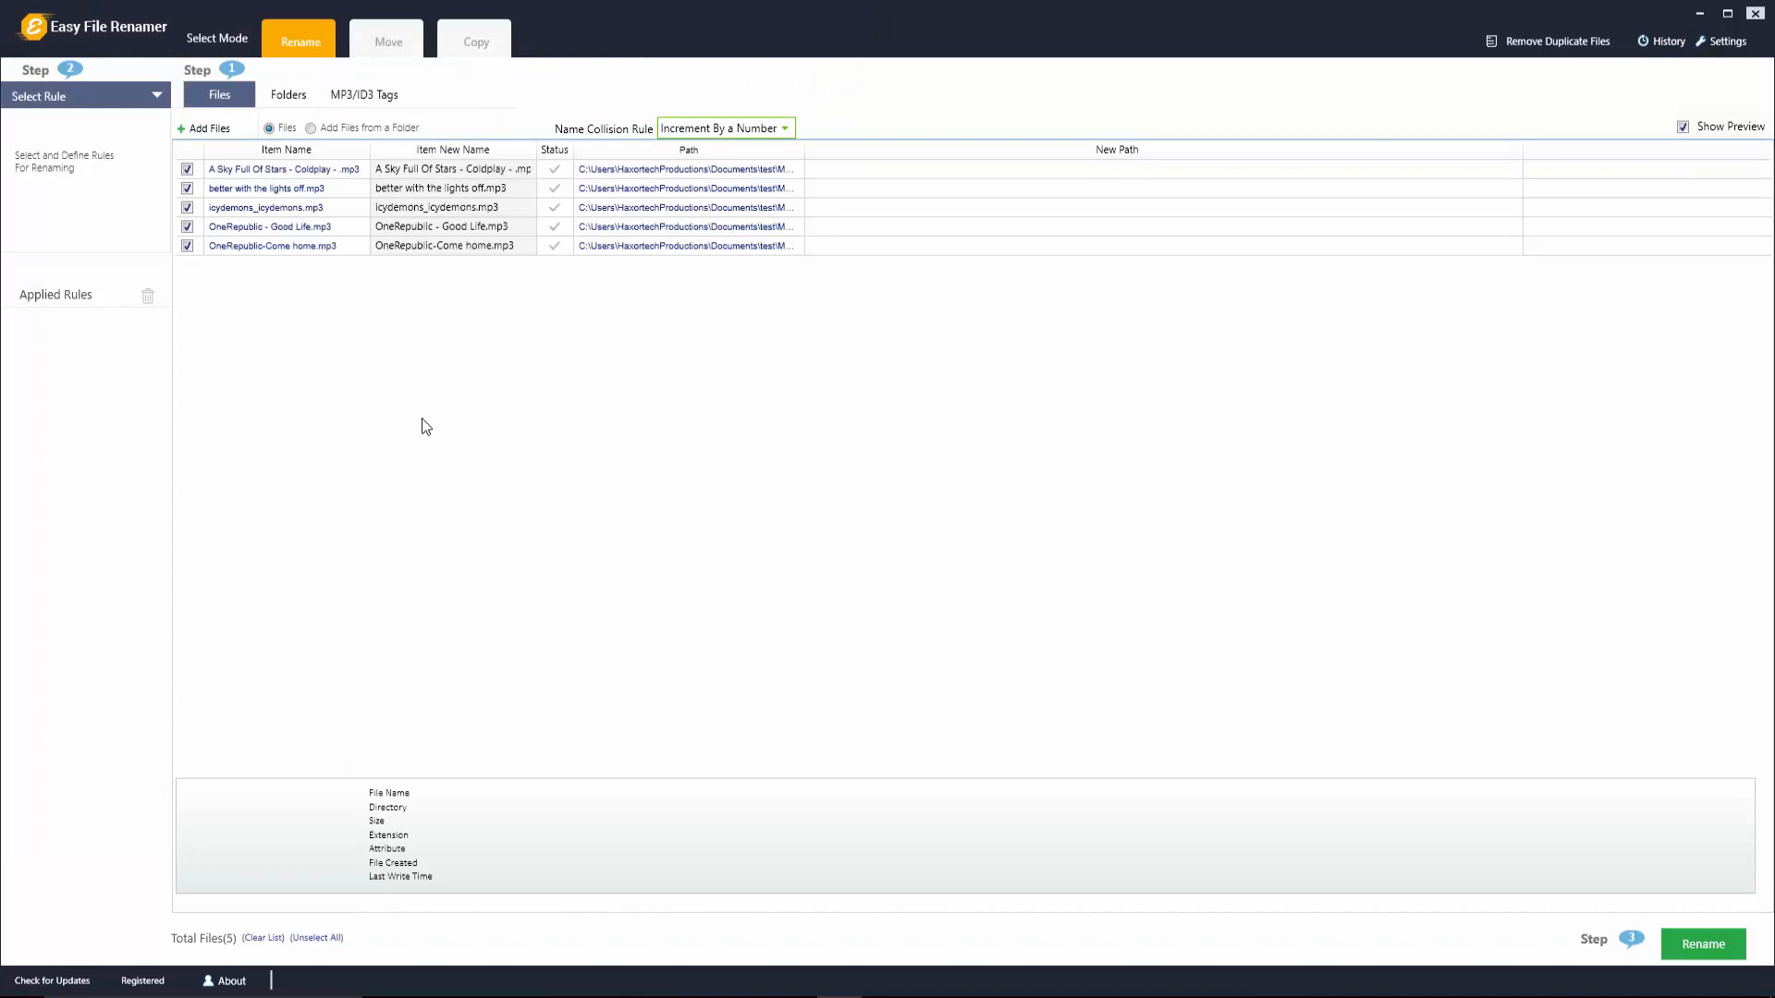
pyautogui.moveTo(420, 360)
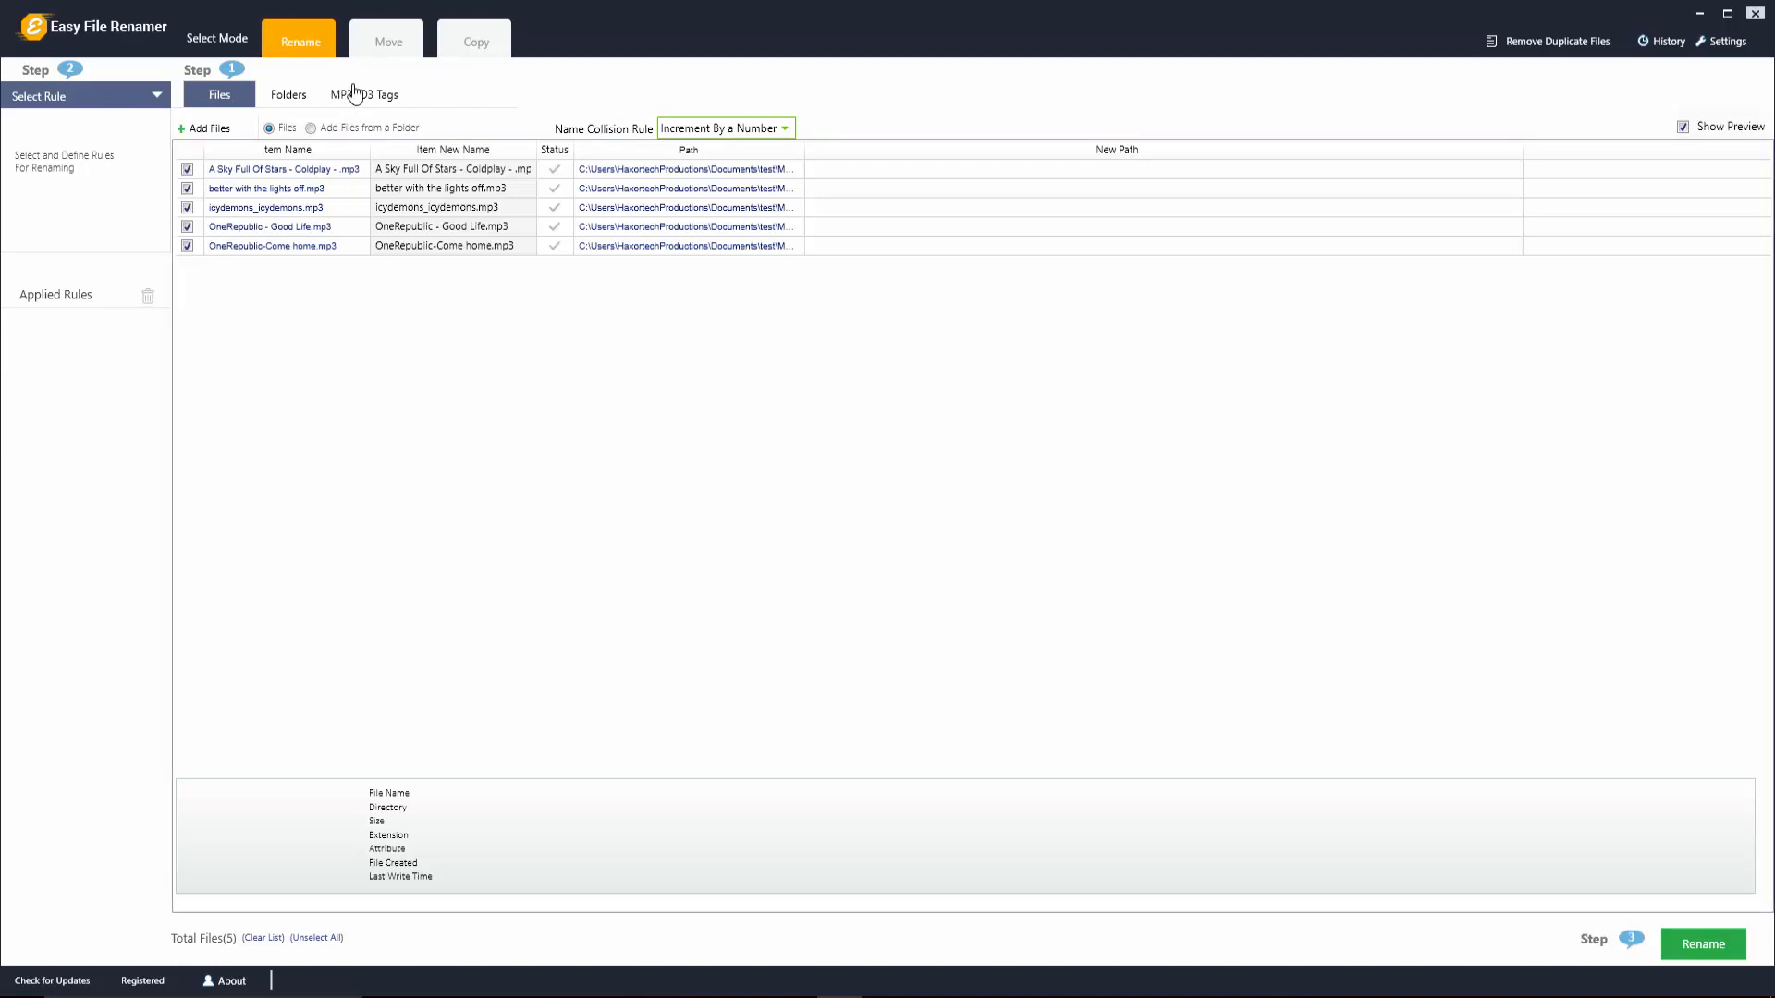
pyautogui.click(363, 95)
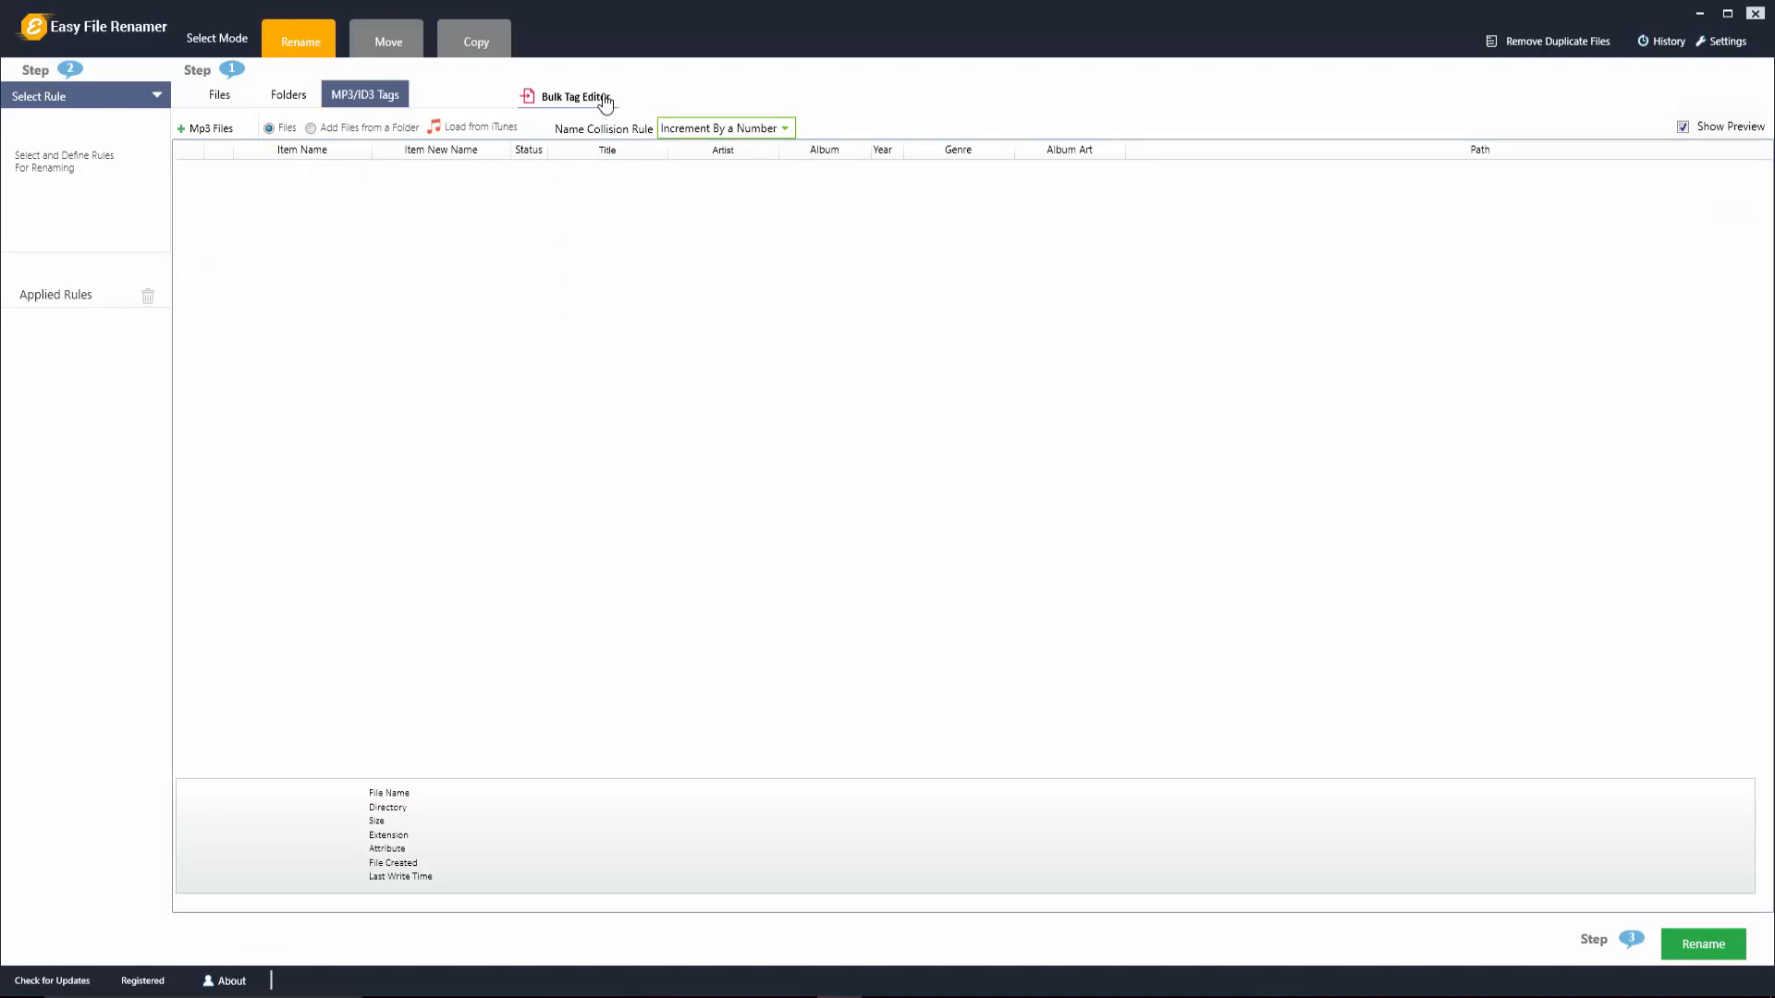
pyautogui.moveTo(524, 255)
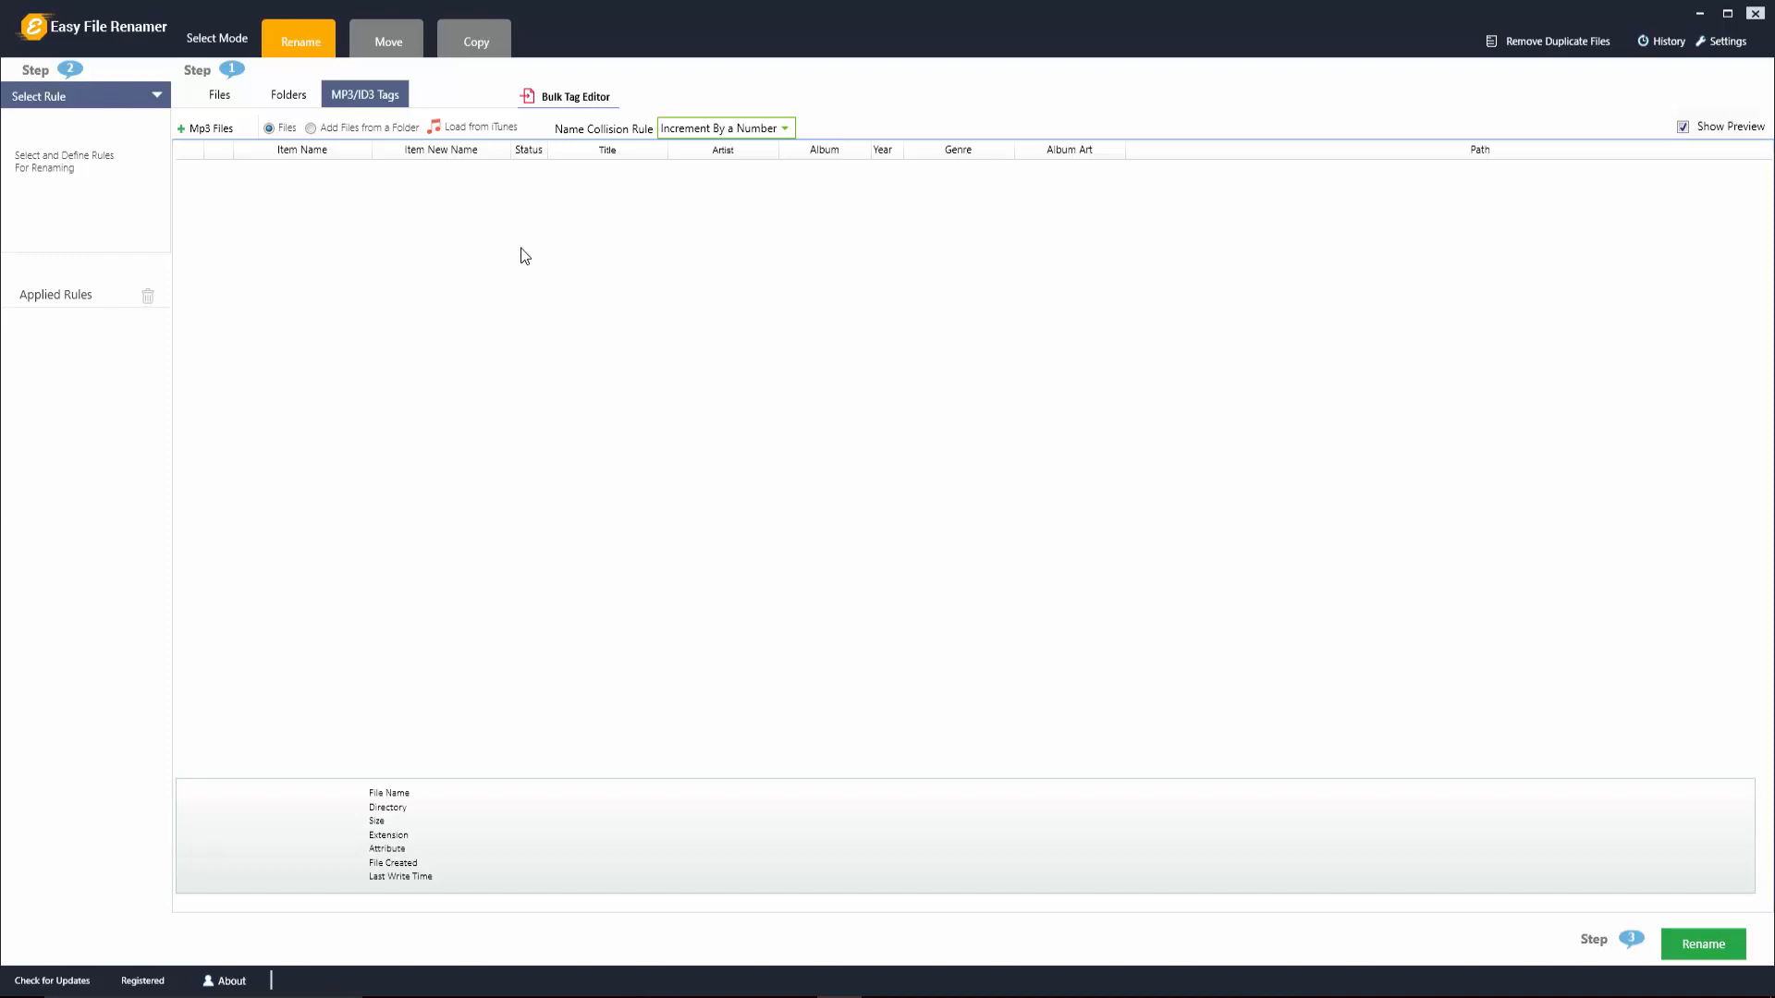
pyautogui.moveTo(321, 156)
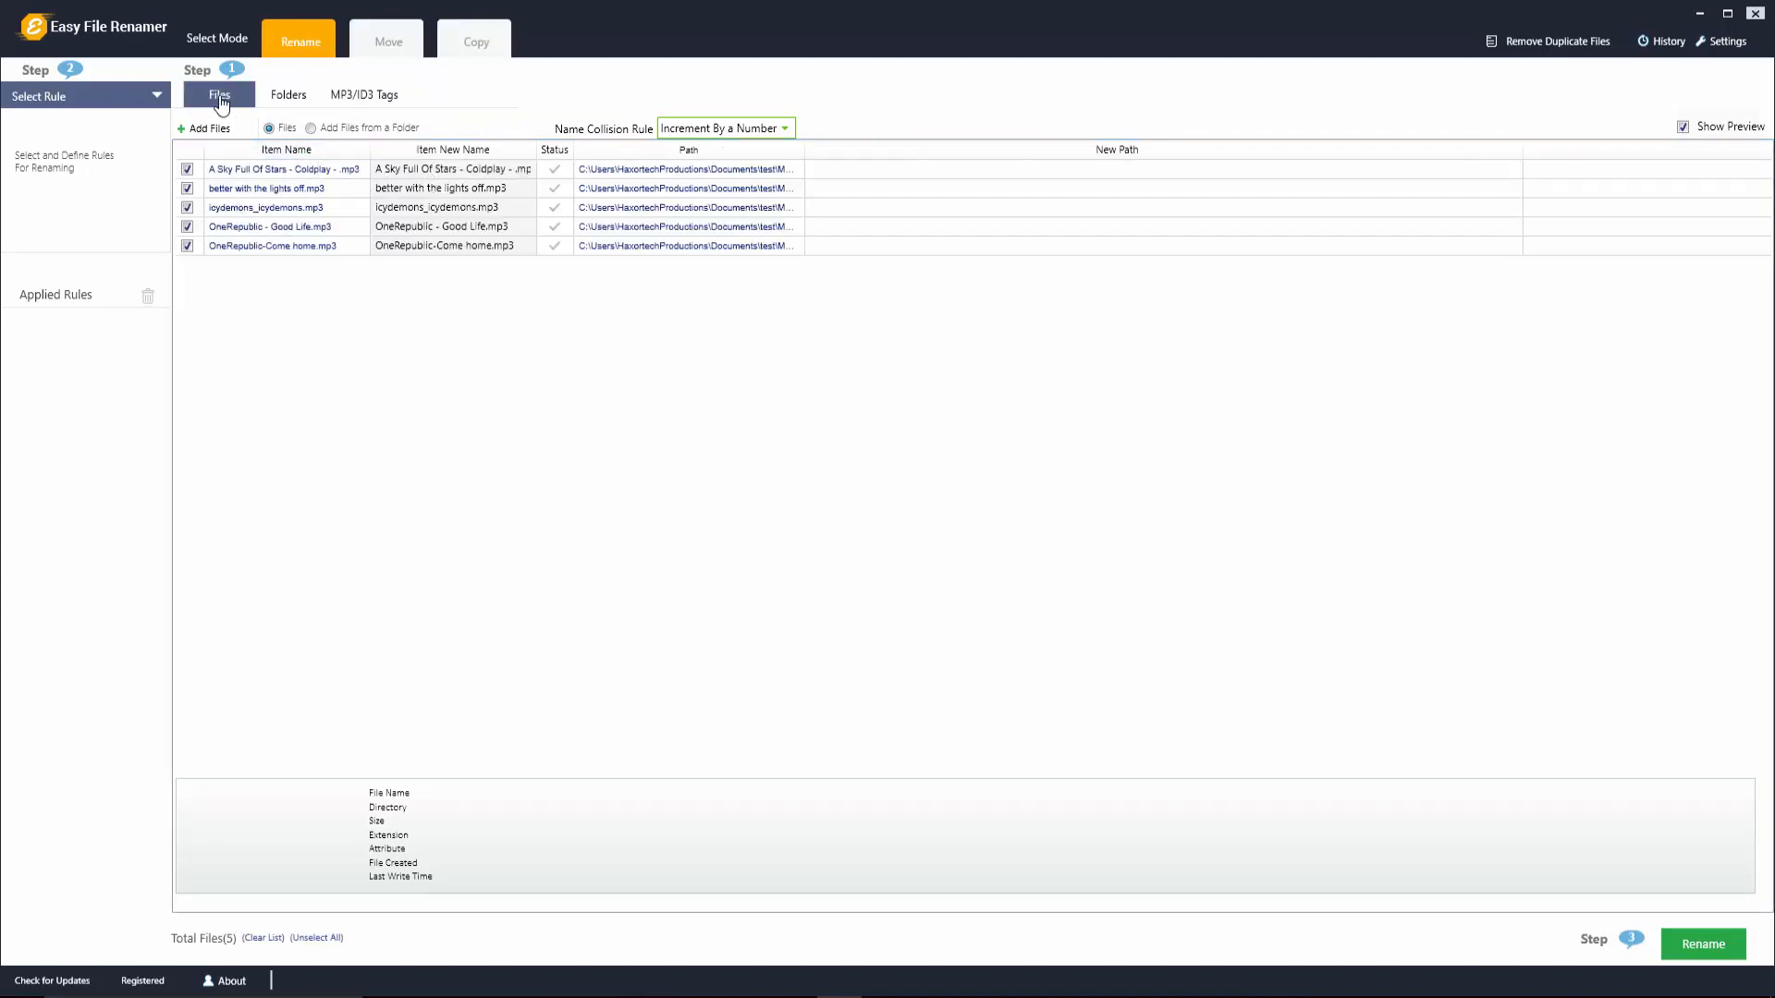
# Add a New Name rule 'NewSong' with incrementing numbers, previewing NewSong_1 to NewSong_5
pyautogui.click(85, 95)
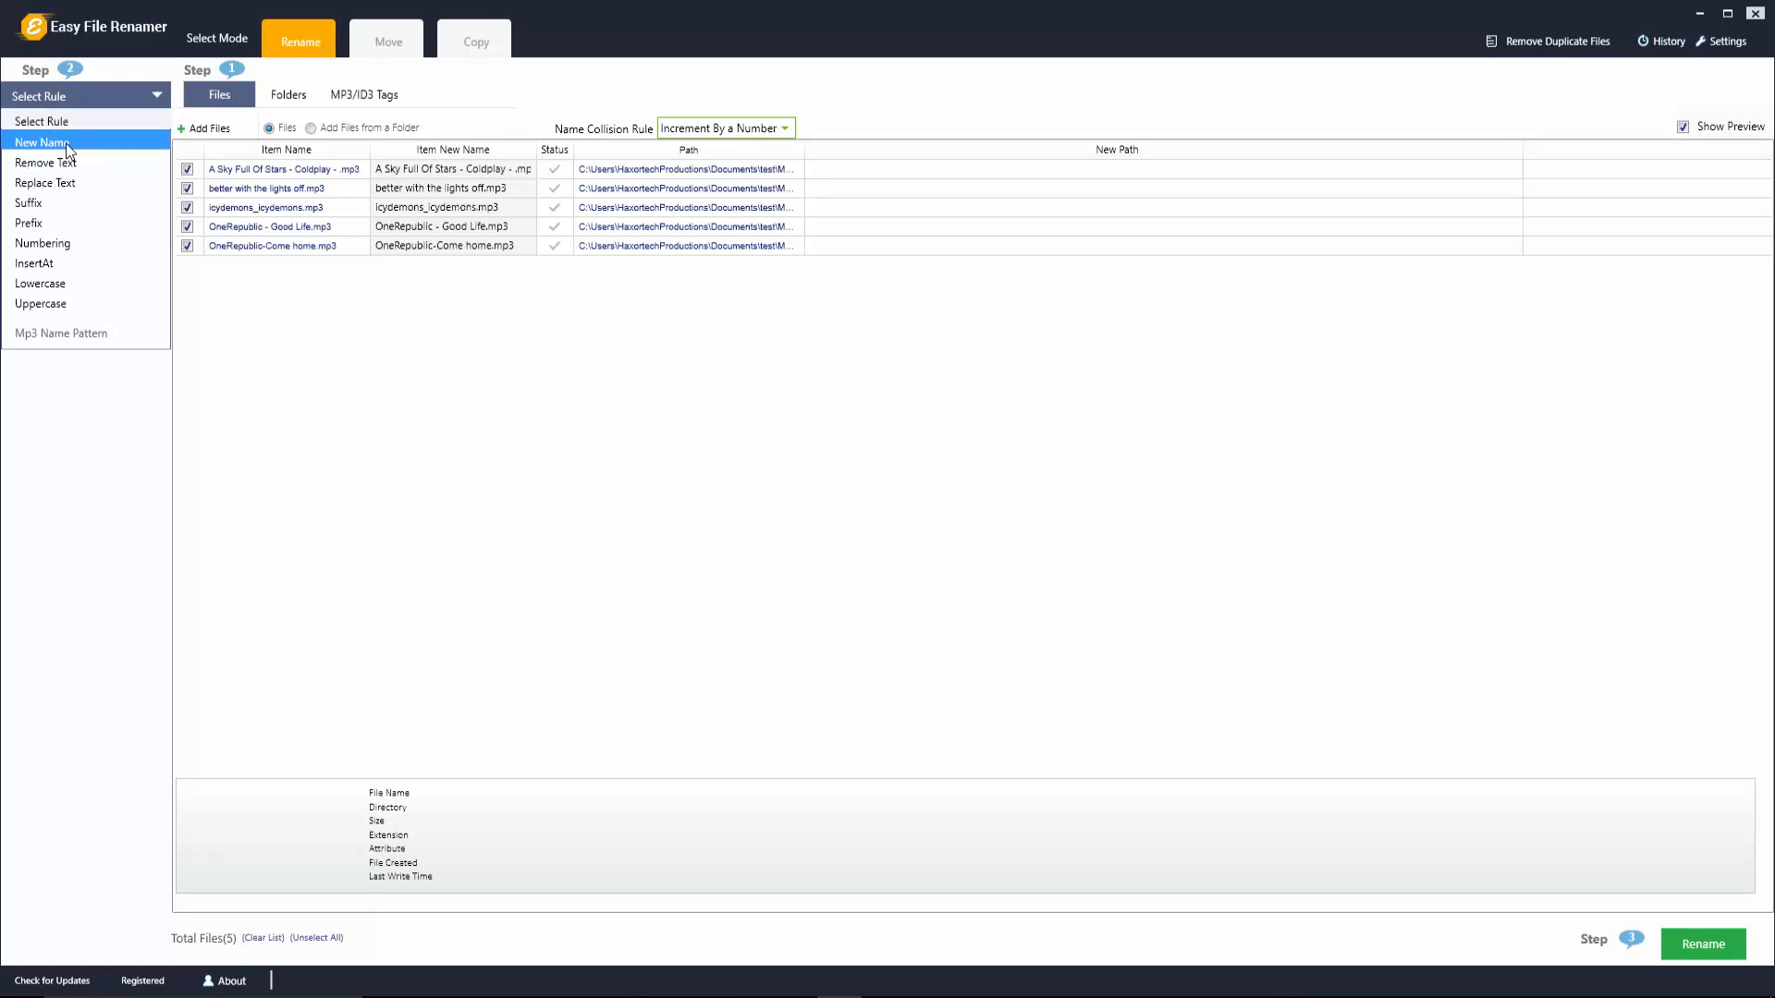
pyautogui.click(44, 141)
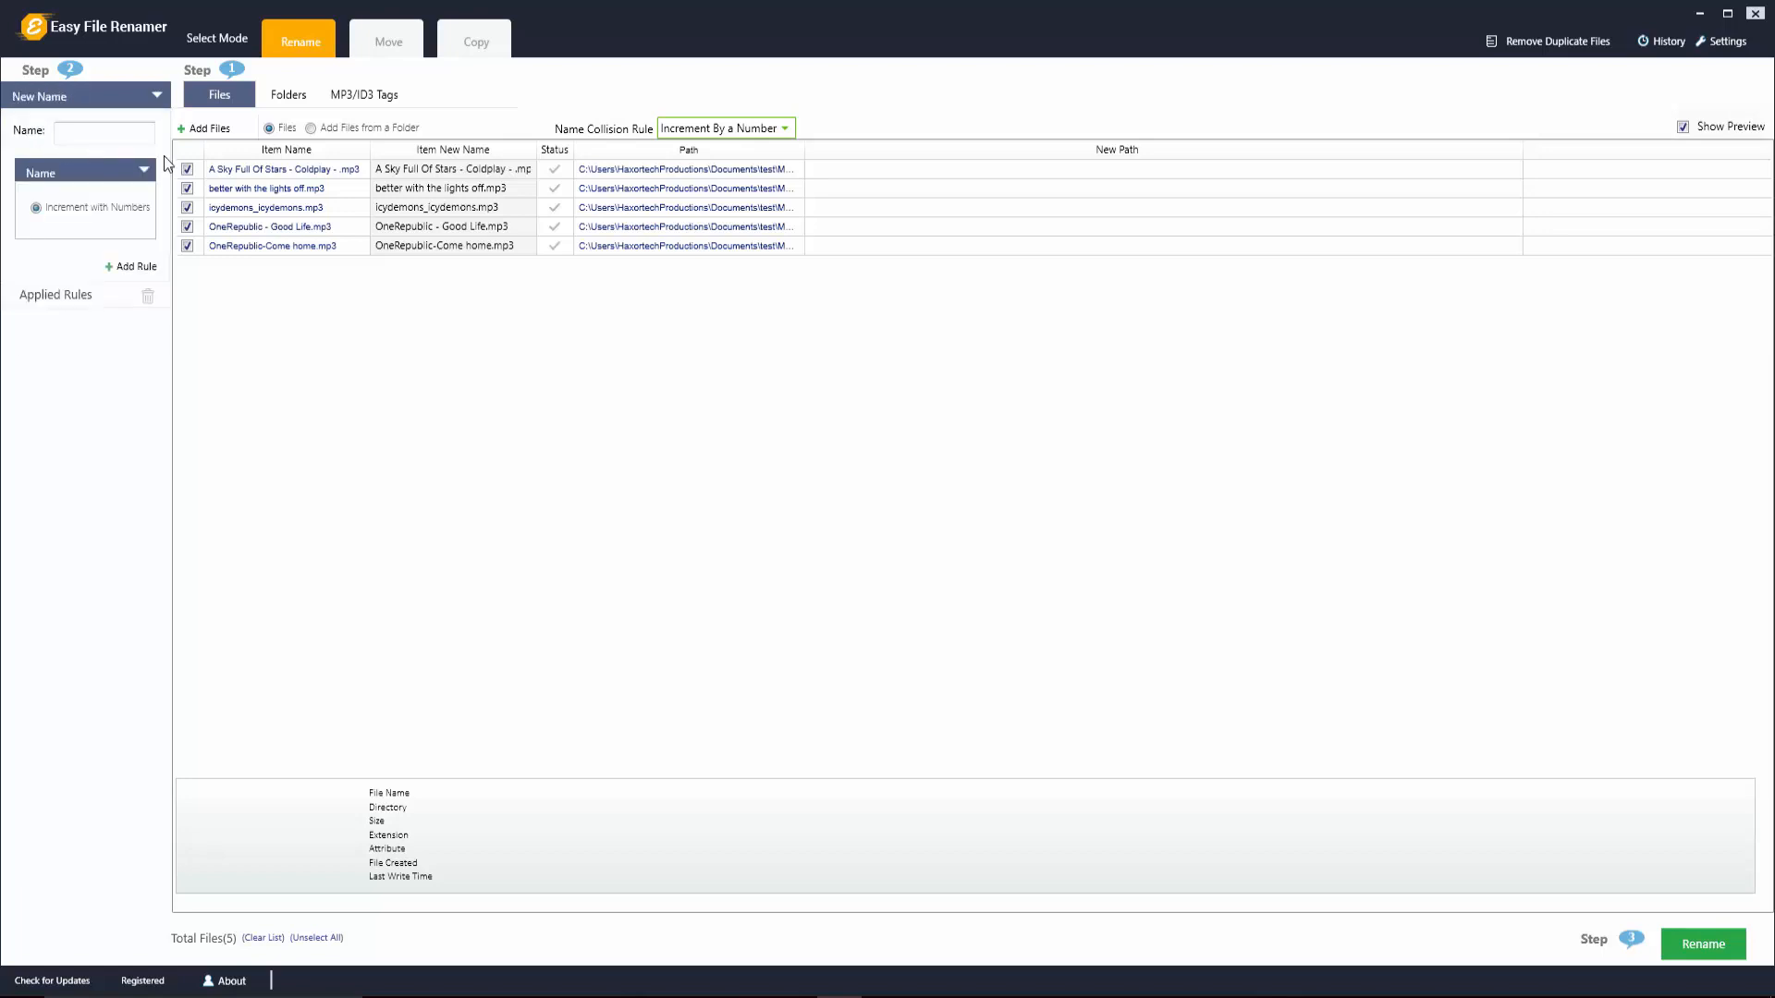
pyautogui.click(103, 132)
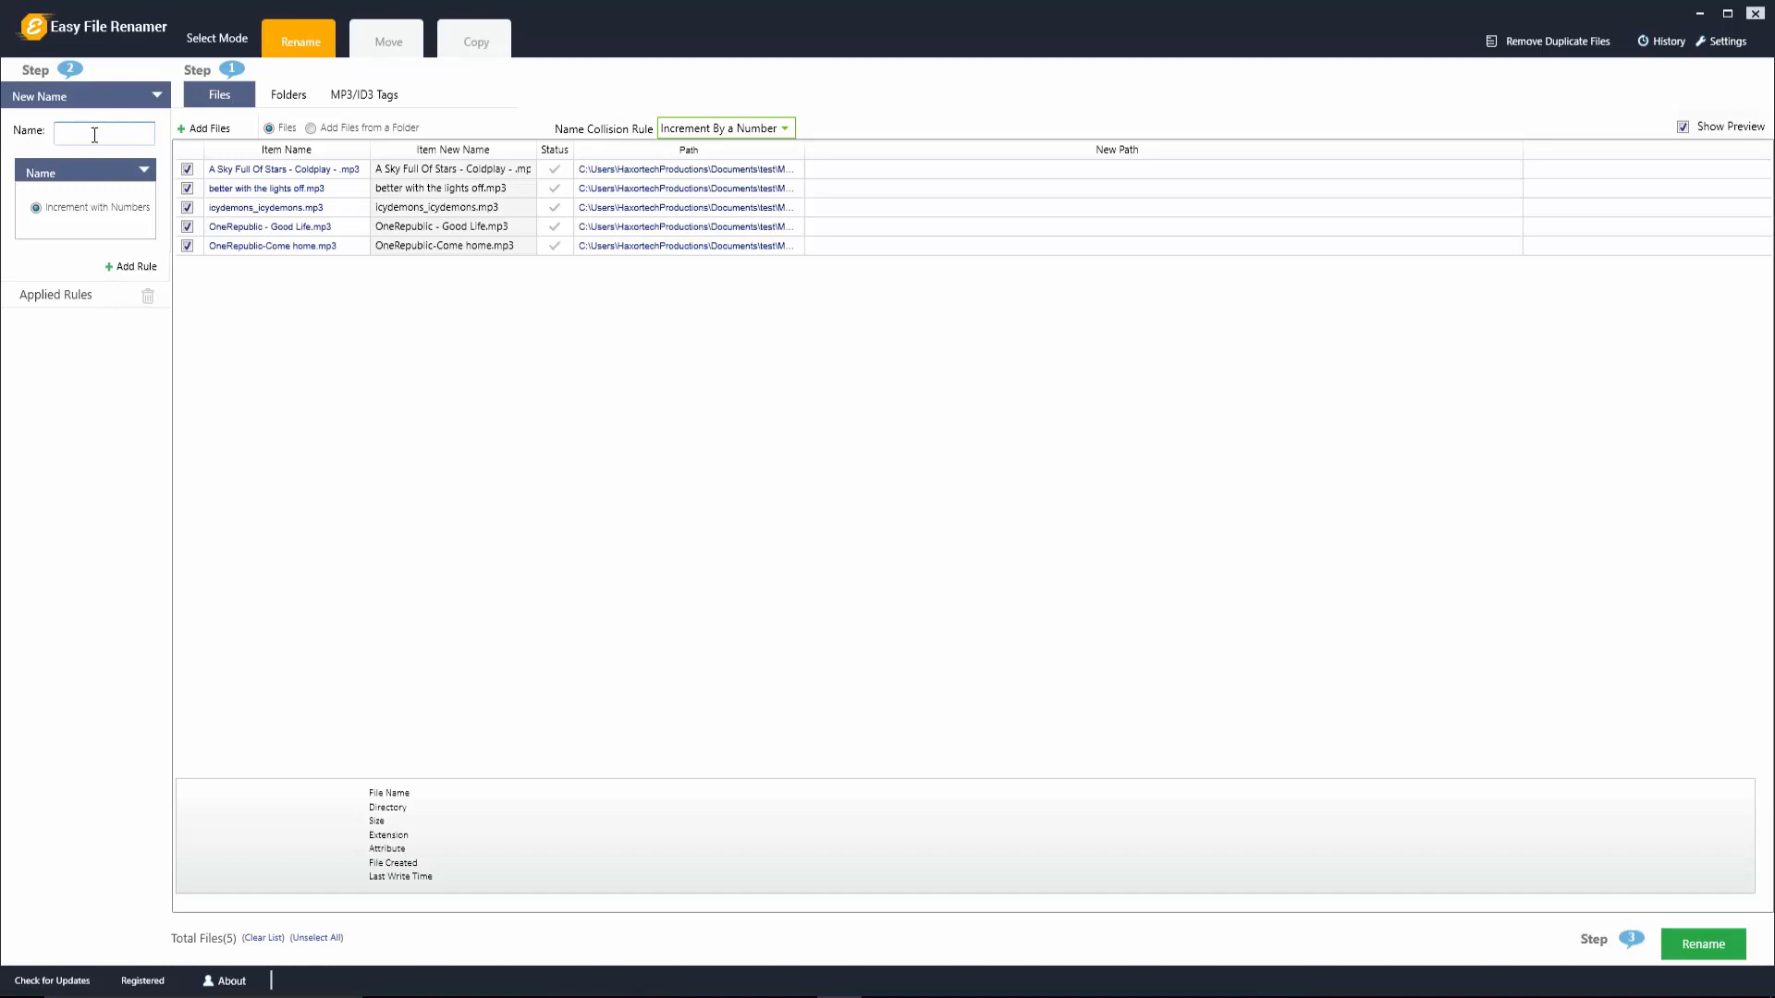
pyautogui.write('NewSong')
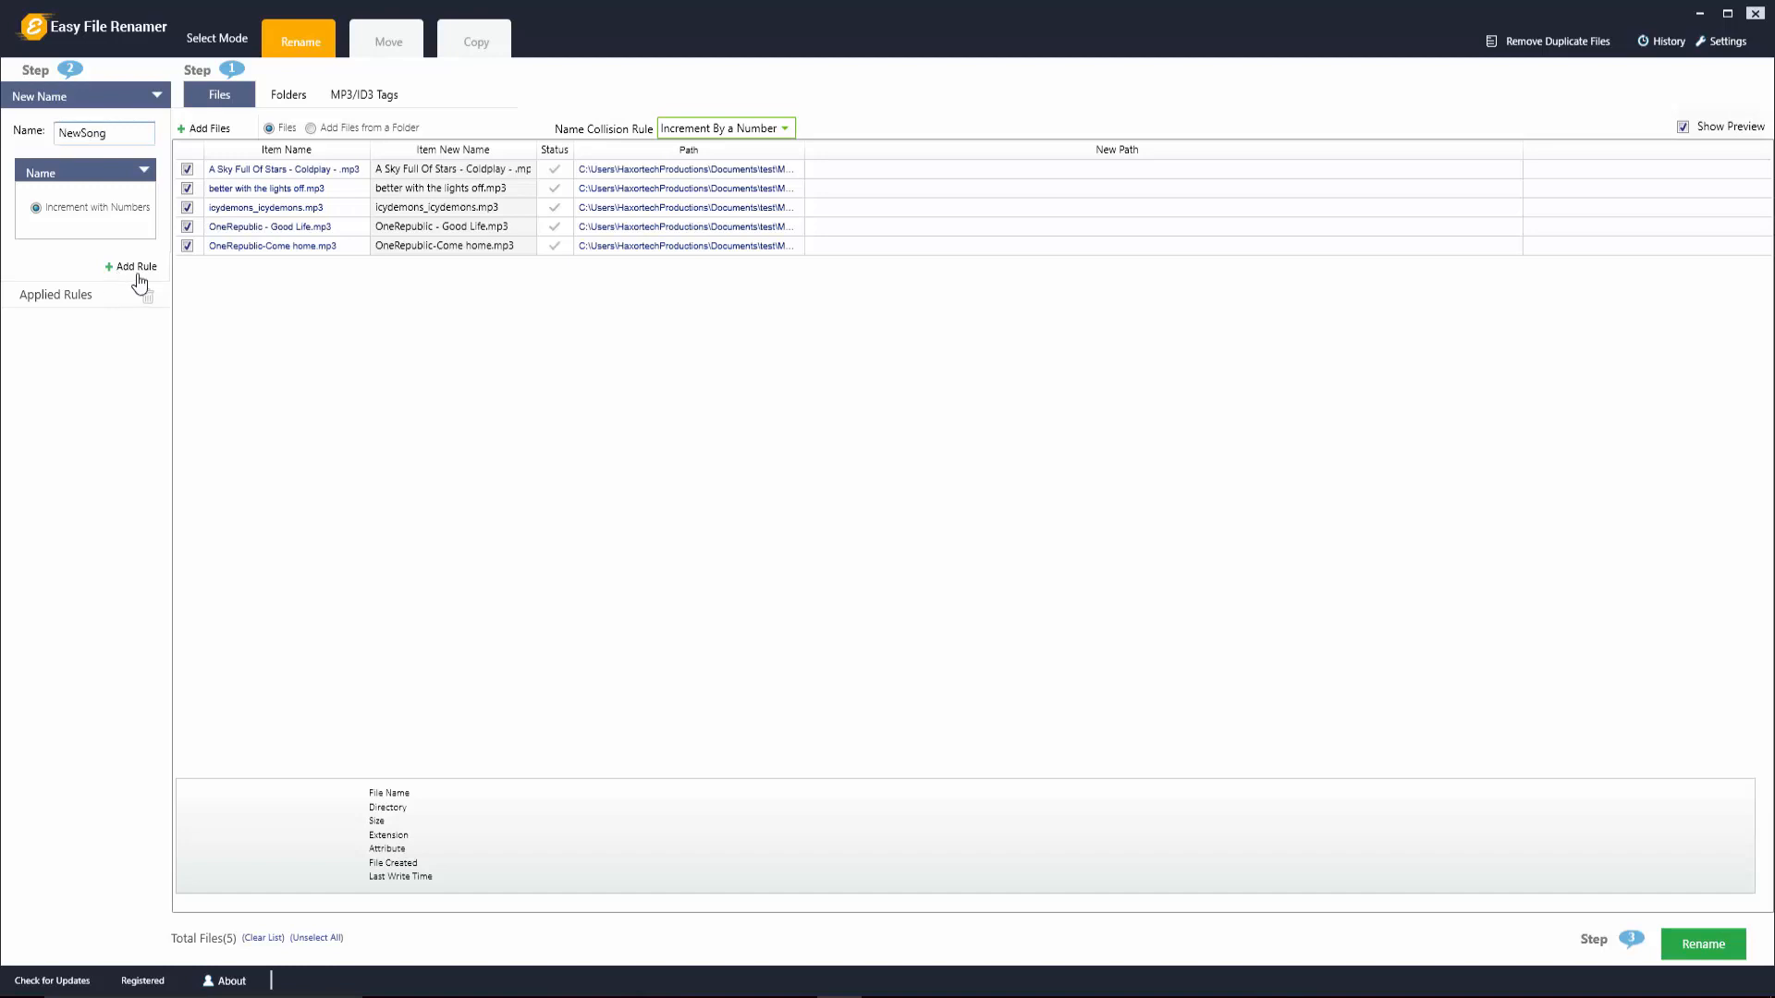
pyautogui.click(137, 266)
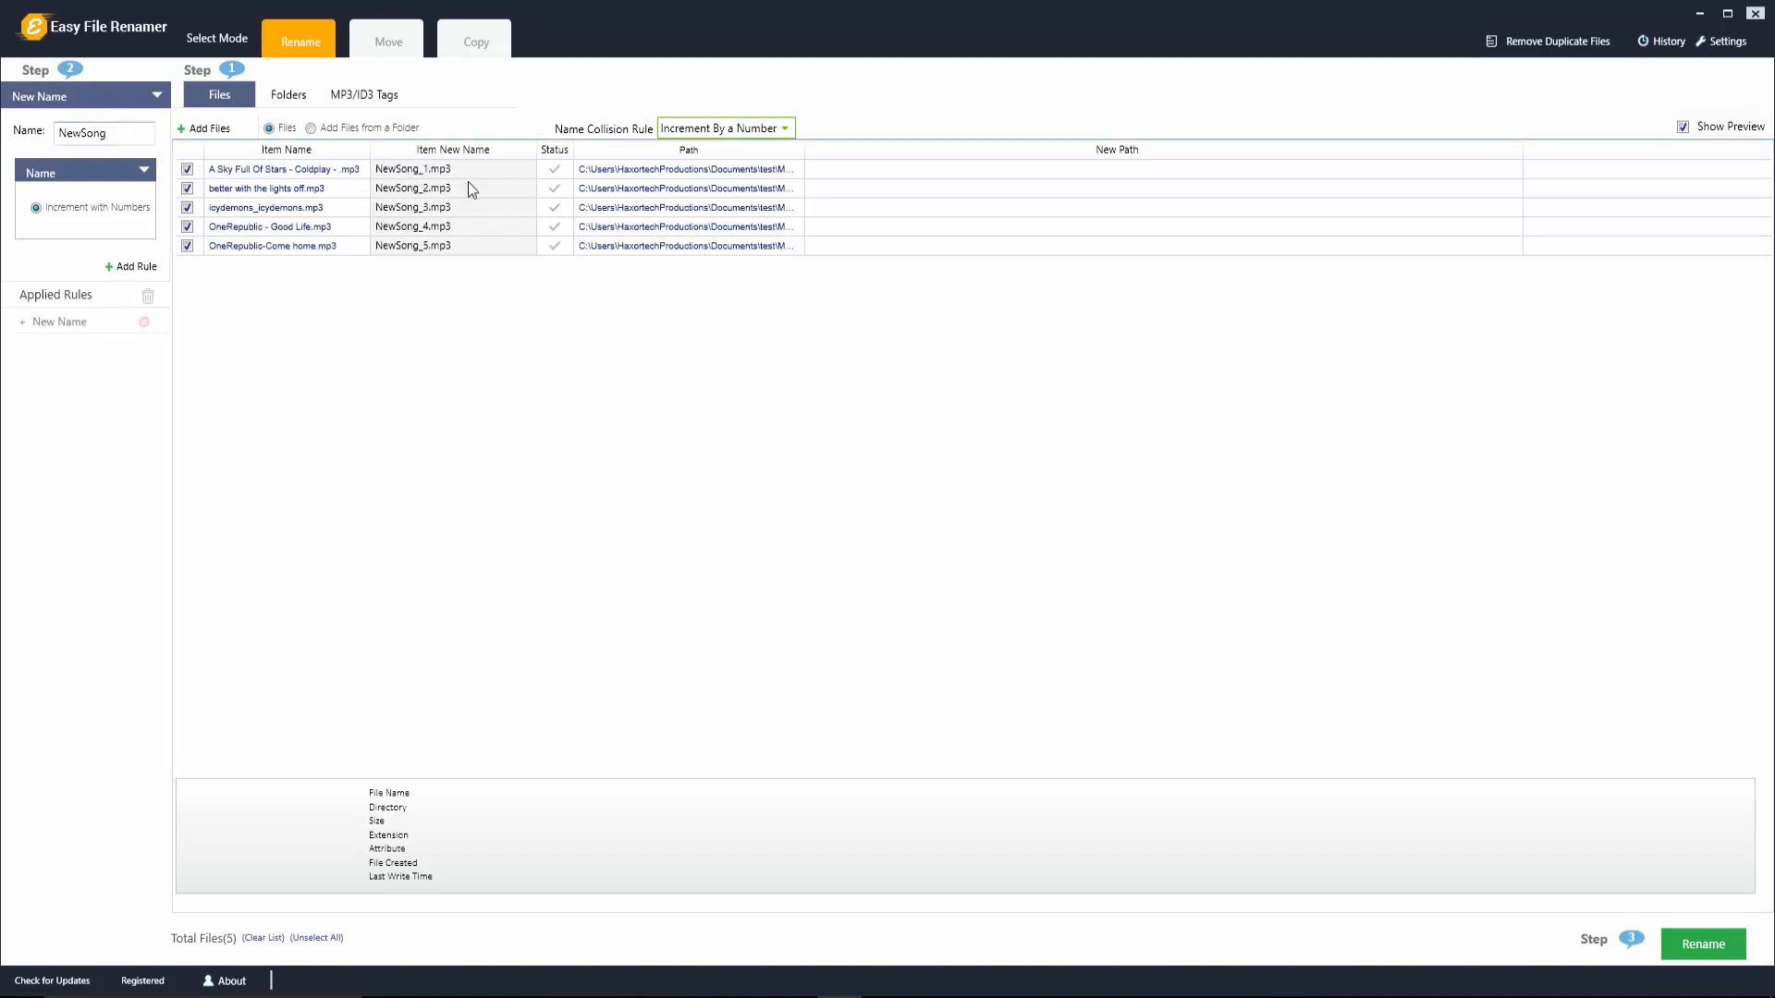
pyautogui.moveTo(484, 162)
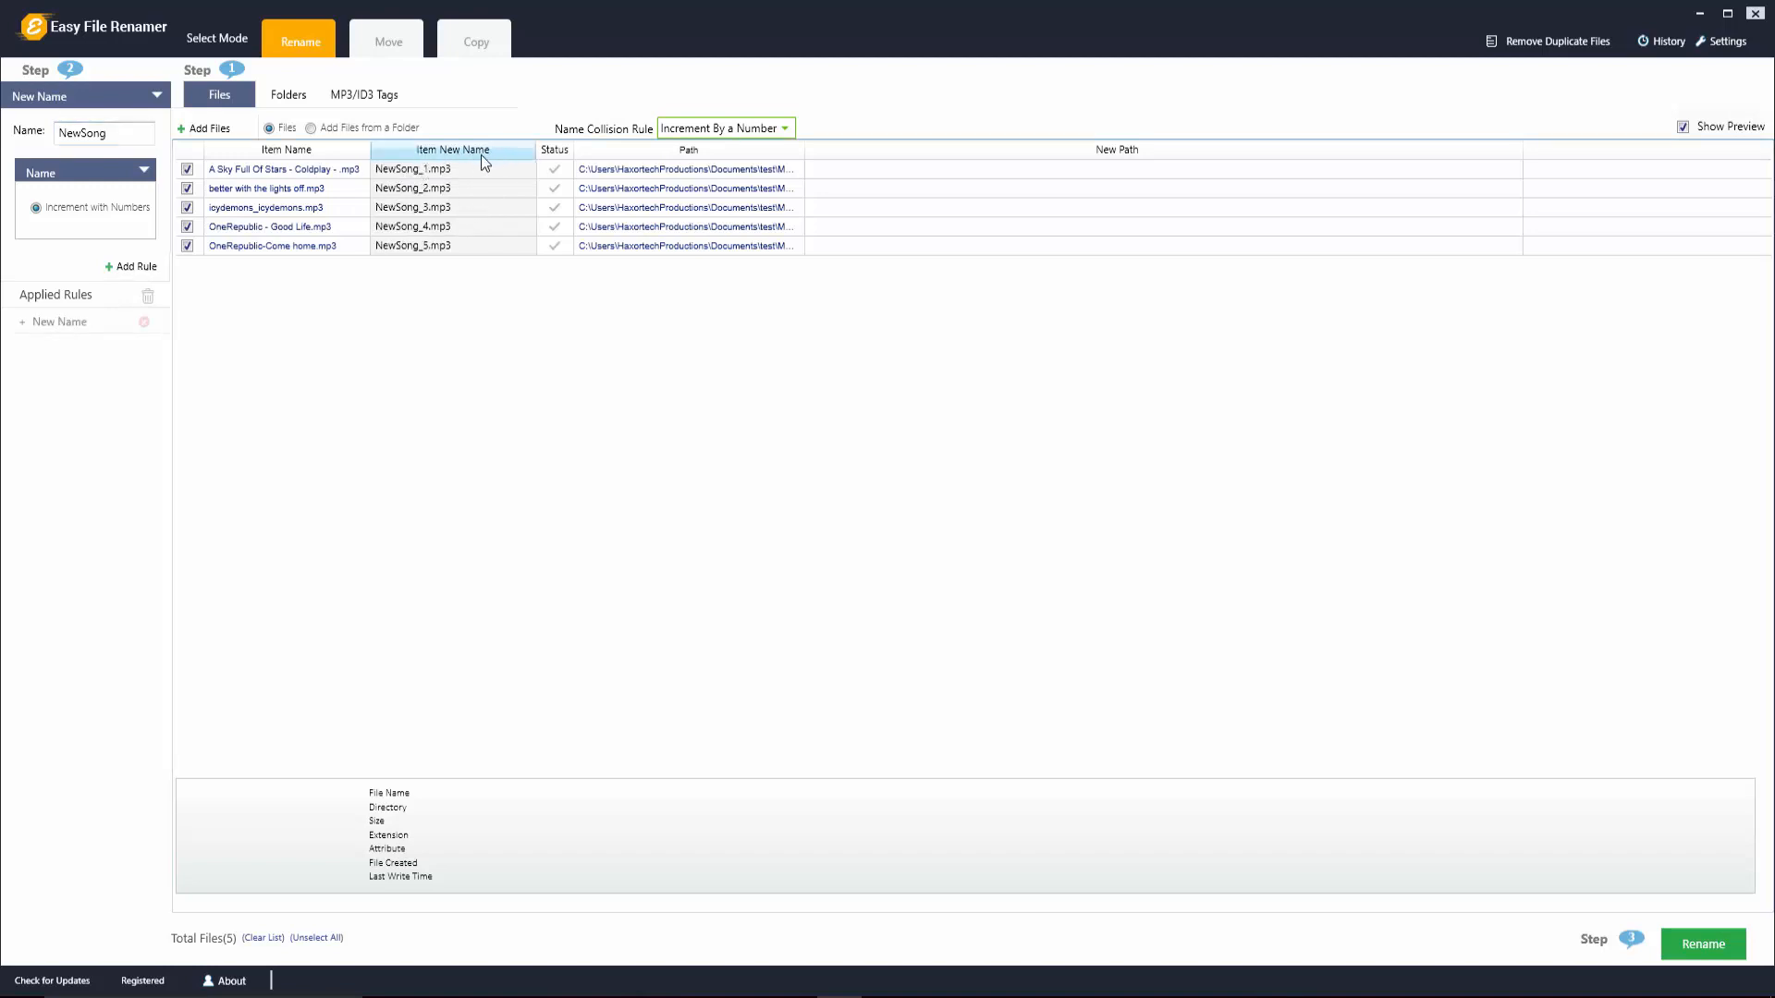
pyautogui.click(101, 133)
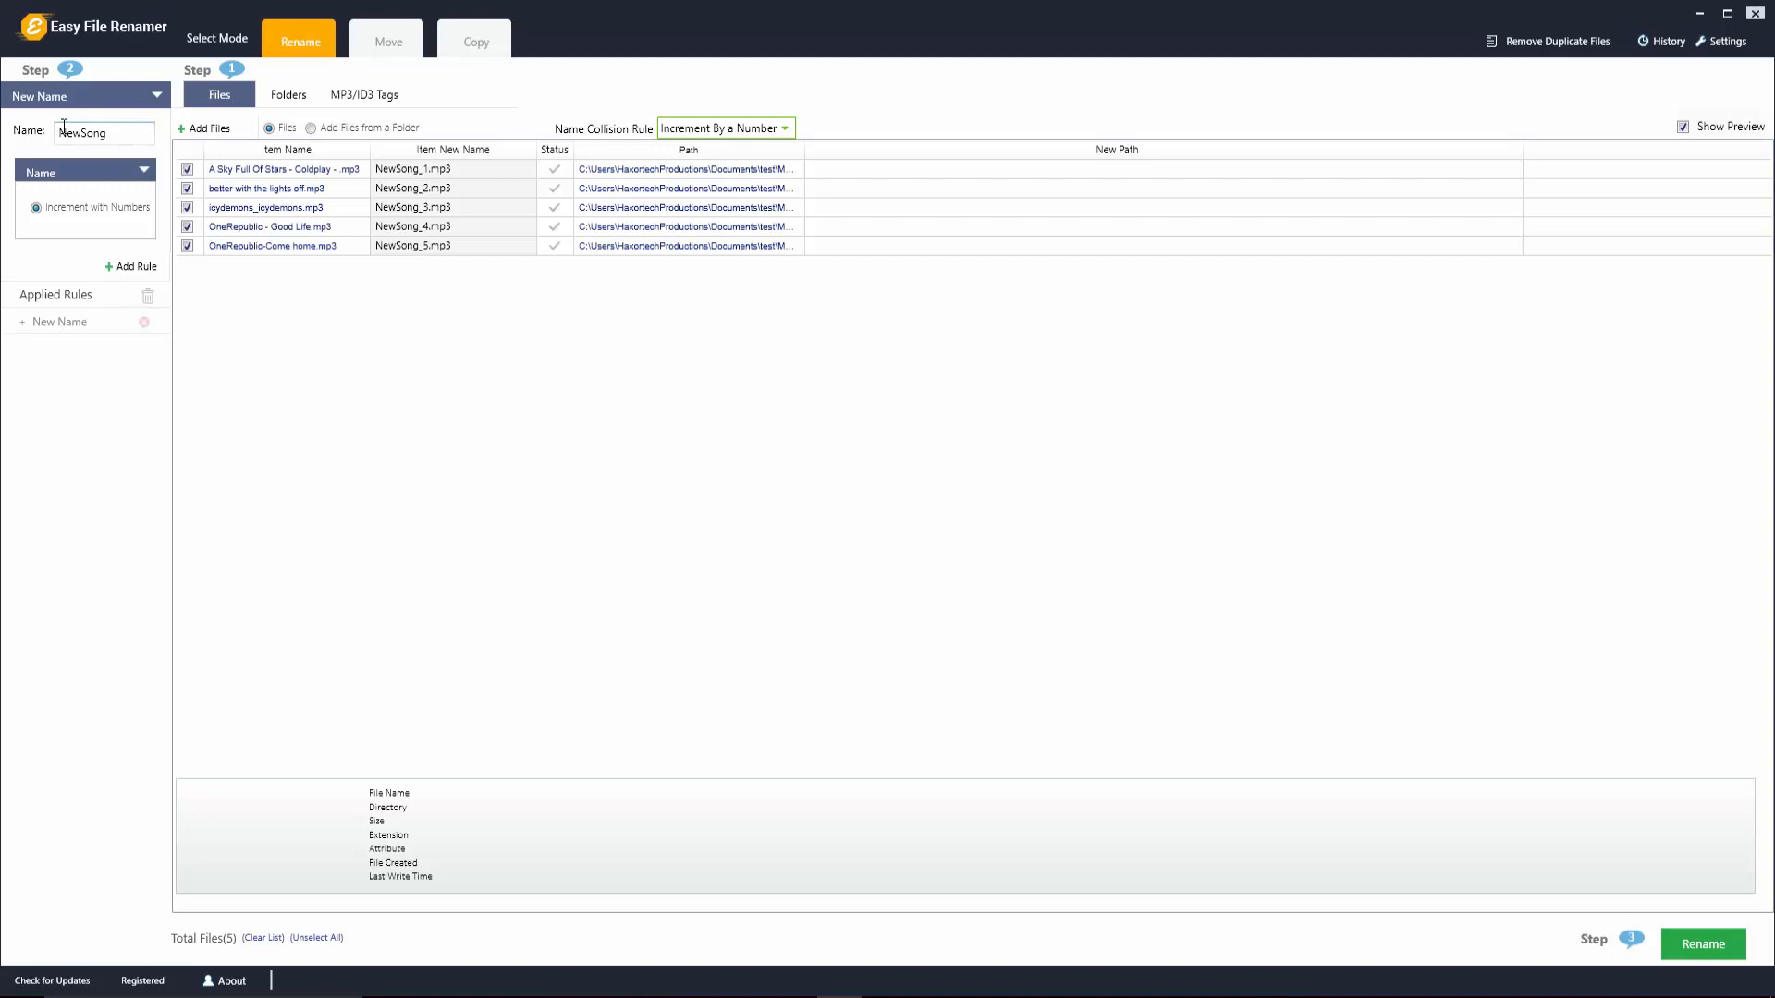
pyautogui.moveTo(399, 227)
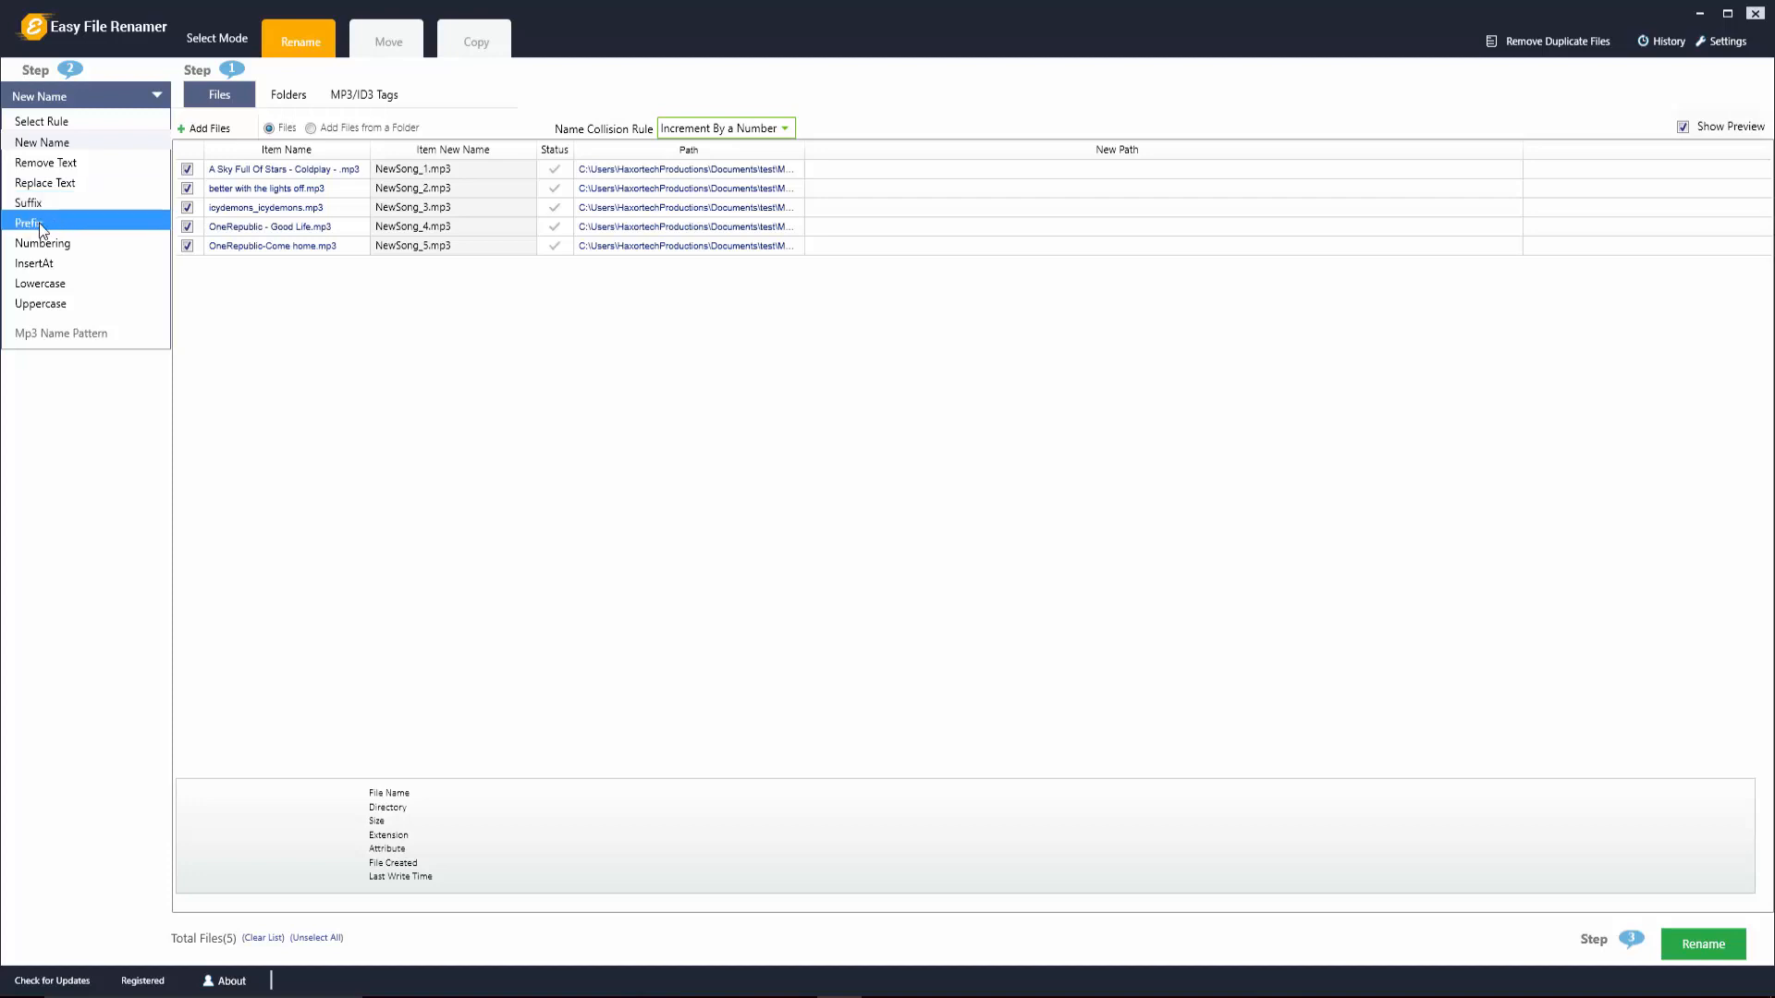
# Add a Coldplay prefix rule, then remove the New Name rule and clear all applied rules
pyautogui.click(27, 222)
pyautogui.write('Coldplay')
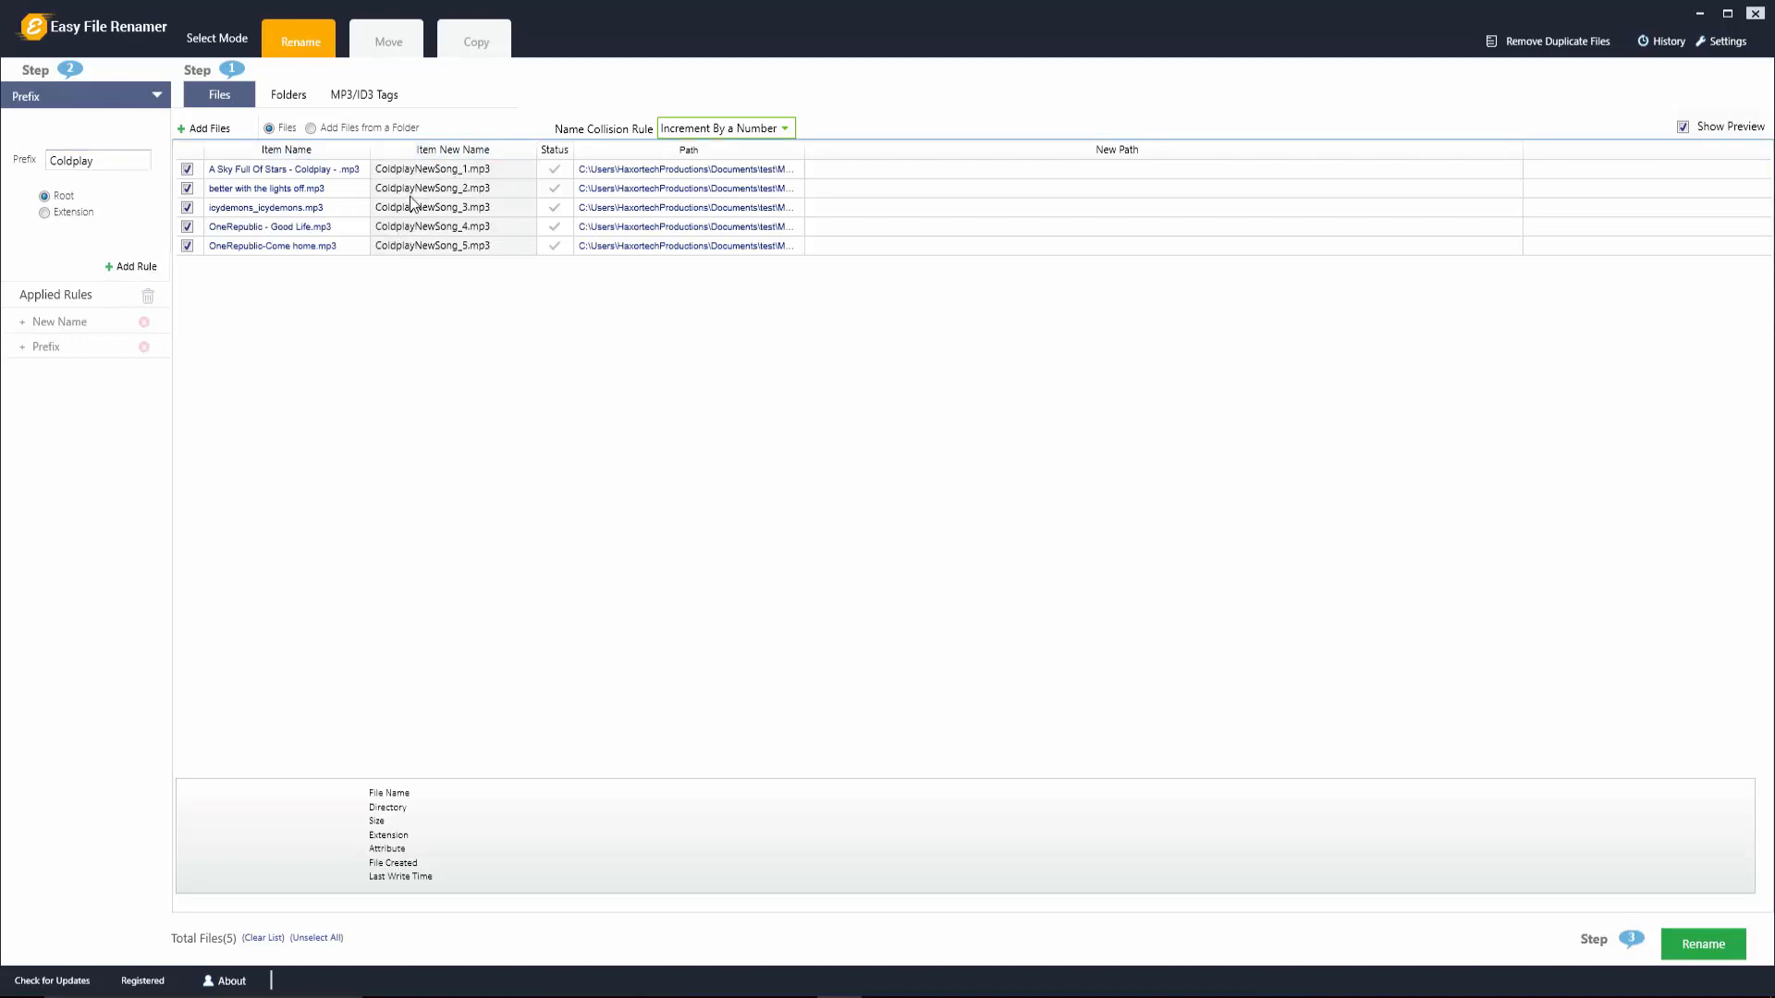
pyautogui.moveTo(129, 248)
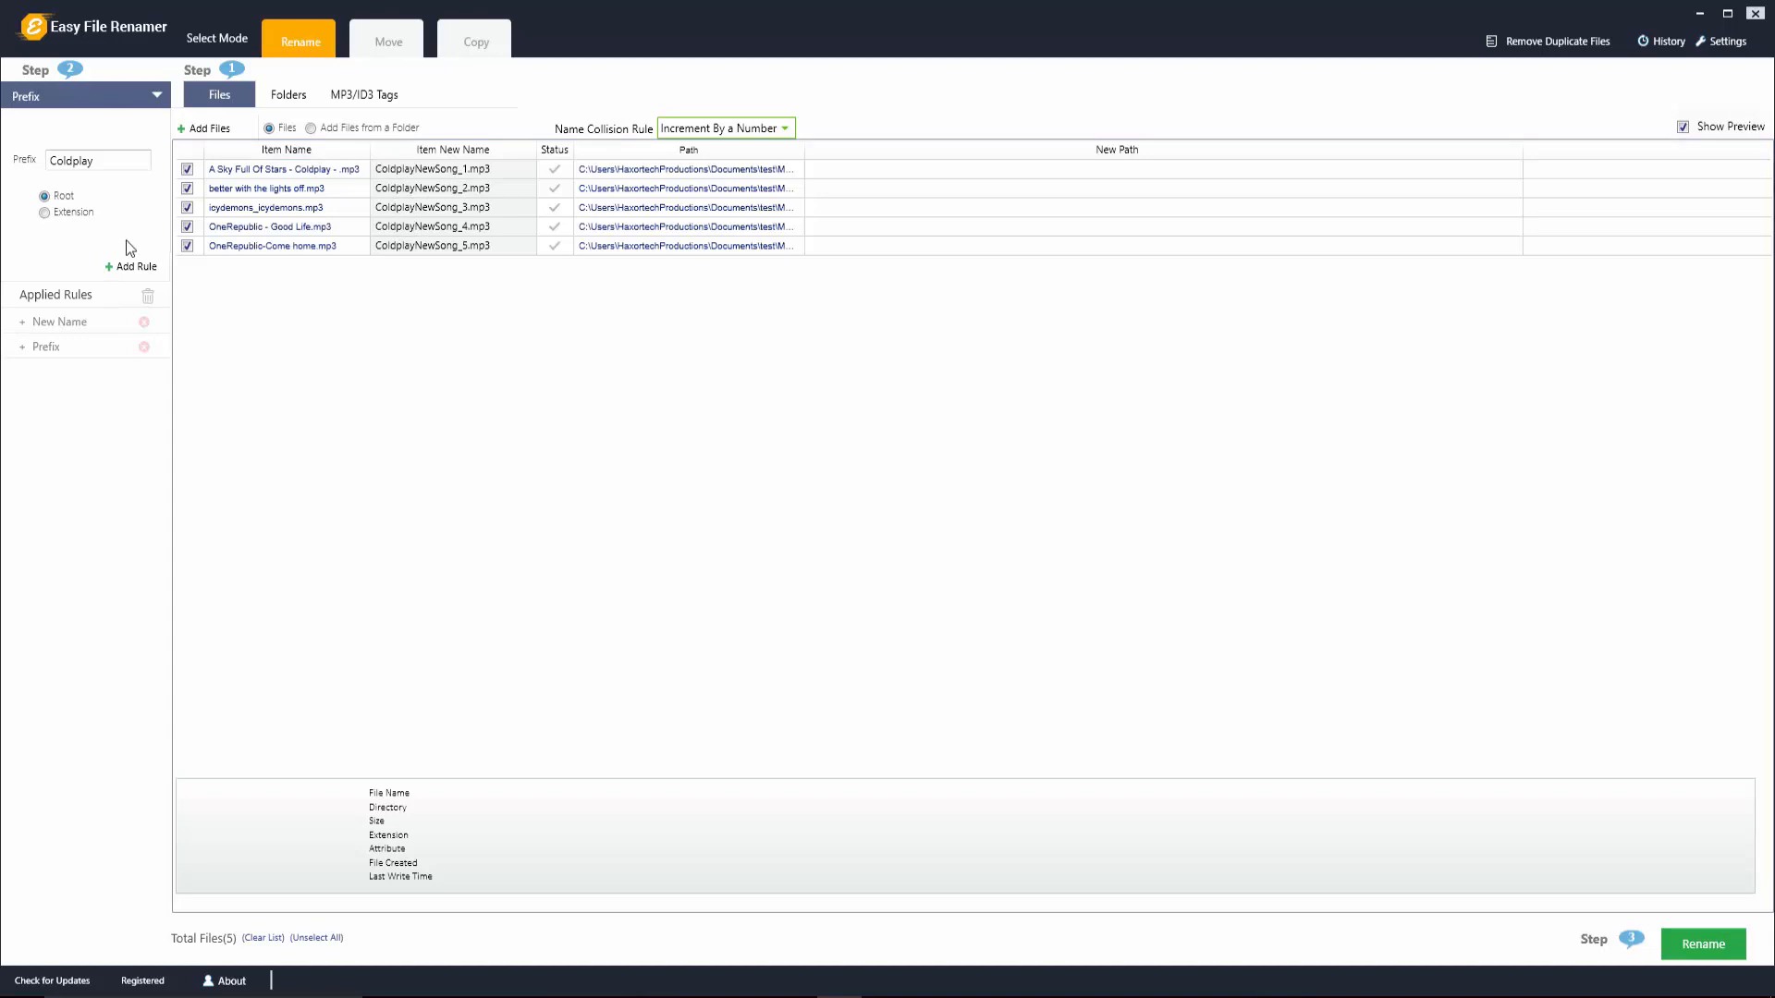
pyautogui.moveTo(114, 354)
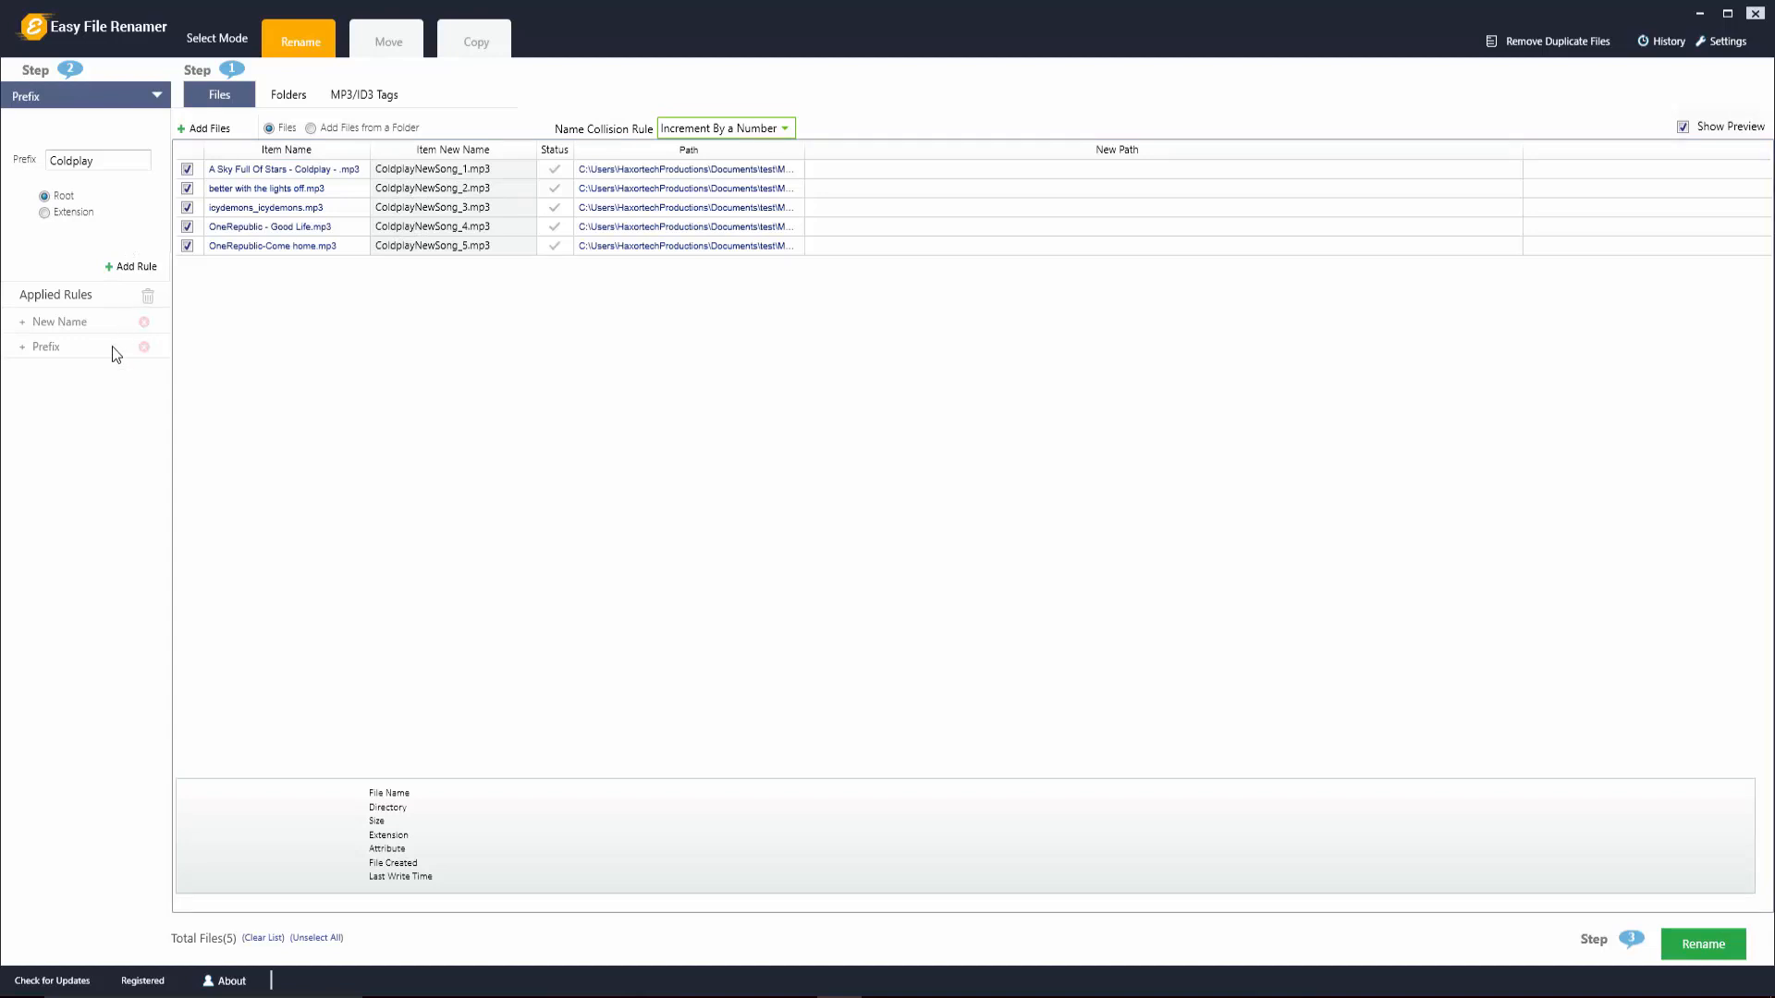
pyautogui.moveTo(40, 351)
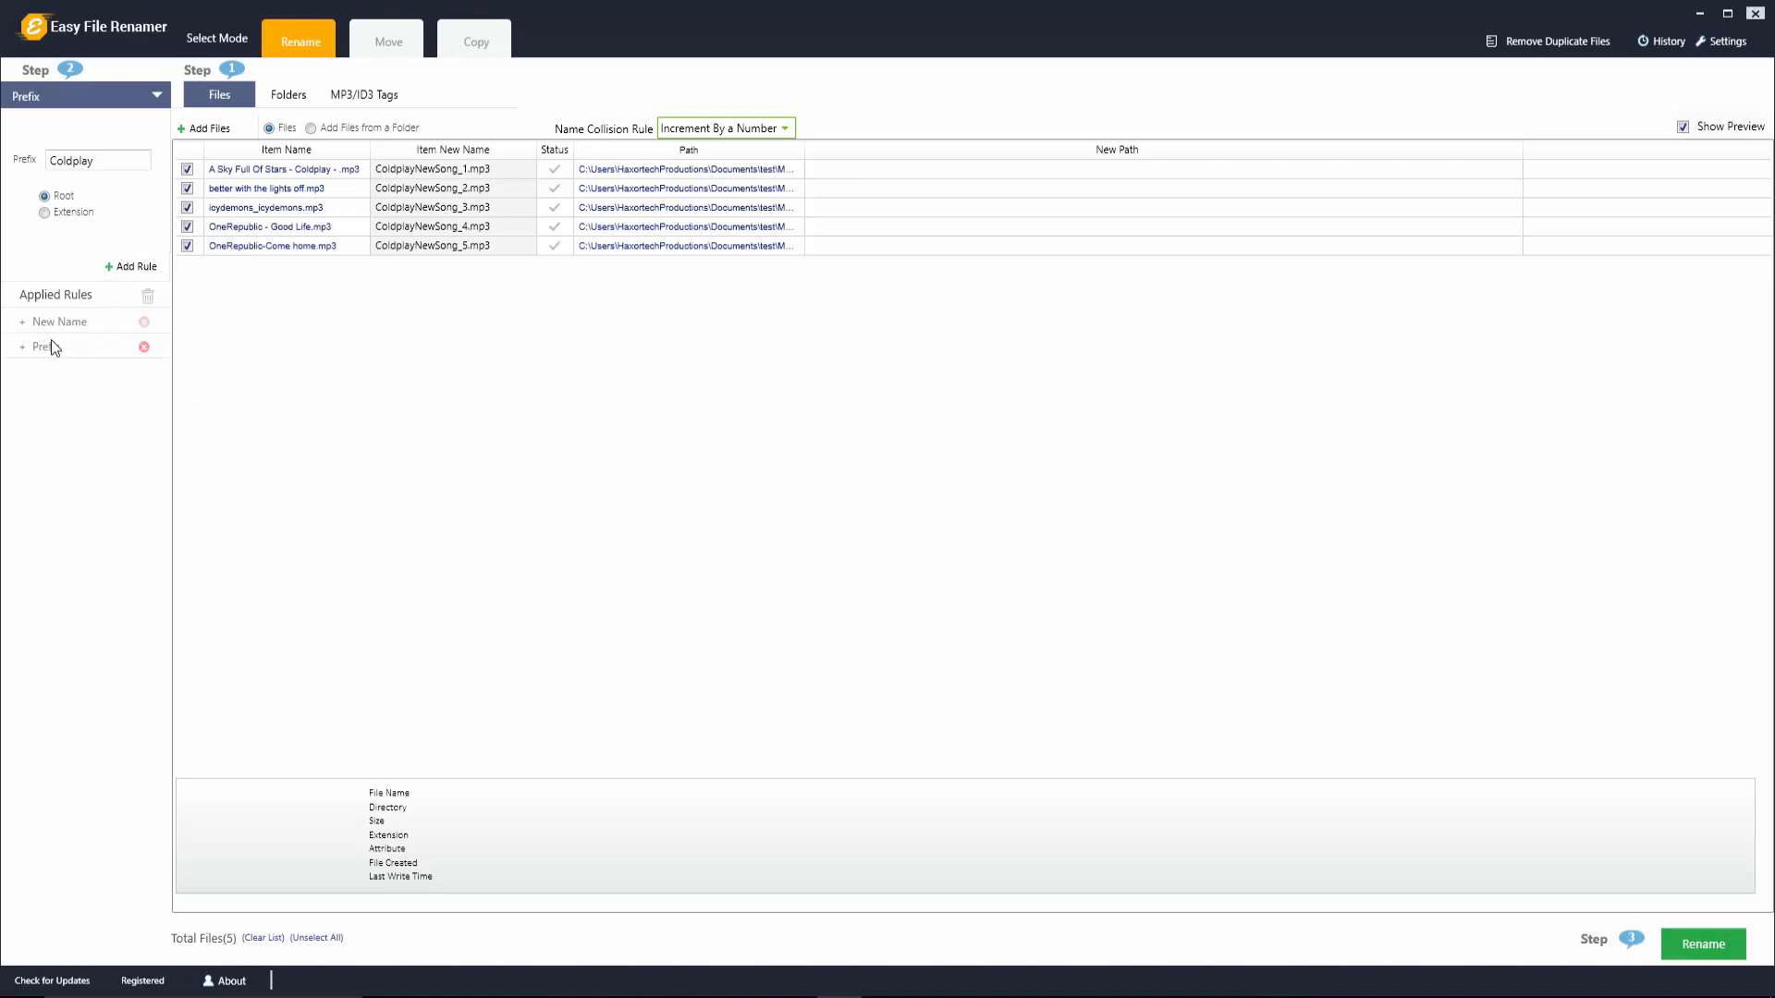
pyautogui.moveTo(142, 322)
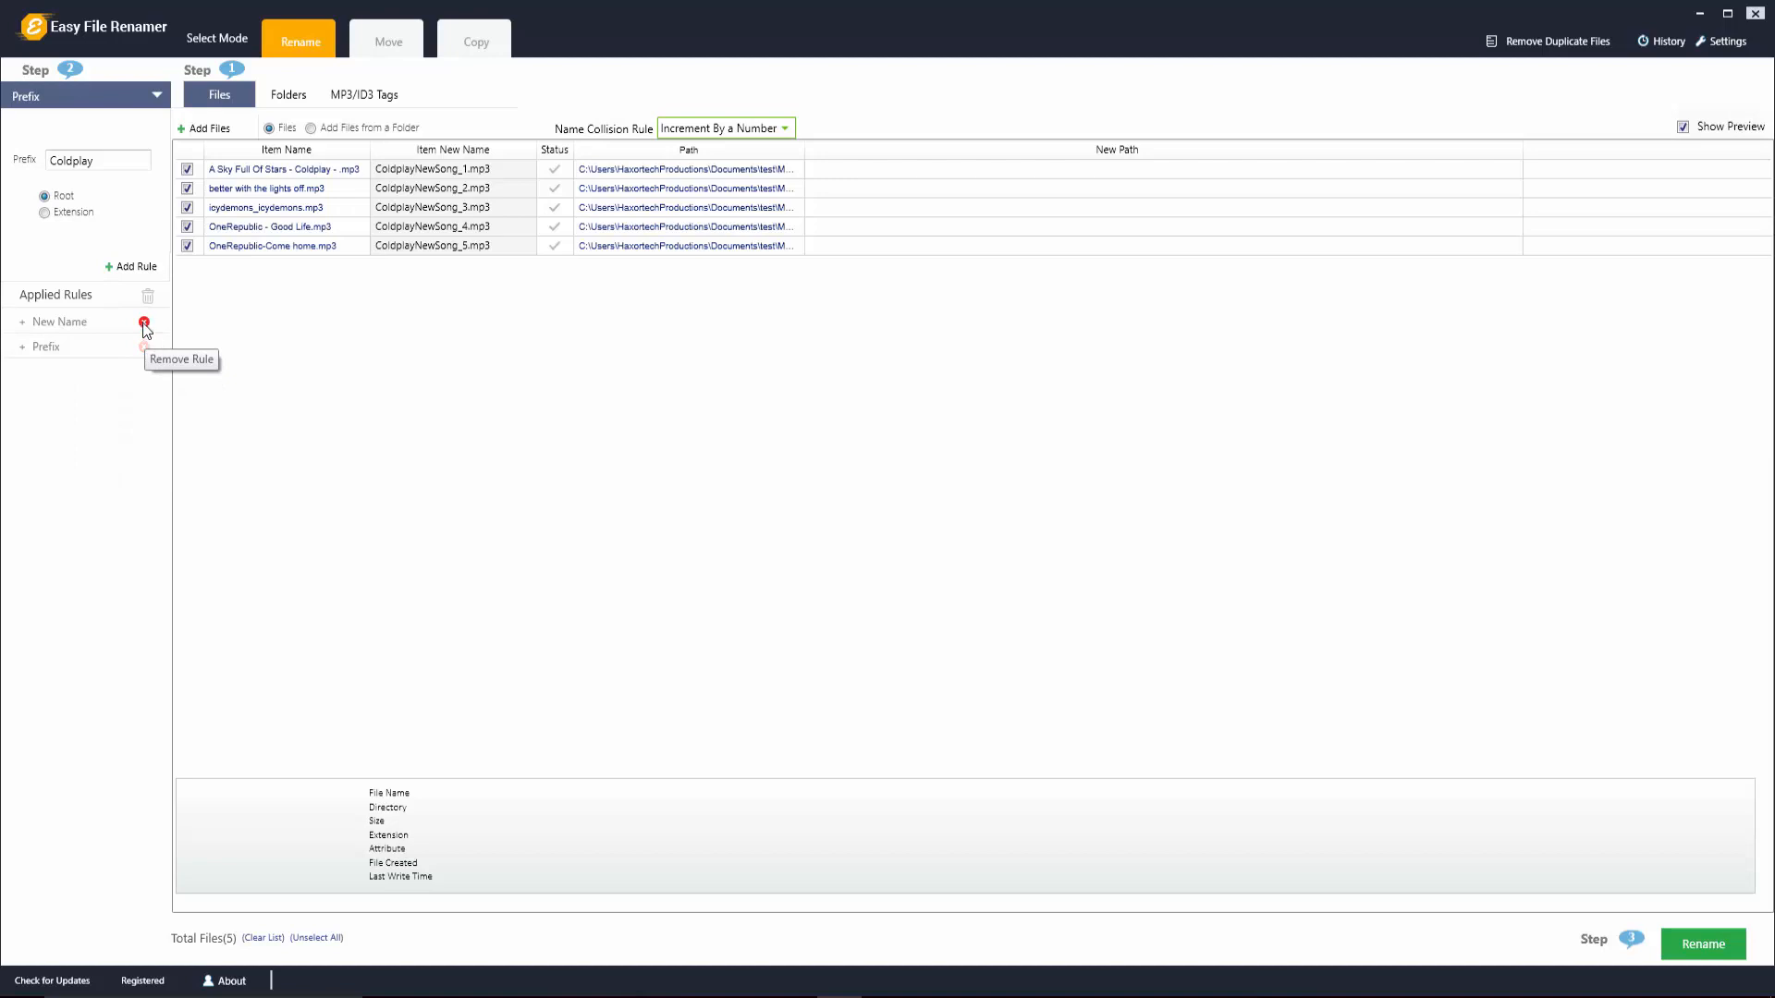
pyautogui.click(144, 322)
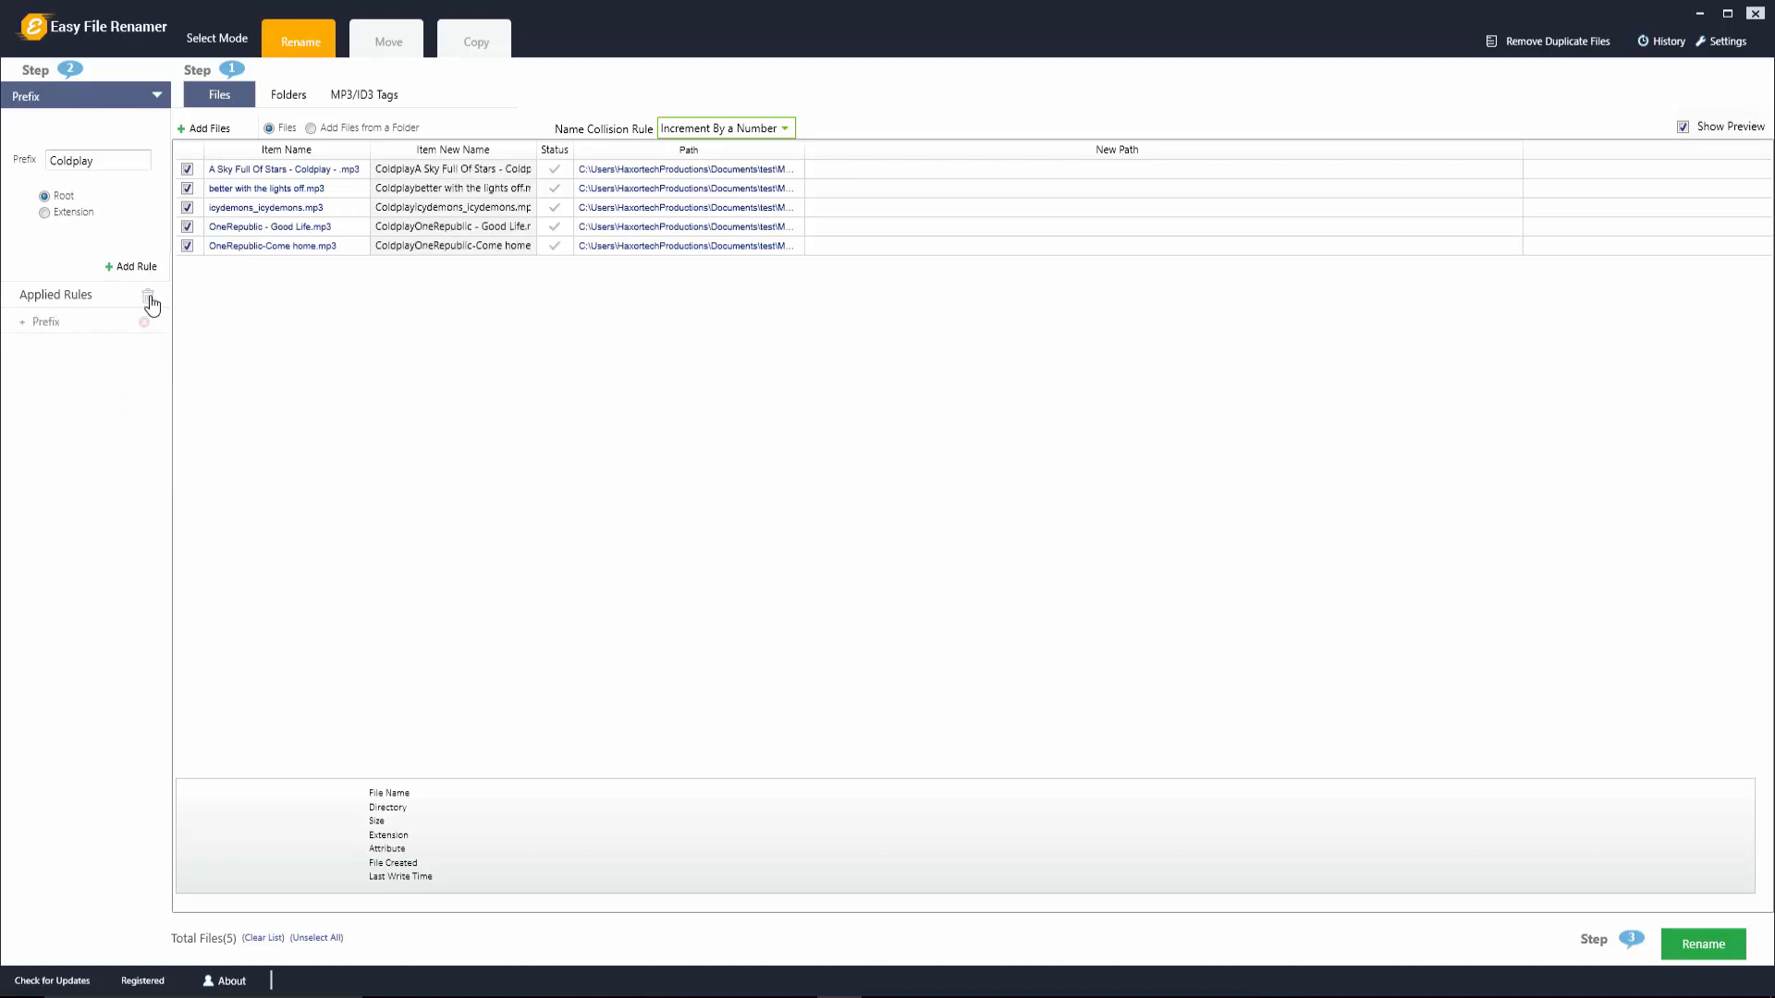
pyautogui.click(147, 296)
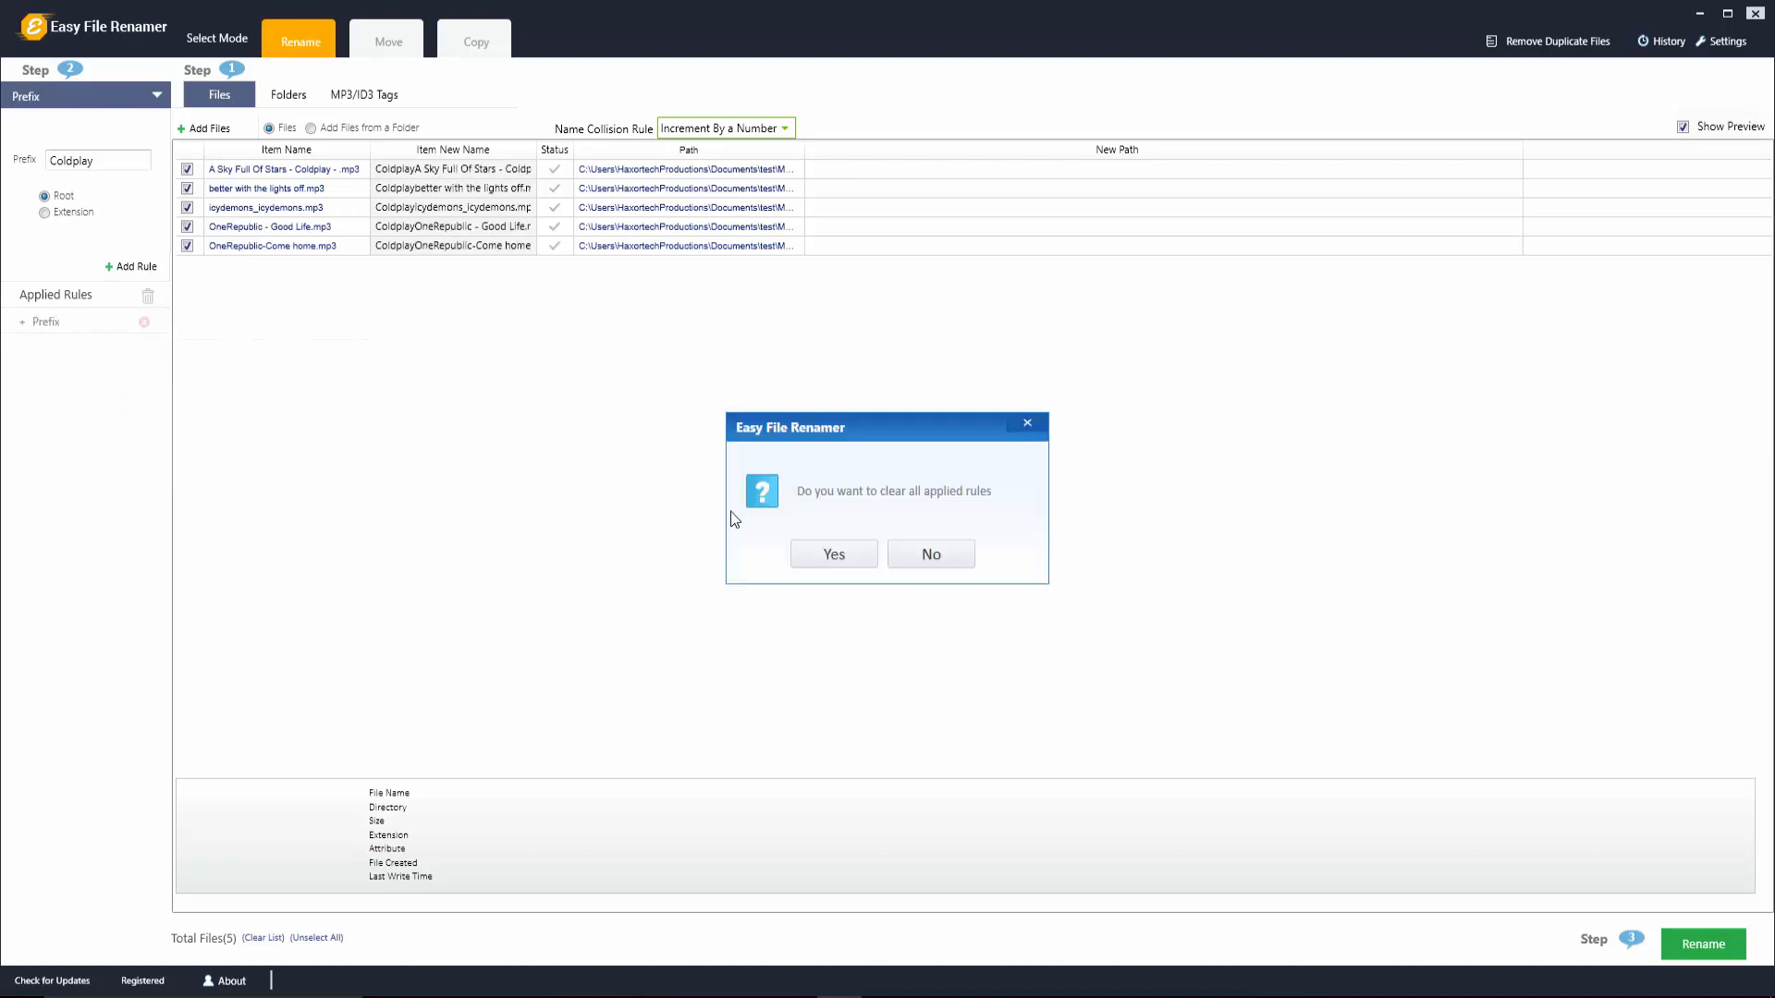
pyautogui.click(833, 555)
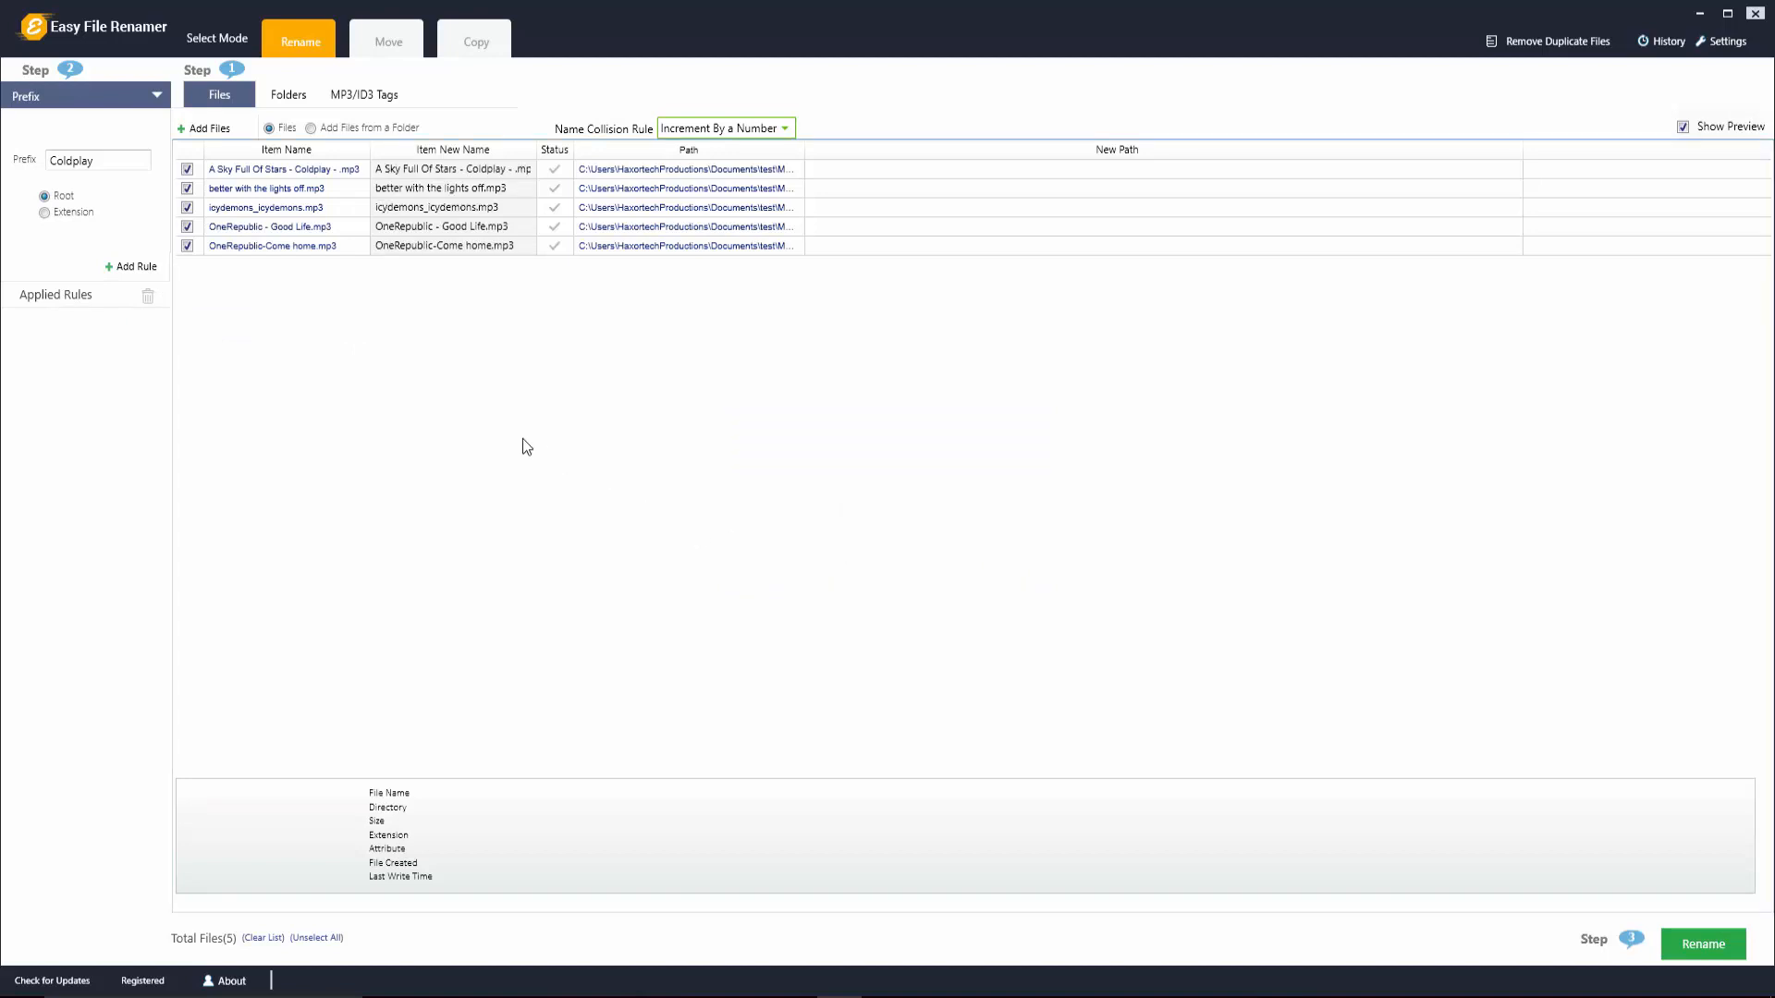
# Add a Remove Text rule for 'OneRepublic' (Remove First) to the two OneRepublic tracks
pyautogui.click(85, 96)
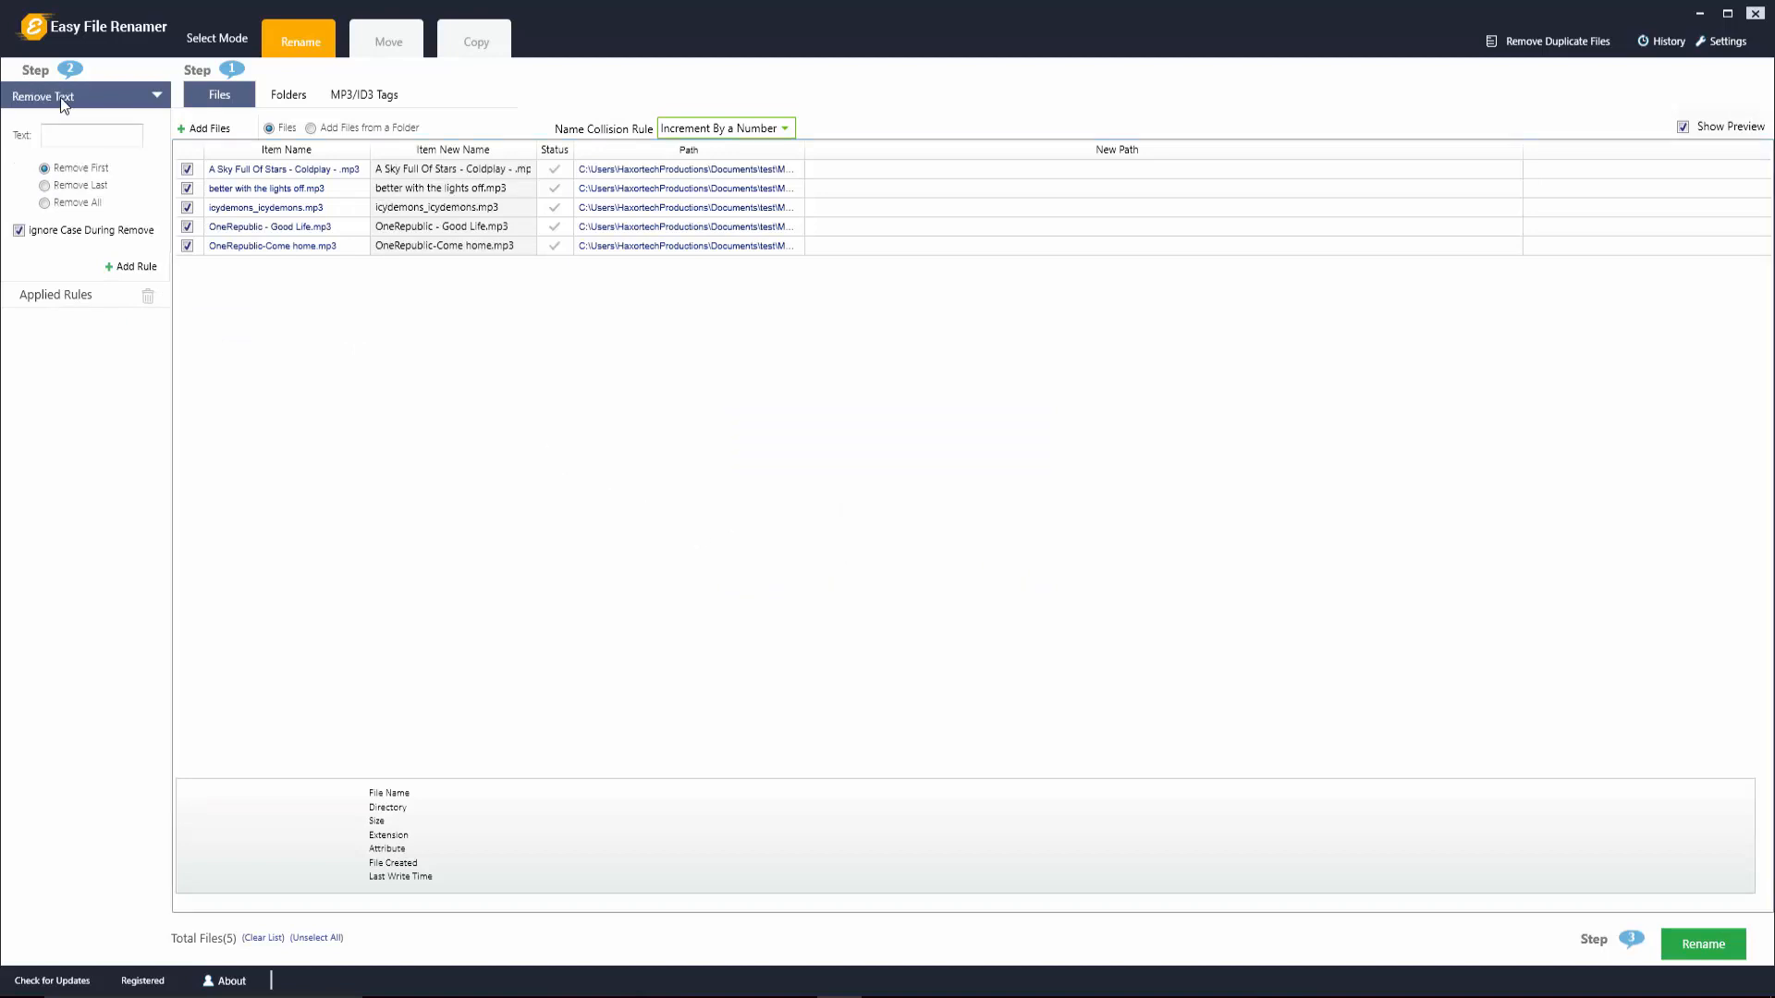
pyautogui.moveTo(122, 114)
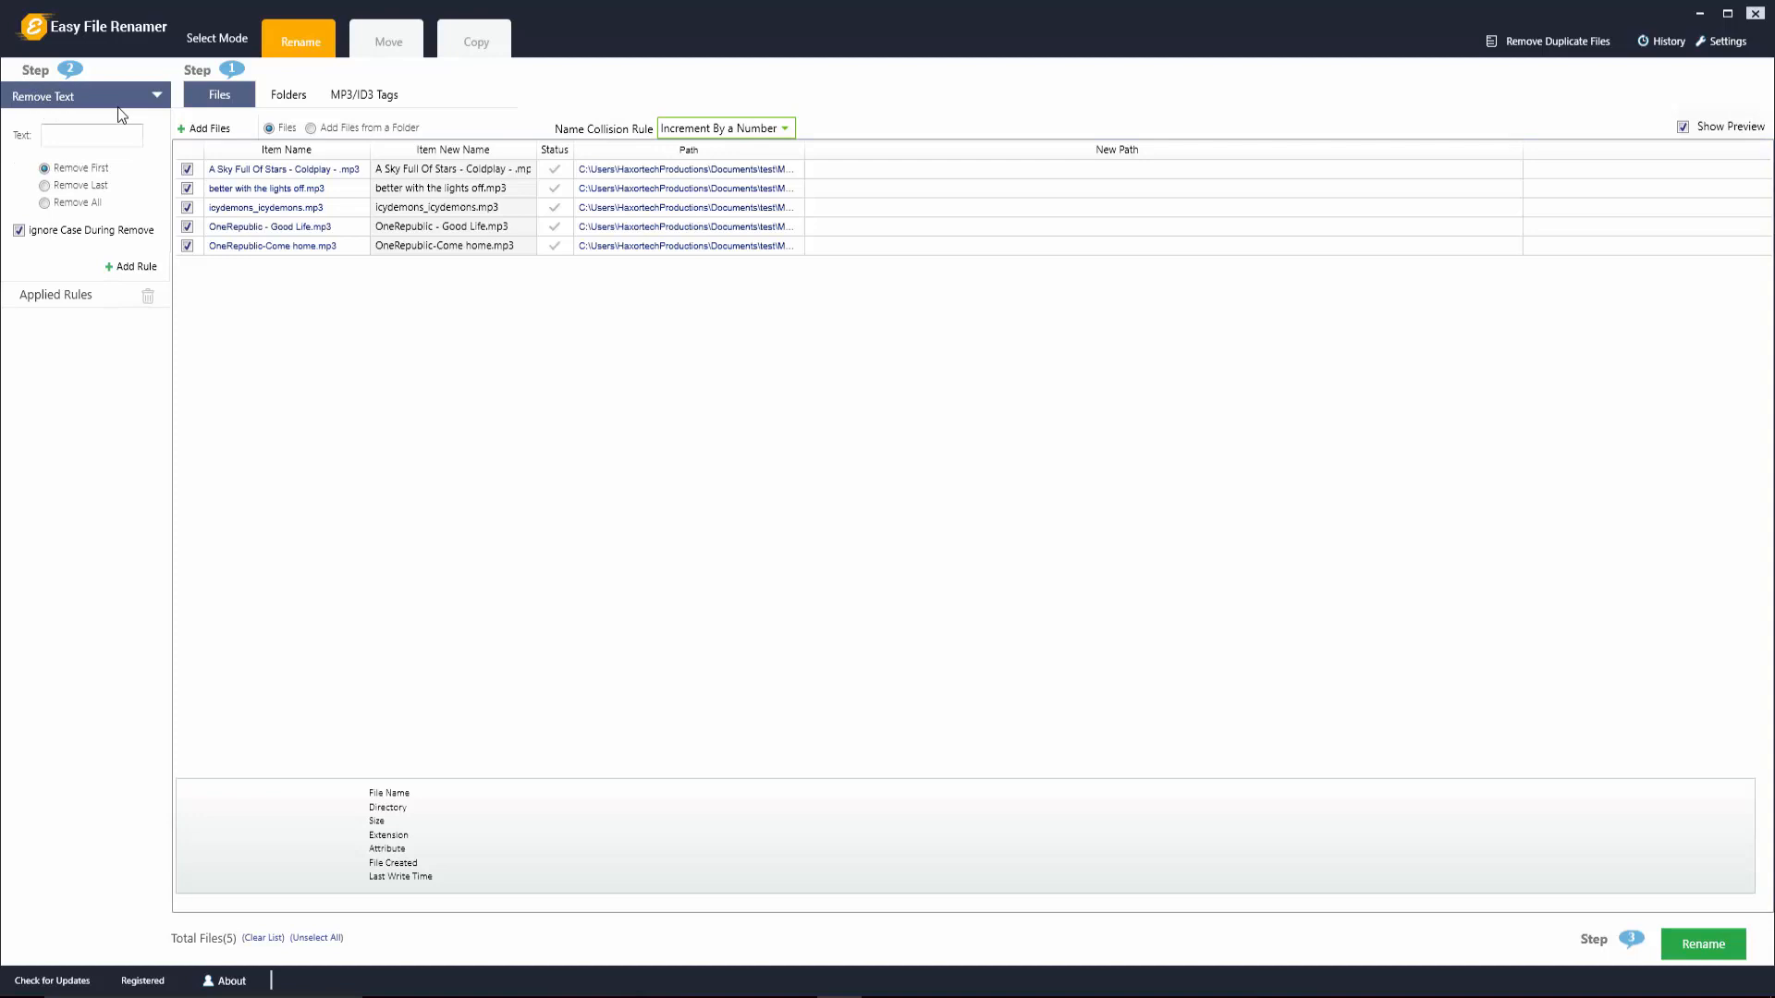
pyautogui.click(92, 135)
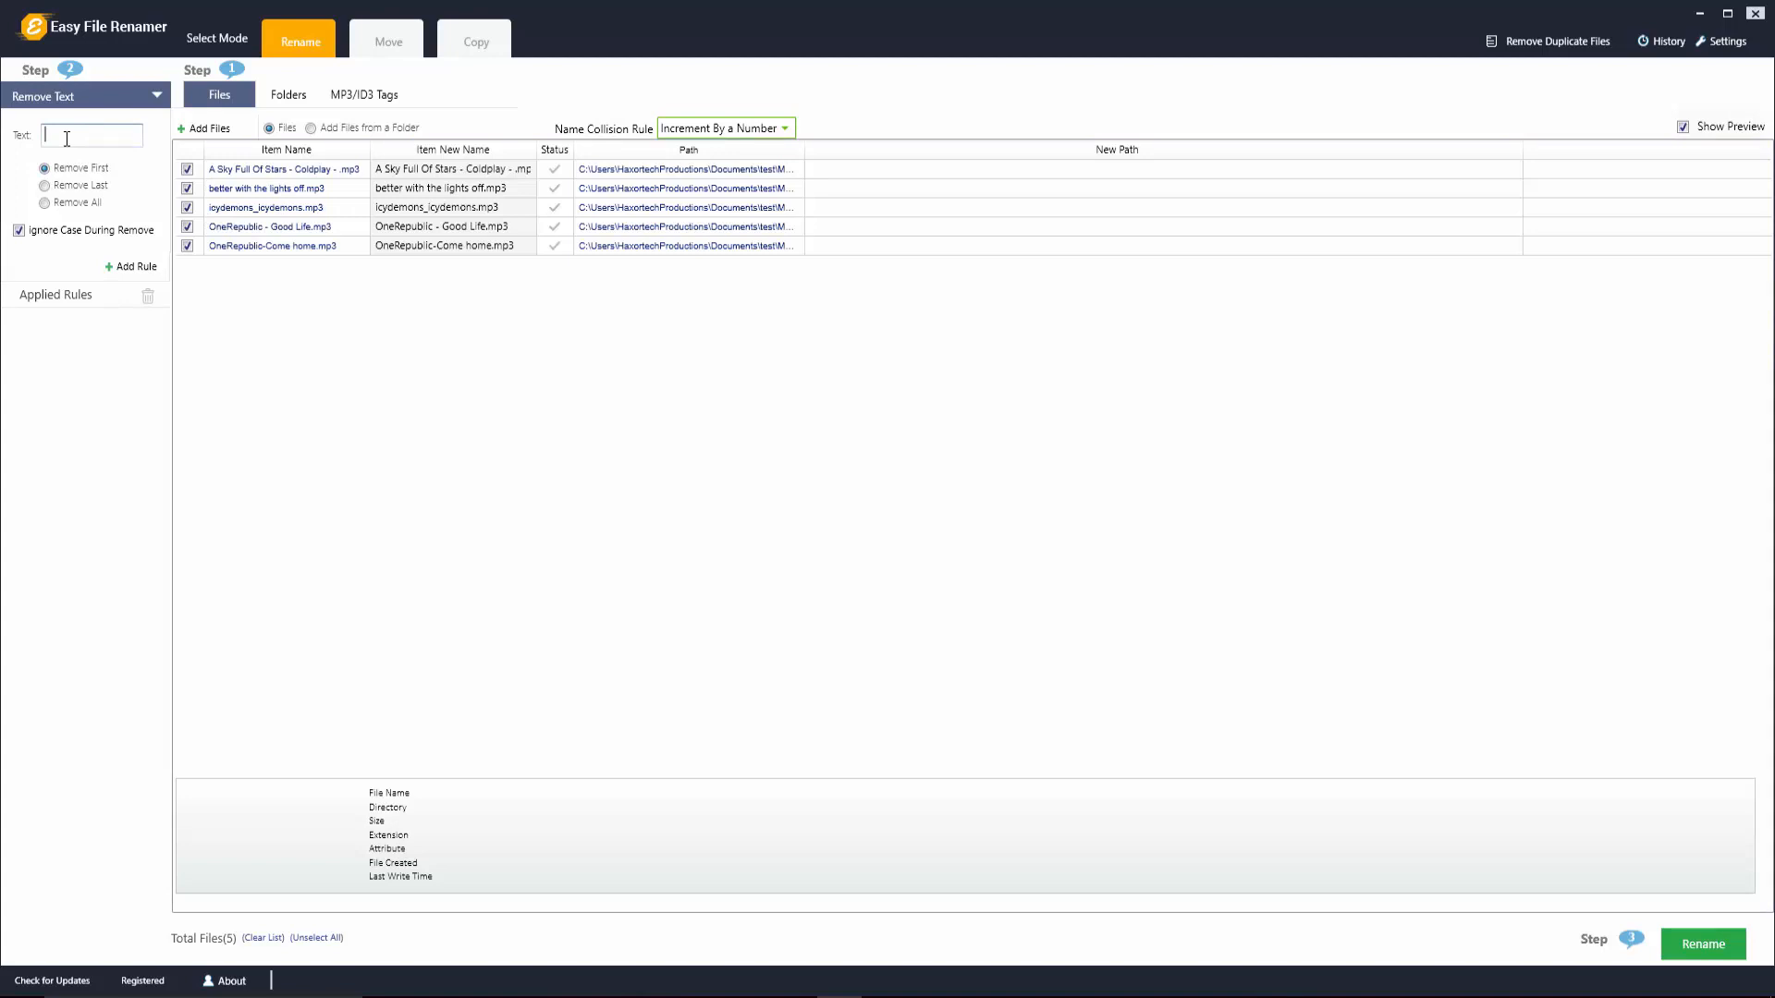
pyautogui.write('OneRepublic')
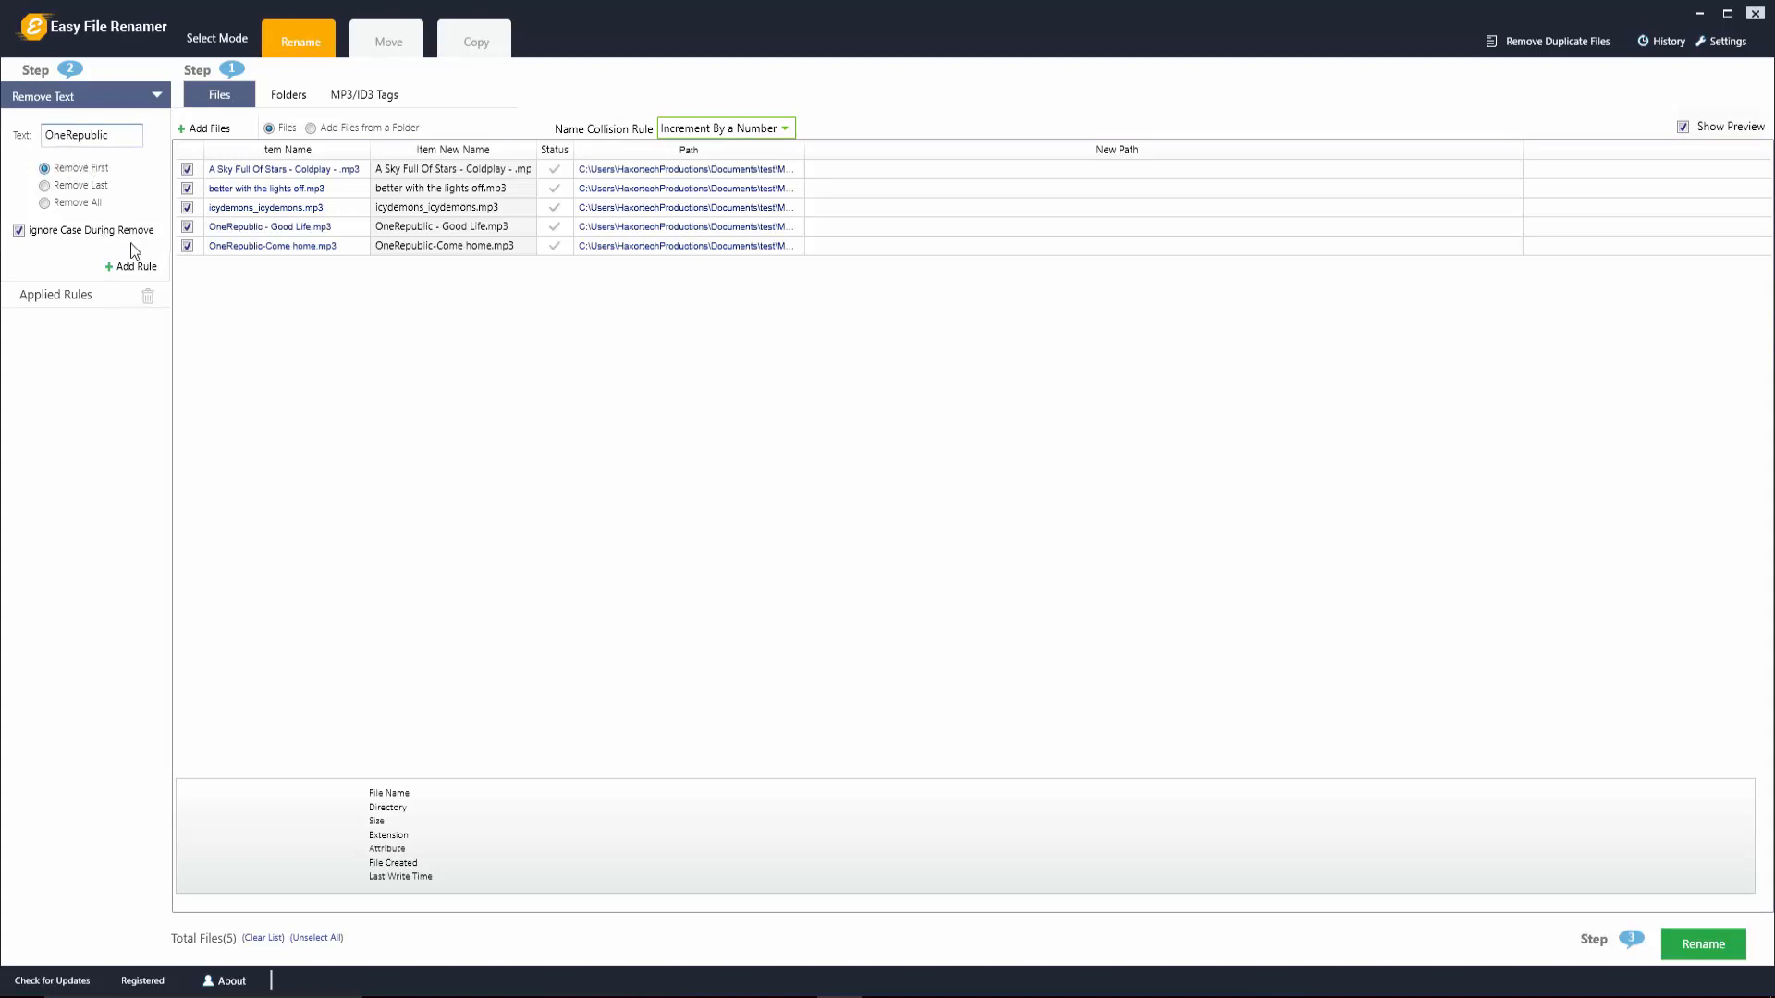
pyautogui.click(129, 267)
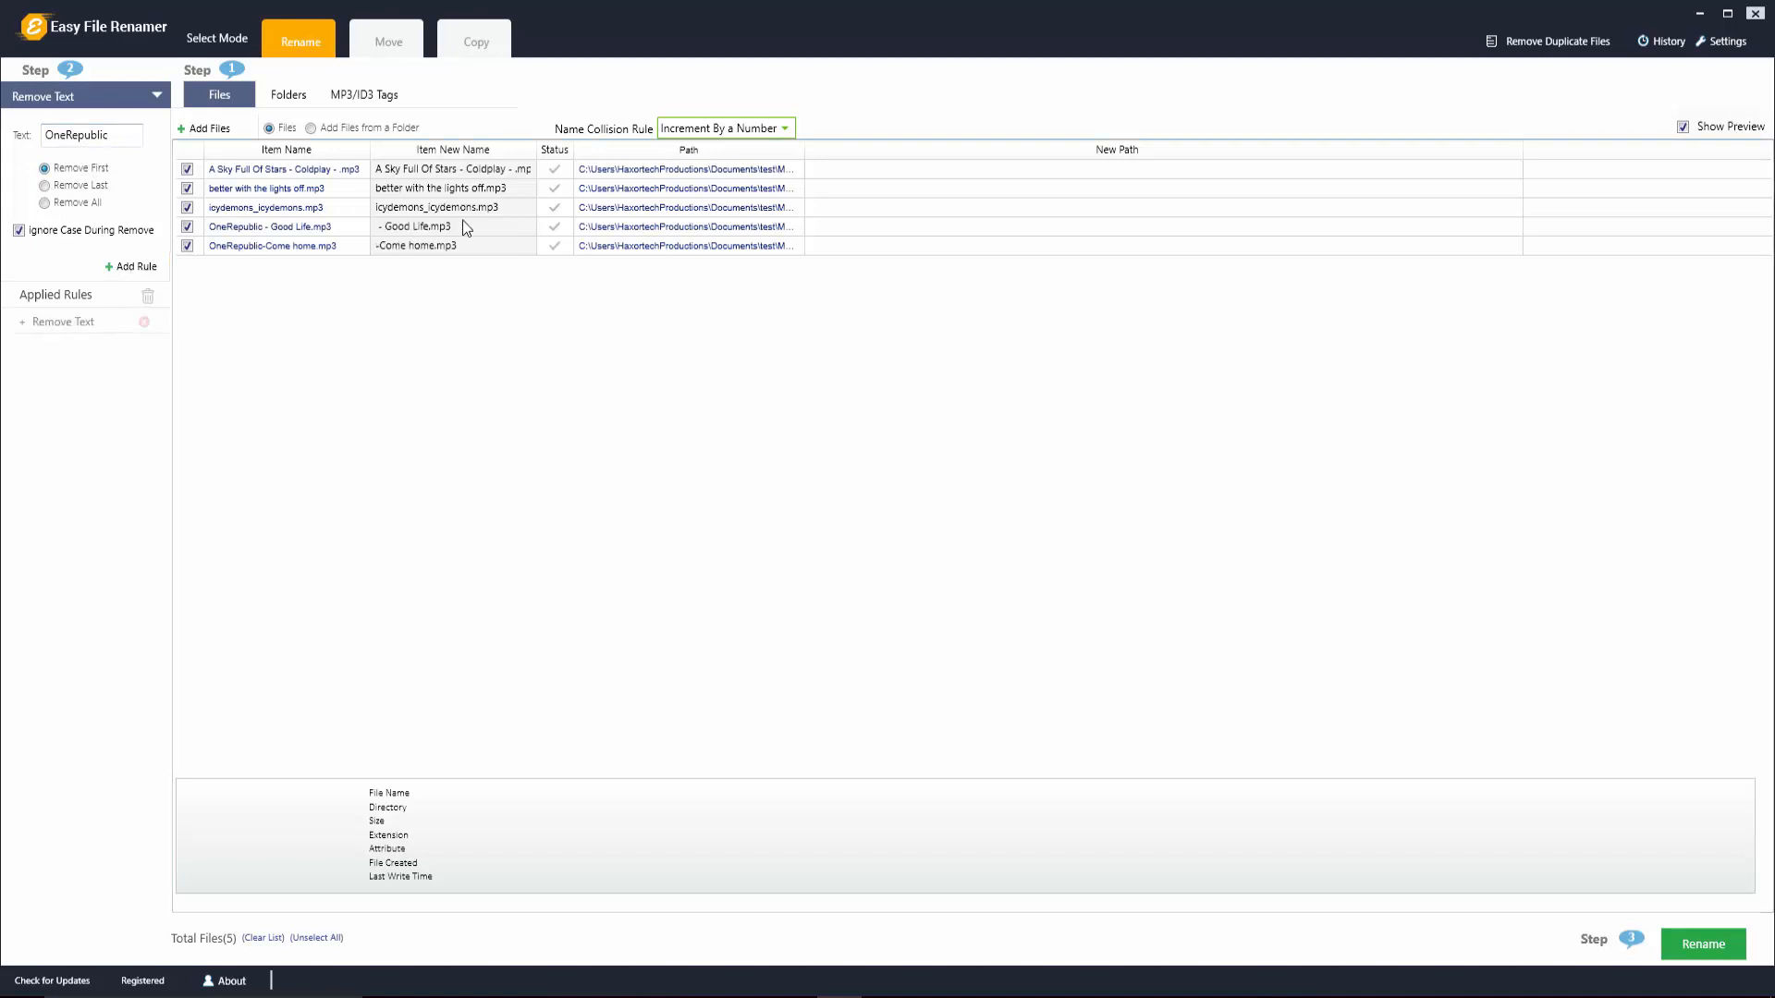
pyautogui.moveTo(388, 259)
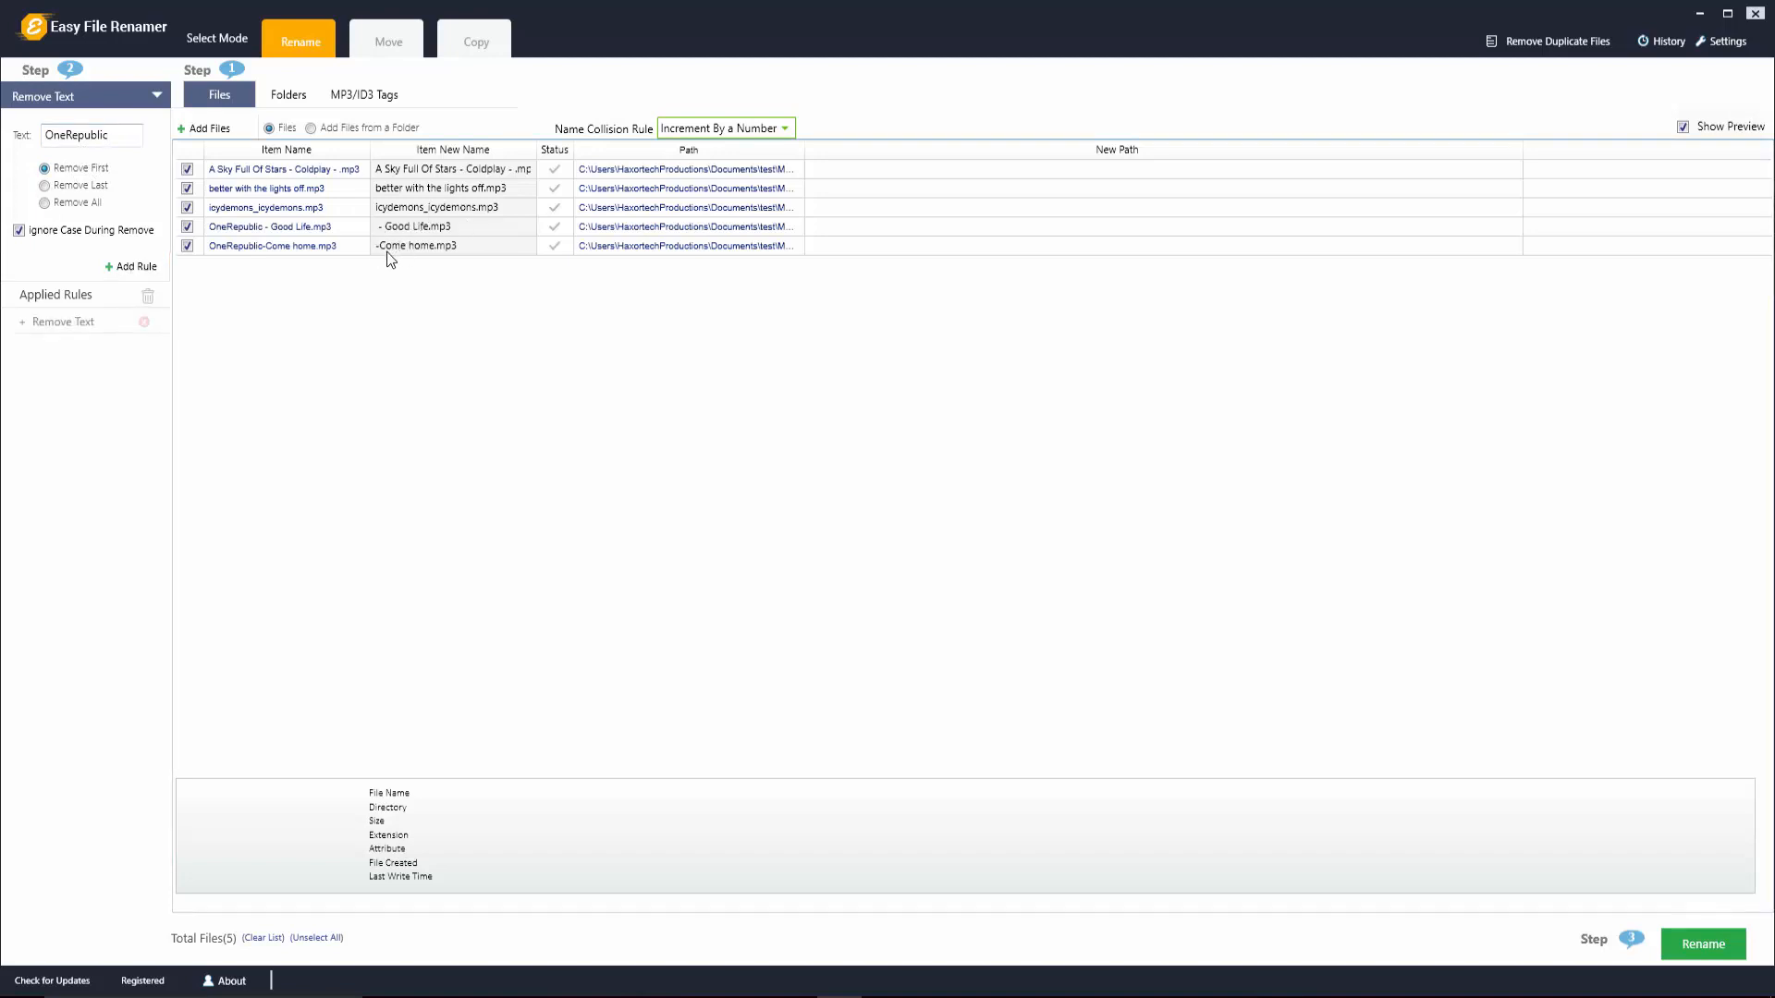
pyautogui.moveTo(453, 212)
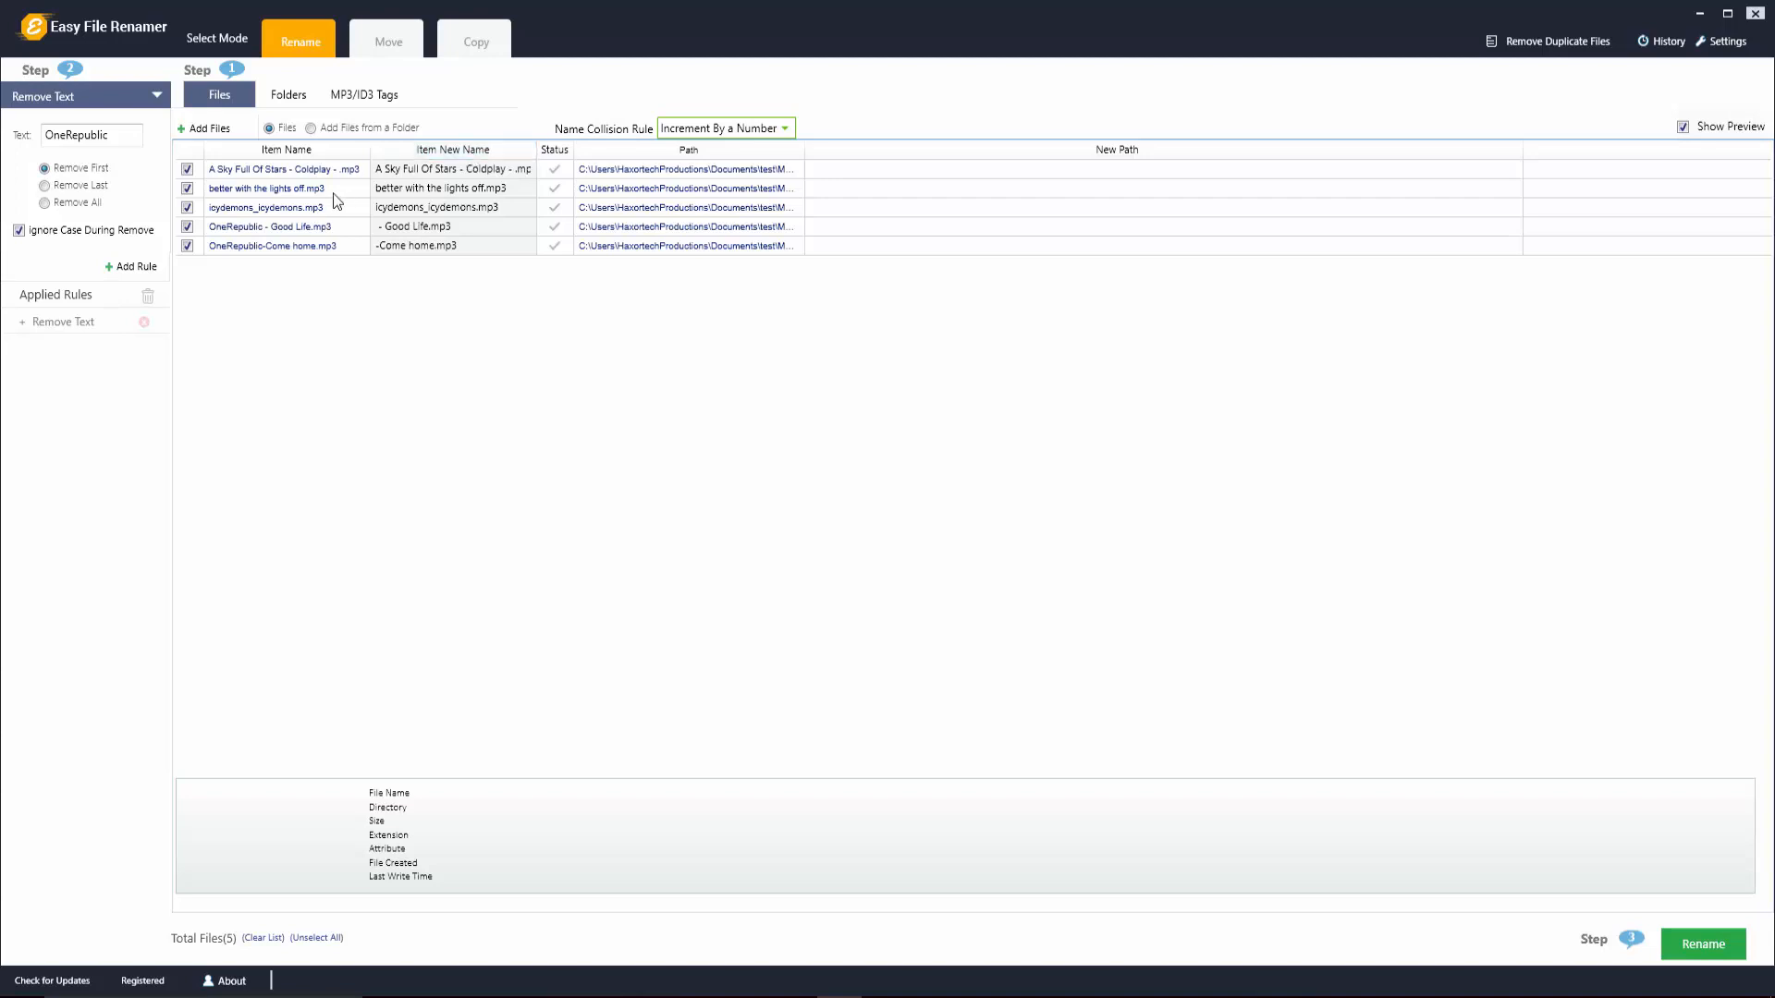
pyautogui.moveTo(258, 210)
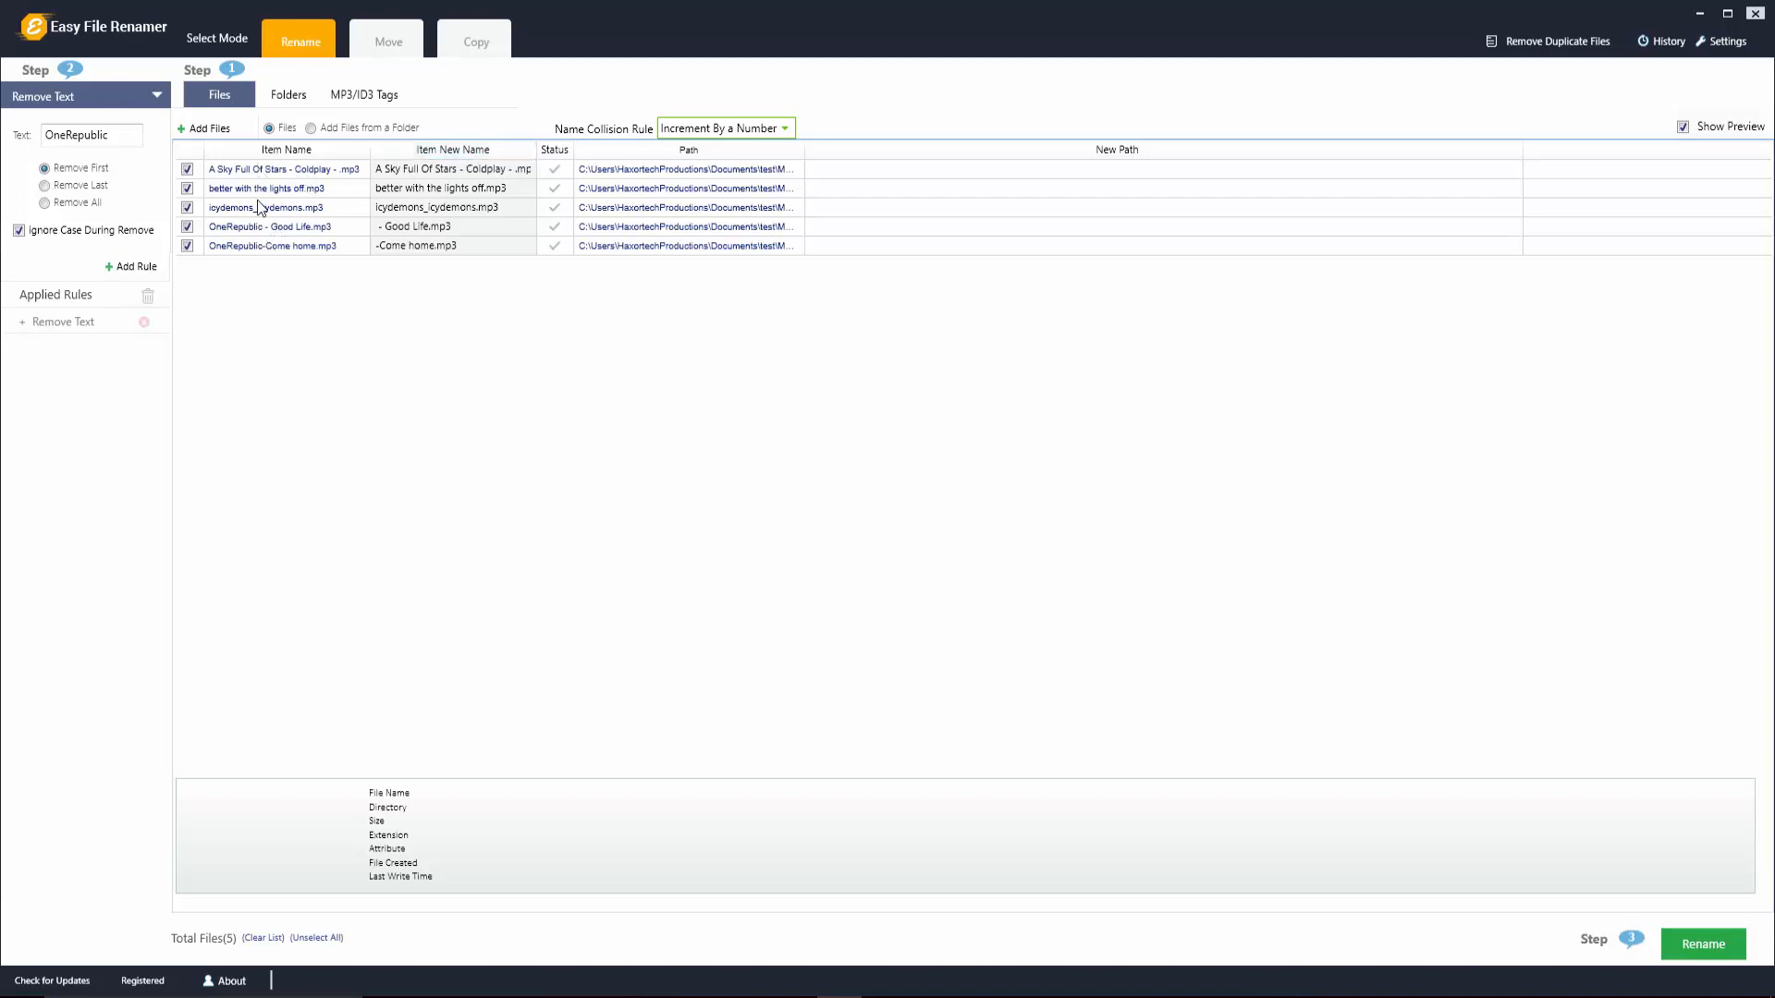
pyautogui.moveTo(413, 241)
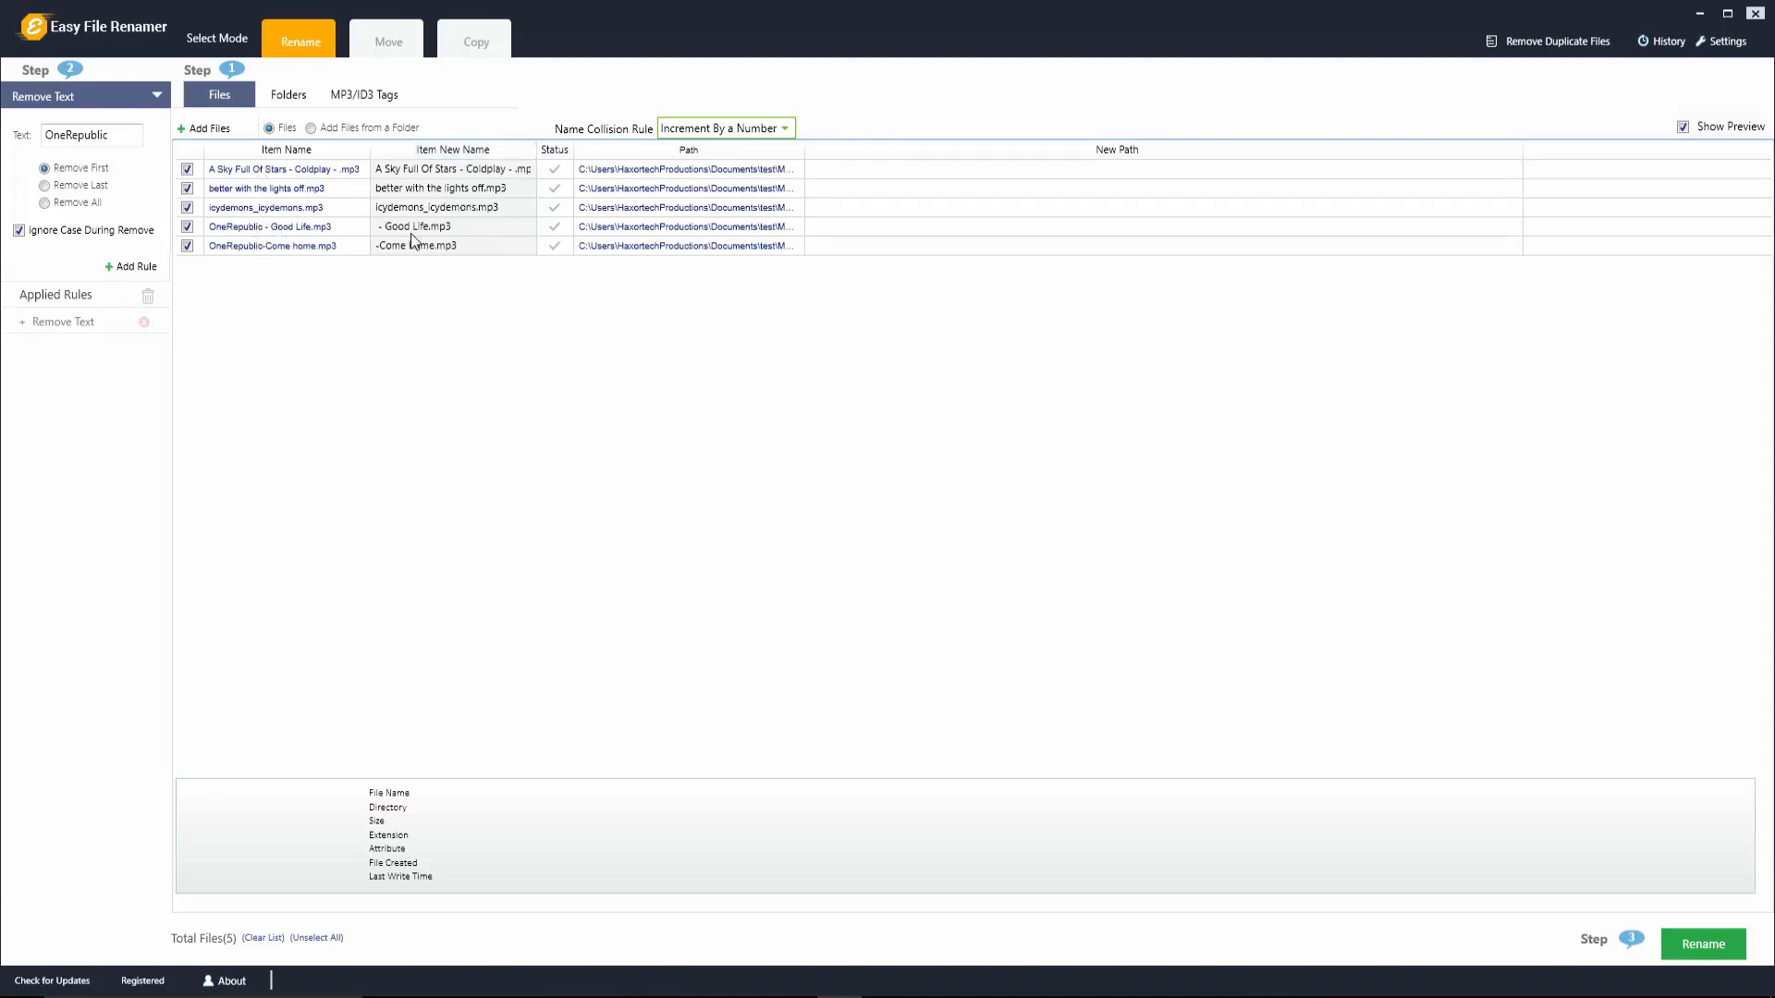
pyautogui.moveTo(417, 243)
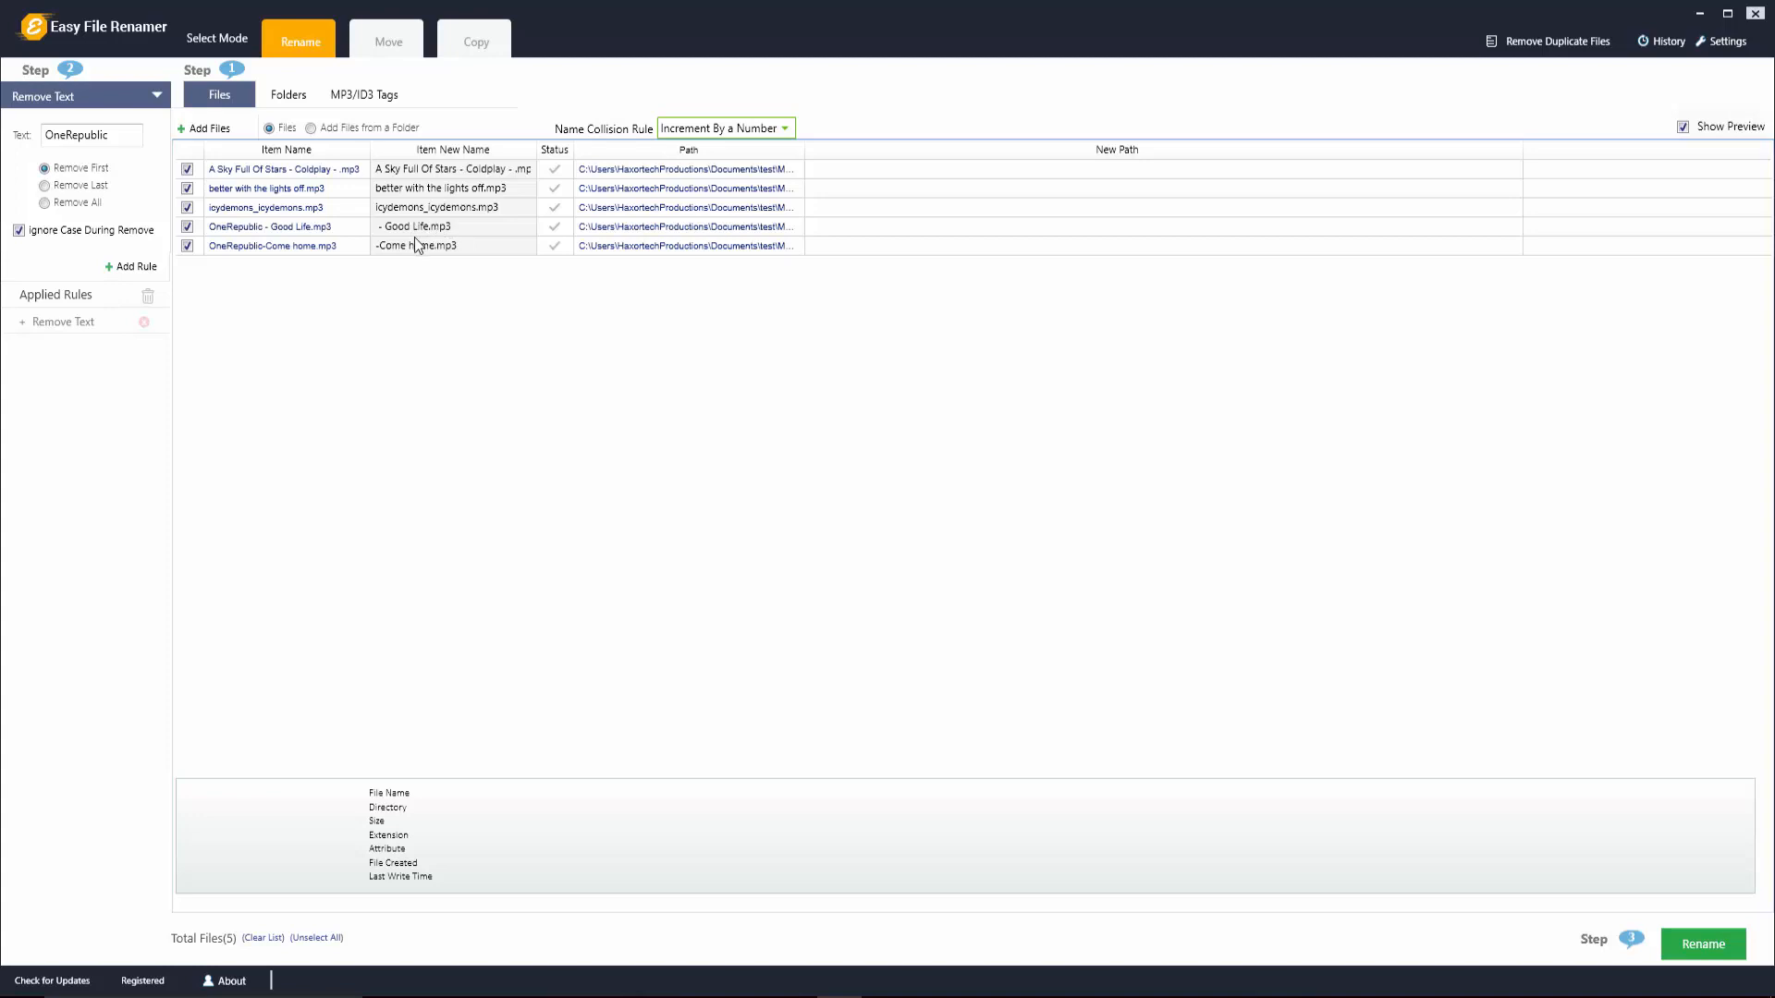
pyautogui.moveTo(439, 245)
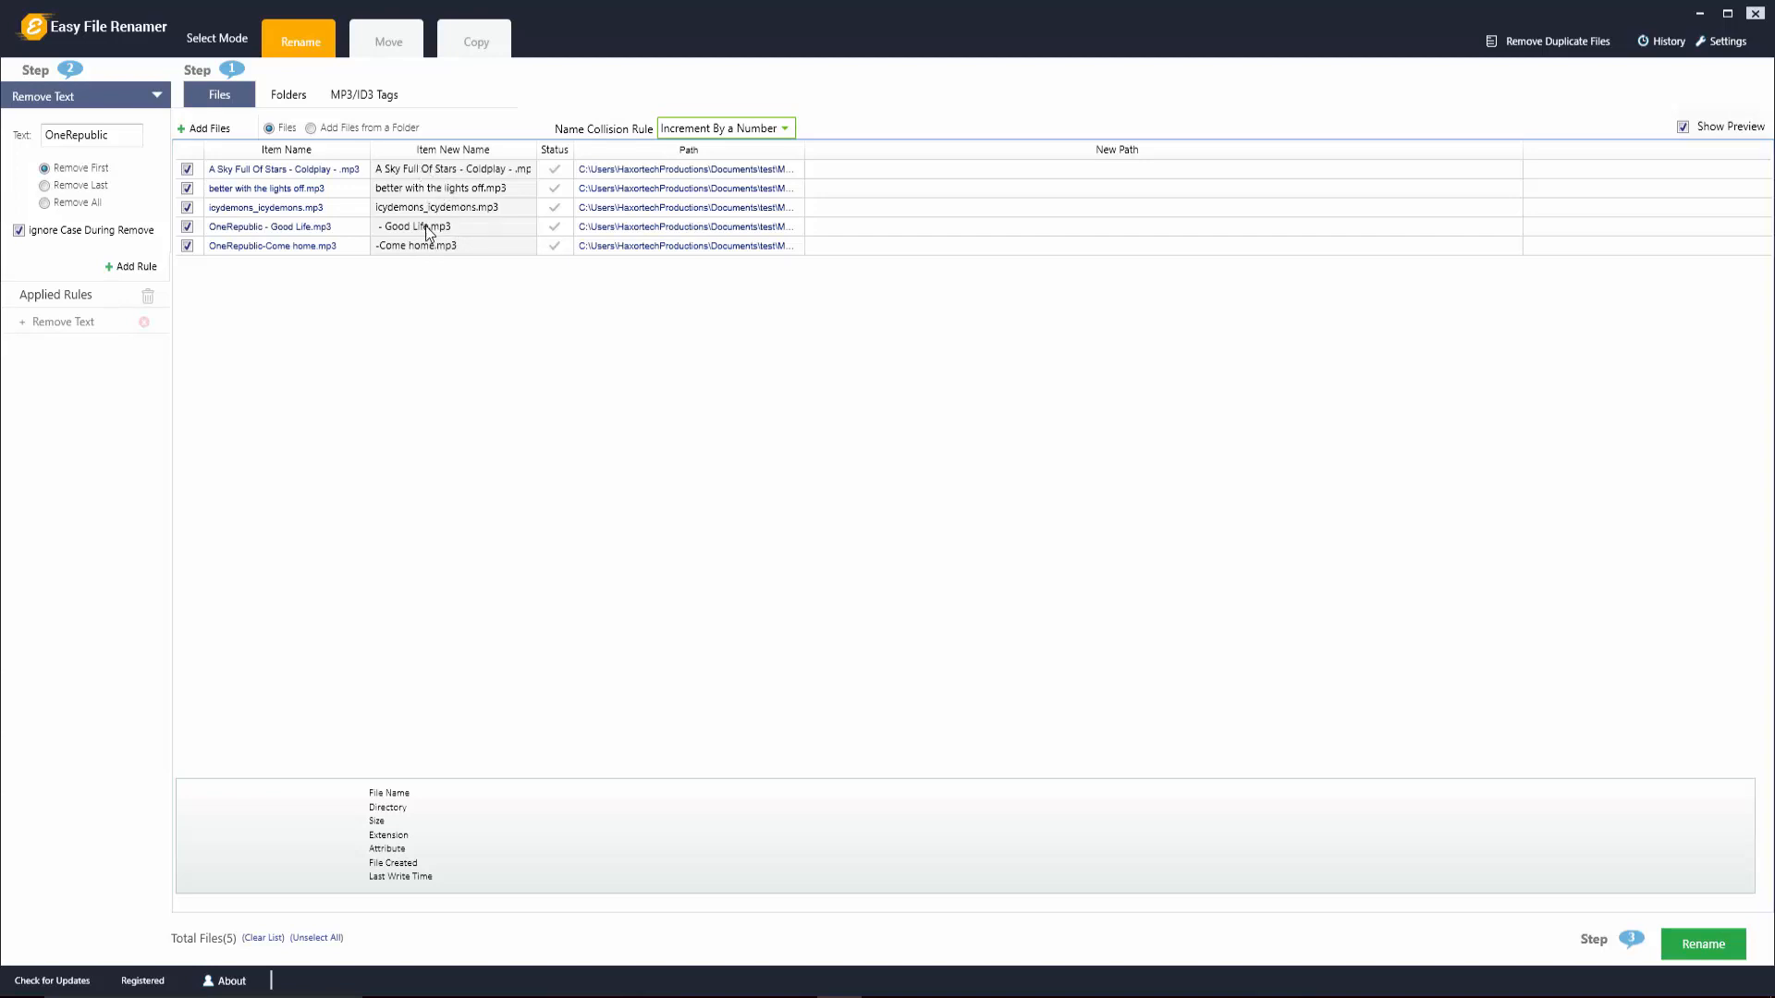
pyautogui.moveTo(1500, 524)
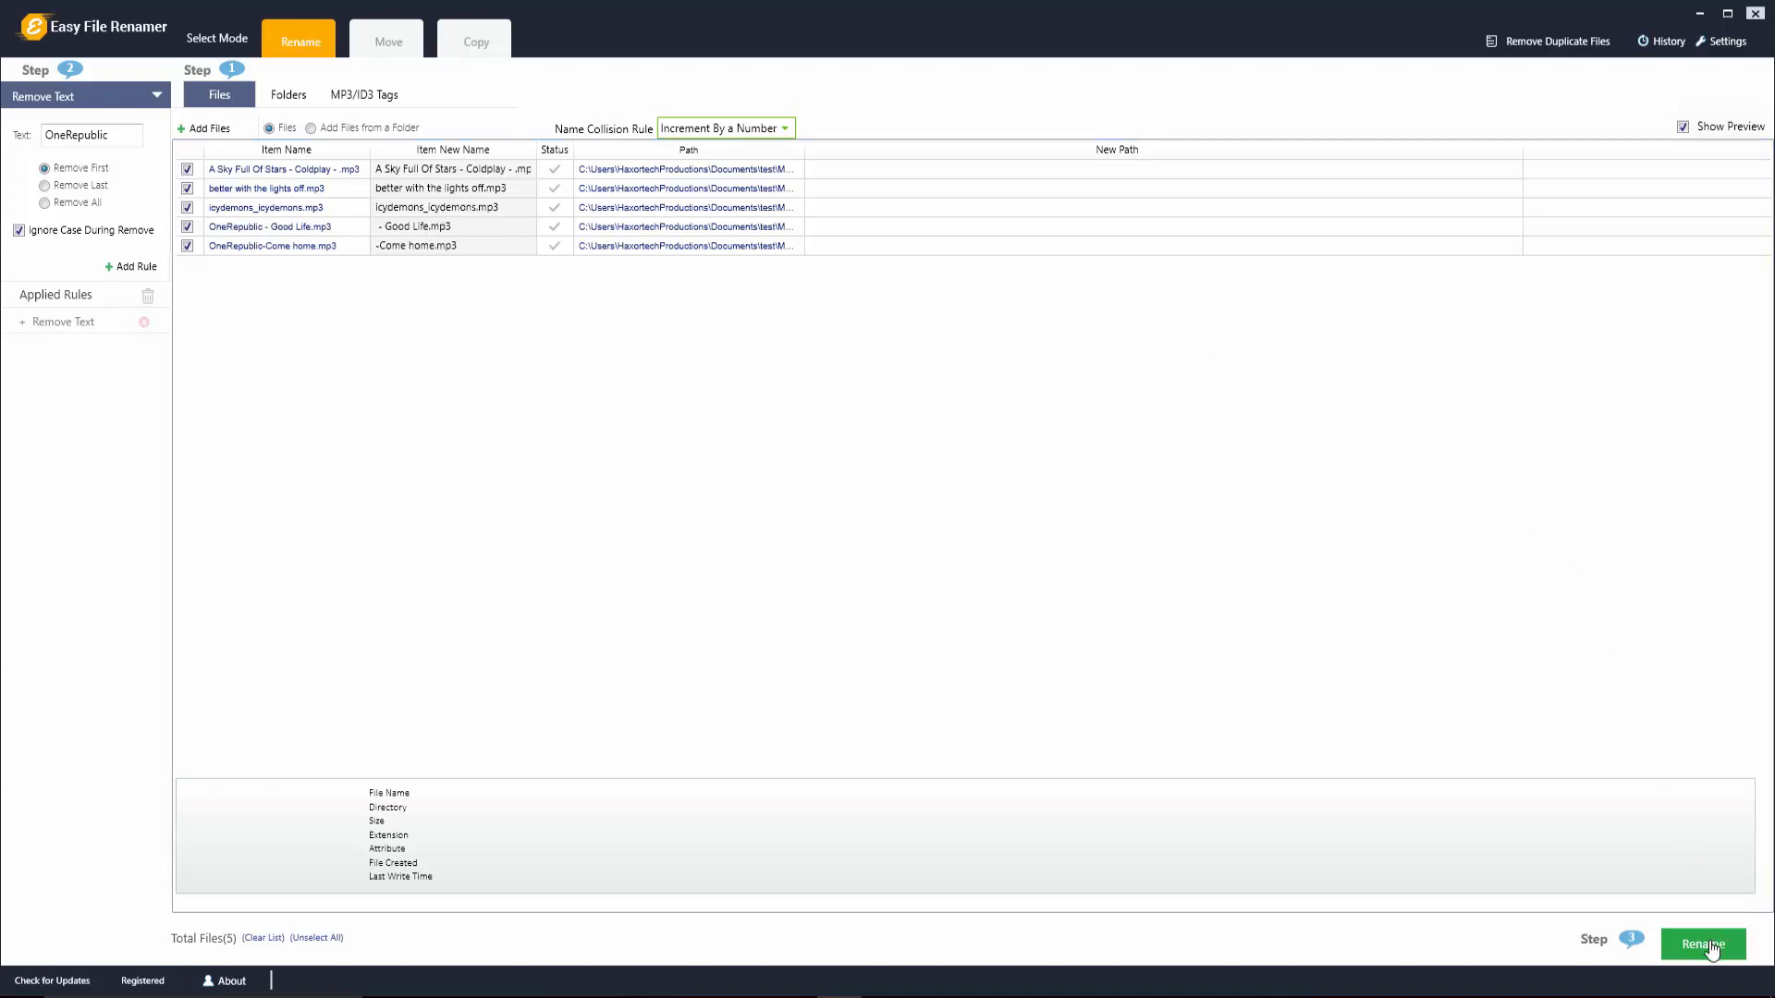
pyautogui.moveTo(268, 246)
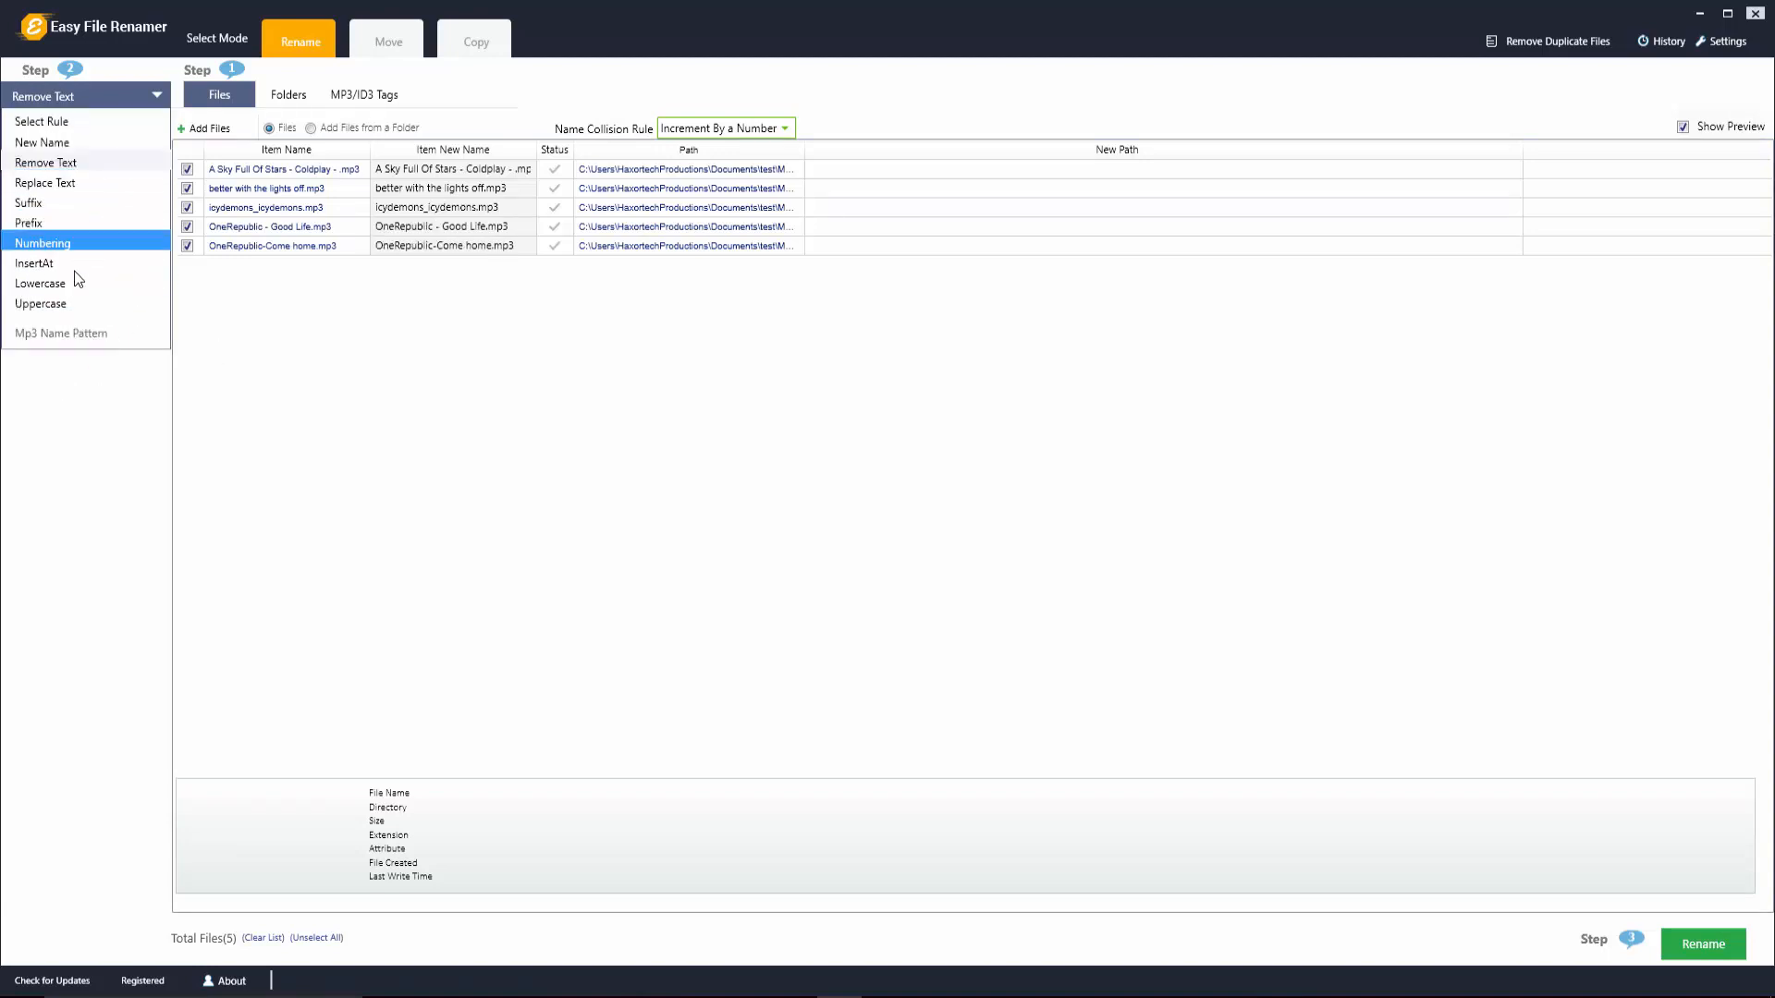
pyautogui.click(41, 303)
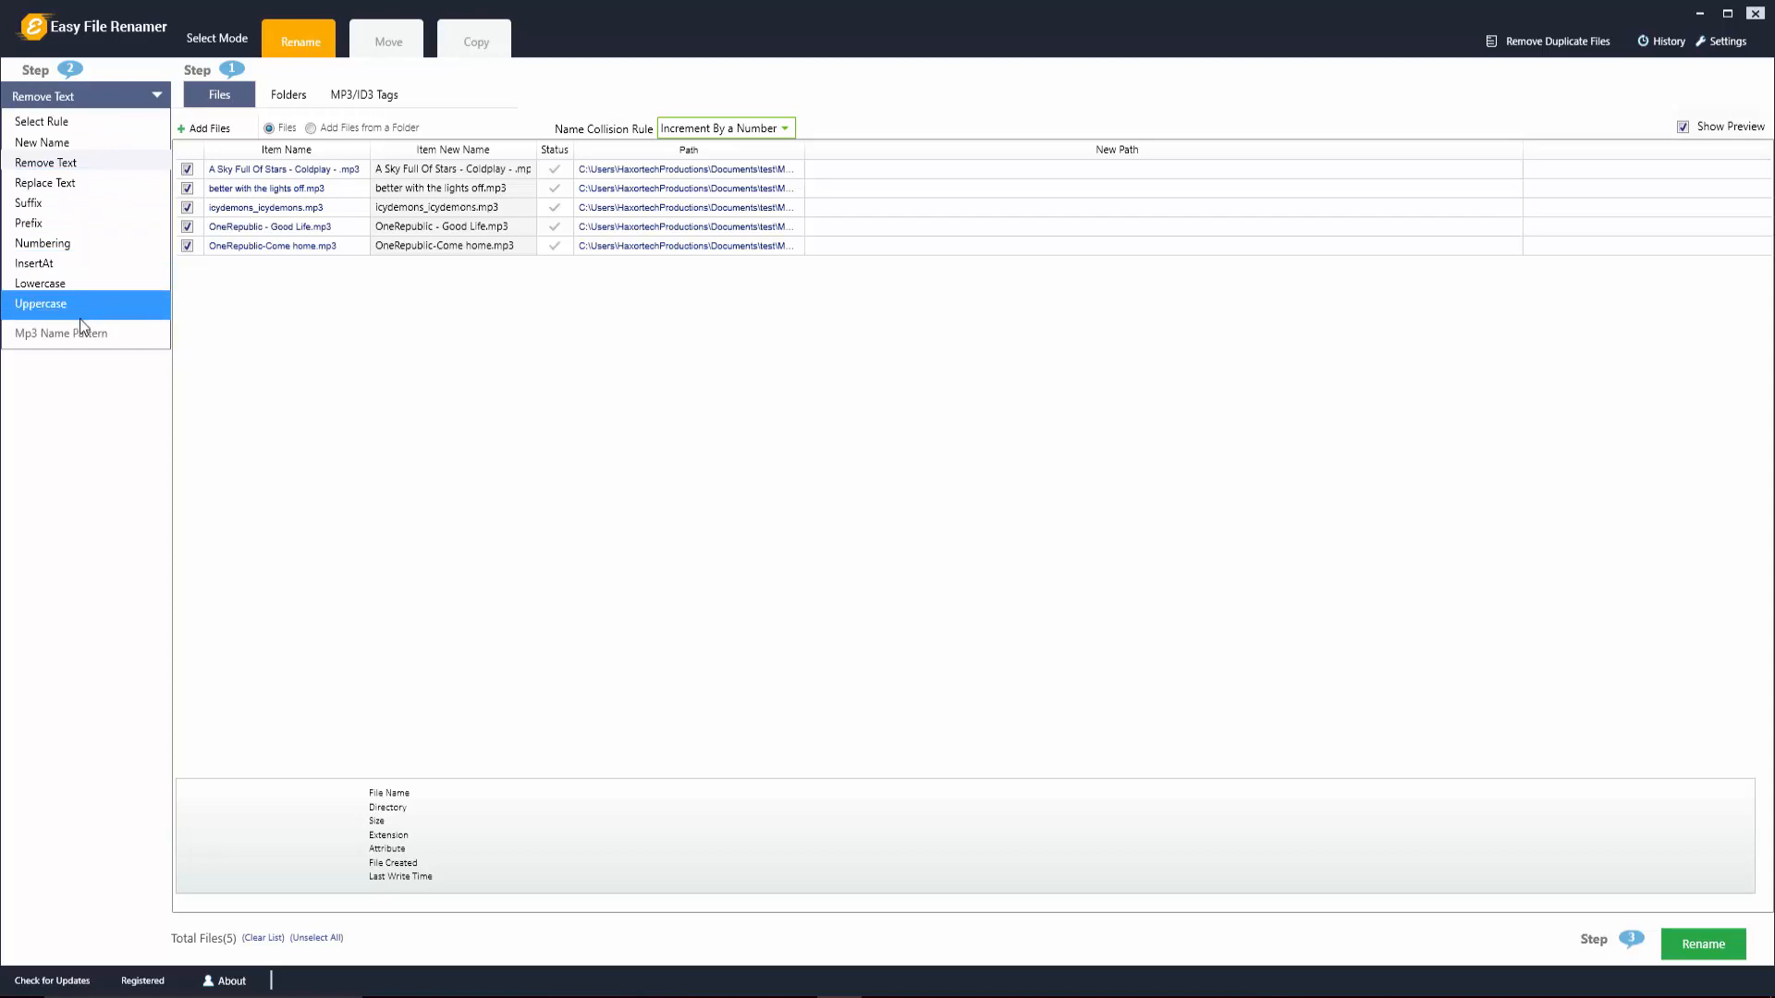
pyautogui.moveTo(42, 141)
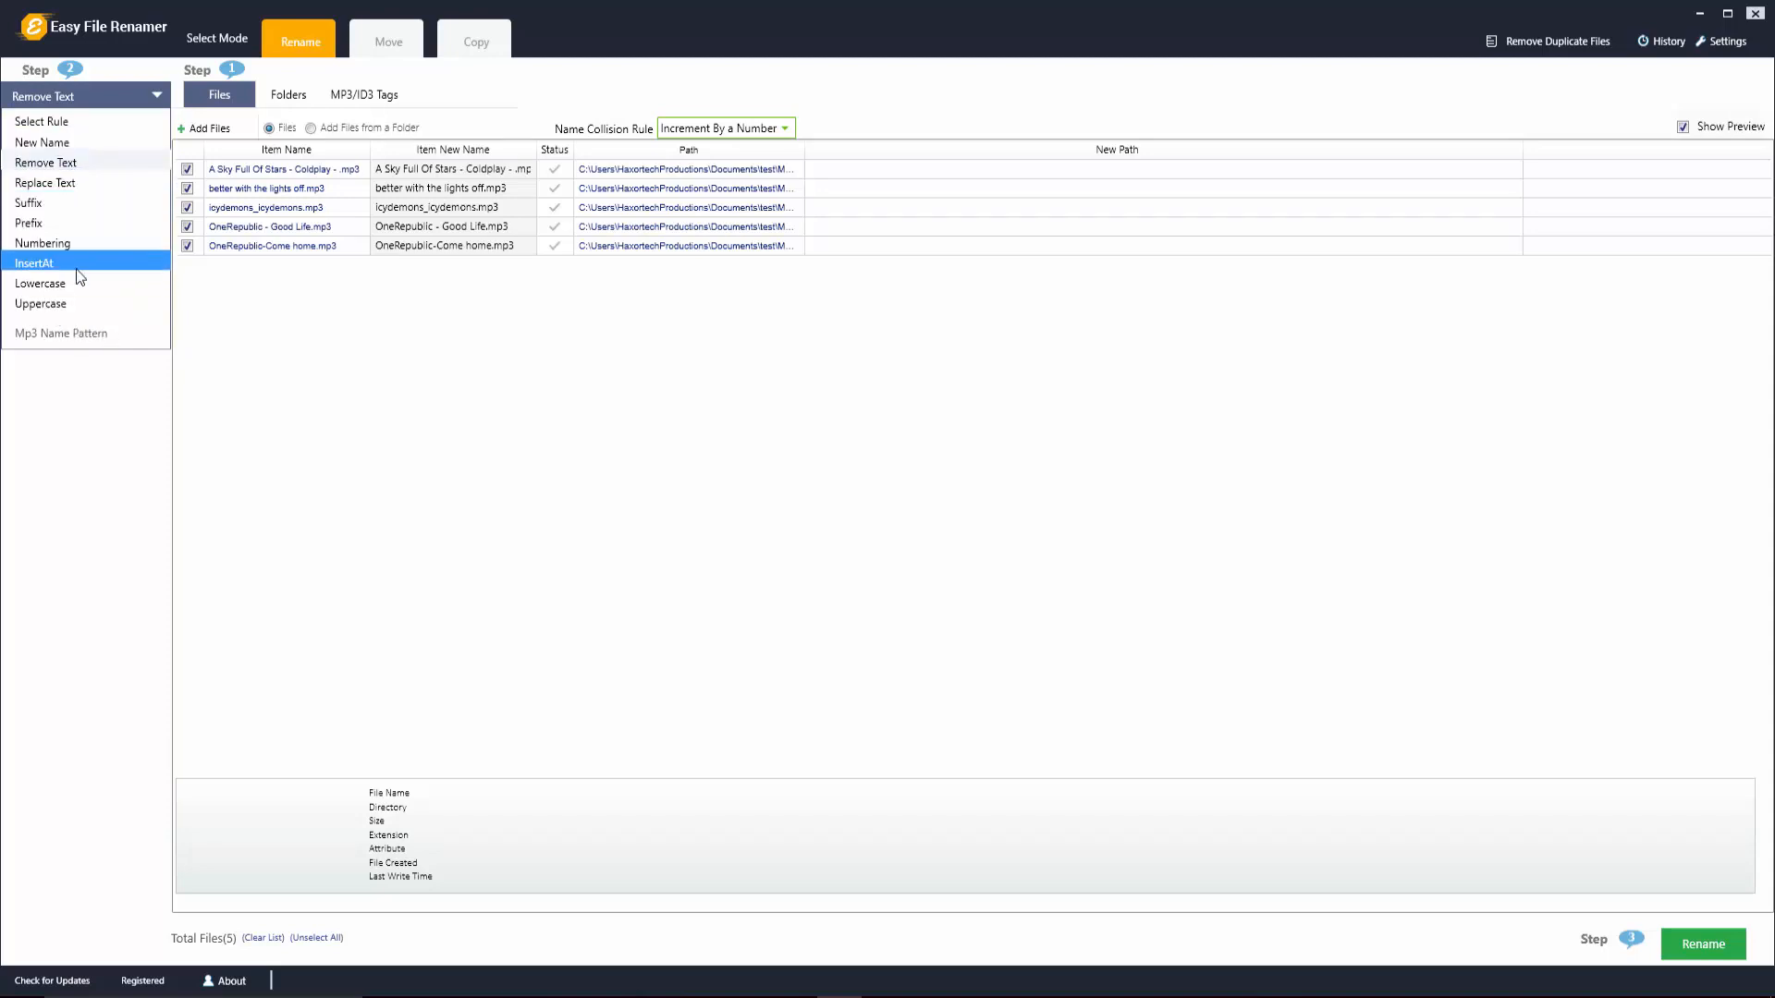
pyautogui.click(41, 303)
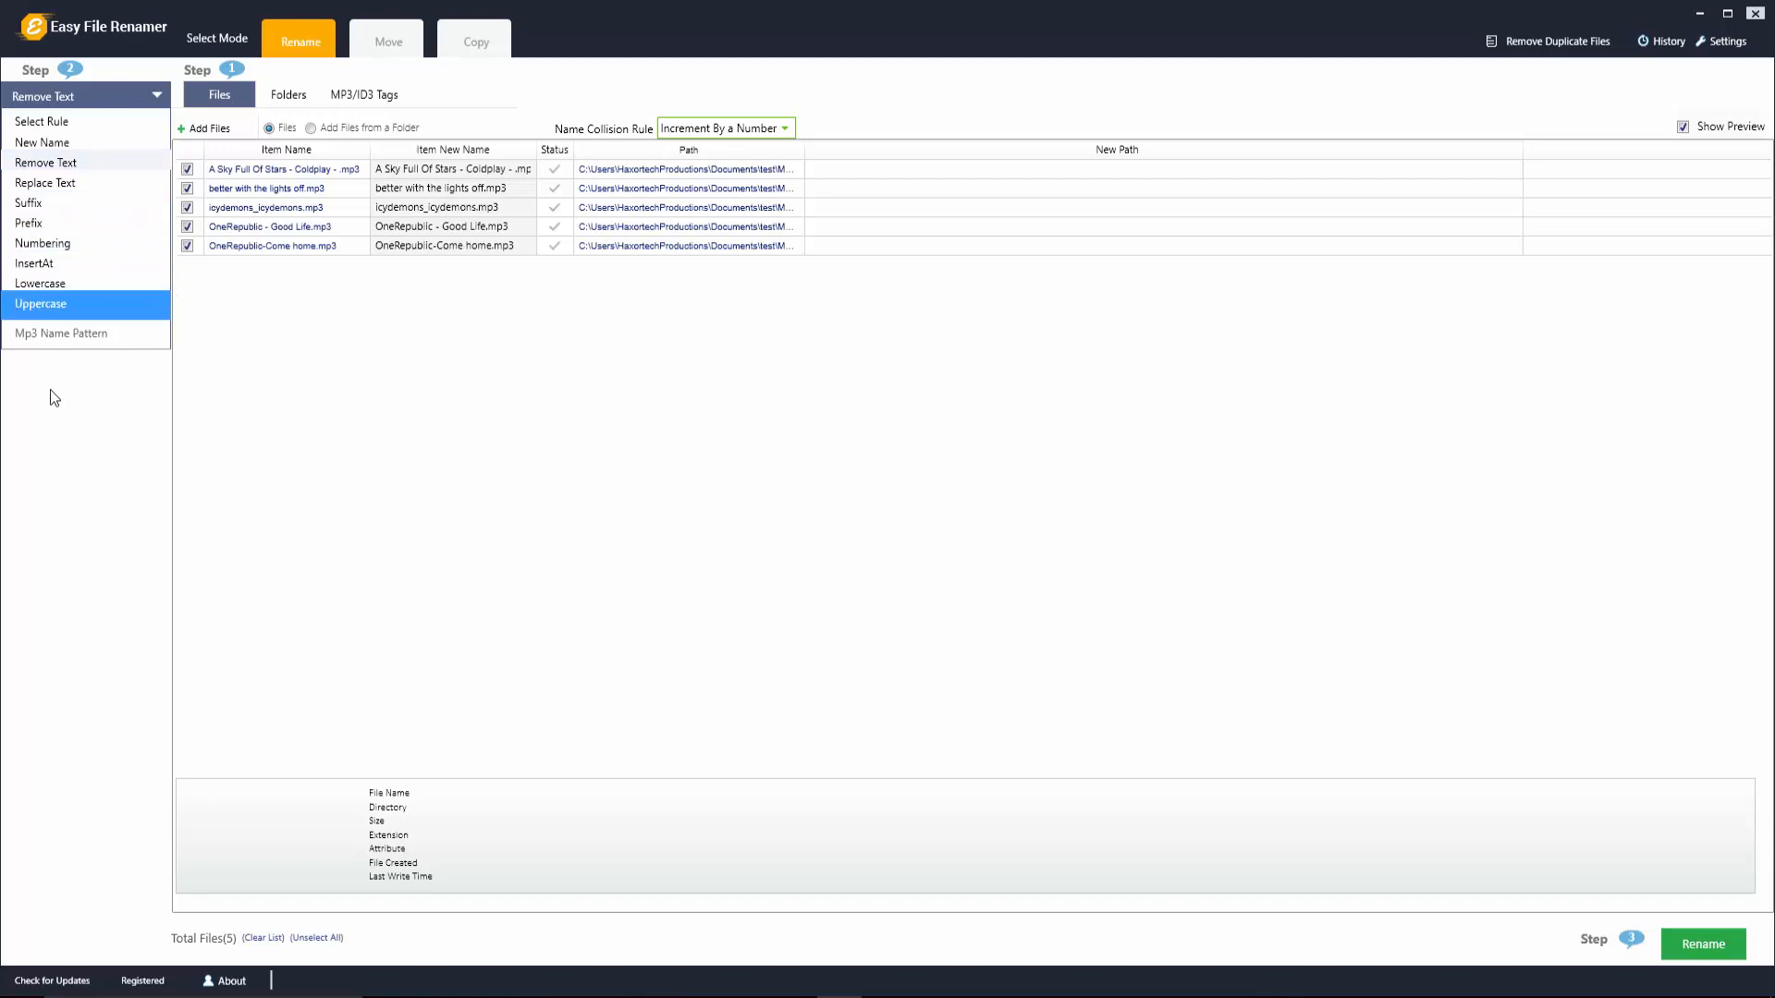
pyautogui.click(45, 162)
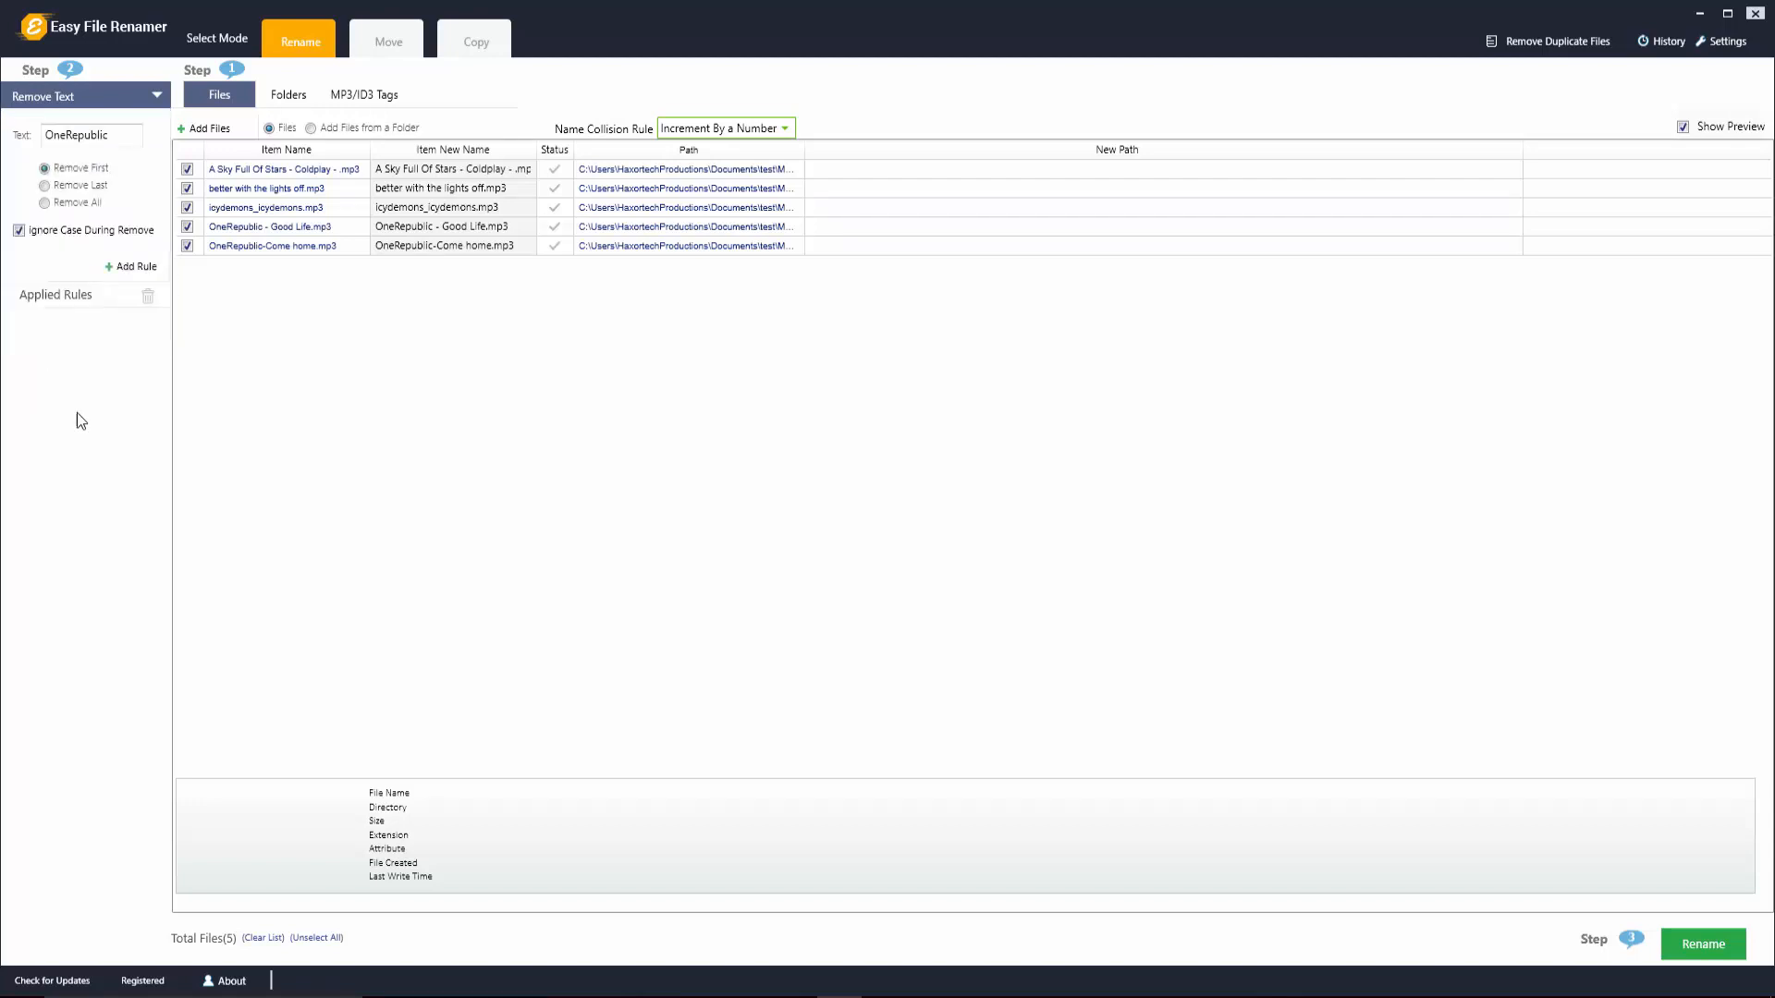
pyautogui.moveTo(97, 389)
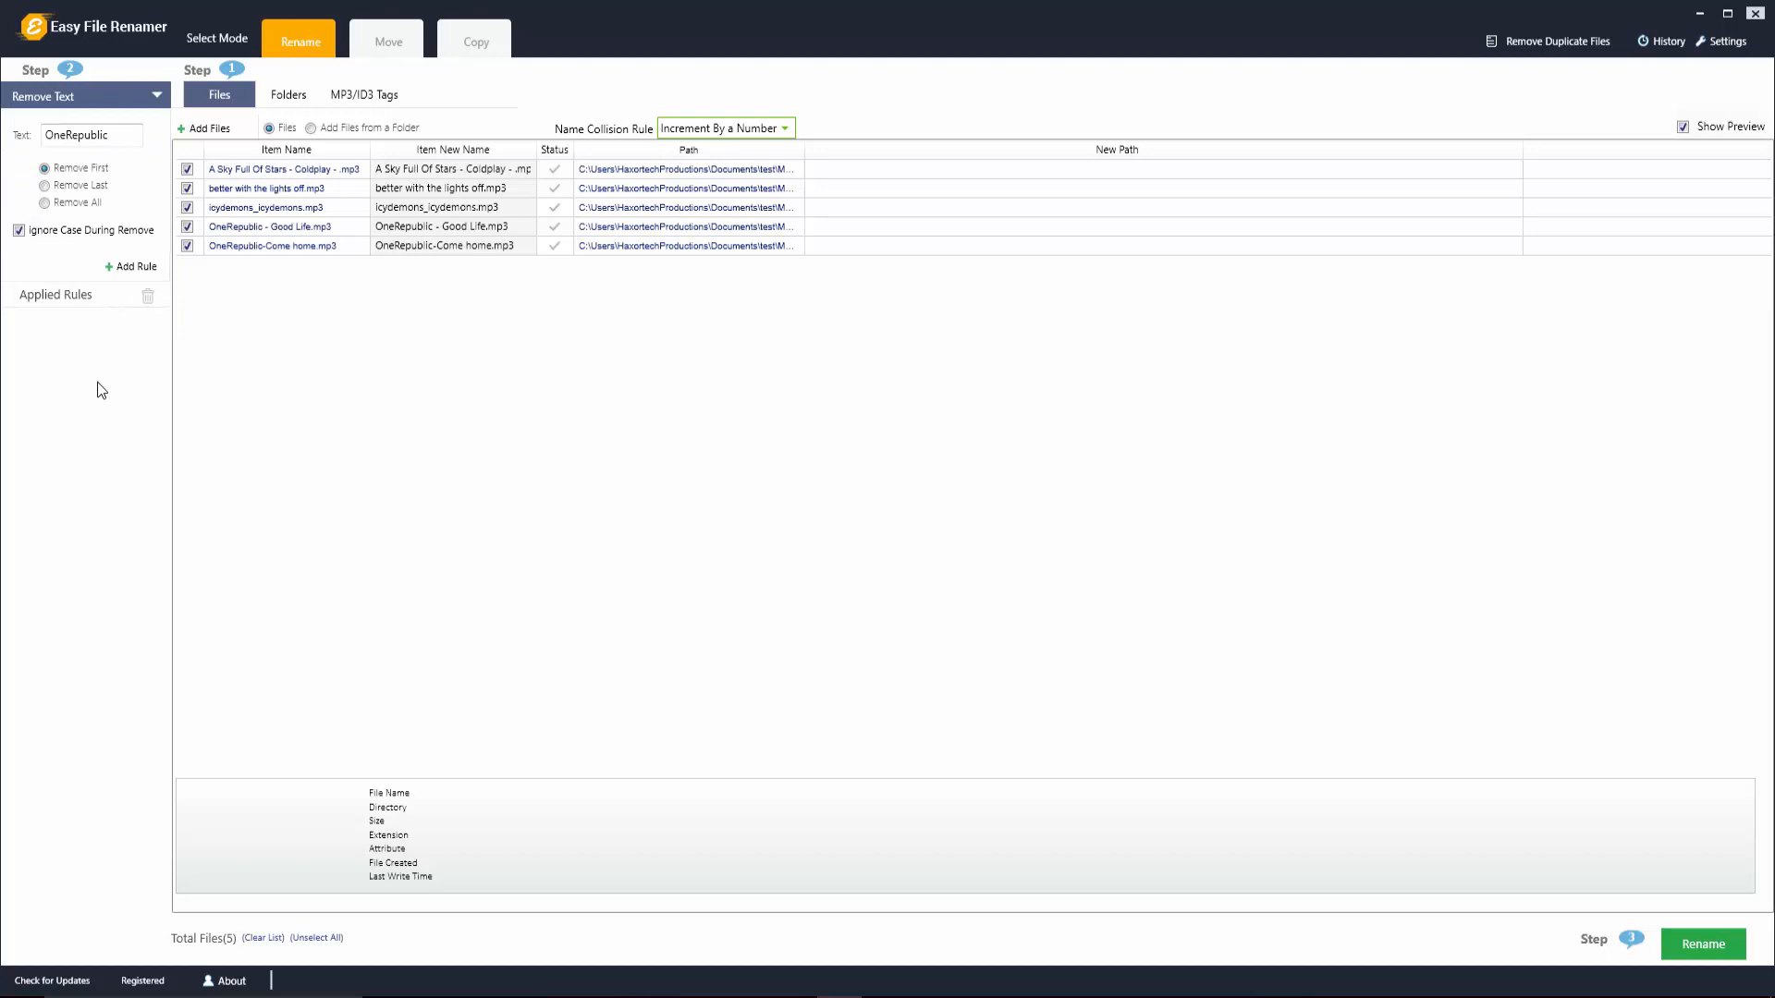
pyautogui.moveTo(363, 101)
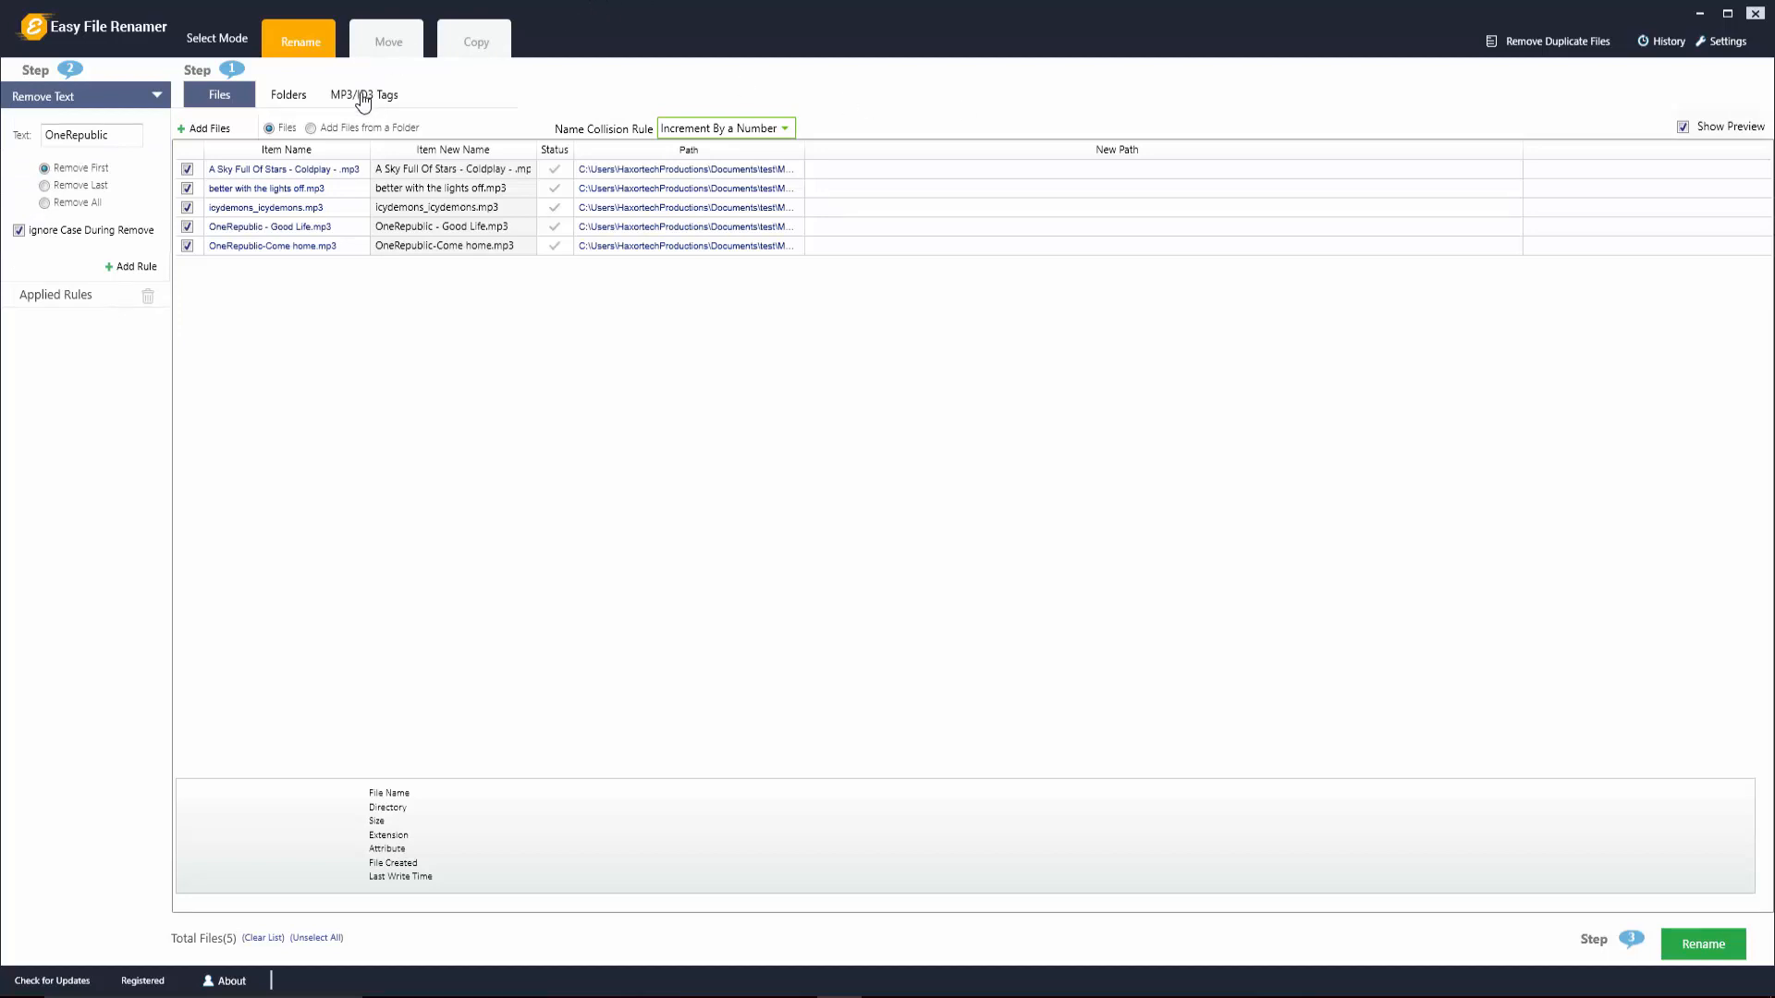
# Load all five MP3s into the MP3/ID3 Tags list and start the Bulk Tag Editor
pyautogui.click(362, 95)
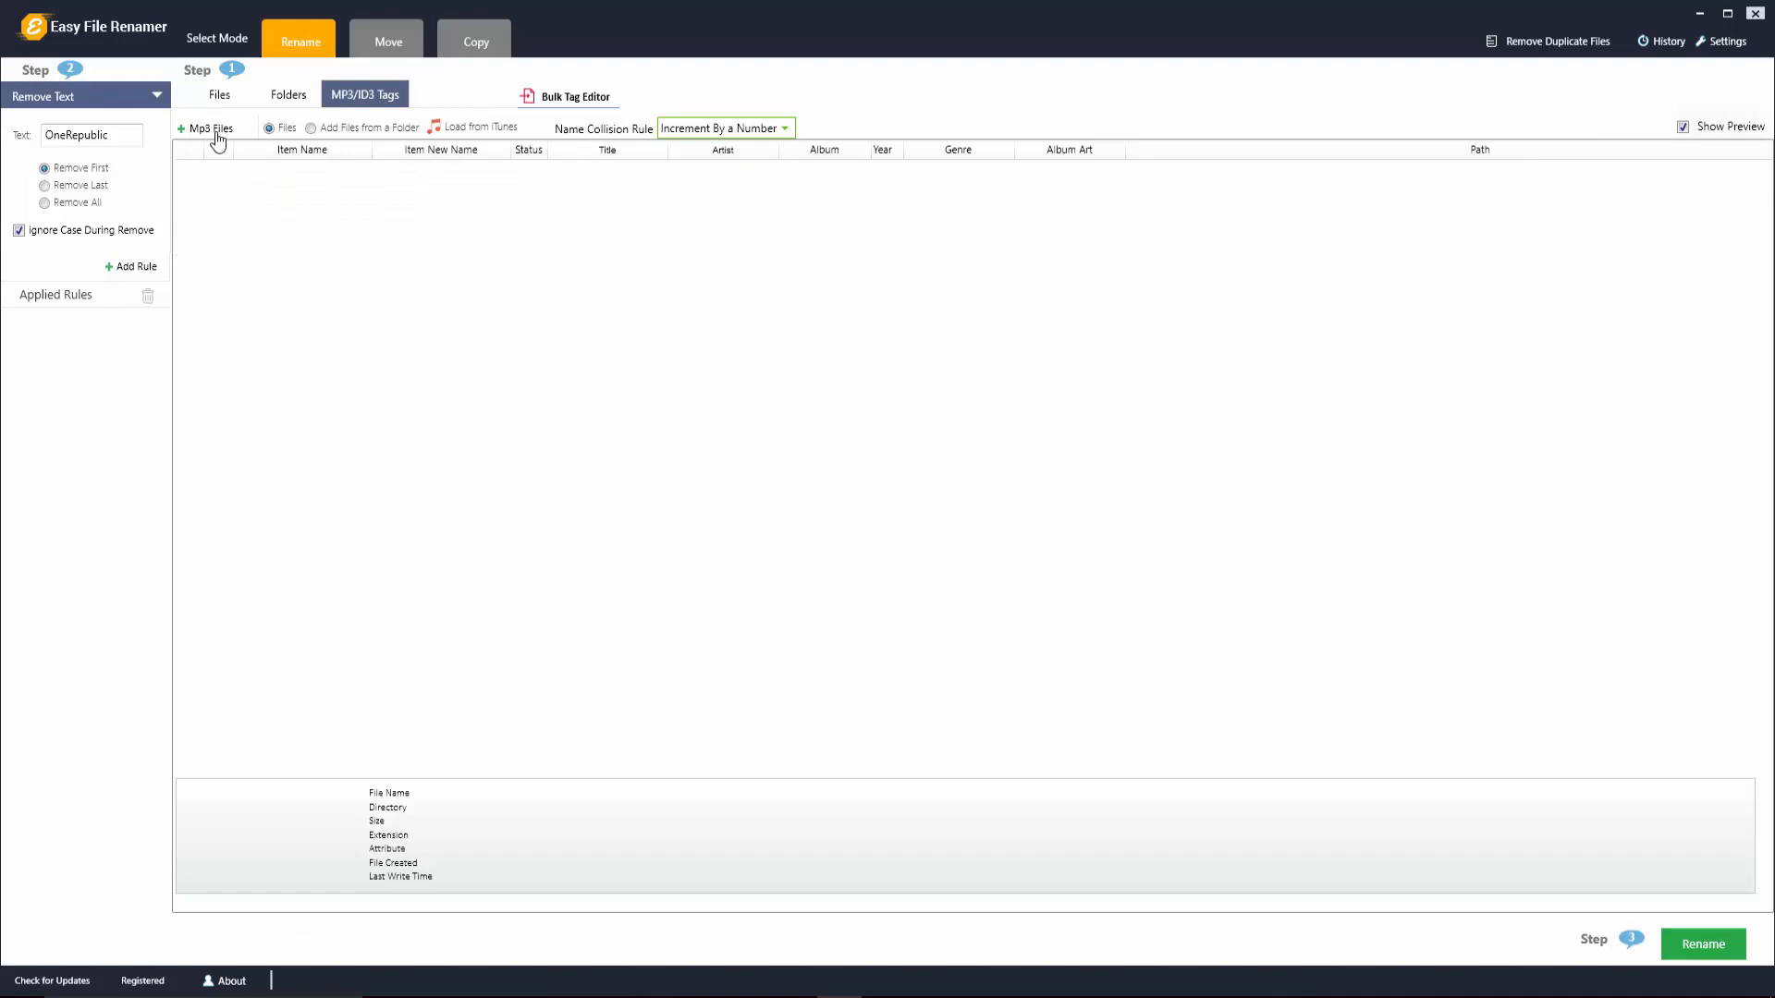
pyautogui.click(211, 126)
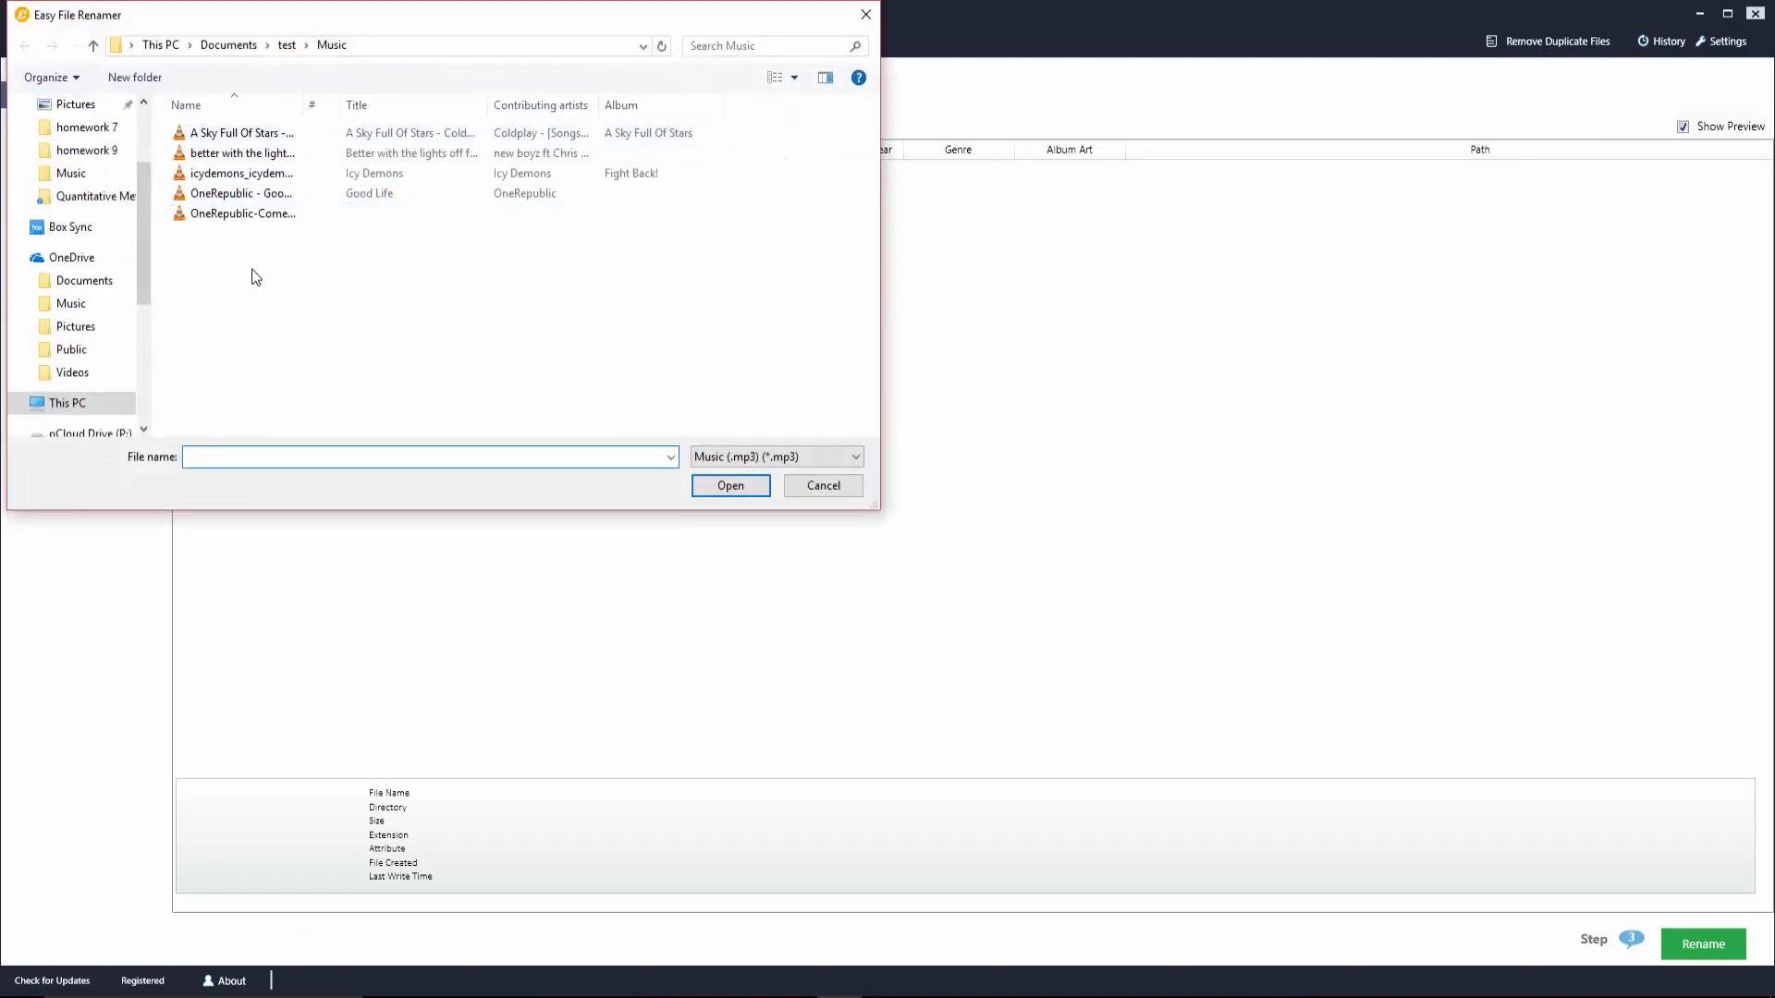
pyautogui.press('ctrl+a')
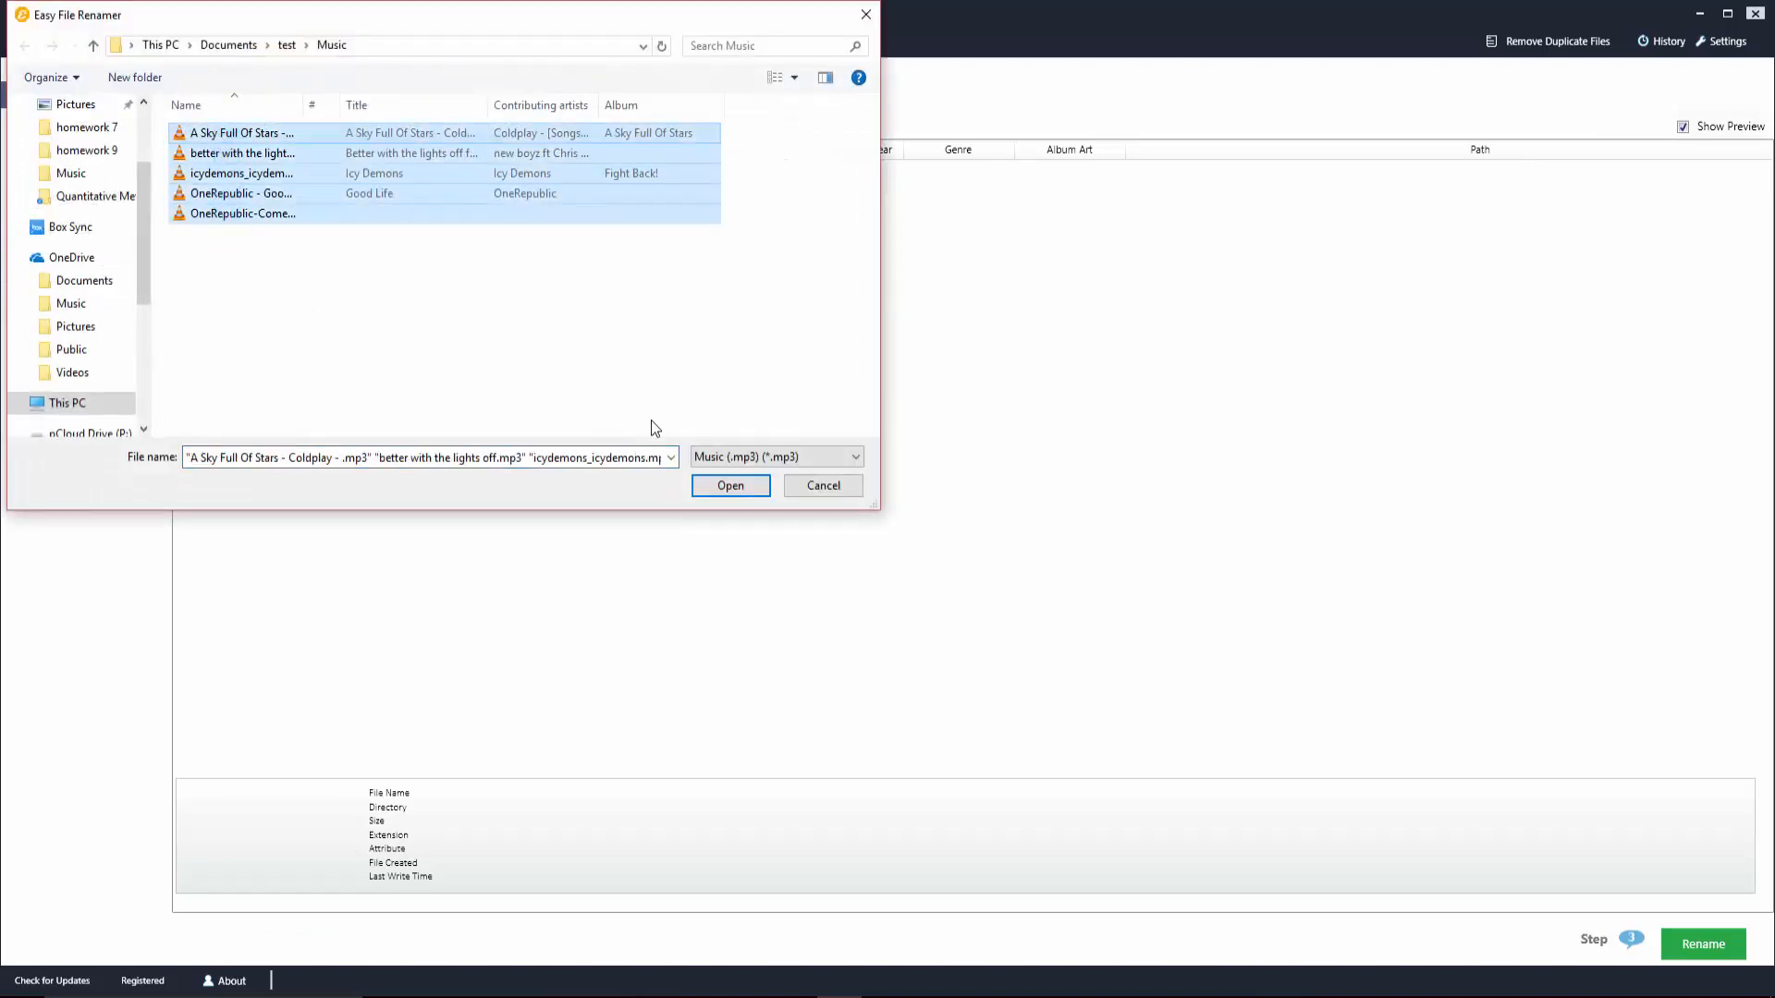
pyautogui.click(730, 485)
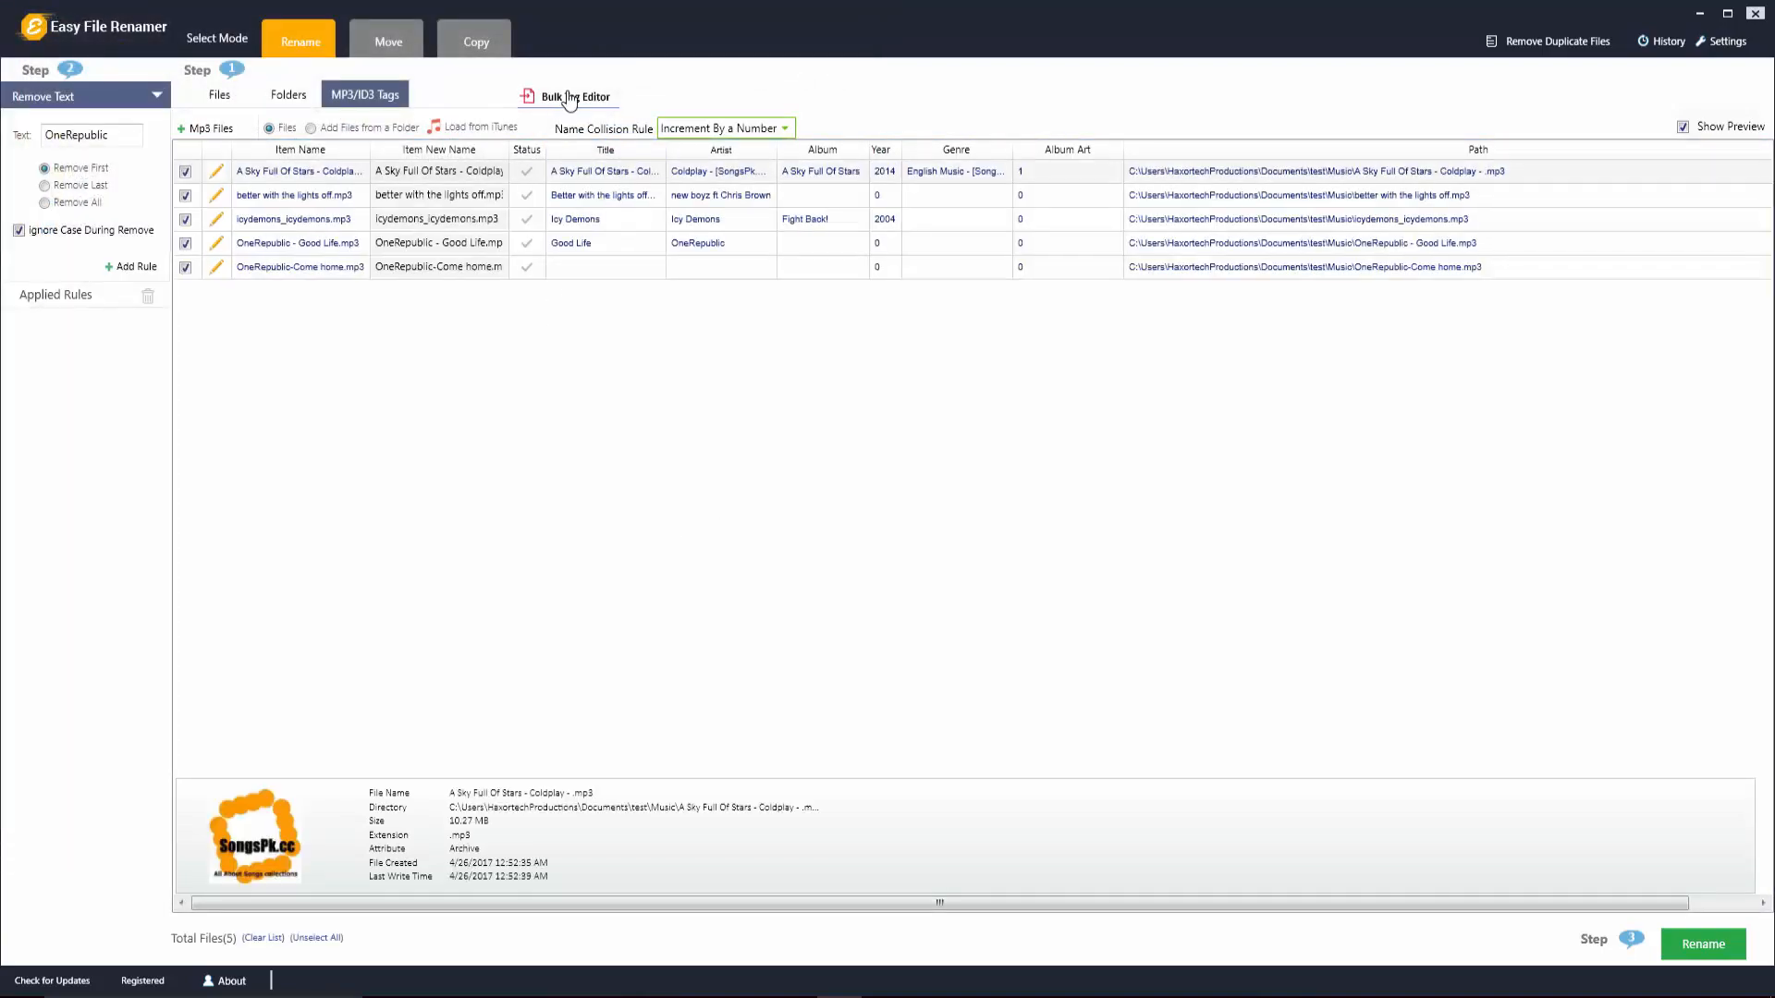
pyautogui.click(574, 96)
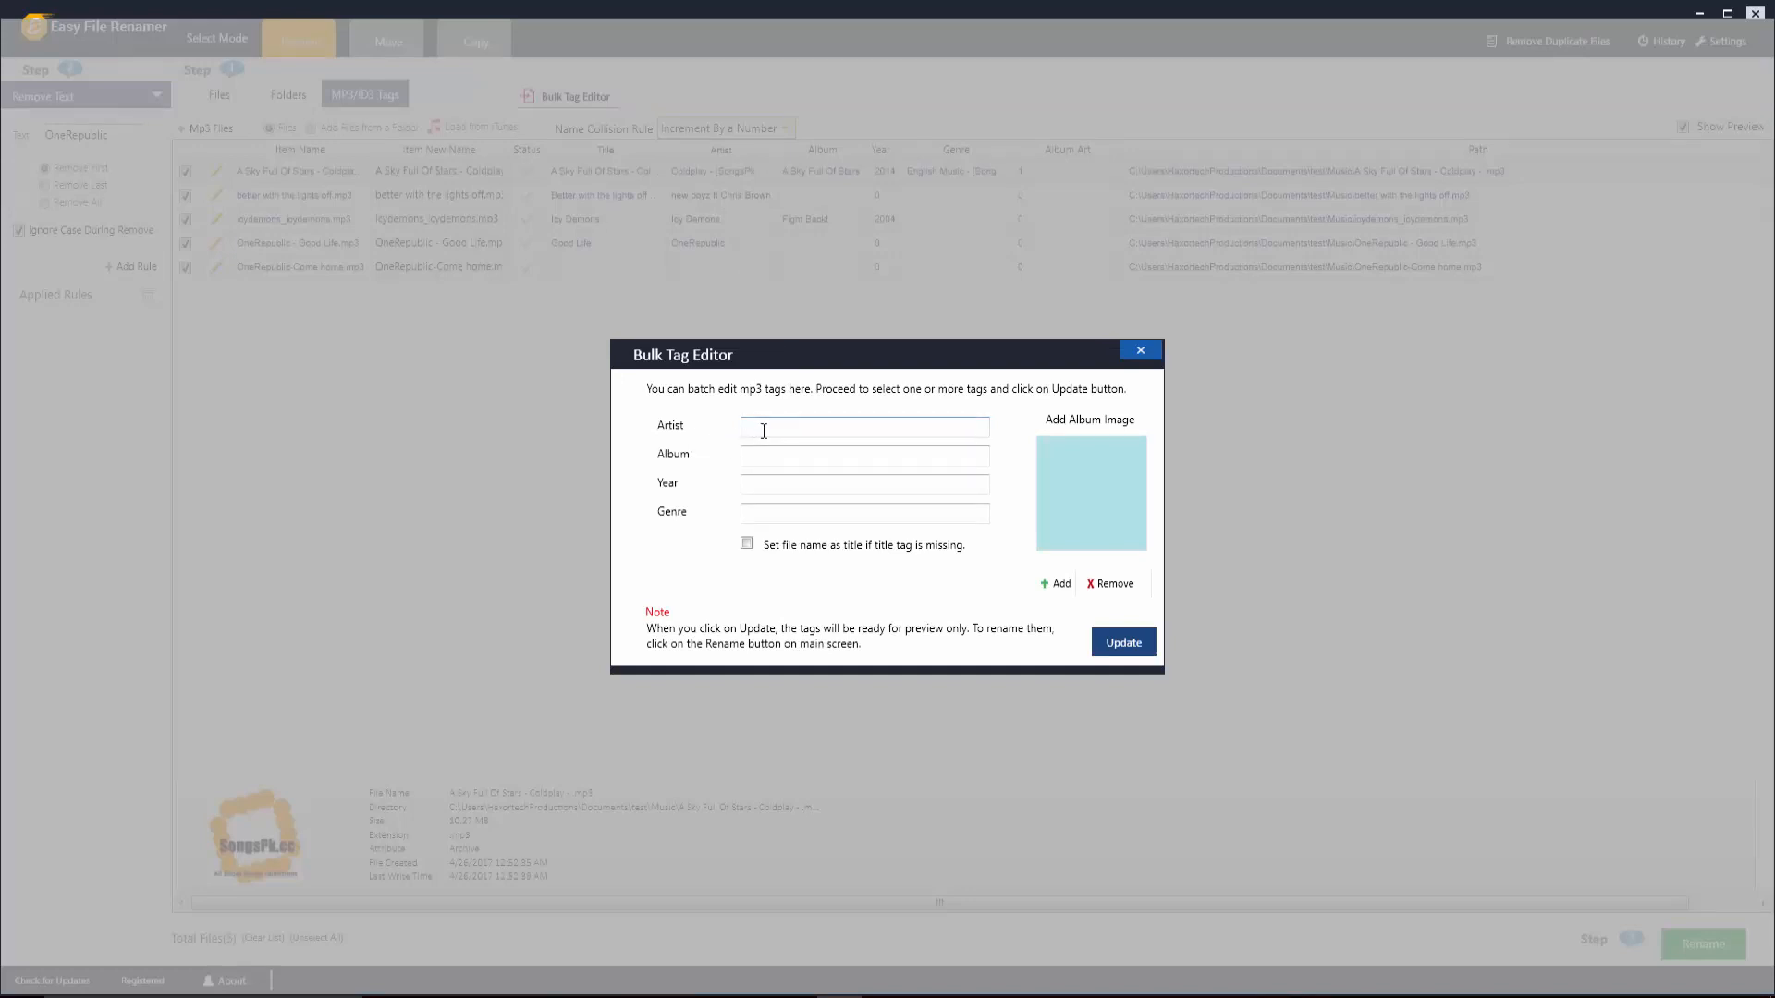
pyautogui.moveTo(733, 534)
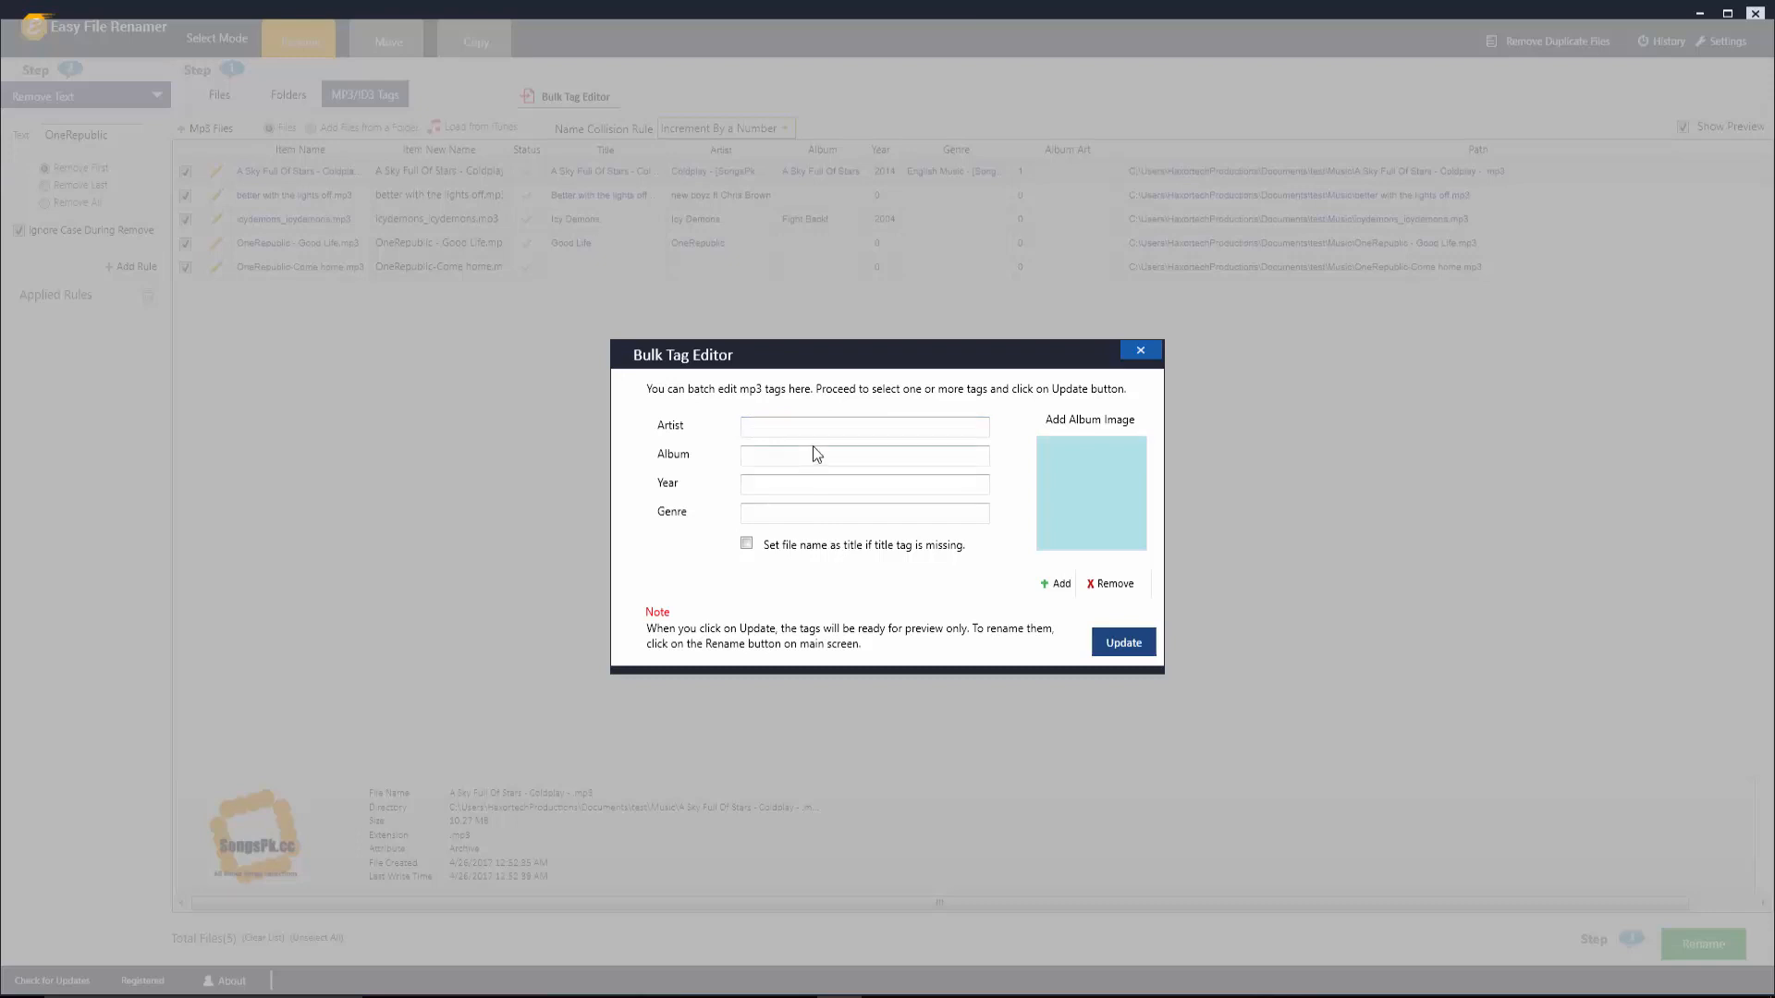
# Update all five songs with artist Coldplay, album New Album, year 2011 and genre Rock
pyautogui.click(863, 425)
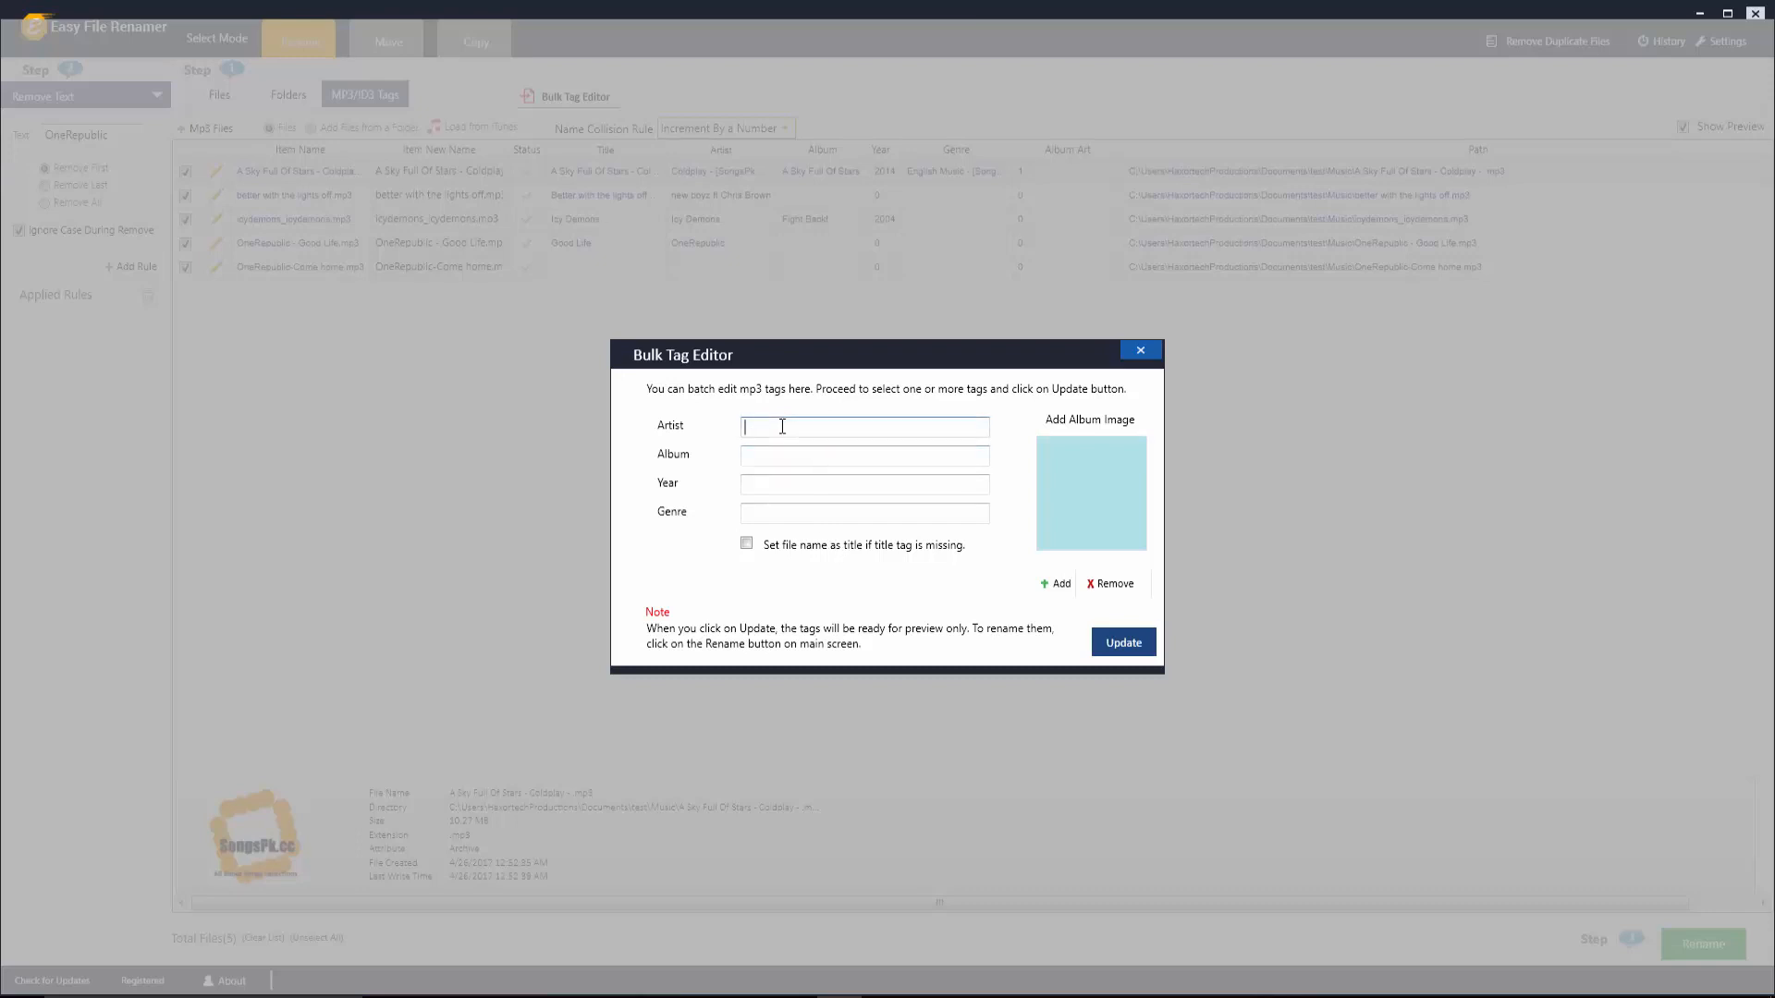
pyautogui.write('d')
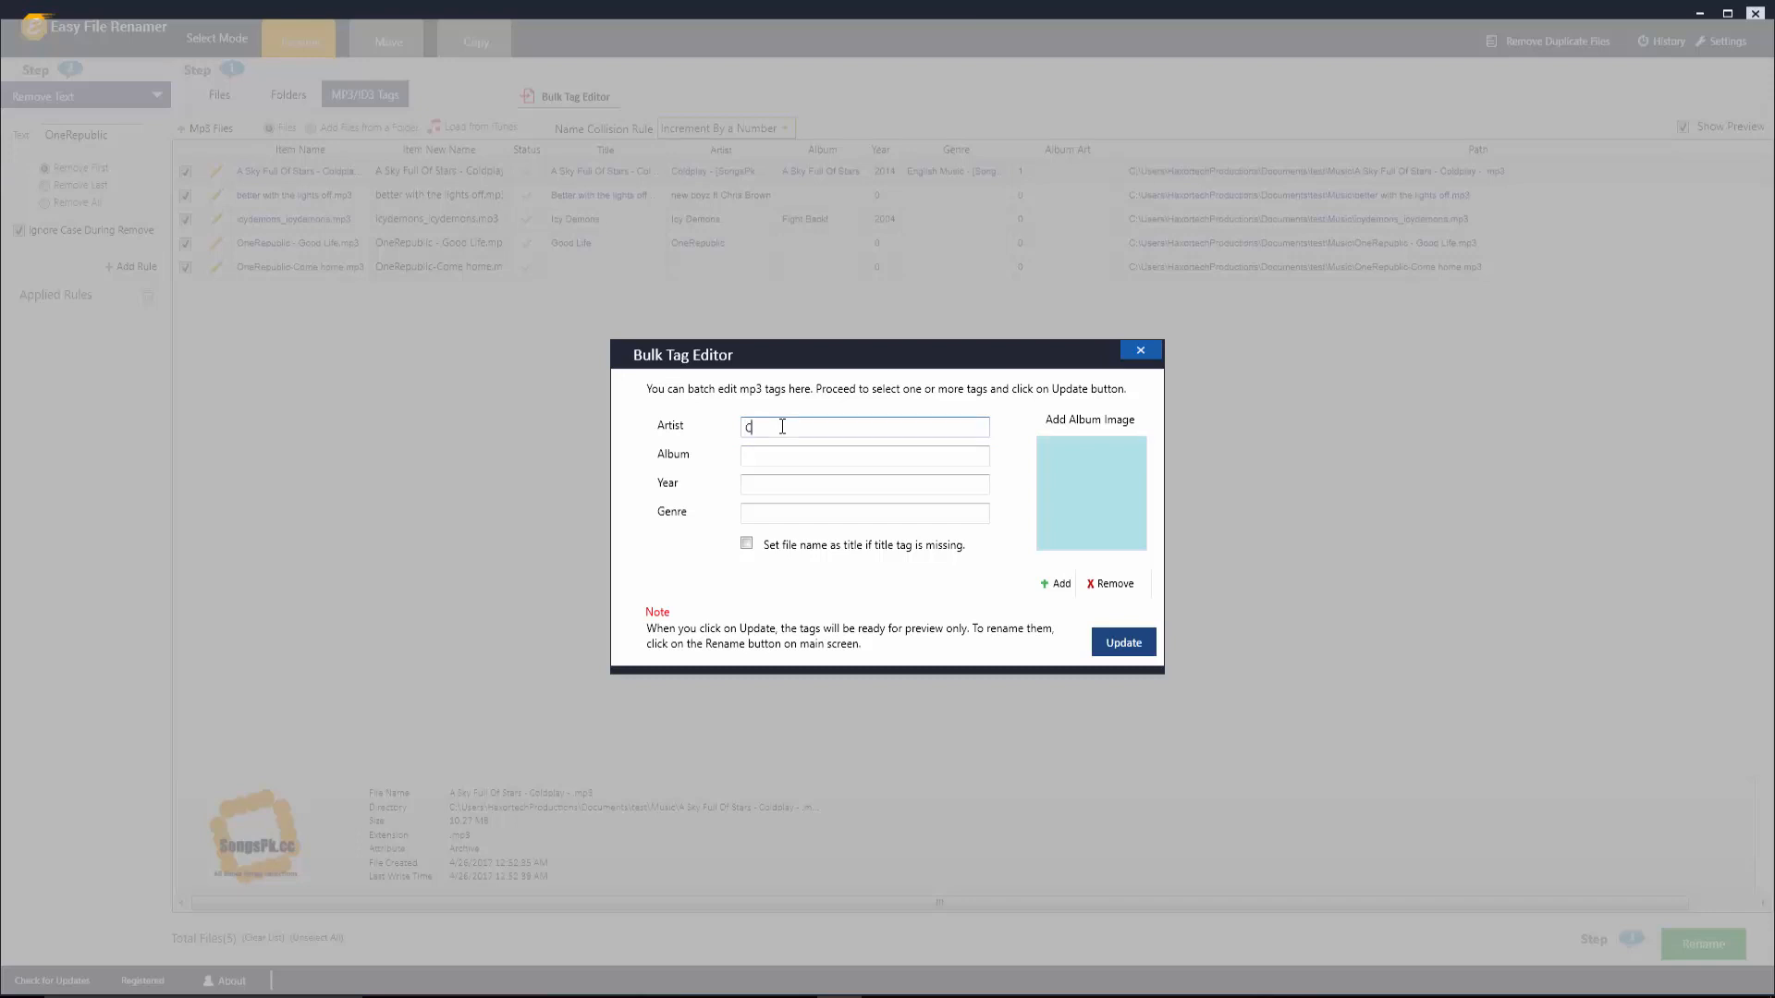
pyautogui.write('Coldplay')
pyautogui.click(865, 484)
pyautogui.write('2011')
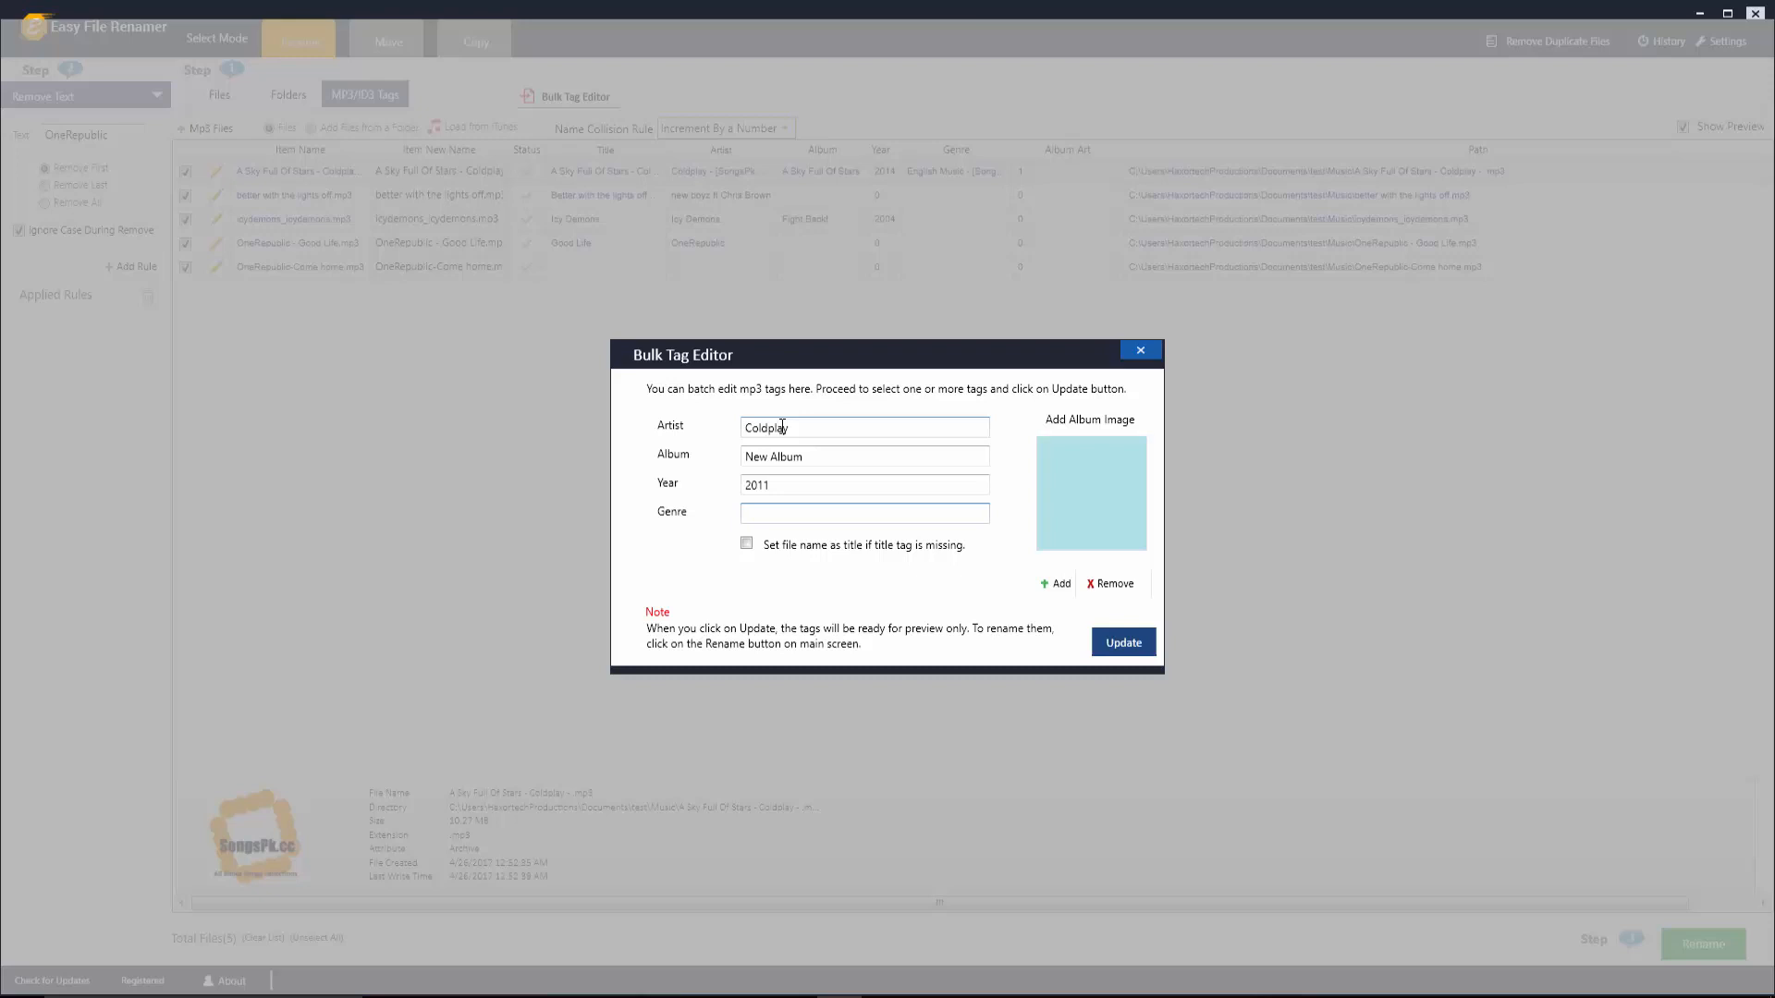
pyautogui.write('Rock')
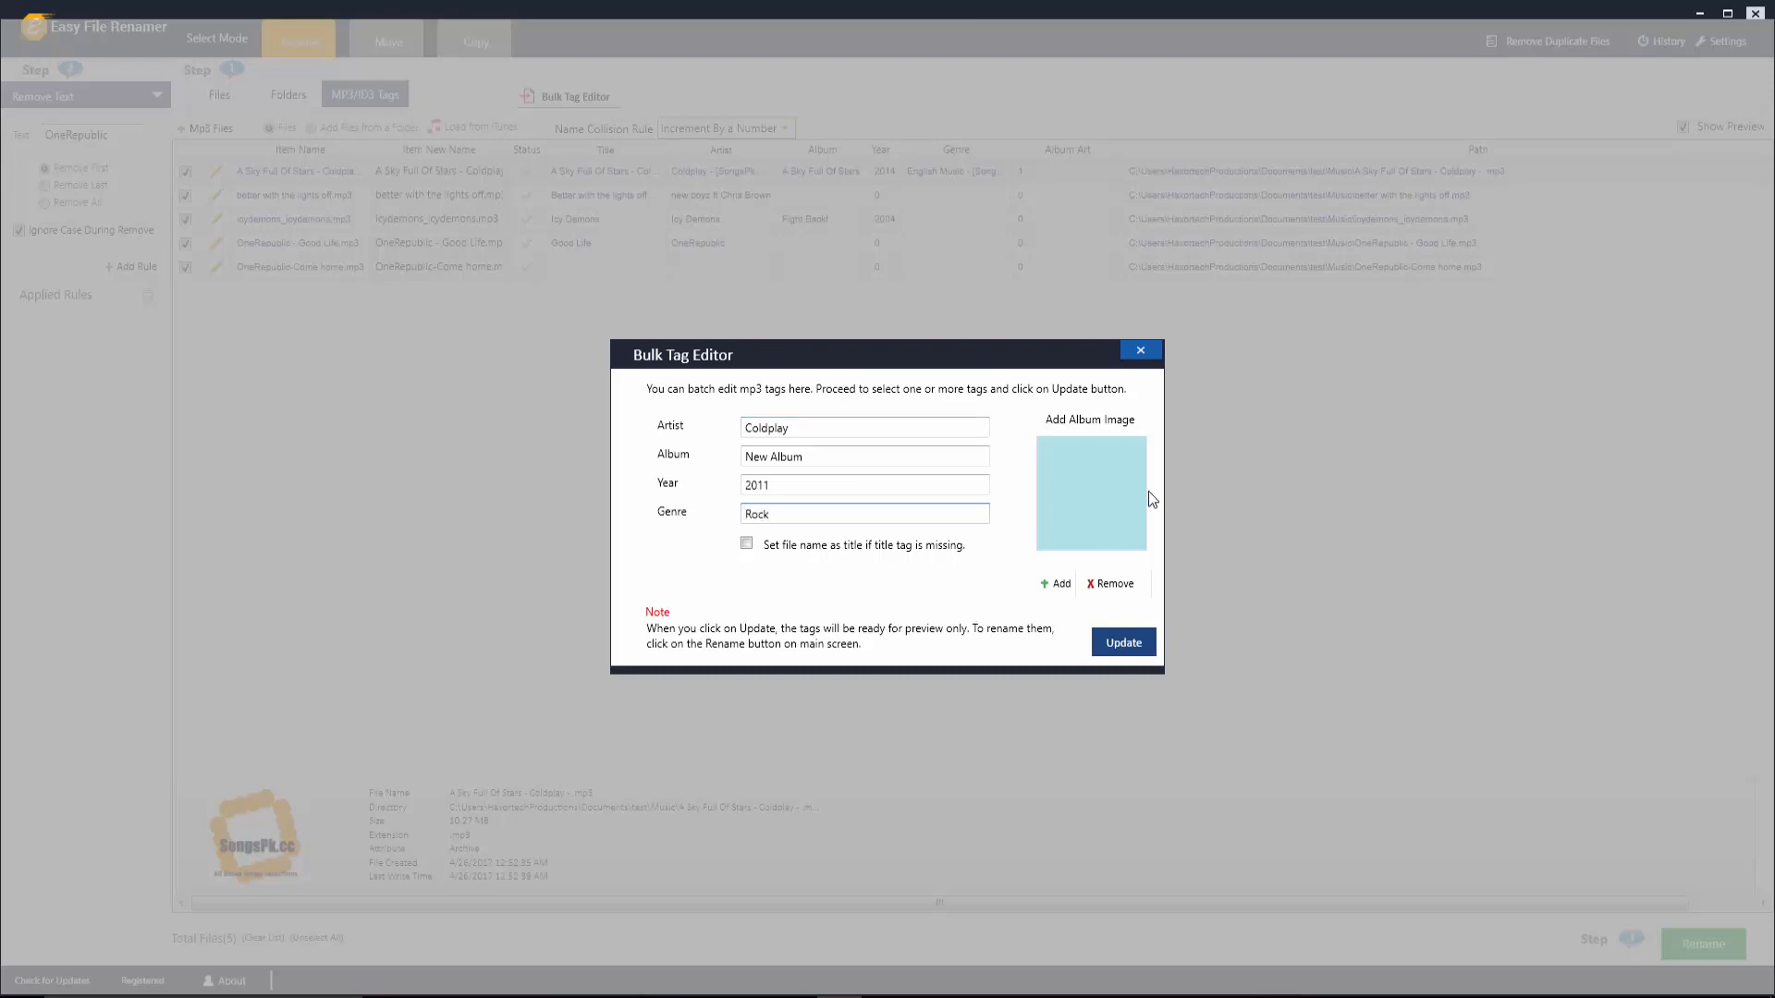
pyautogui.moveTo(1032, 458)
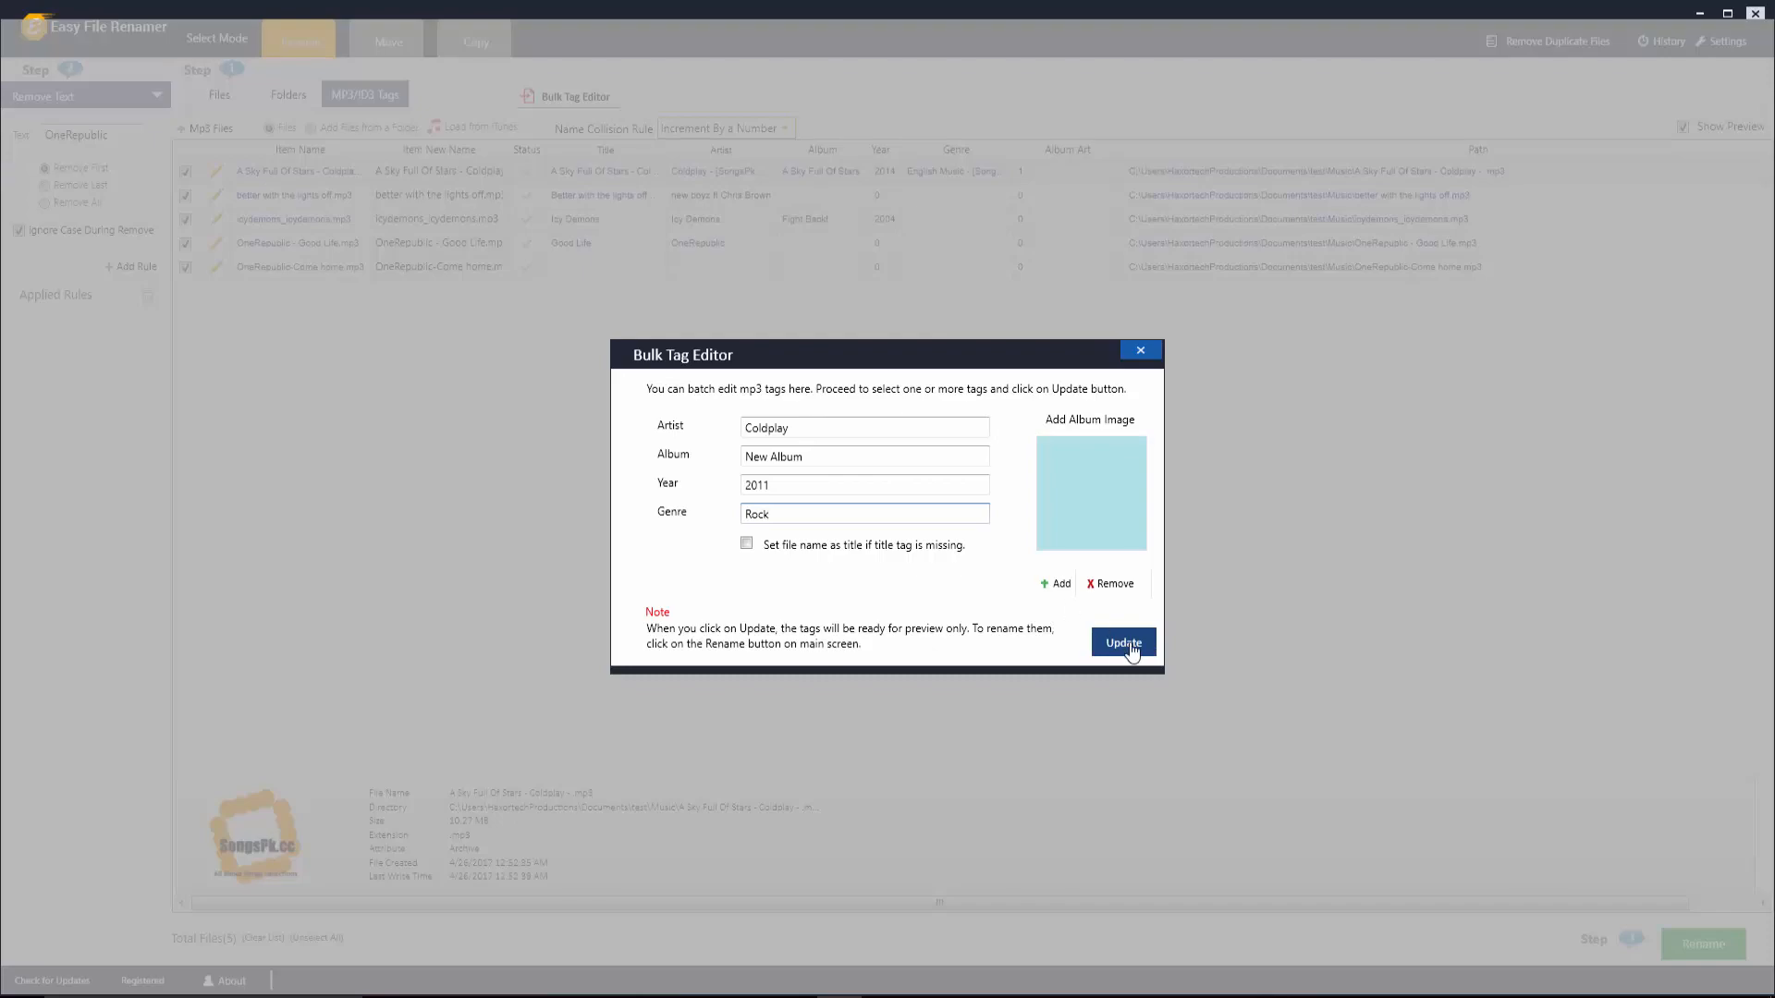
pyautogui.click(1121, 643)
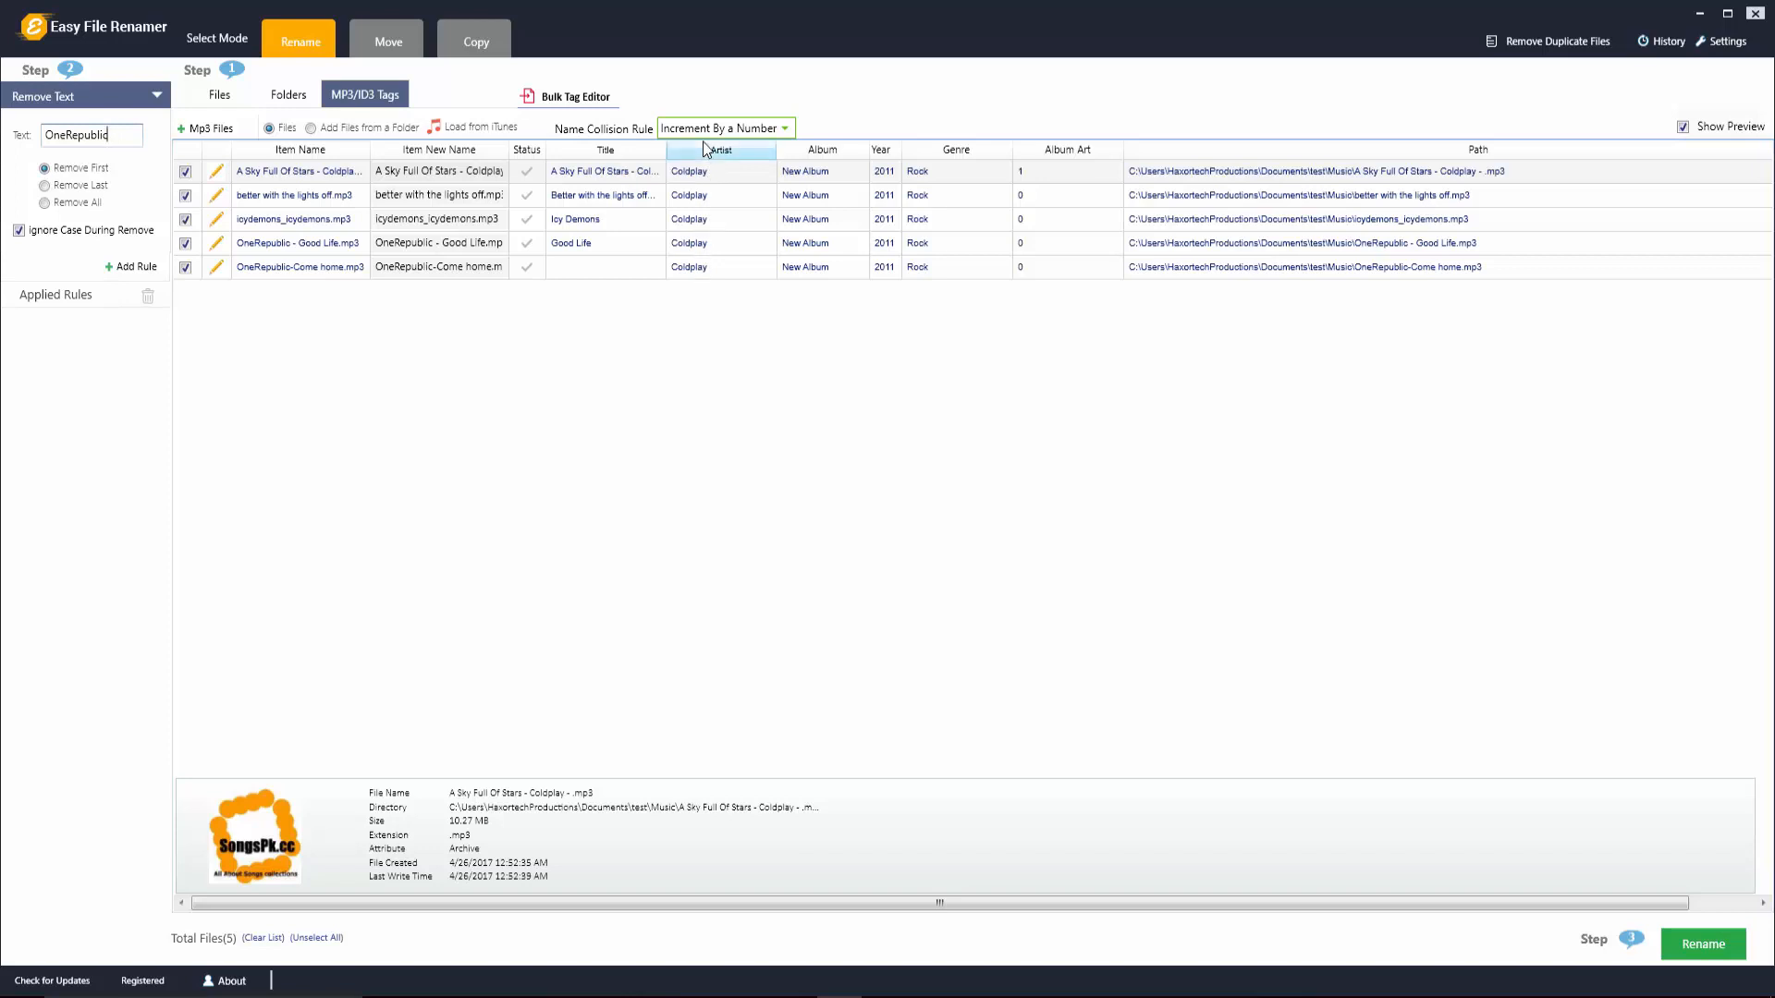
pyautogui.moveTo(798, 283)
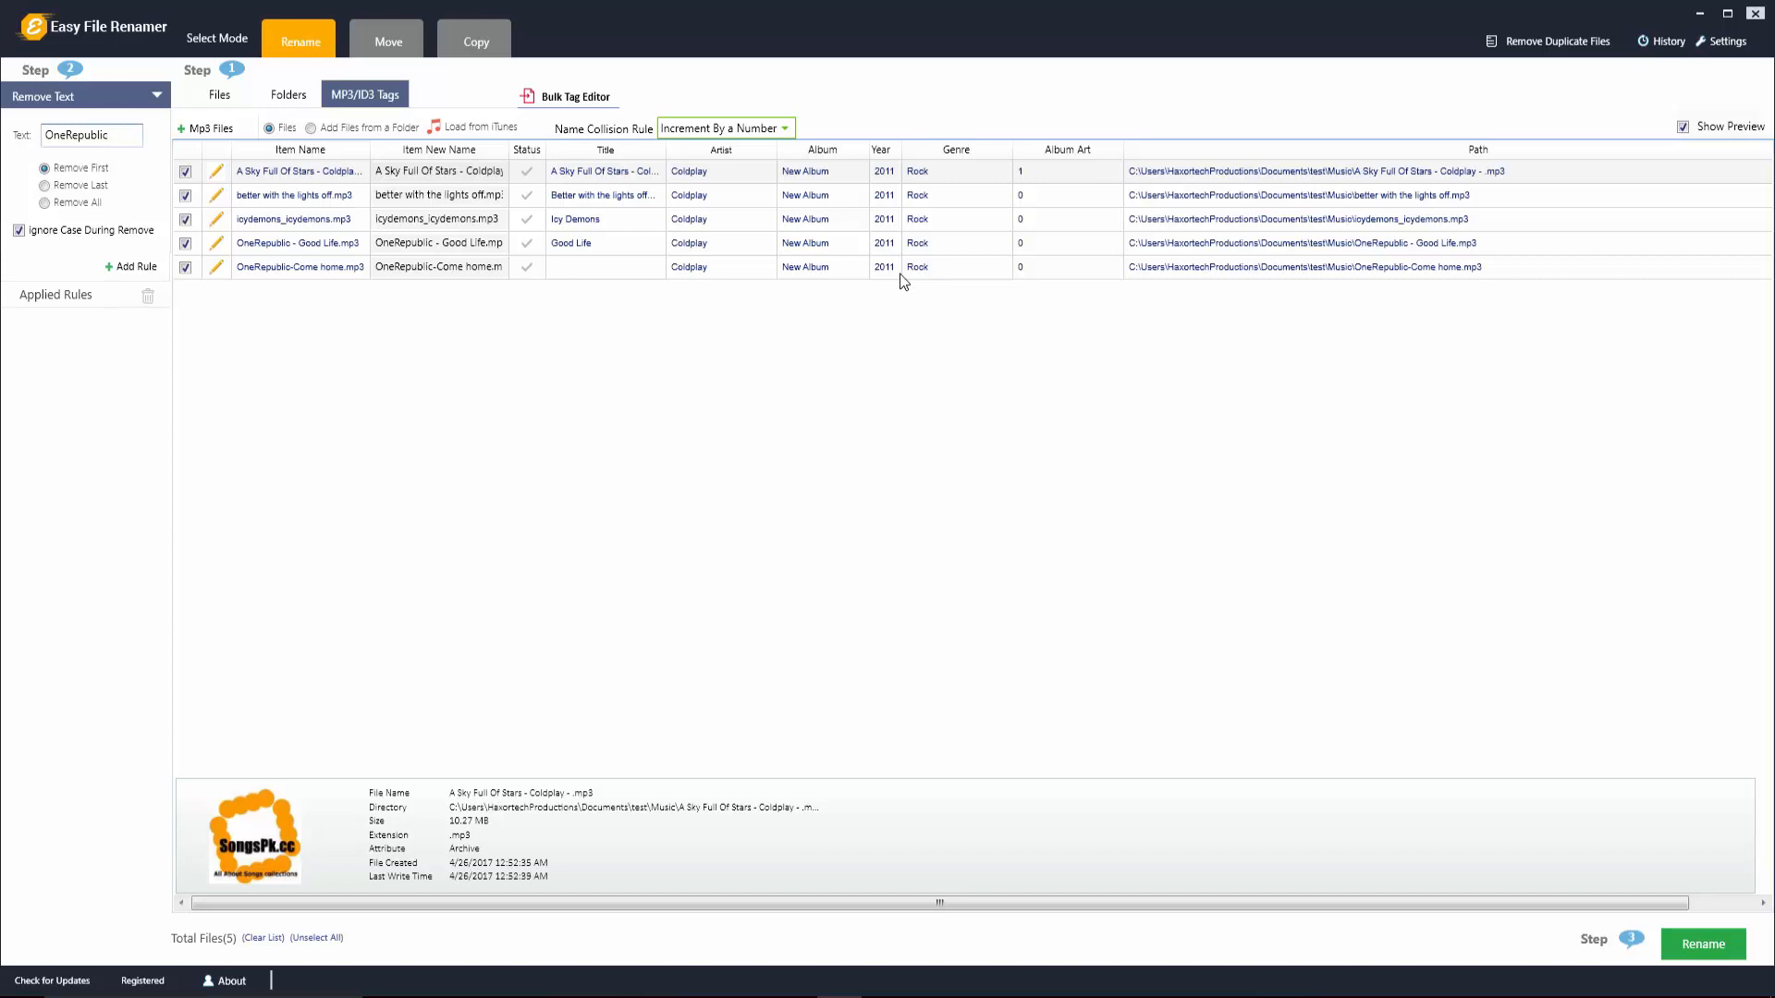
pyautogui.moveTo(862, 286)
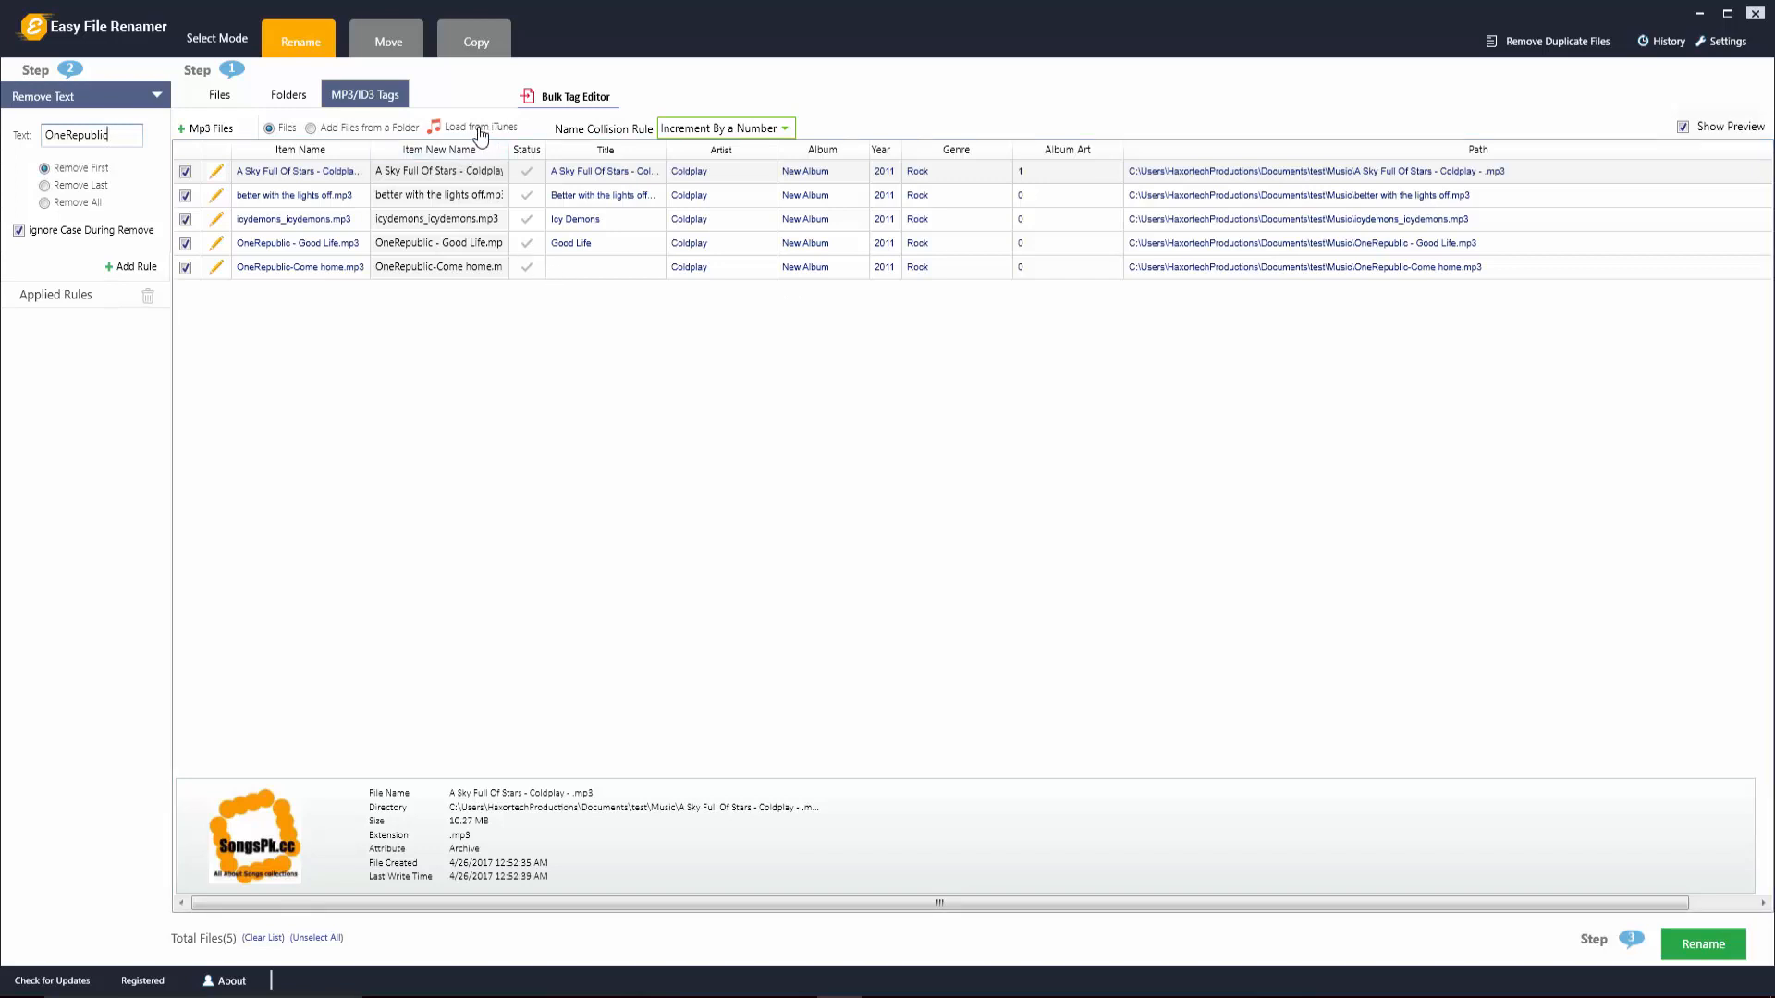
pyautogui.moveTo(501, 138)
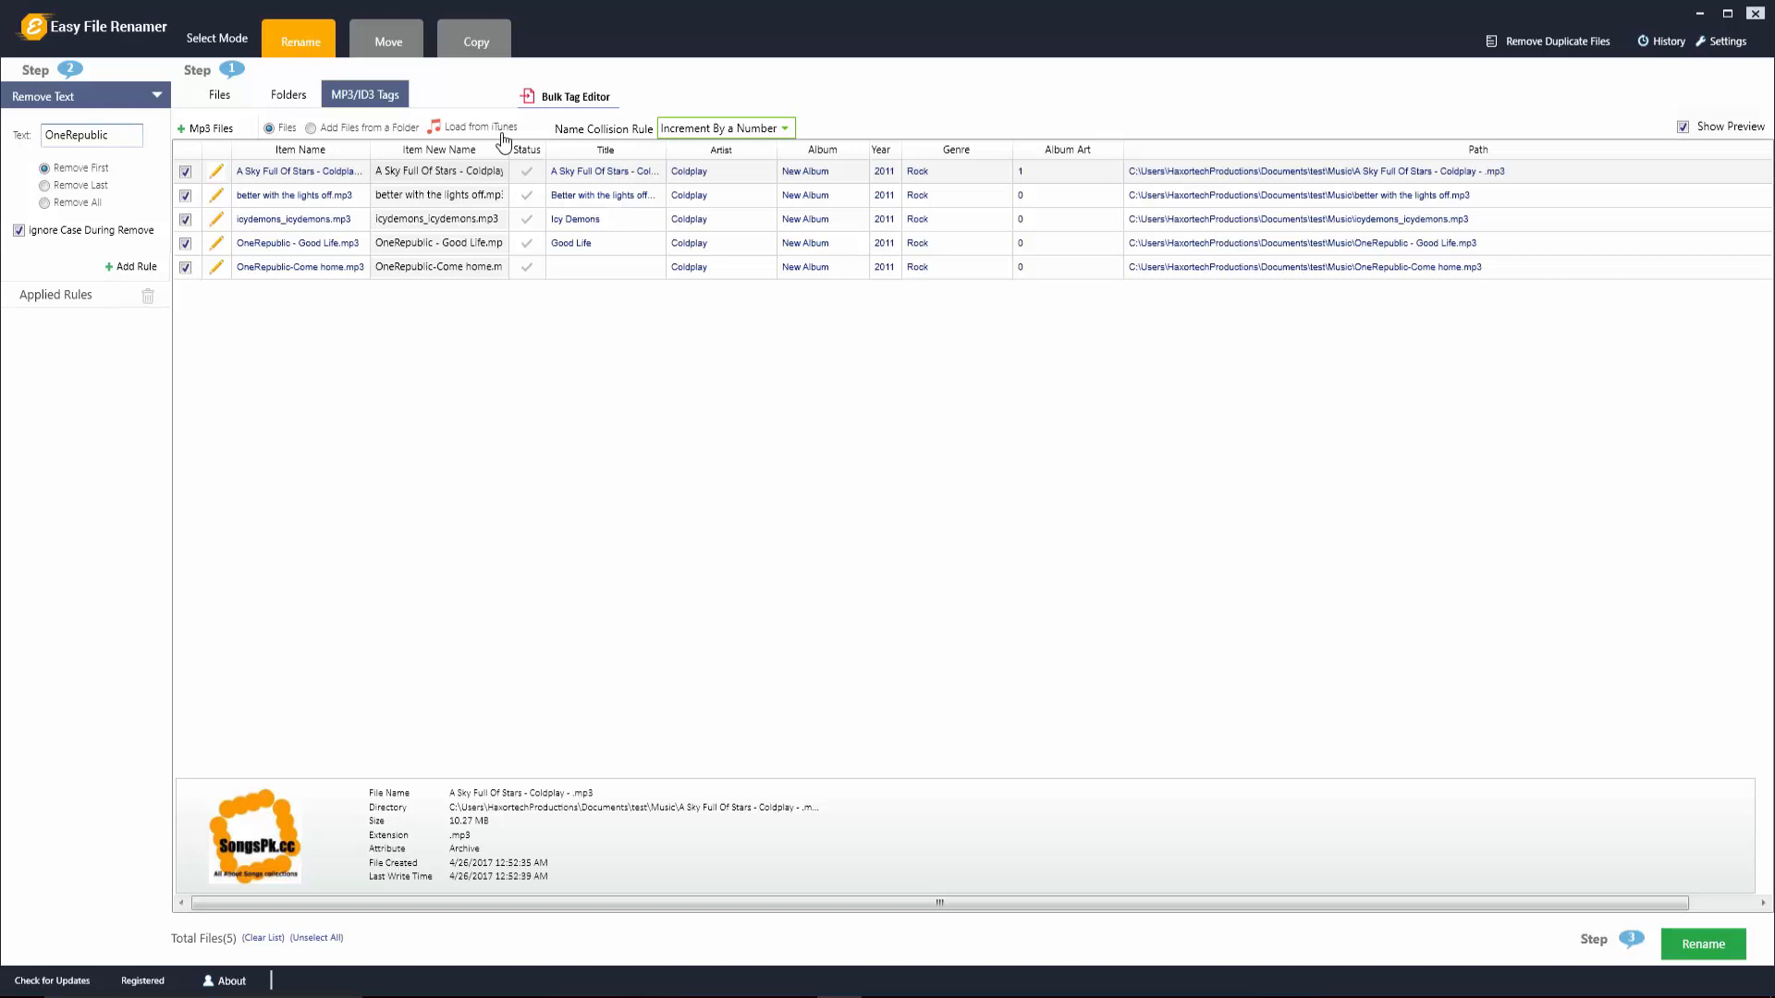
# Reset the rule dropdown to Select Rule, discarding the OneRepublic removal rule
pyautogui.click(85, 95)
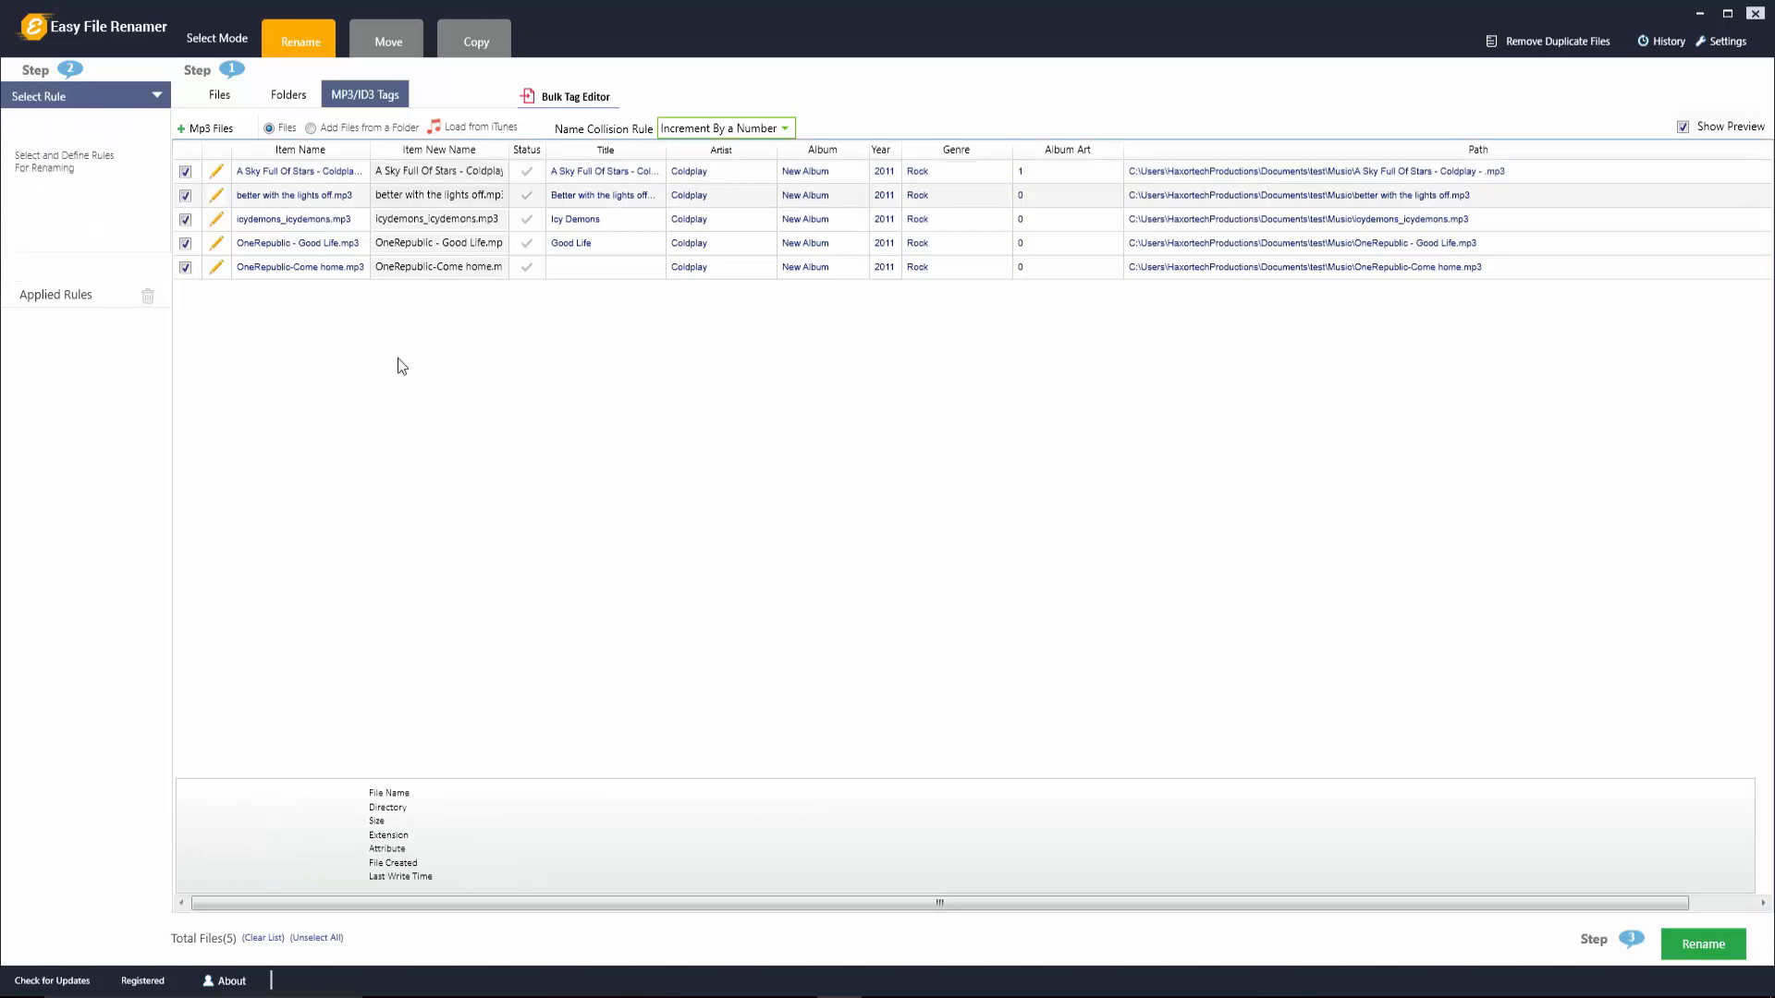
pyautogui.moveTo(364, 333)
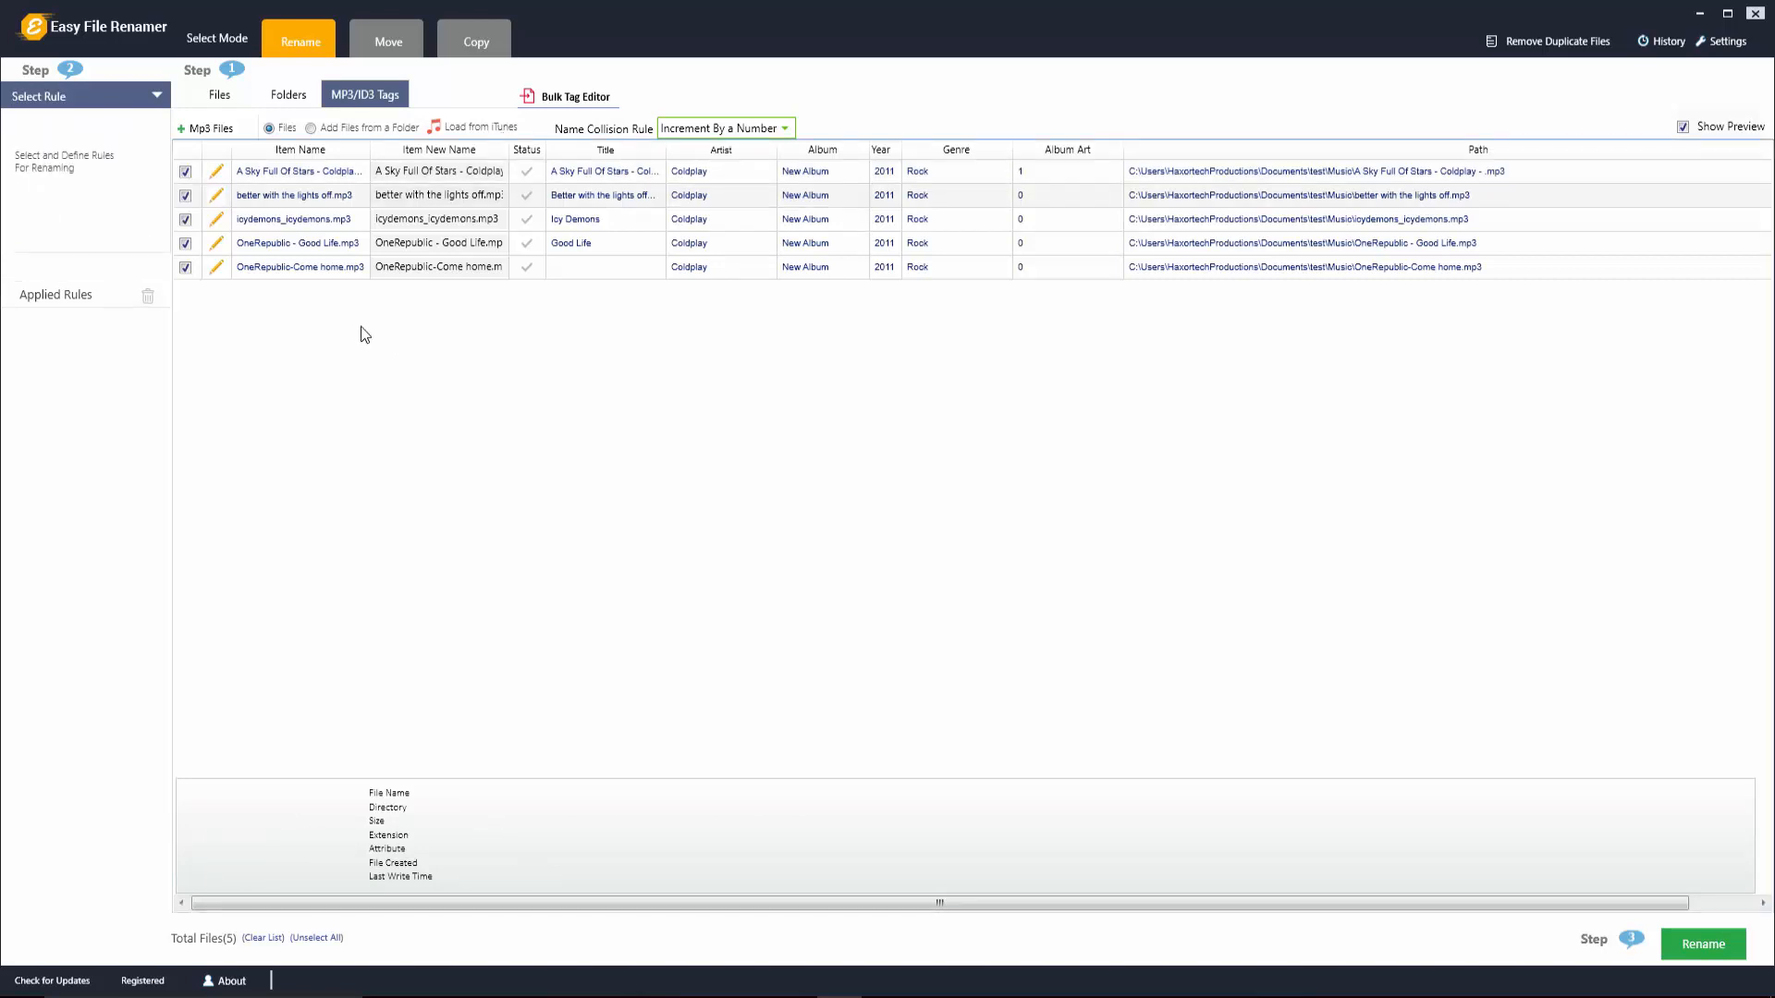
# In Move mode, set Documents\test\test2 as destination and move the five MP3s there
pyautogui.click(218, 94)
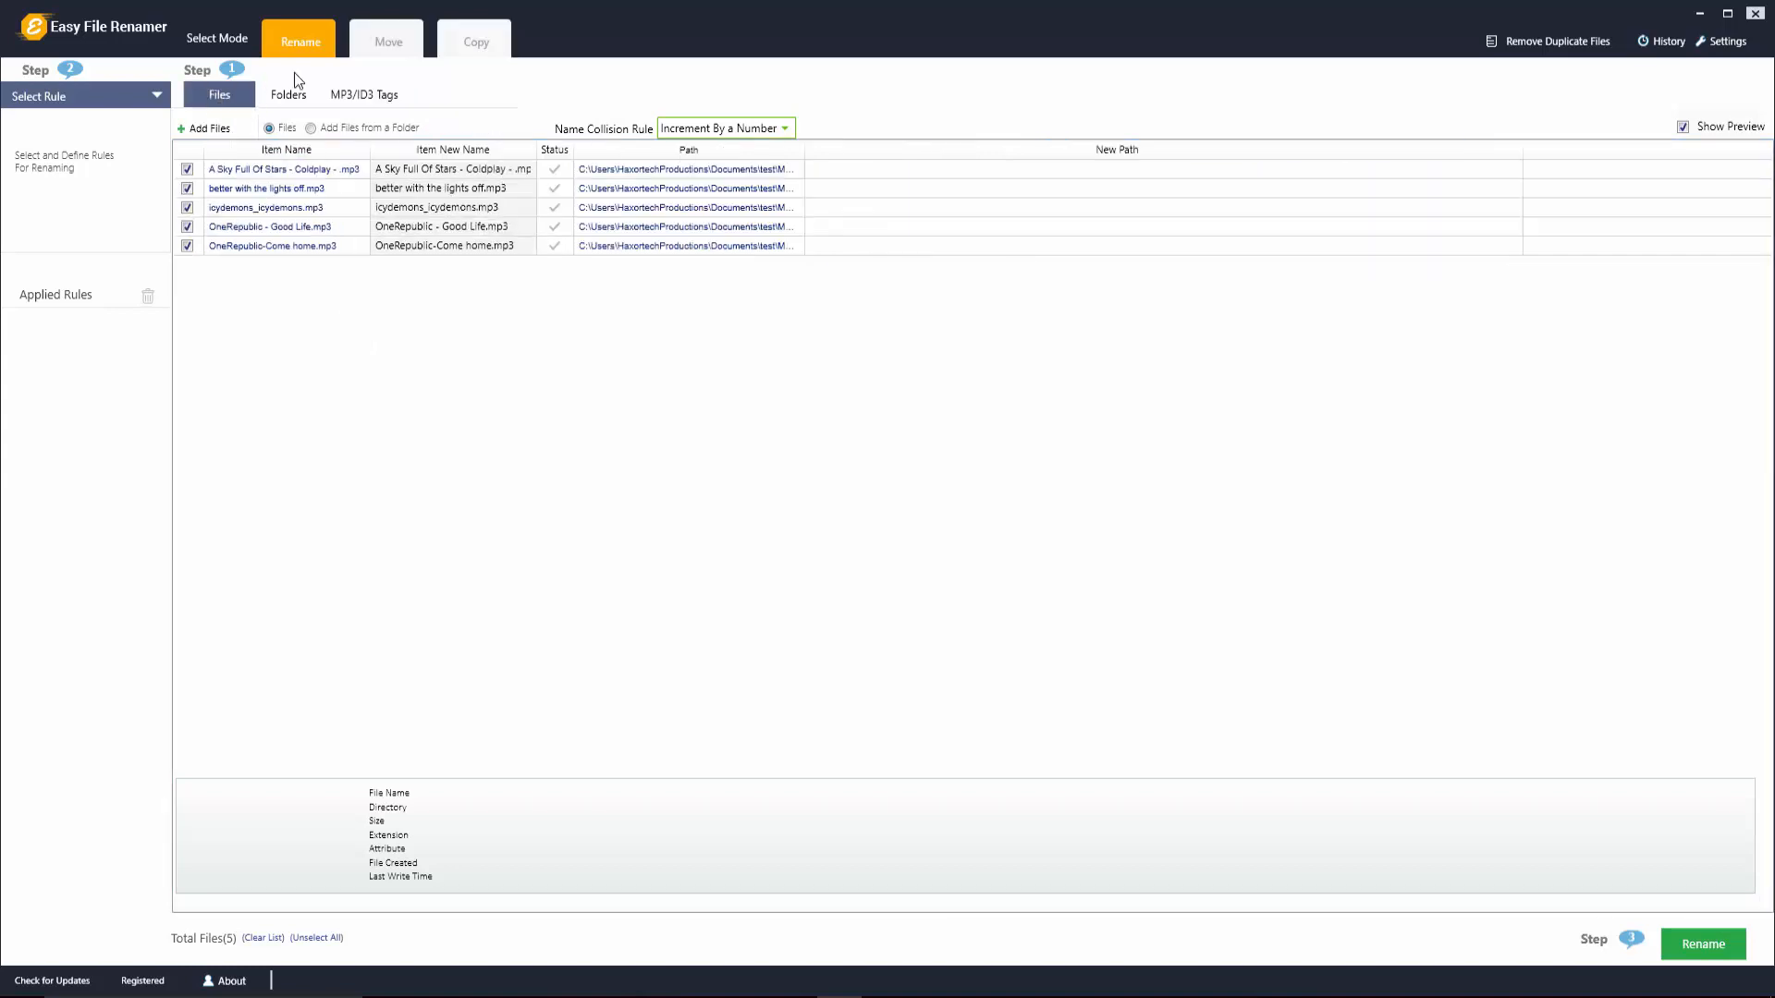
pyautogui.click(386, 41)
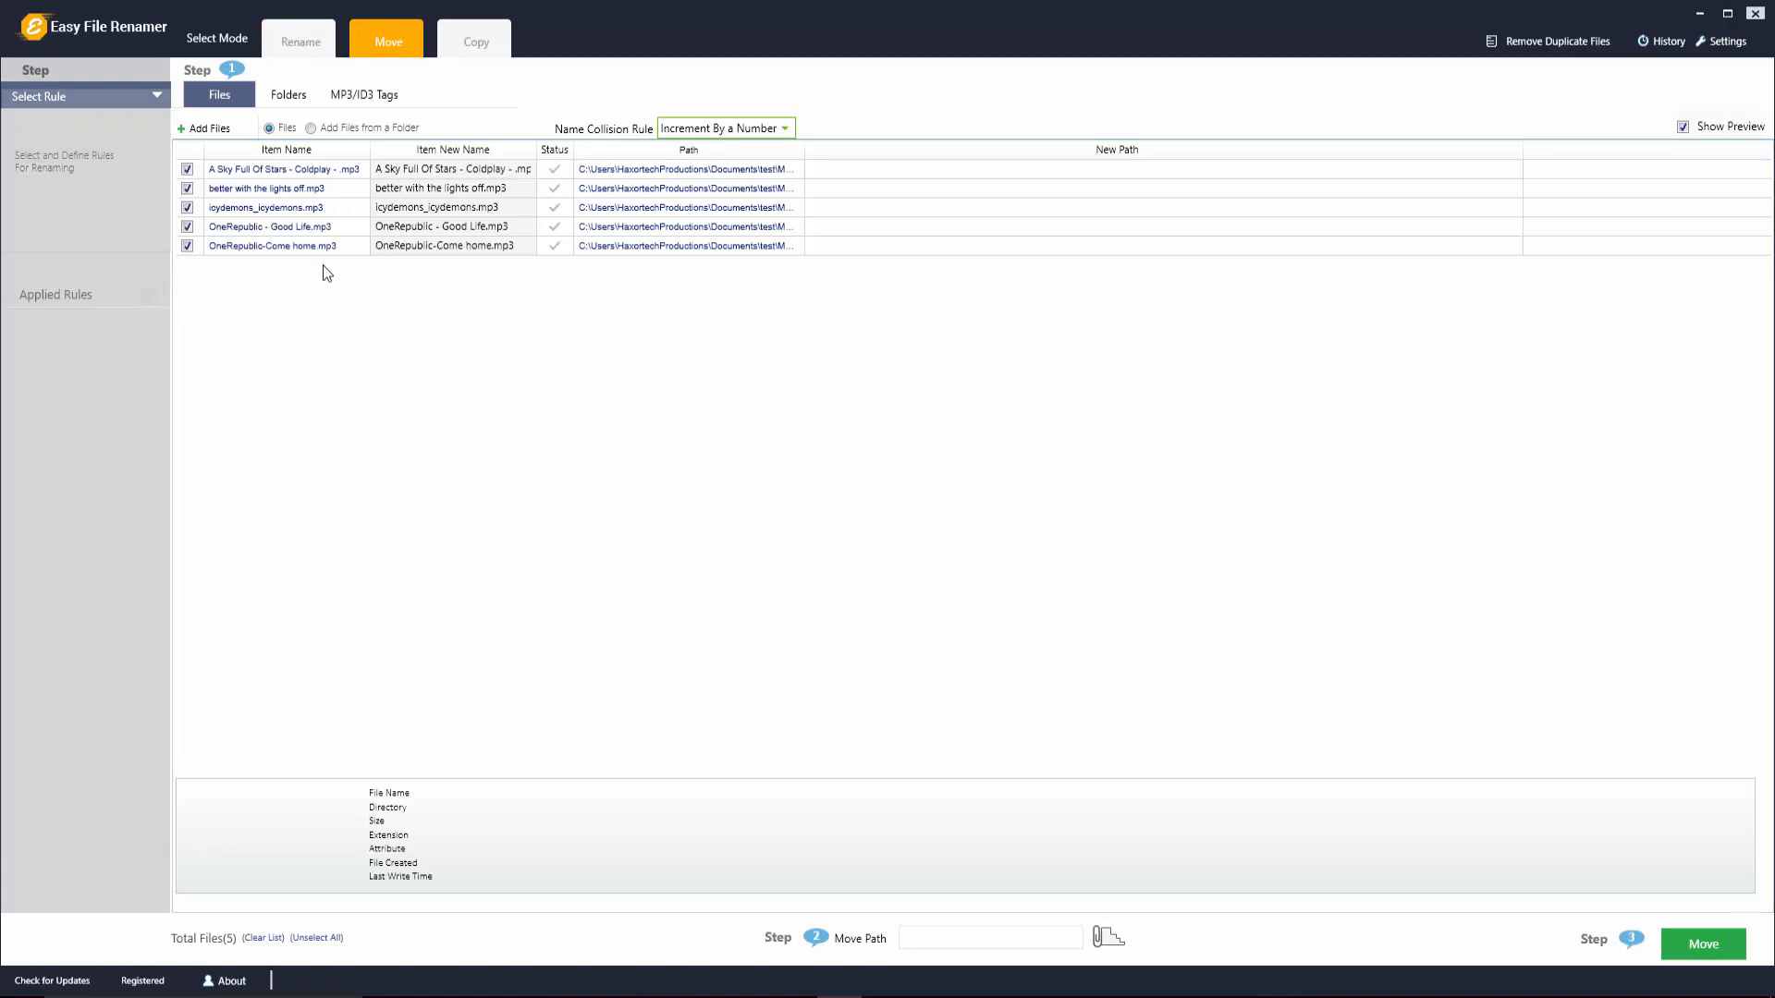
pyautogui.moveTo(588, 484)
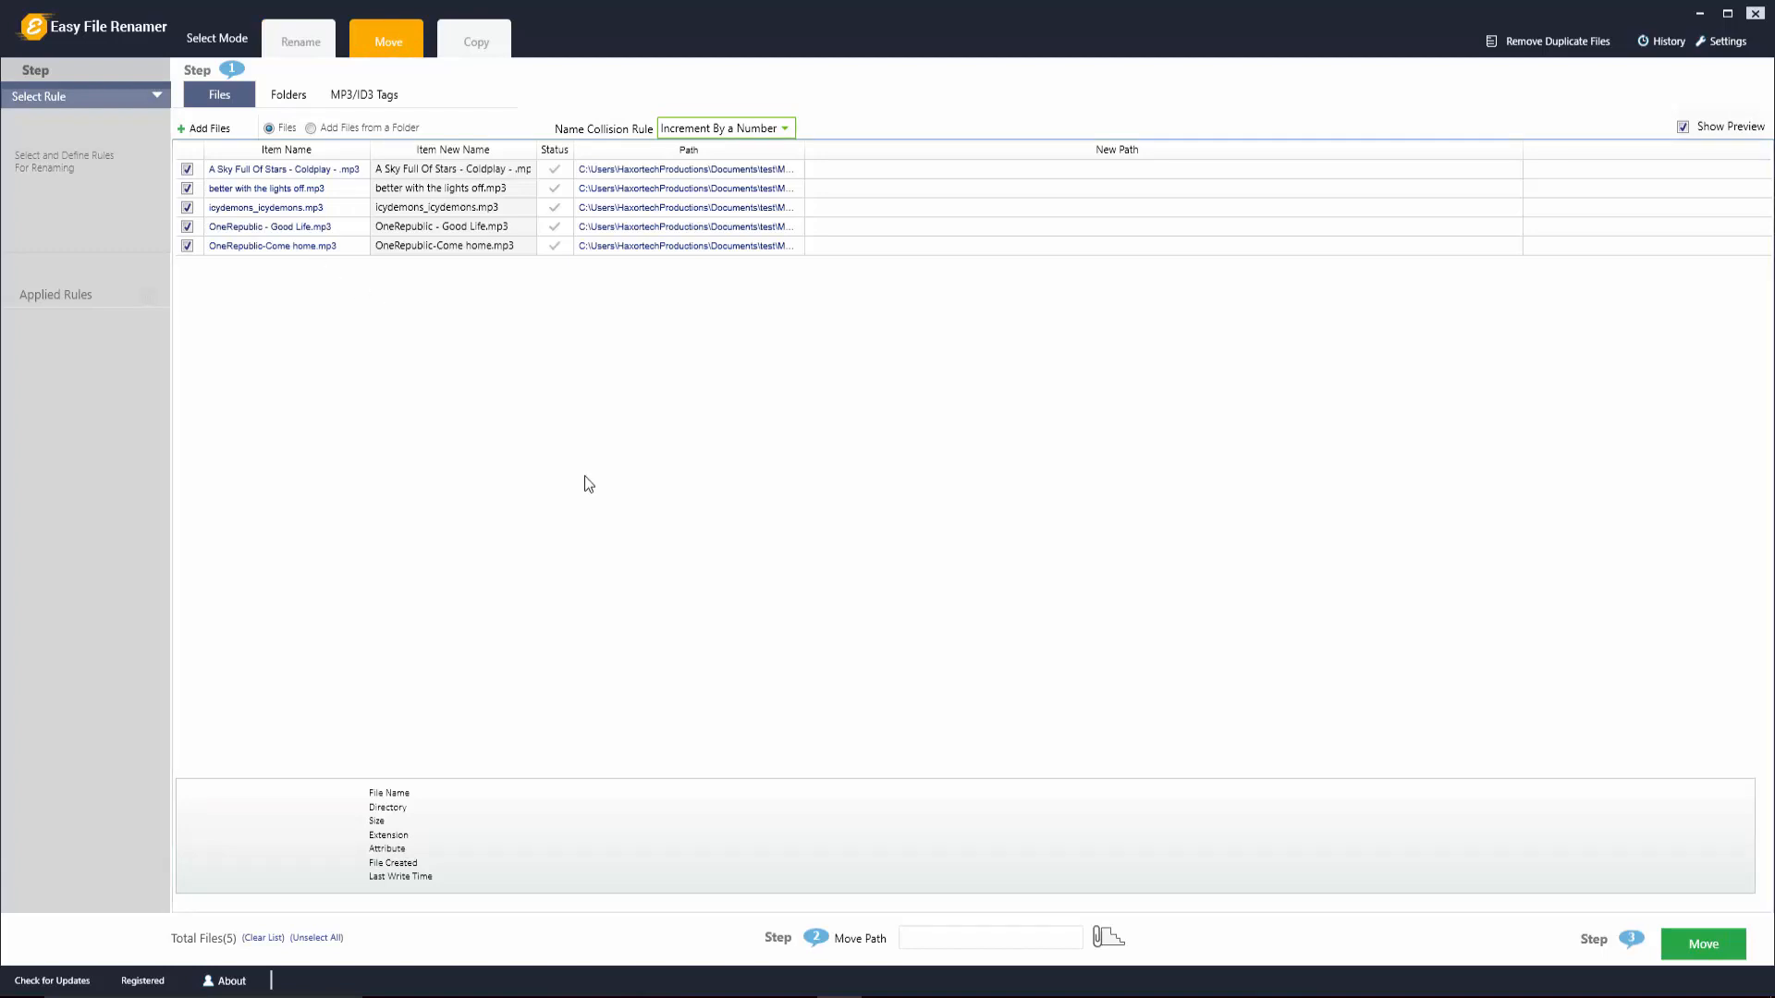
pyautogui.moveTo(361, 242)
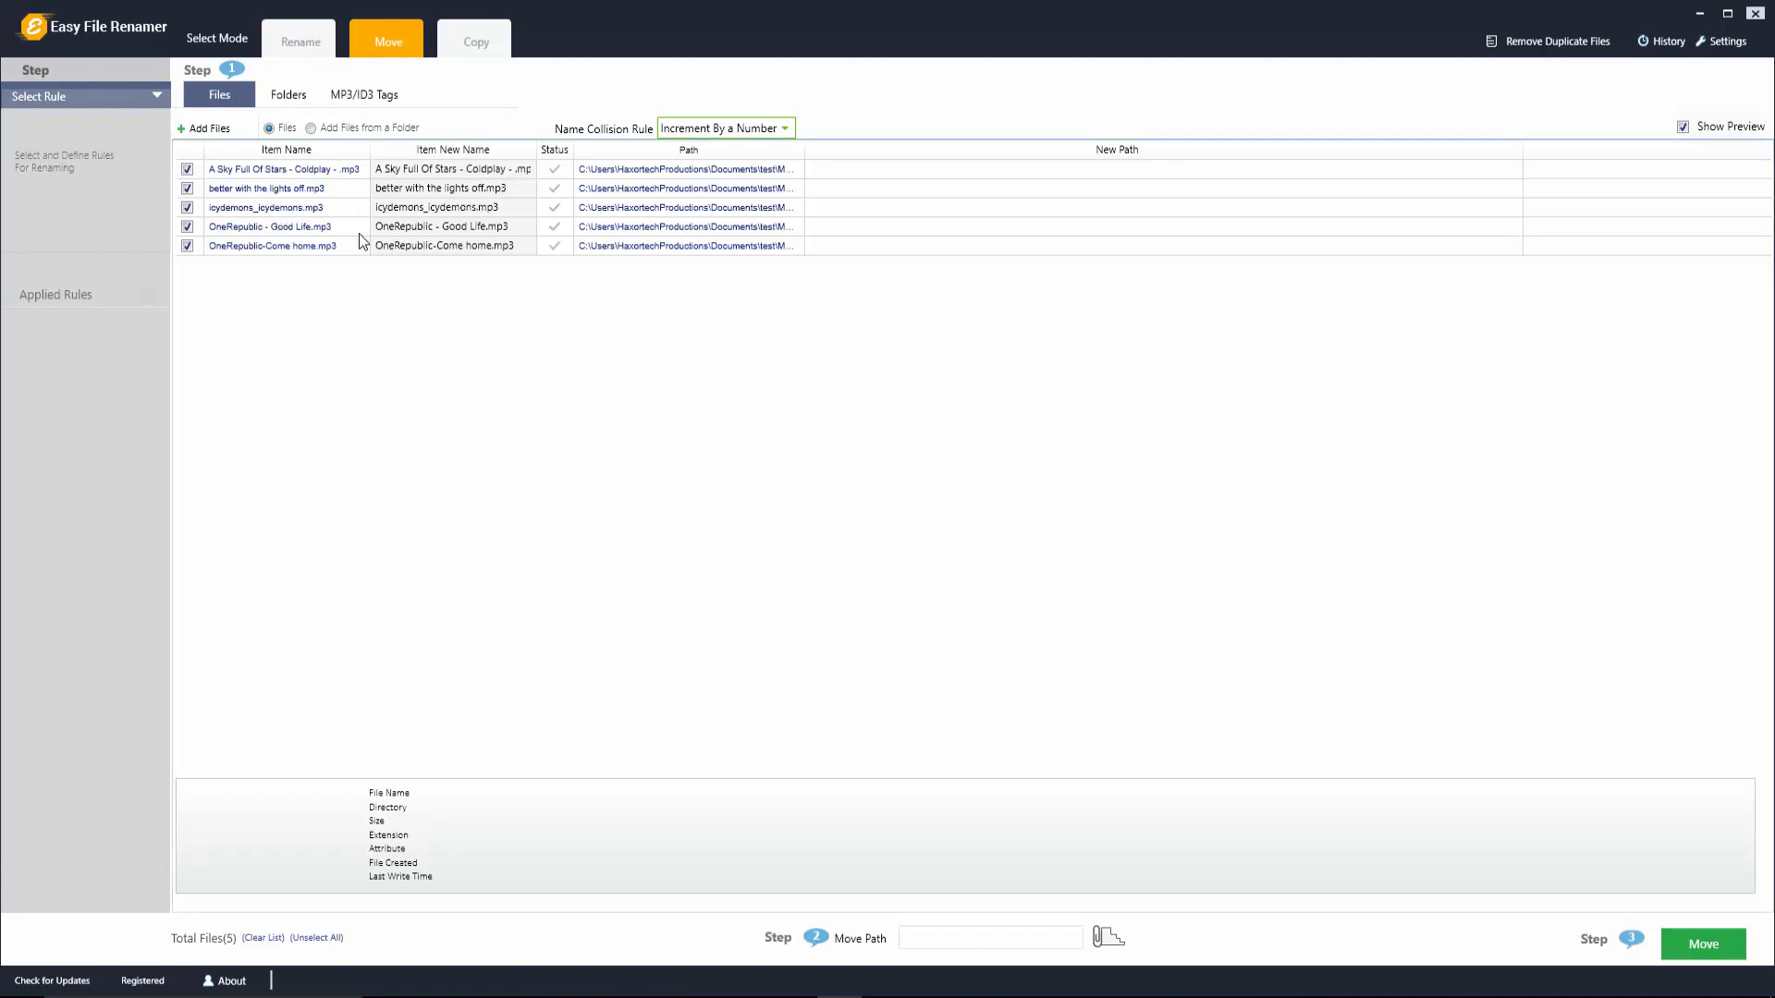
pyautogui.moveTo(937, 487)
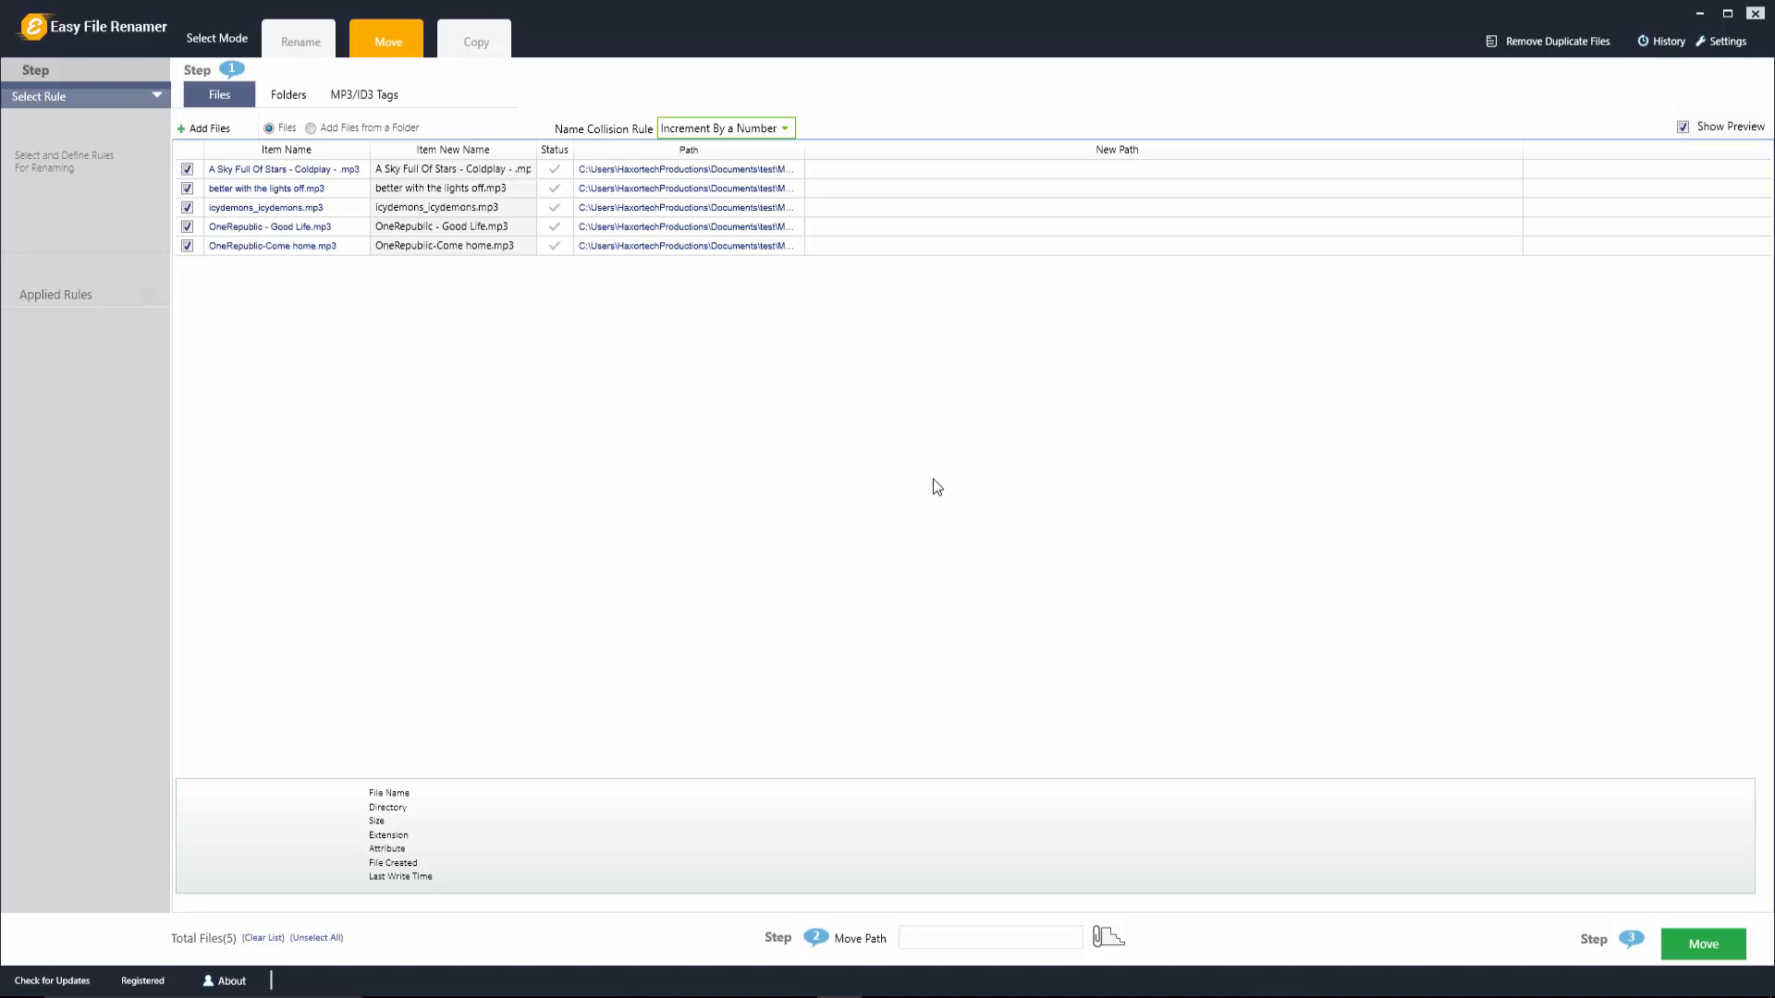
pyautogui.moveTo(1108, 938)
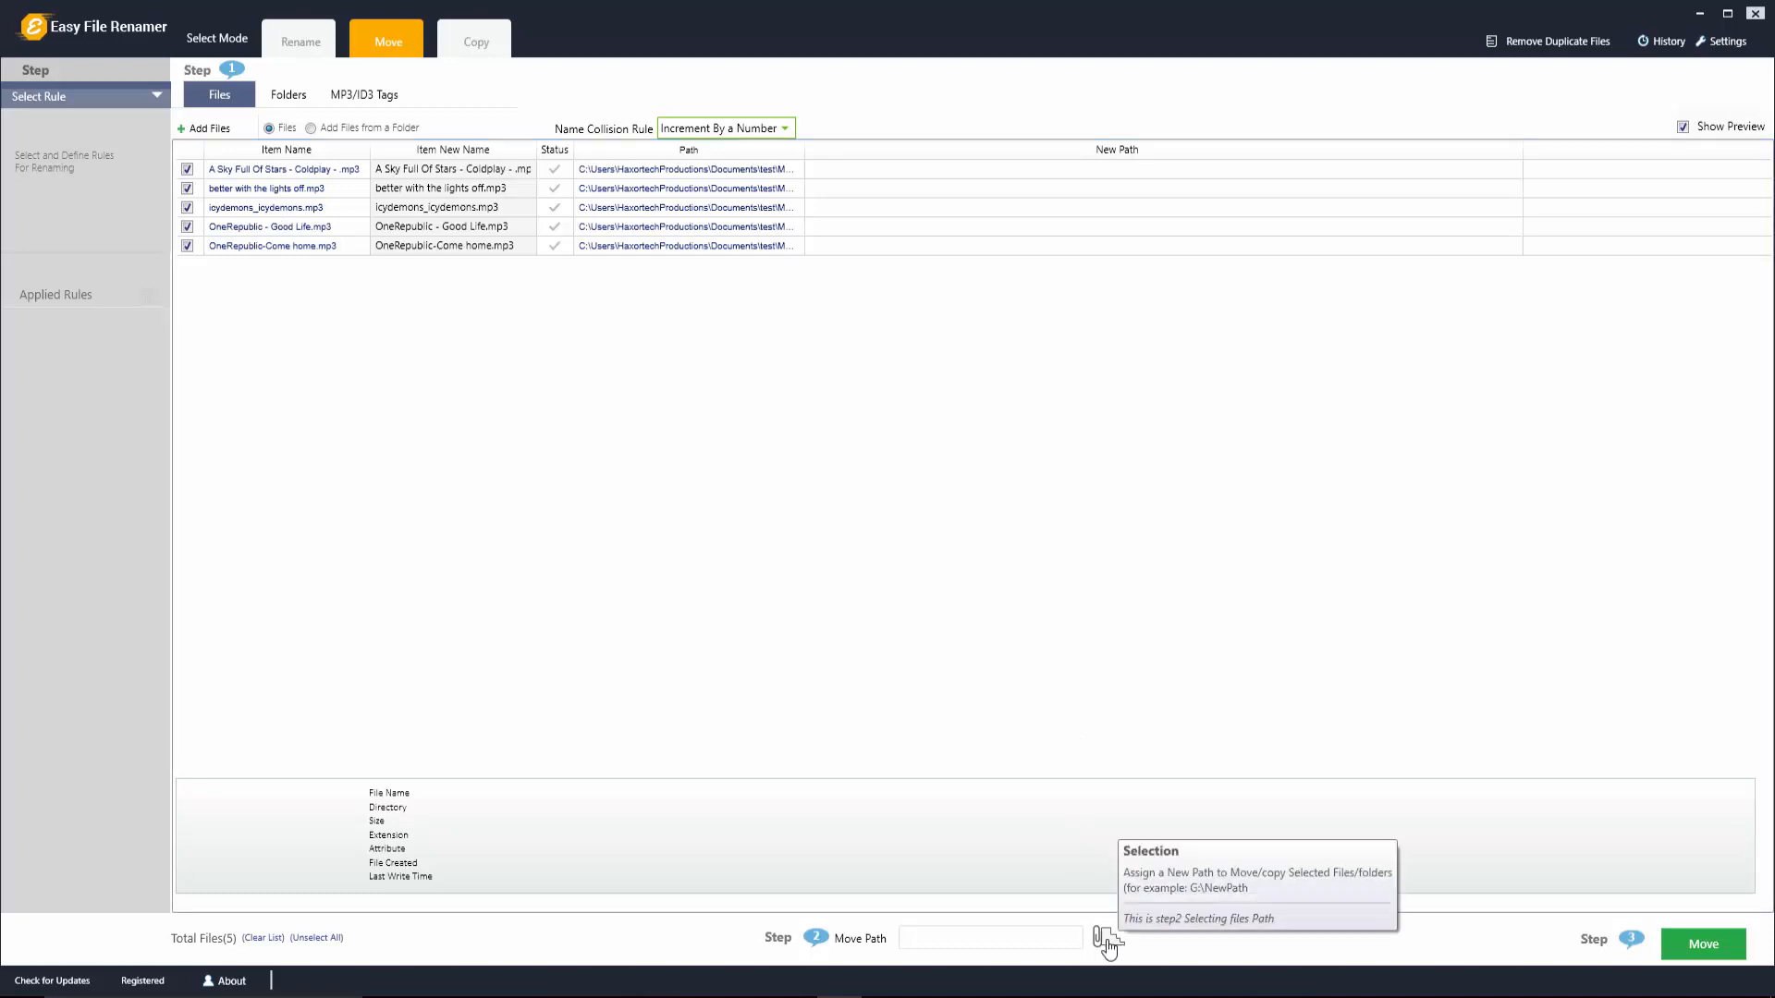
pyautogui.click(1108, 938)
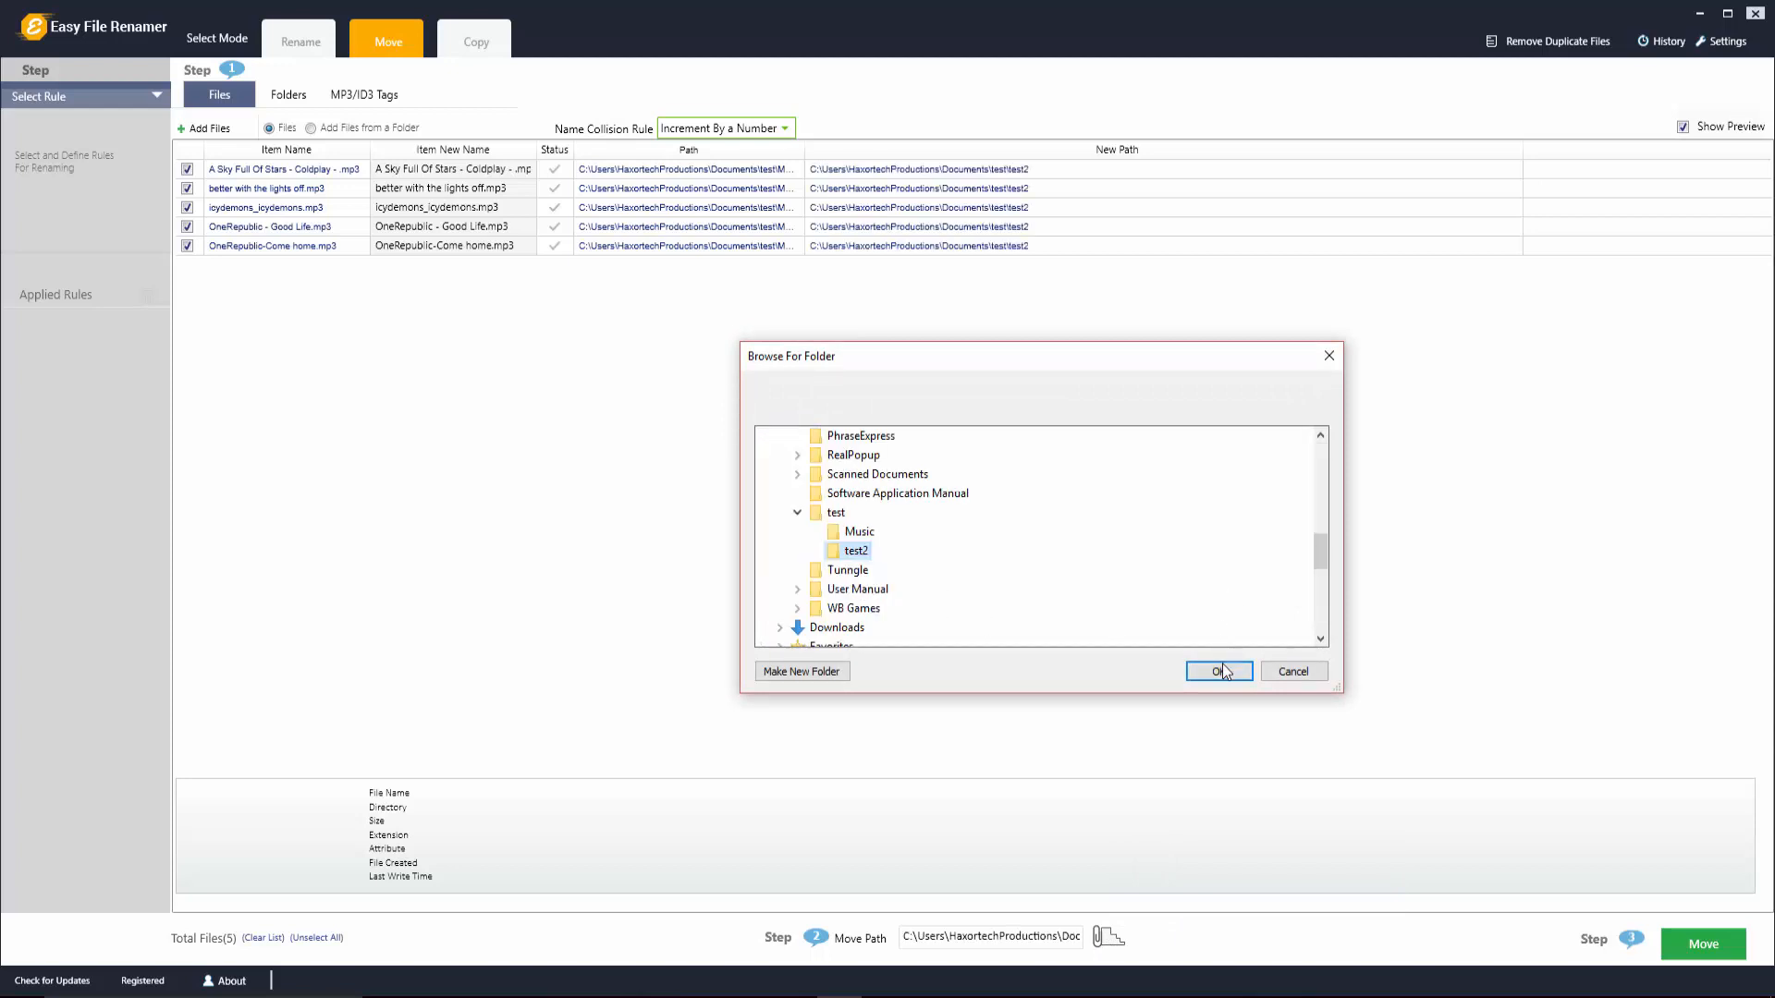
pyautogui.click(1220, 670)
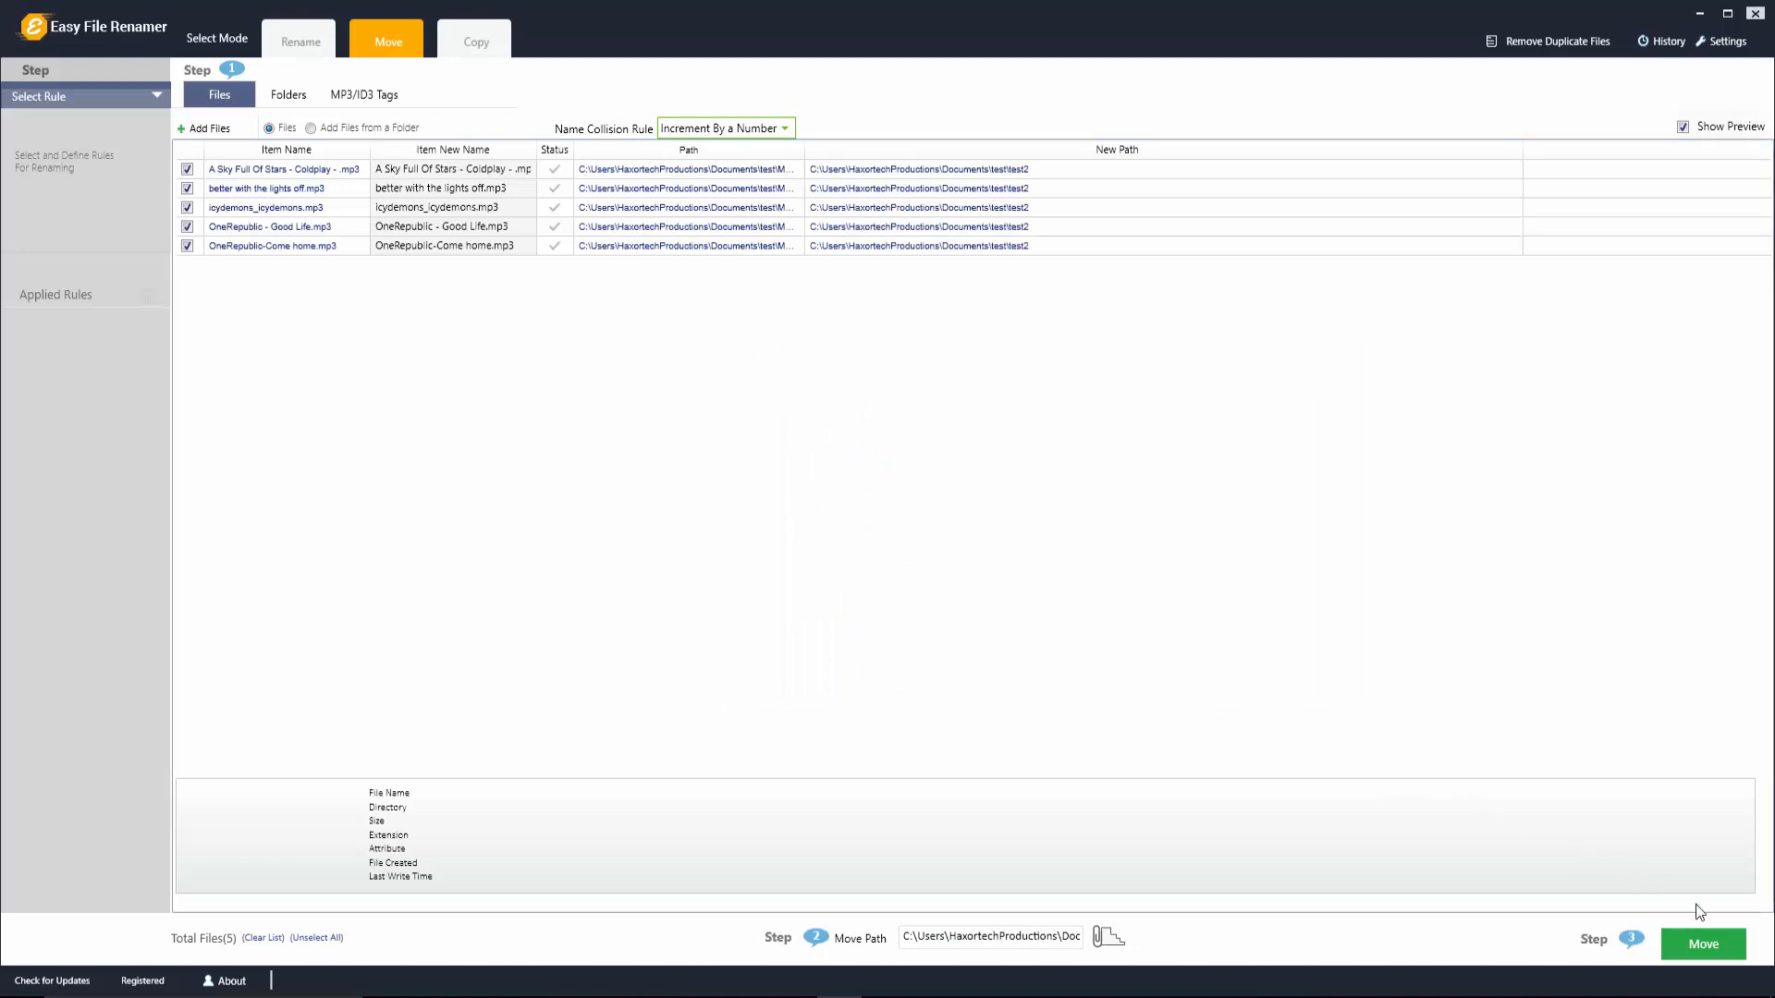
pyautogui.click(1703, 943)
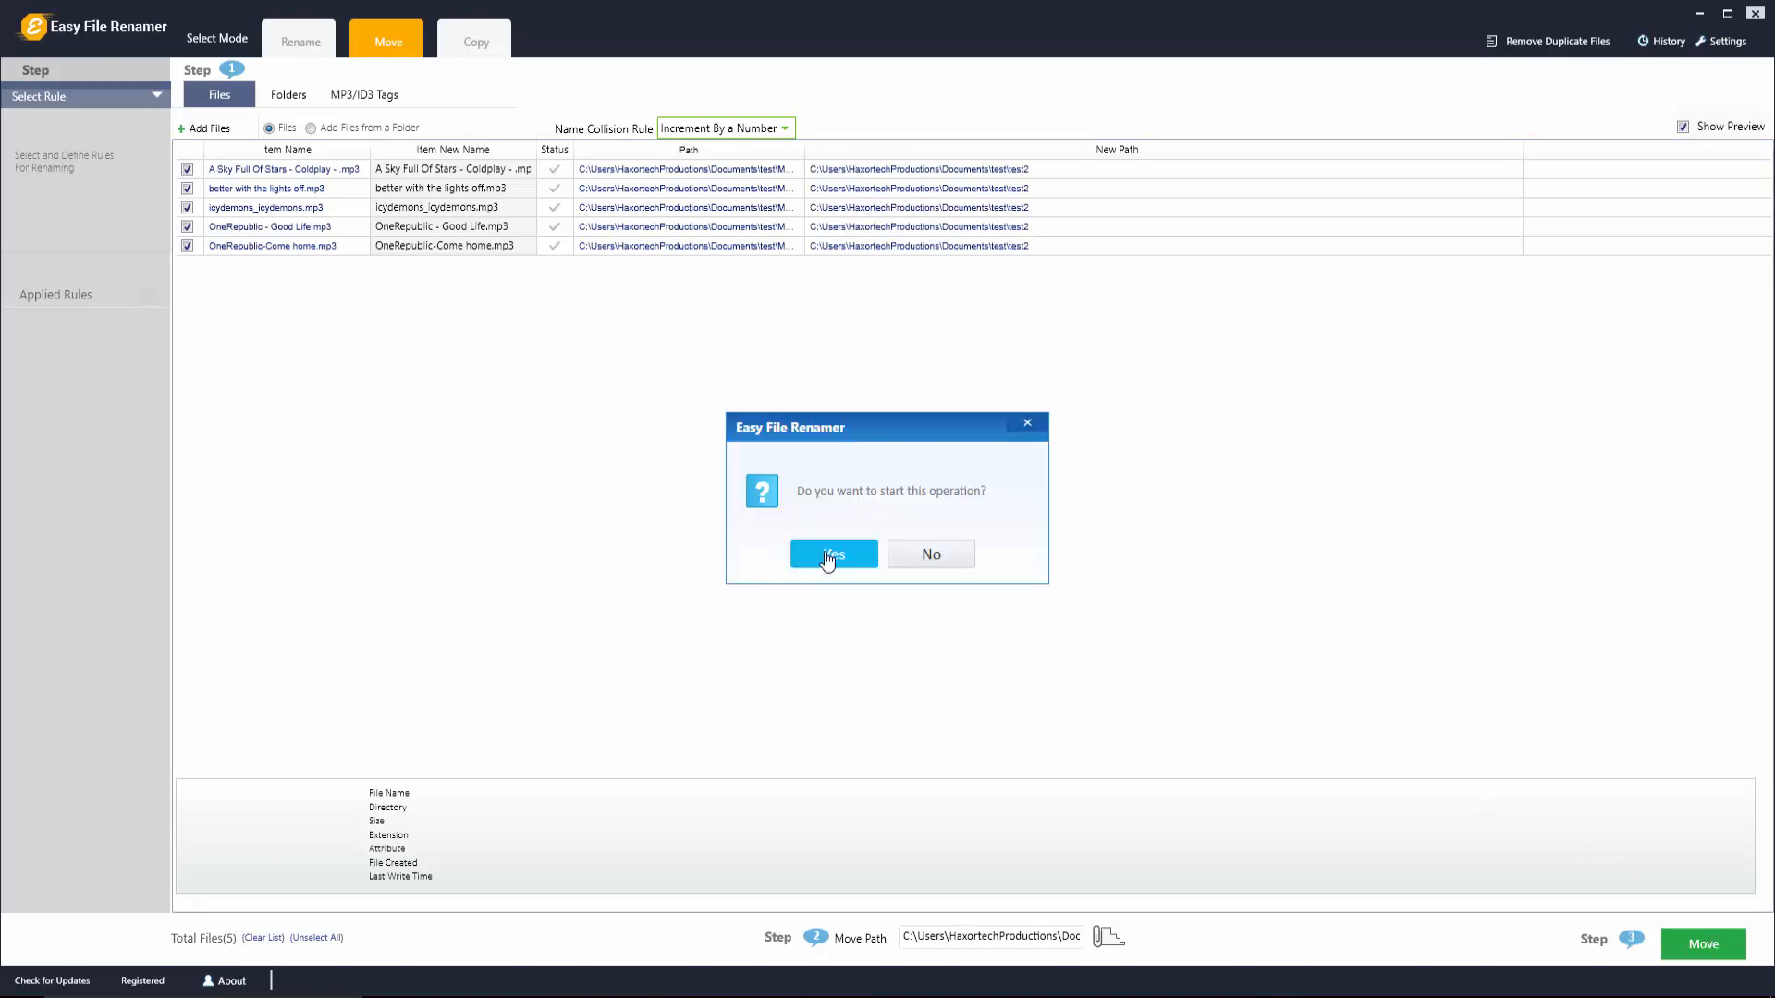
pyautogui.click(832, 553)
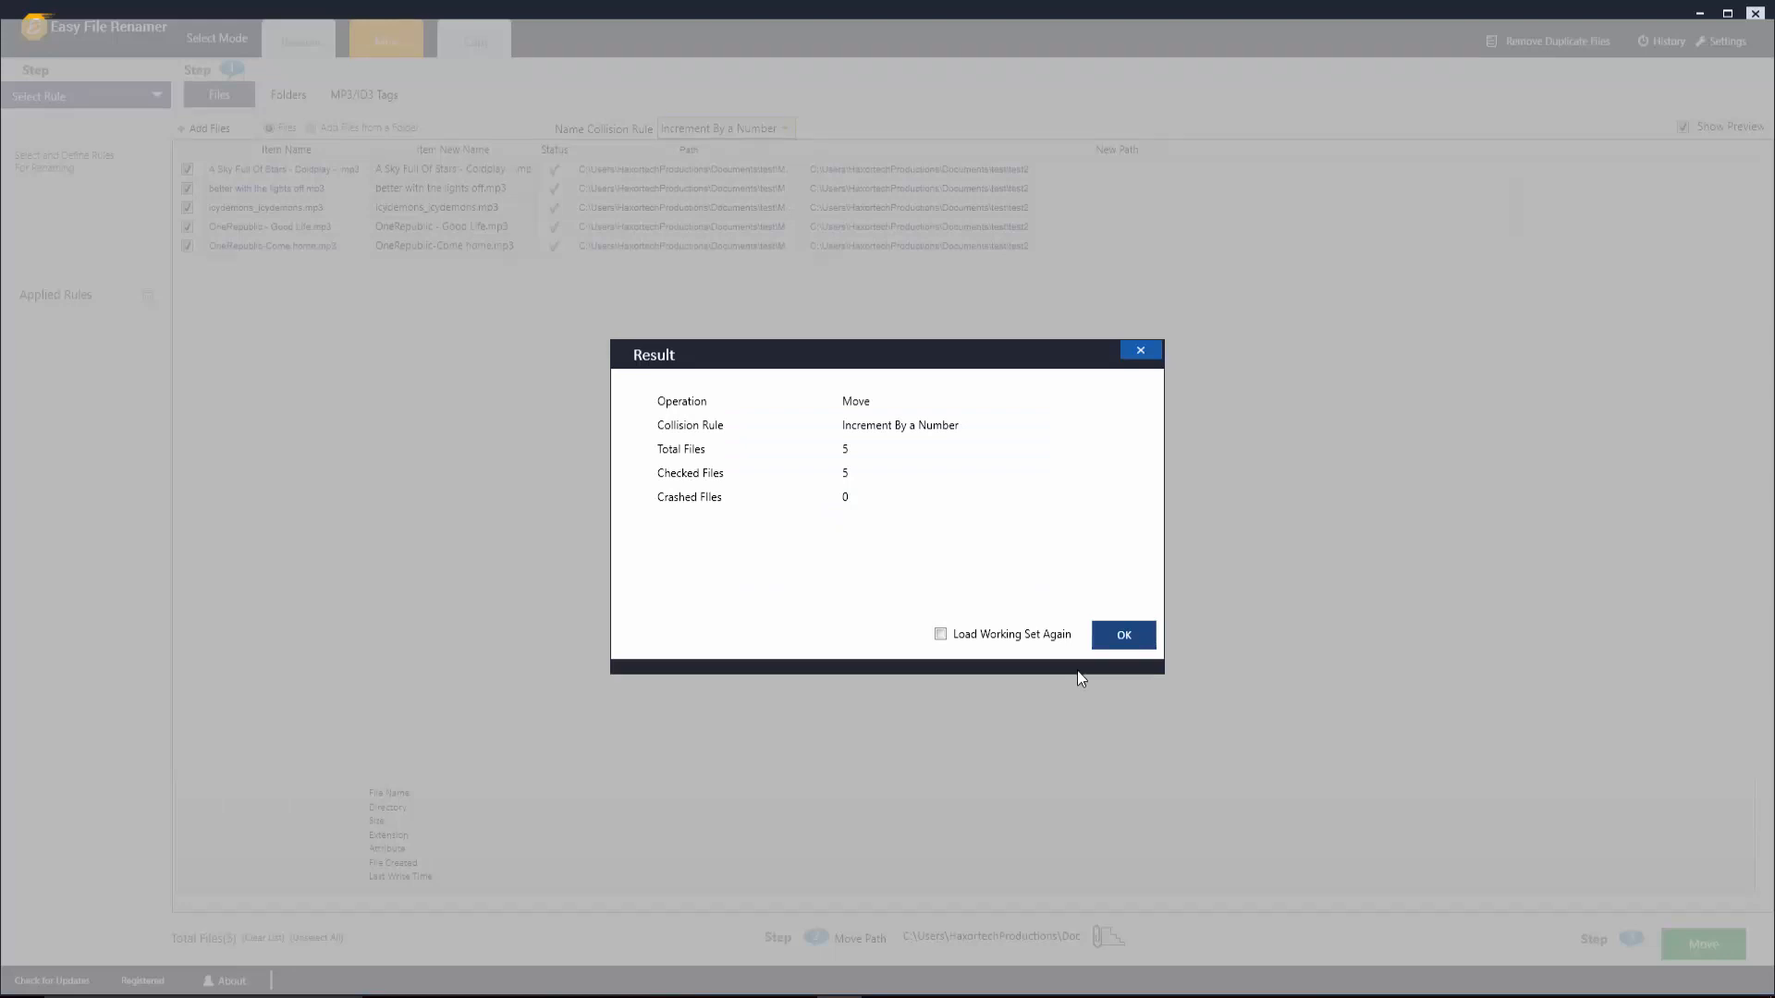
pyautogui.moveTo(762, 442)
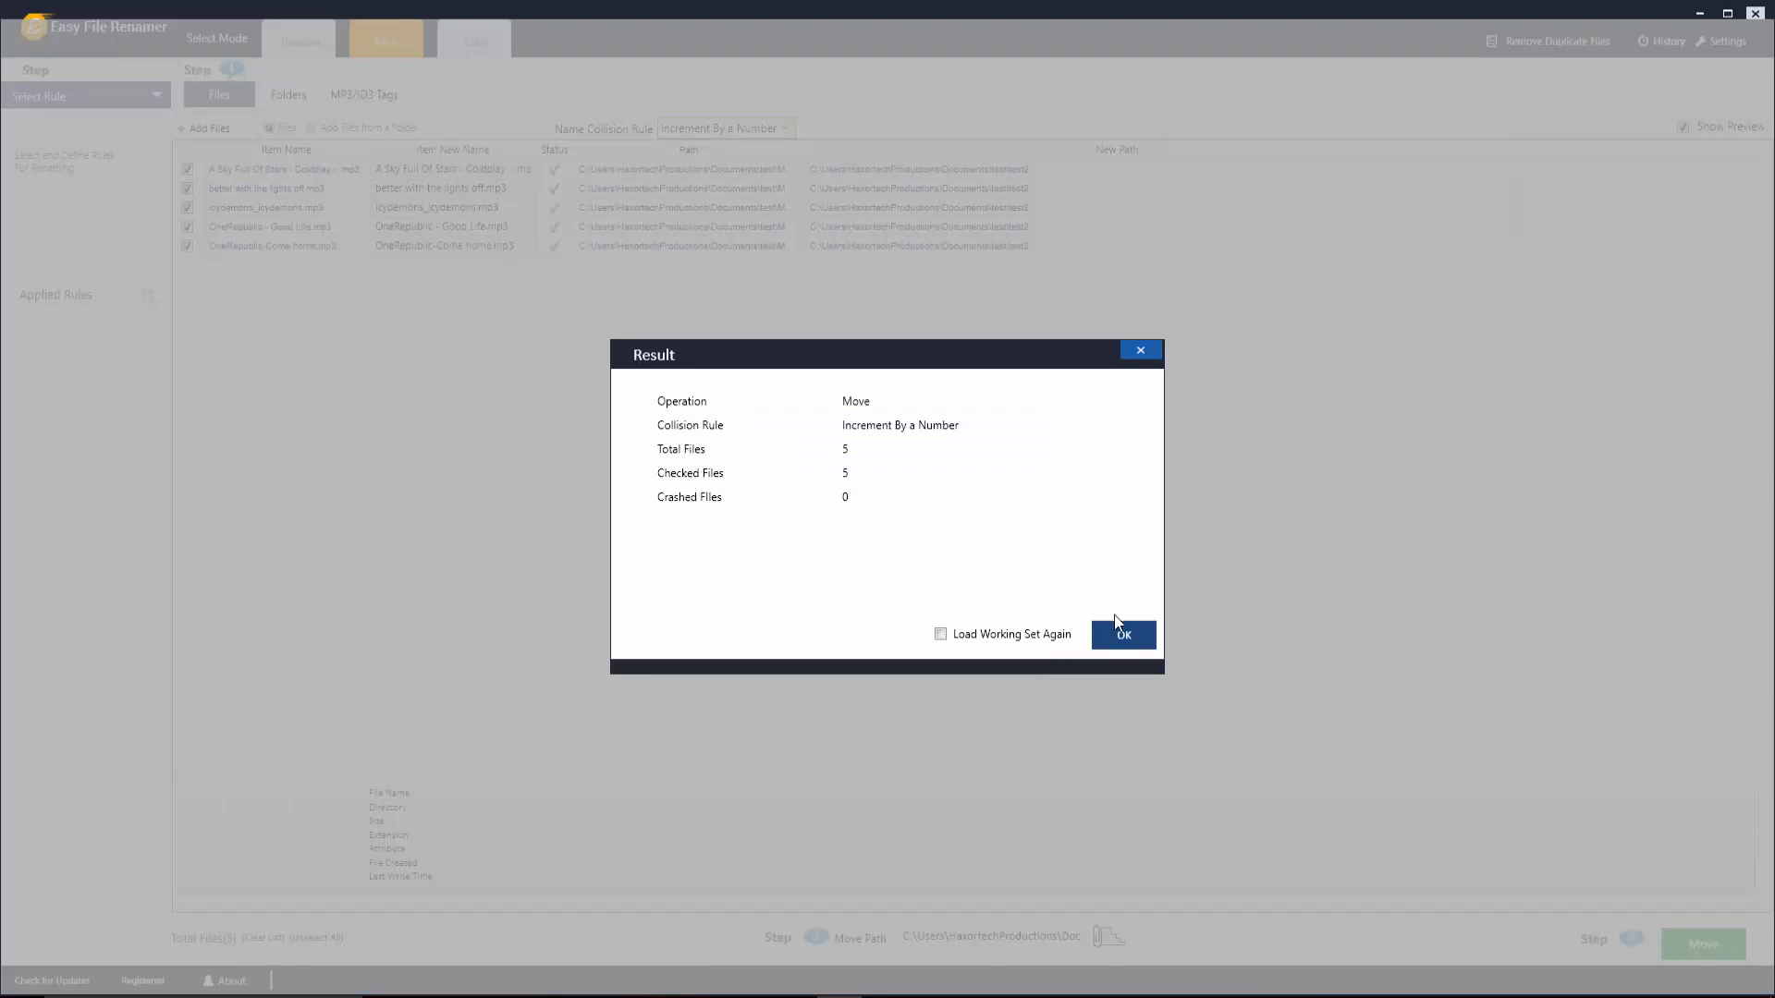
# Dismiss the move result summary, leaving an empty file list
pyautogui.click(1122, 635)
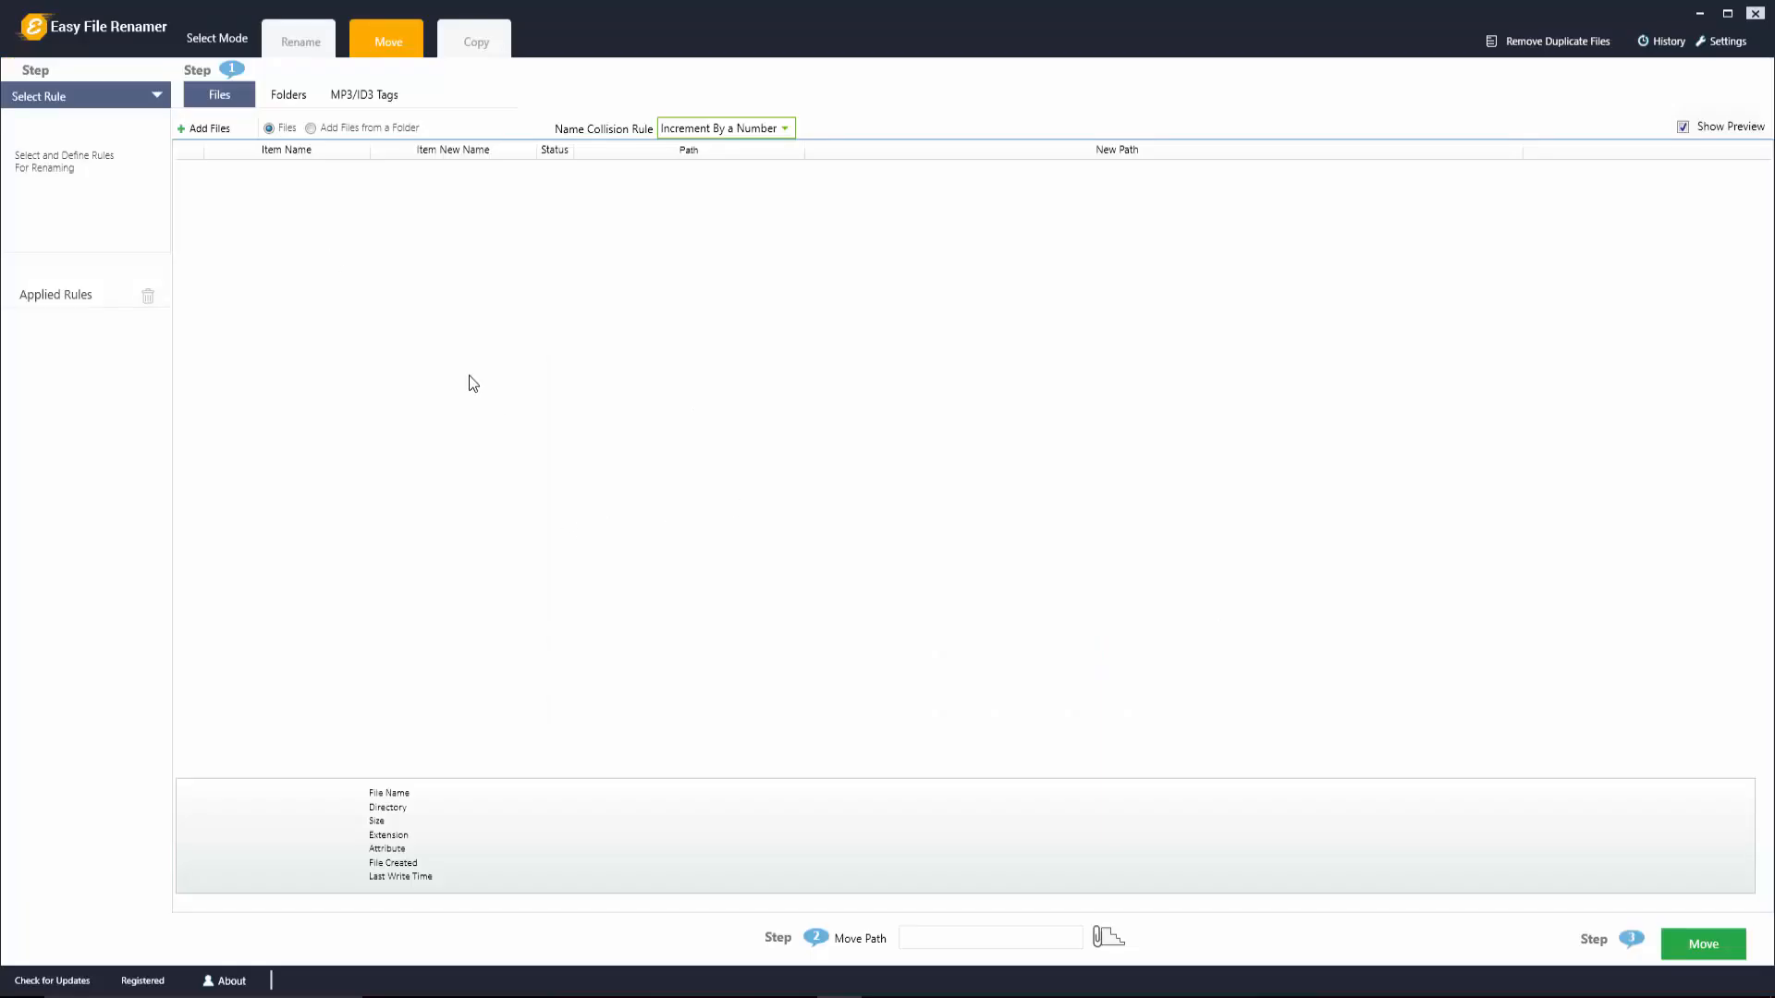
pyautogui.moveTo(491, 317)
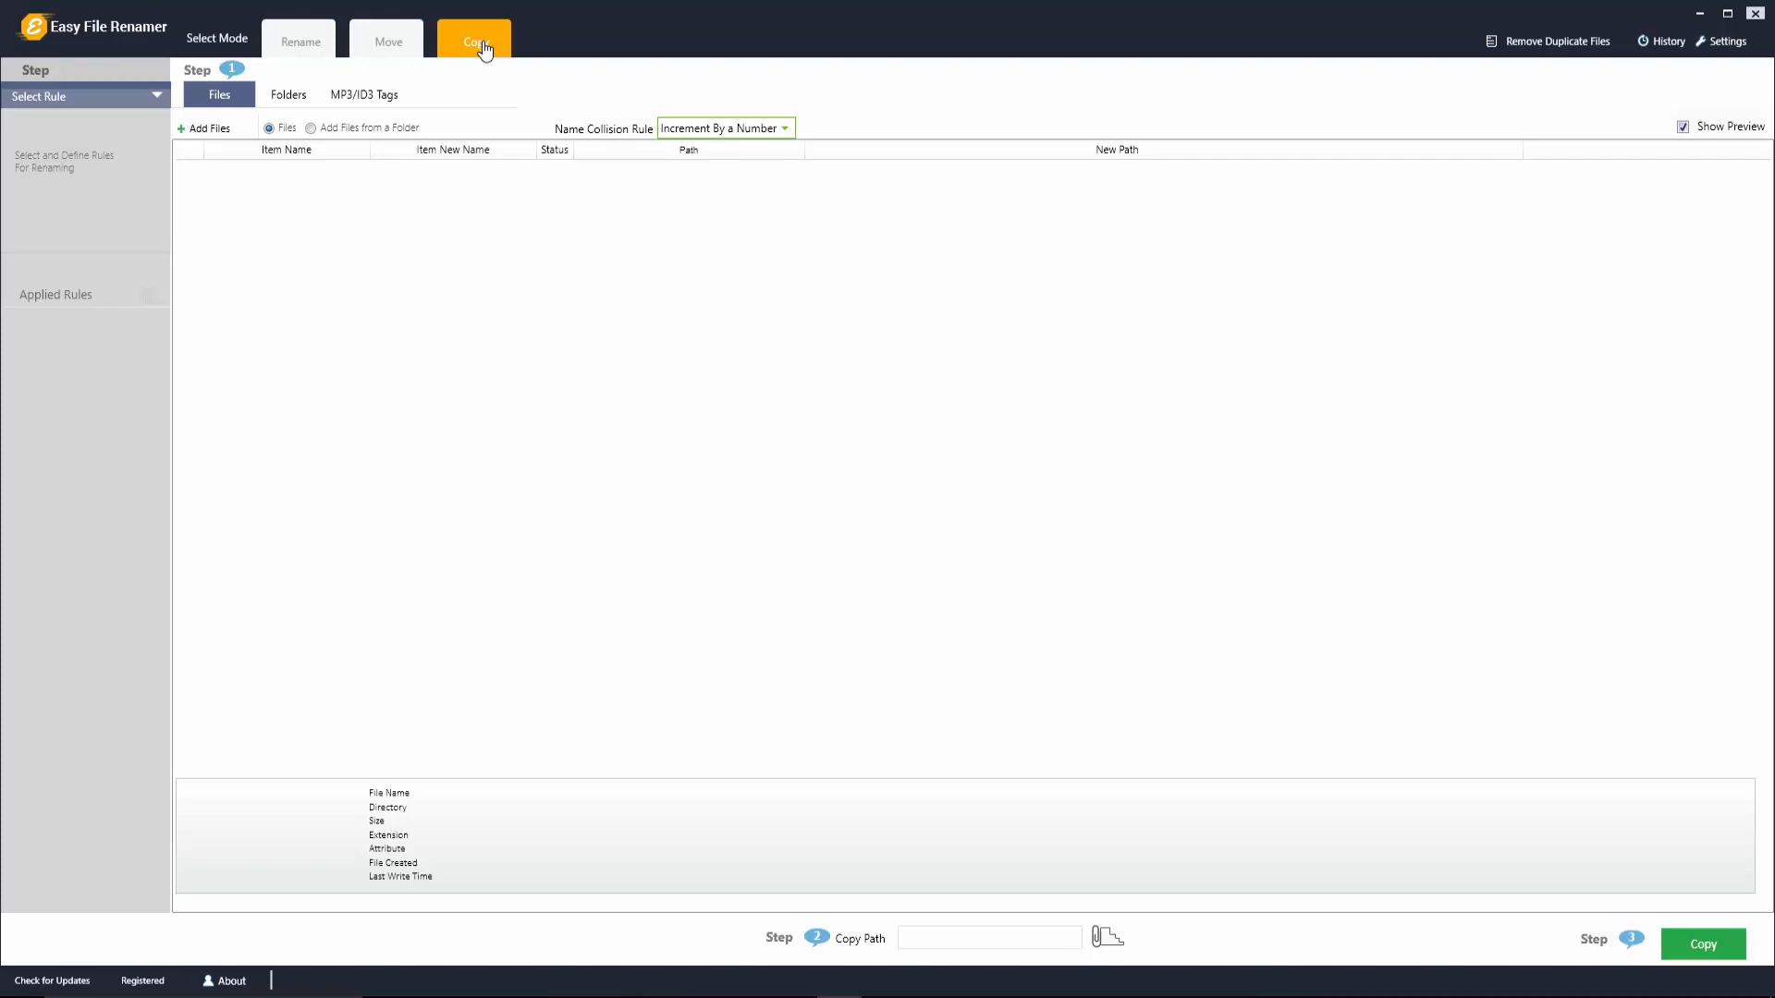
pyautogui.moveTo(625, 215)
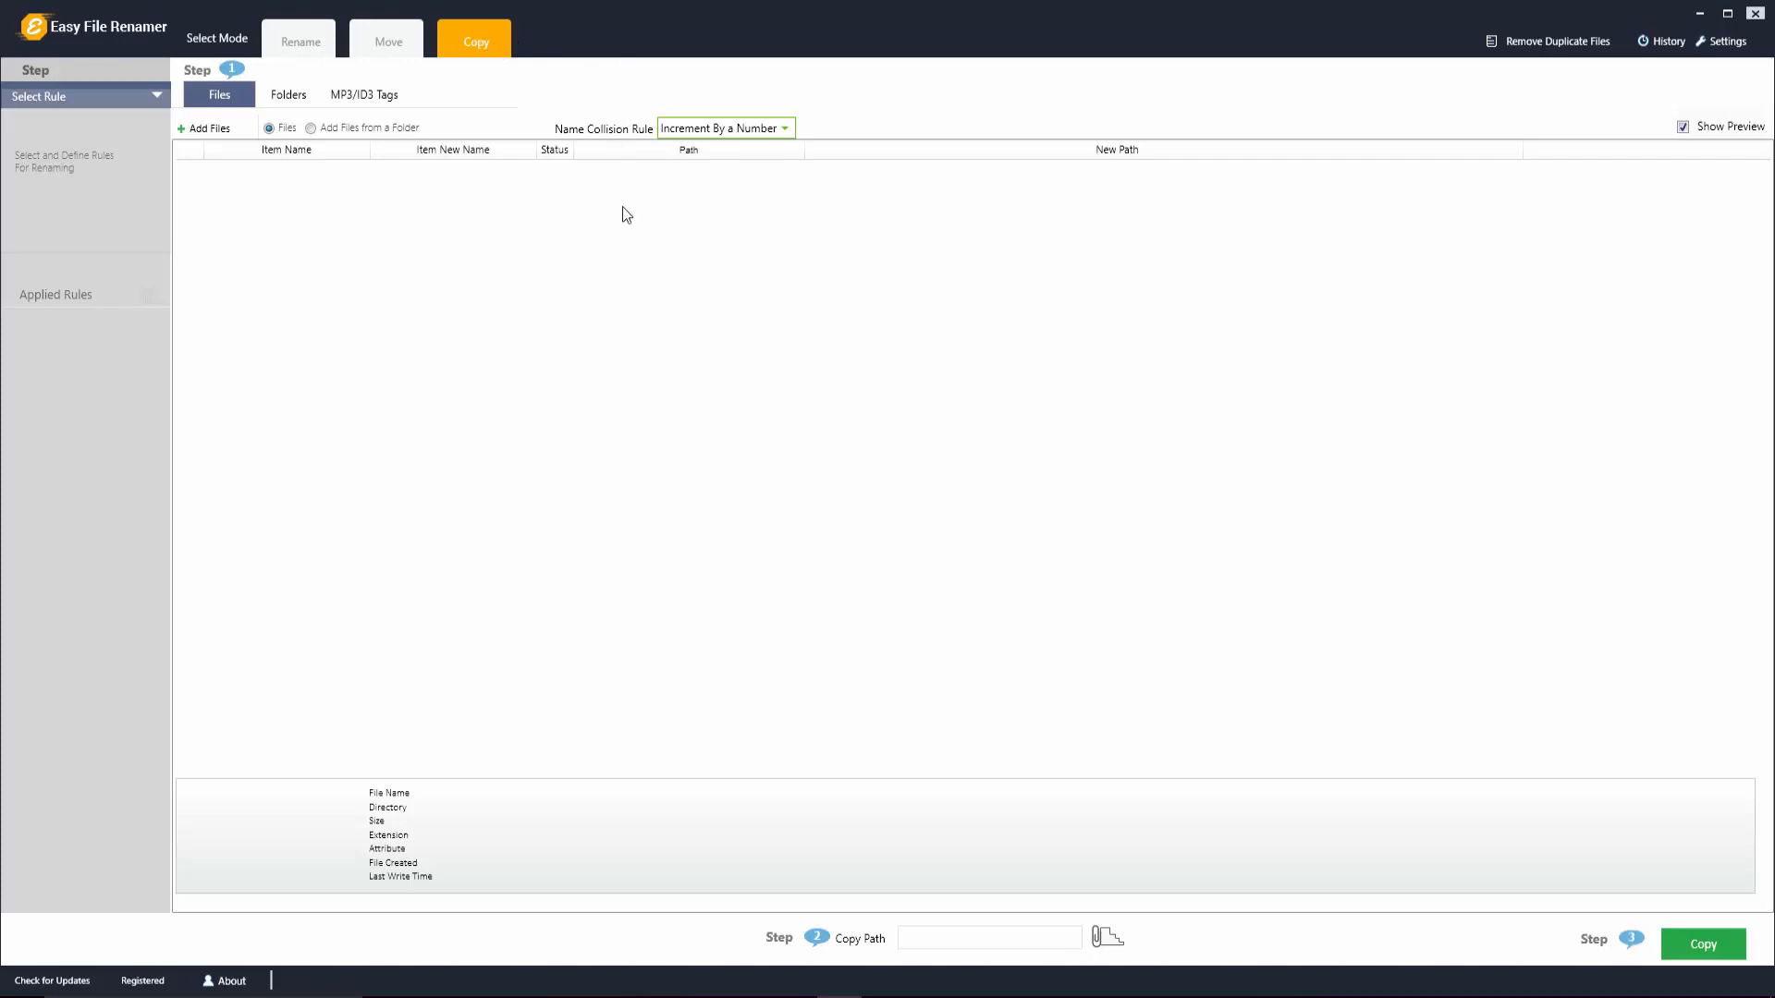
pyautogui.moveTo(847, 504)
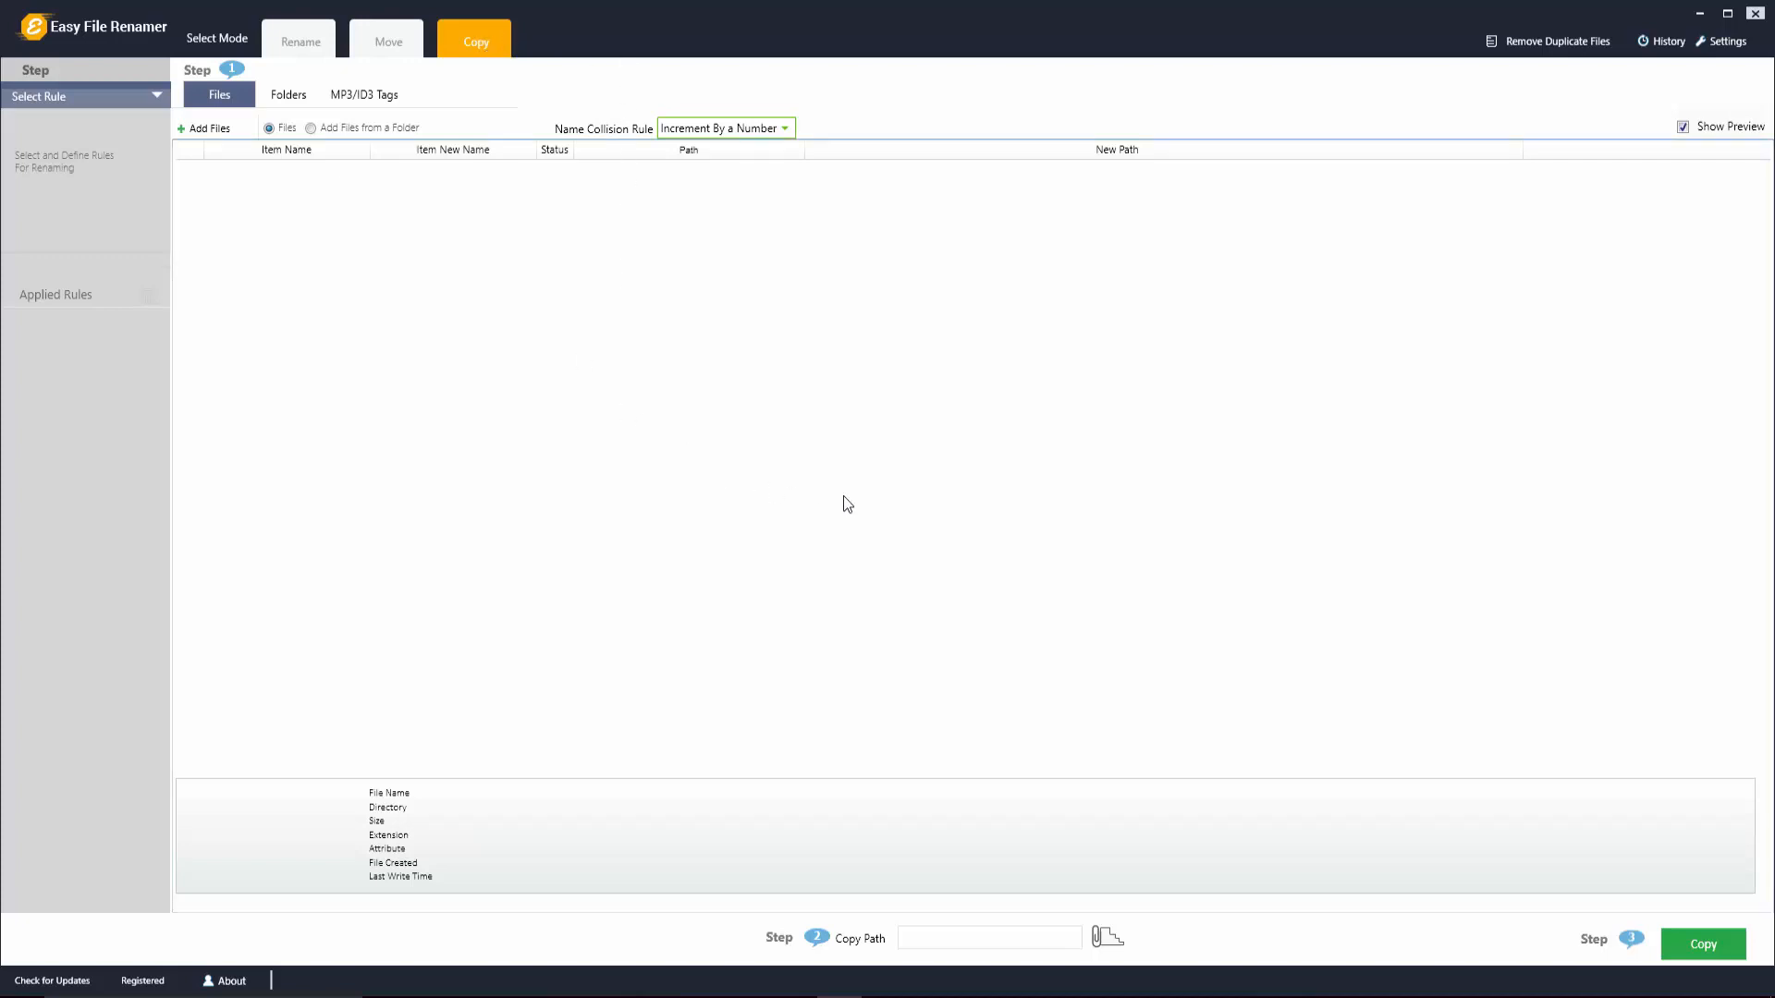
pyautogui.moveTo(508, 272)
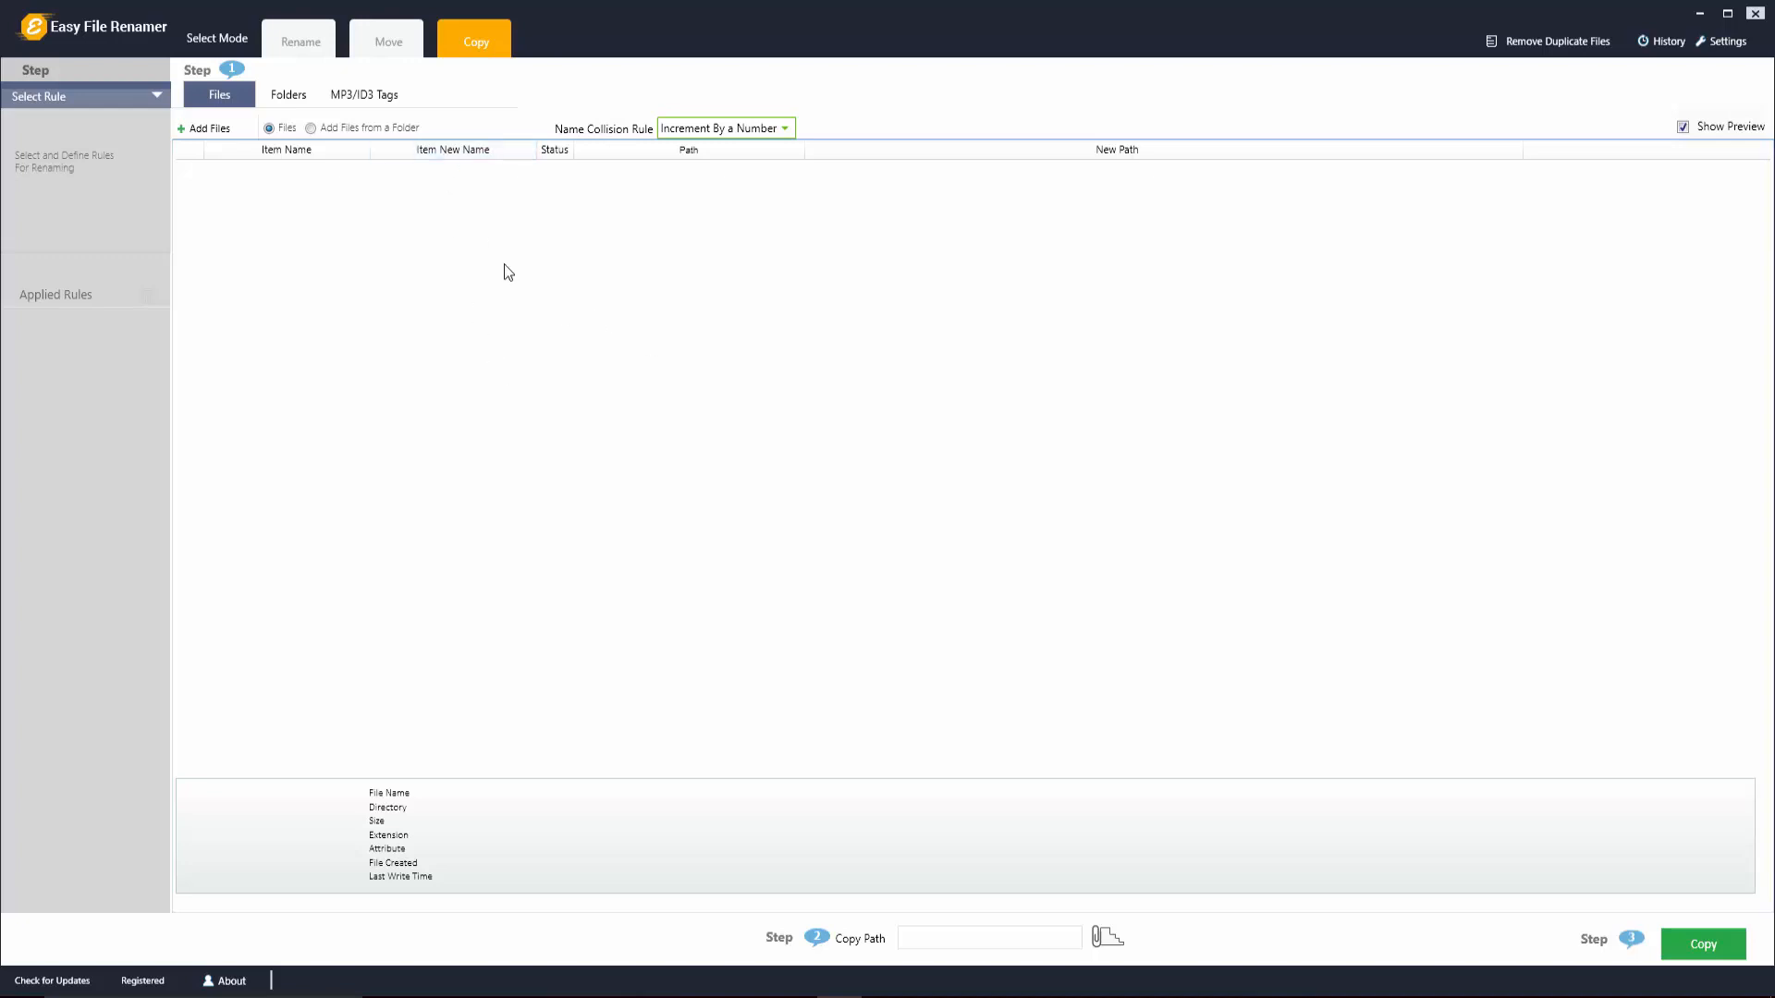
pyautogui.moveTo(632, 308)
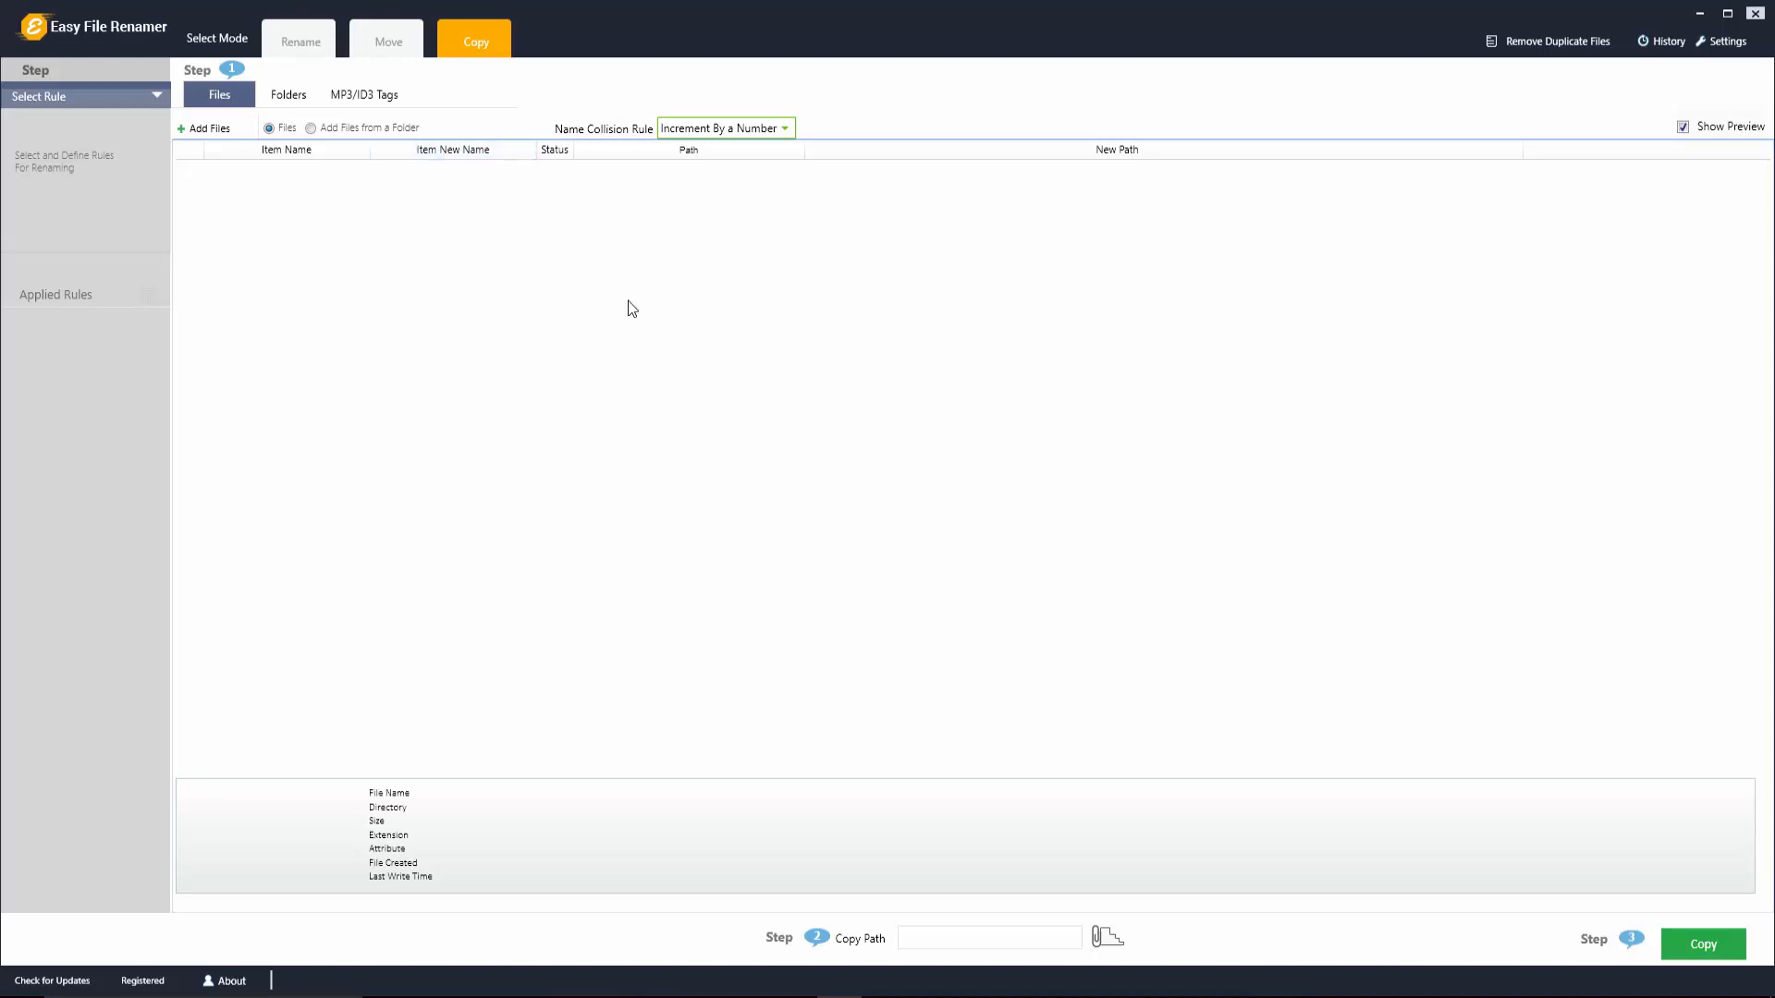
# Add the five MP3s from test2, apply a Numbering rule (-1 to -5) and start the rename
pyautogui.click(208, 126)
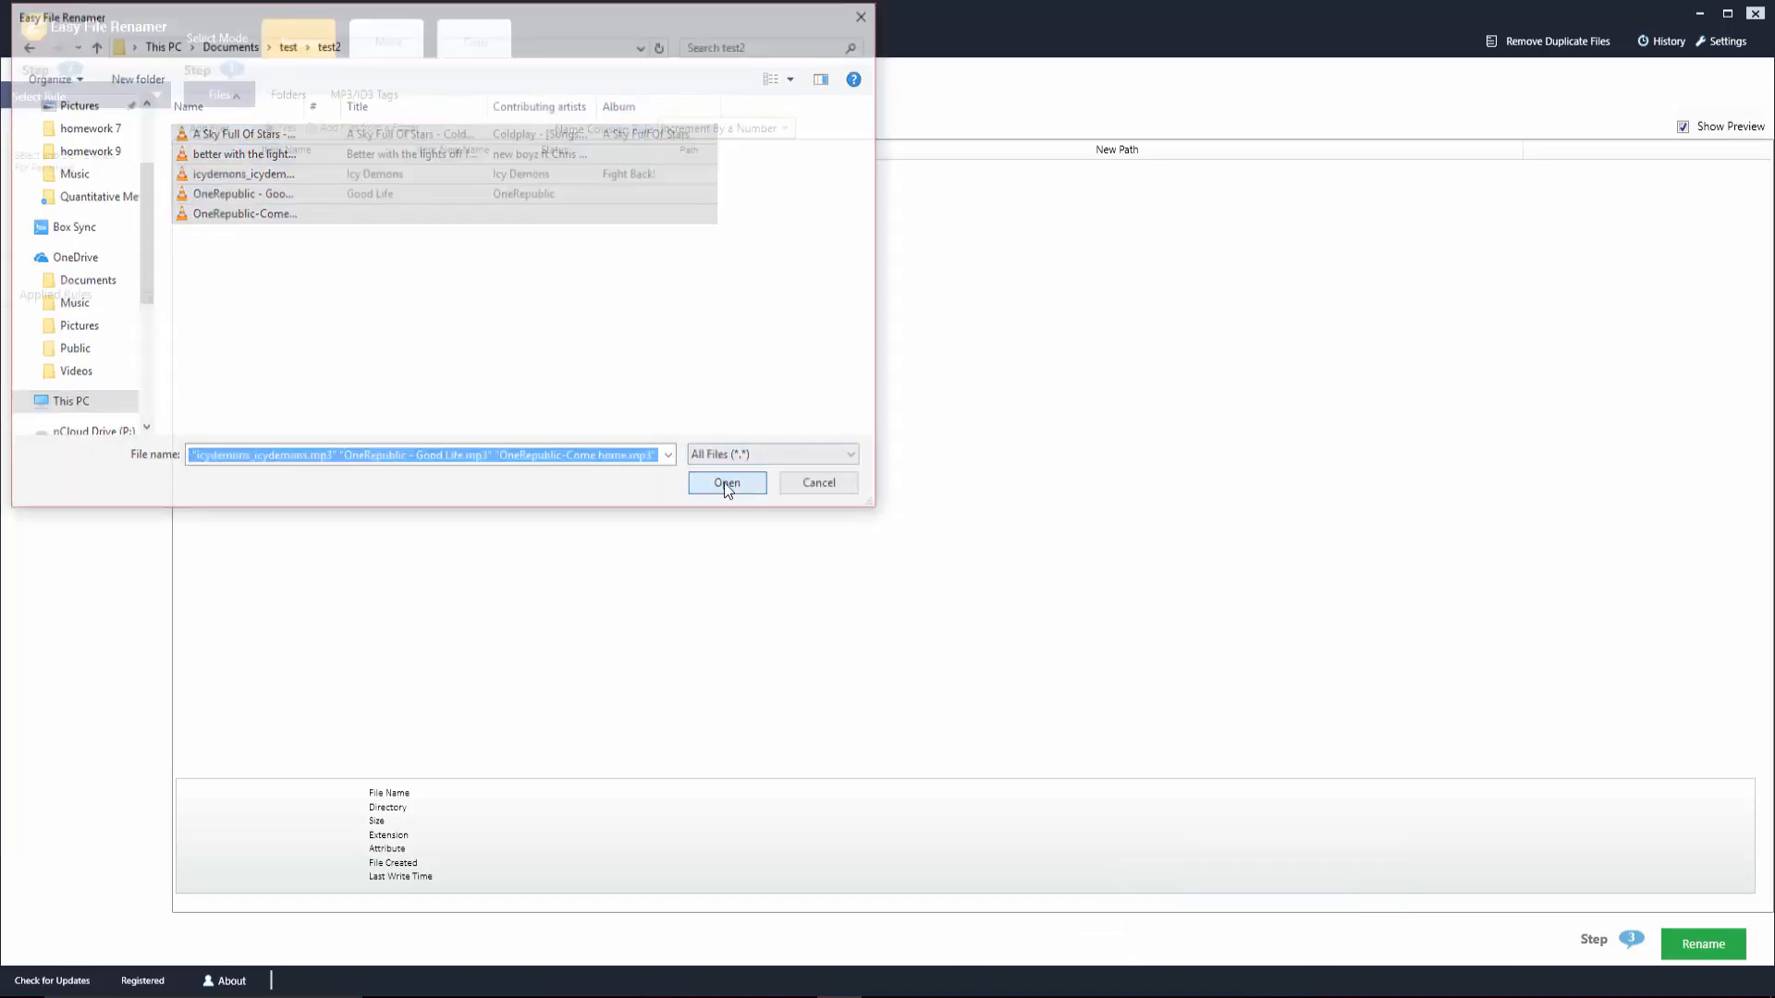
pyautogui.click(726, 482)
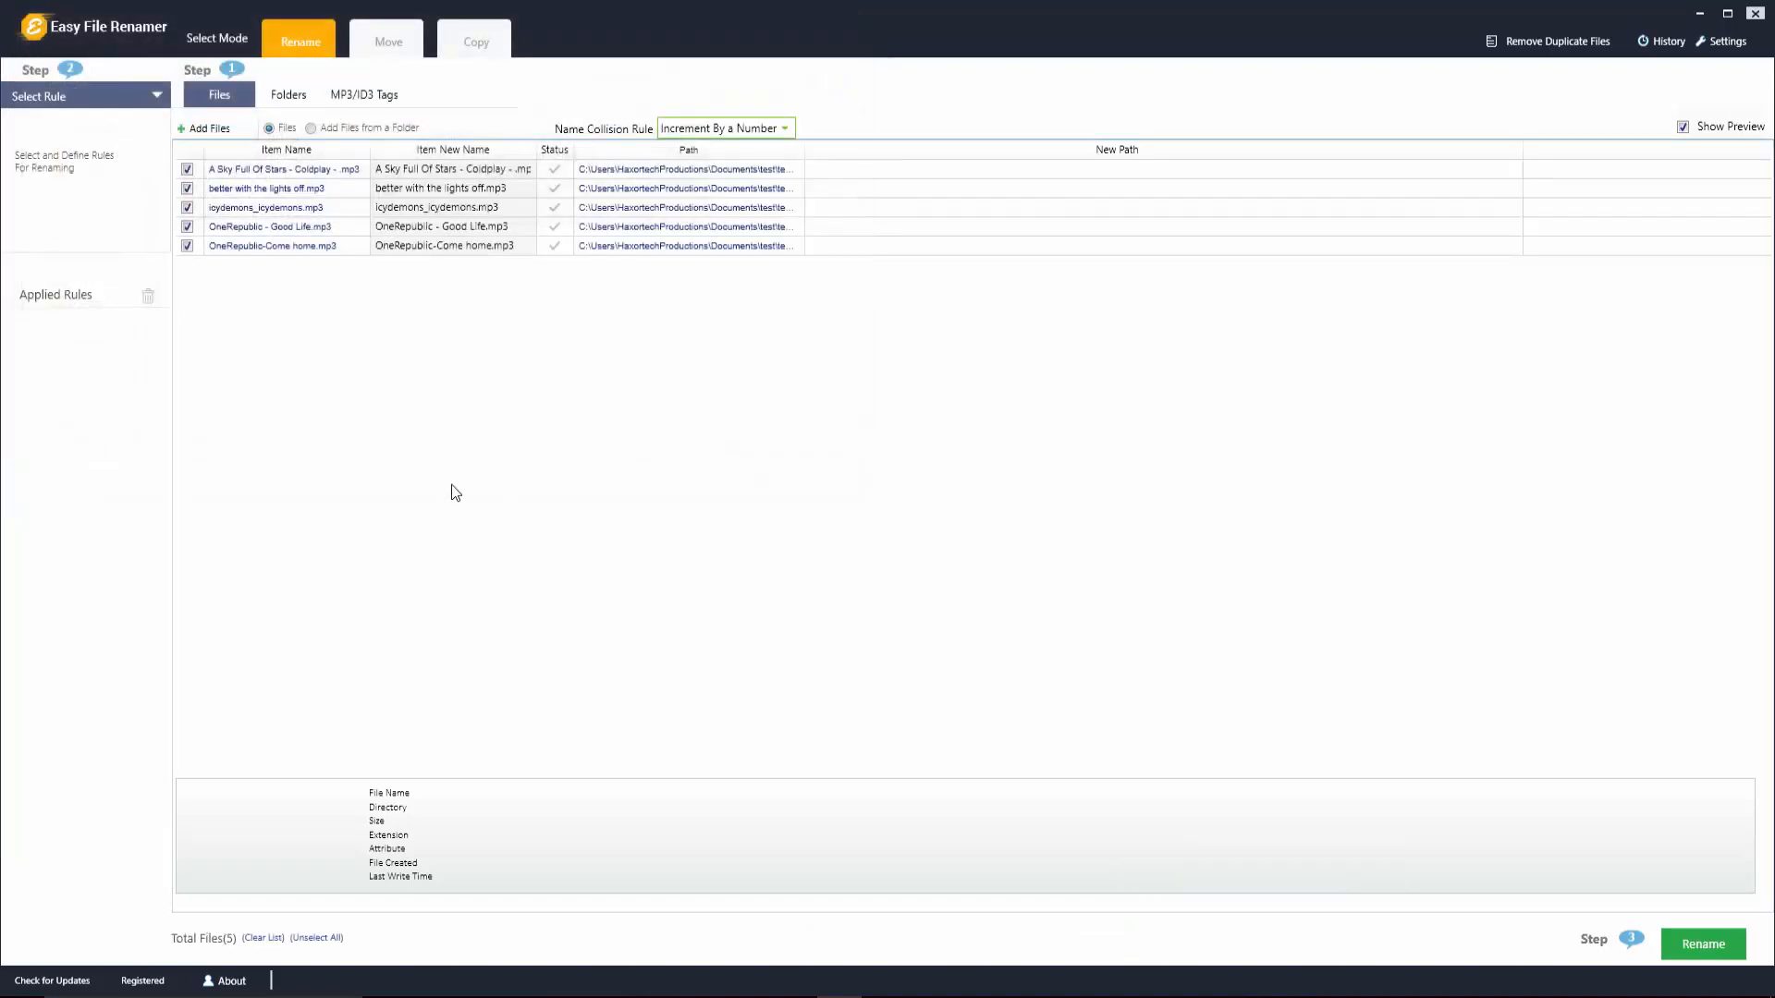
pyautogui.moveTo(231, 233)
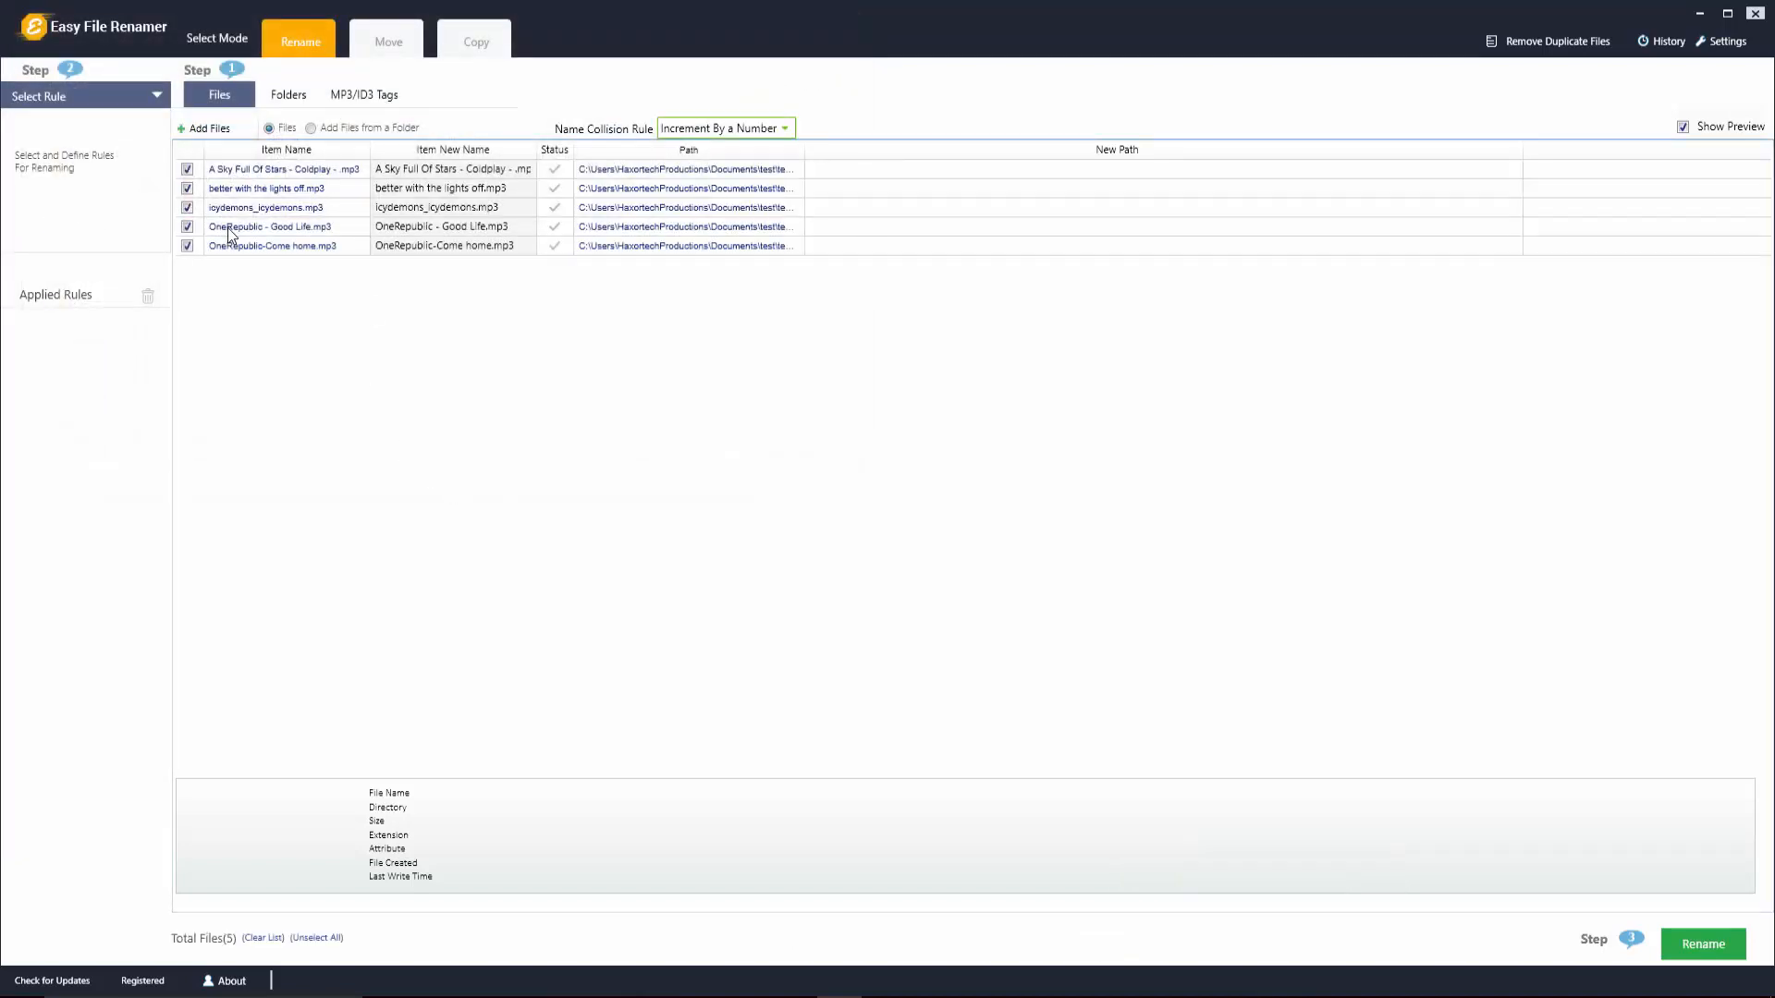
pyautogui.moveTo(282, 246)
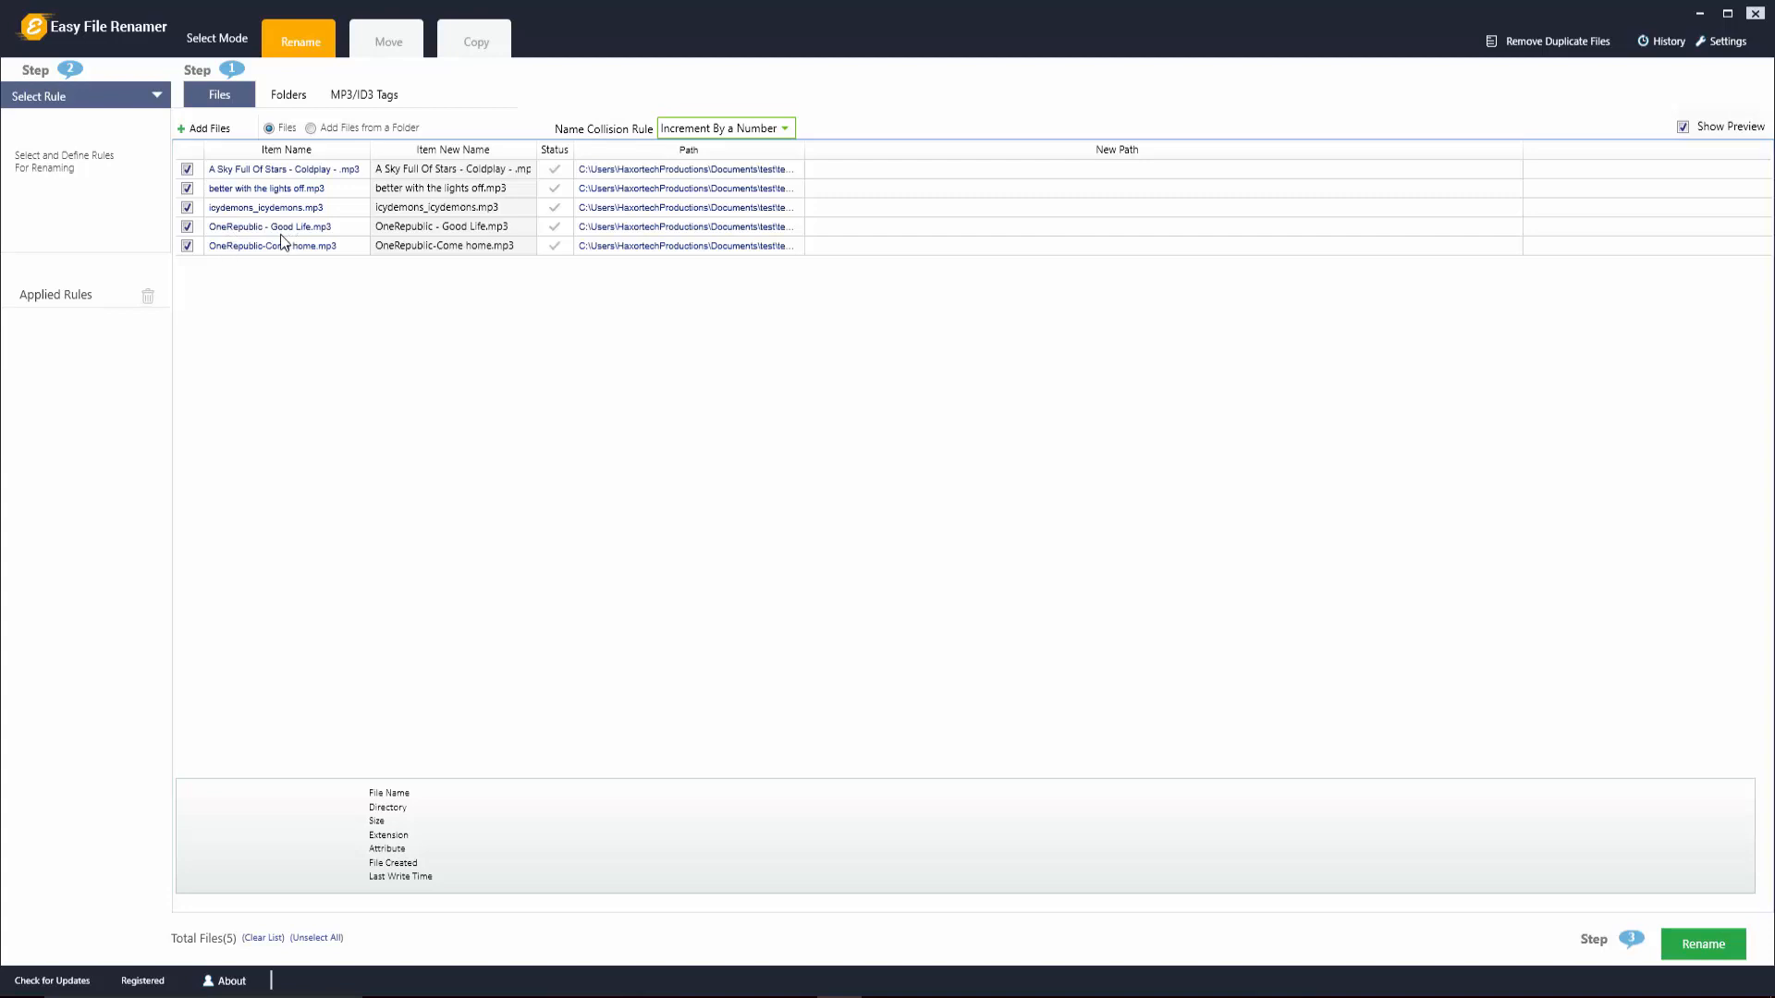
pyautogui.moveTo(100, 145)
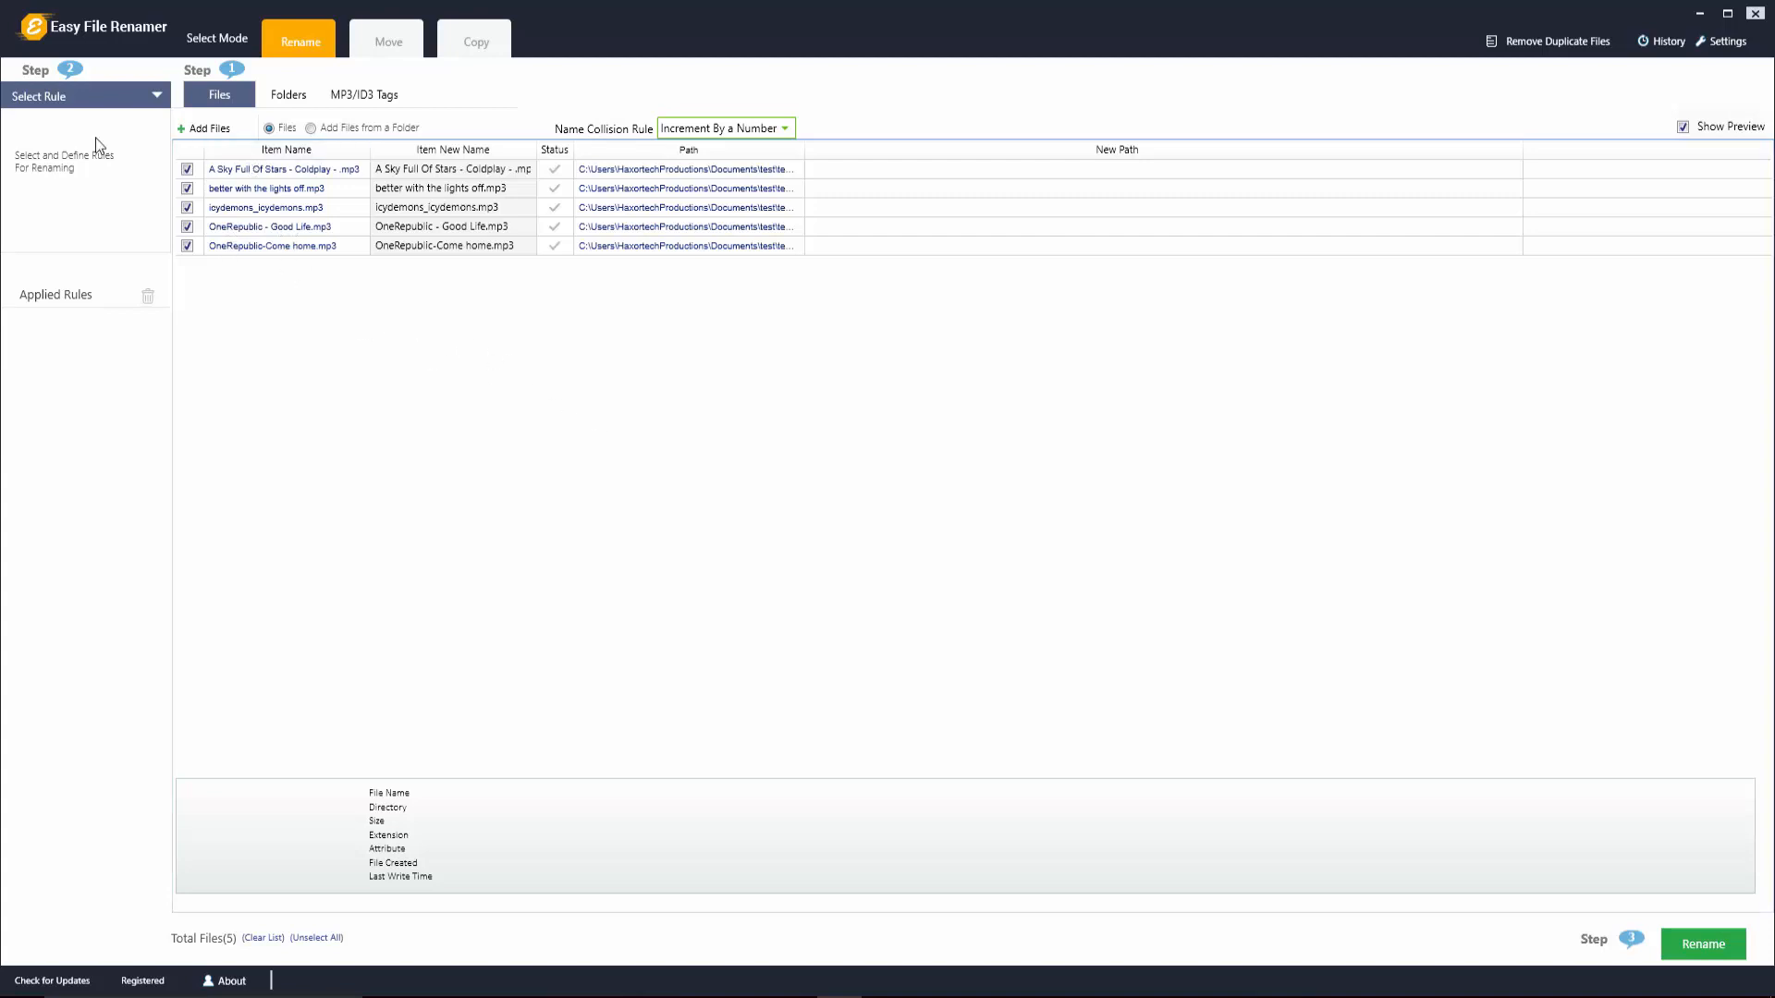
pyautogui.click(79, 95)
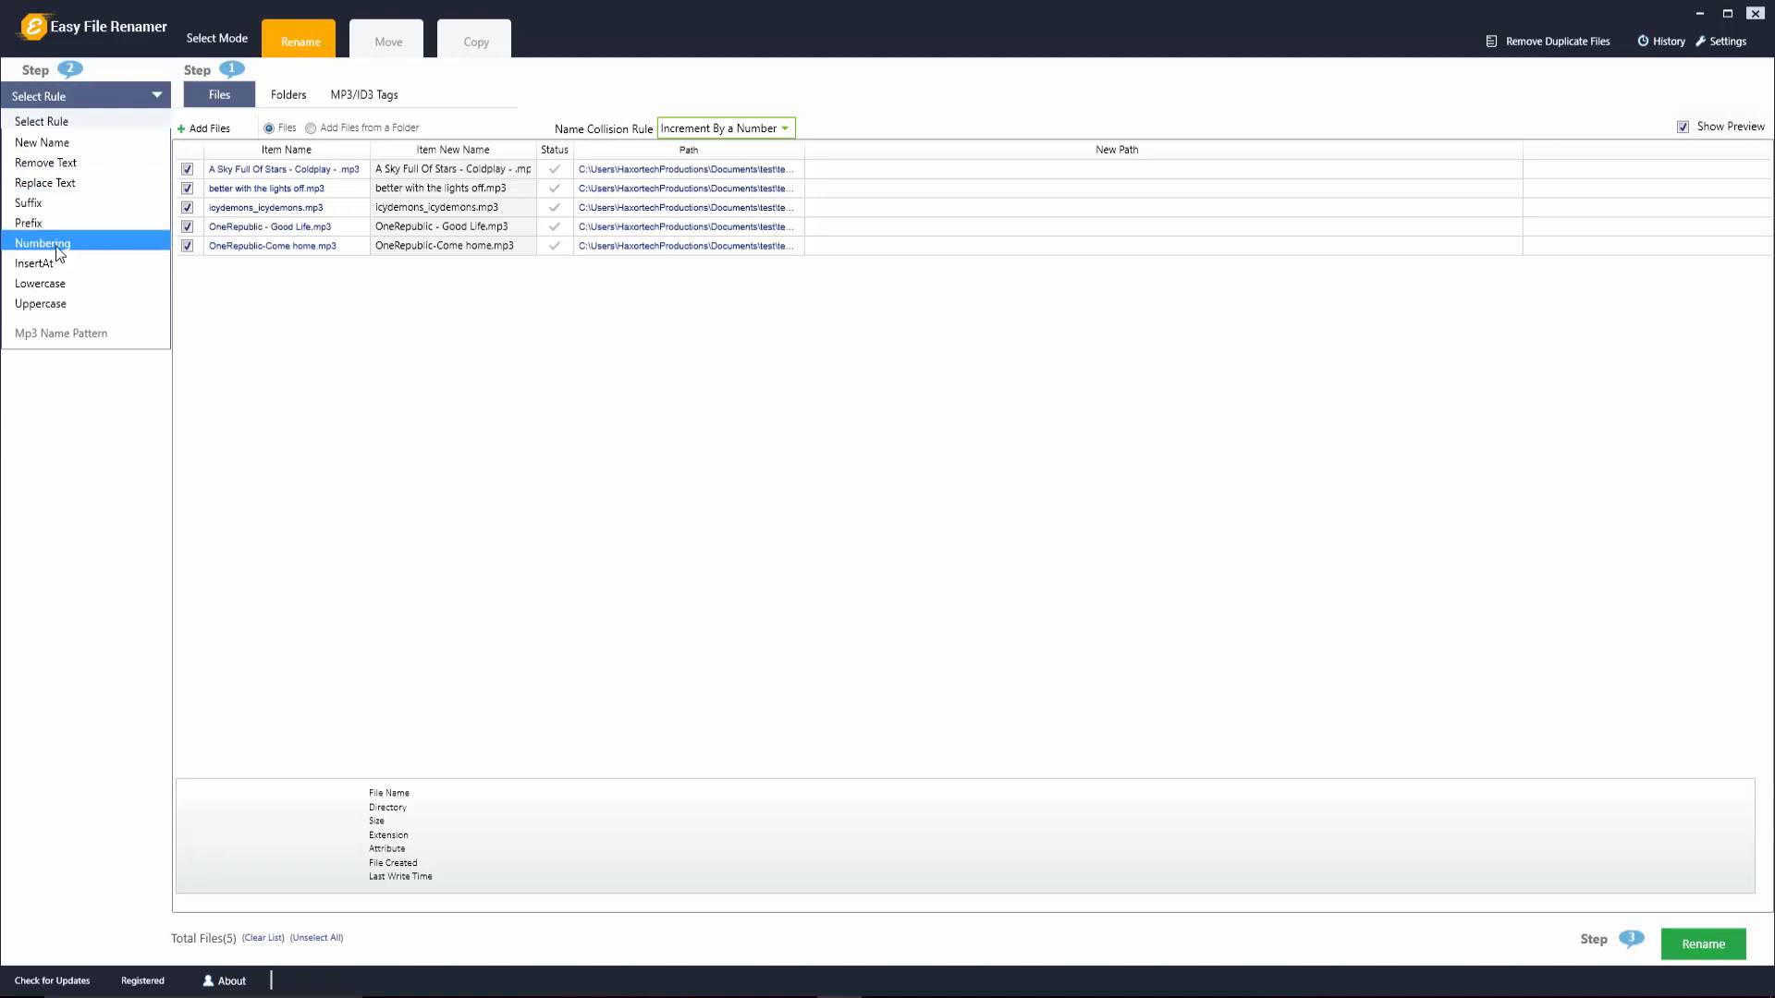
pyautogui.click(42, 242)
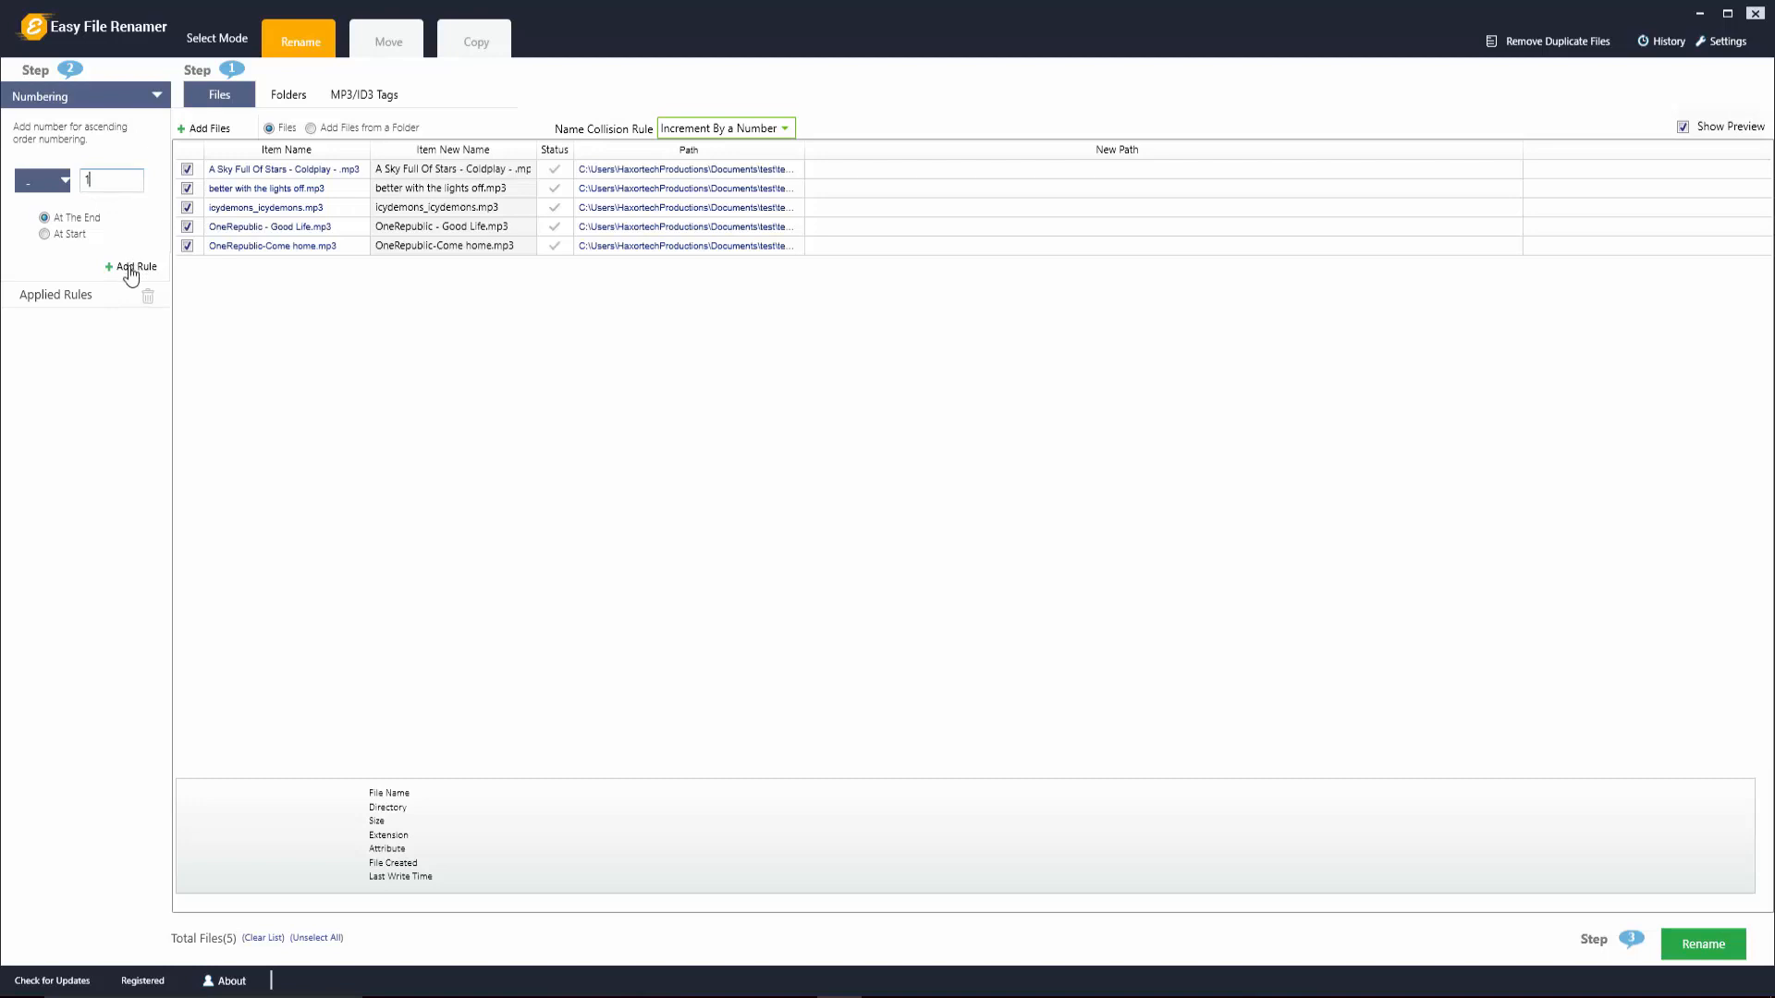
pyautogui.click(131, 266)
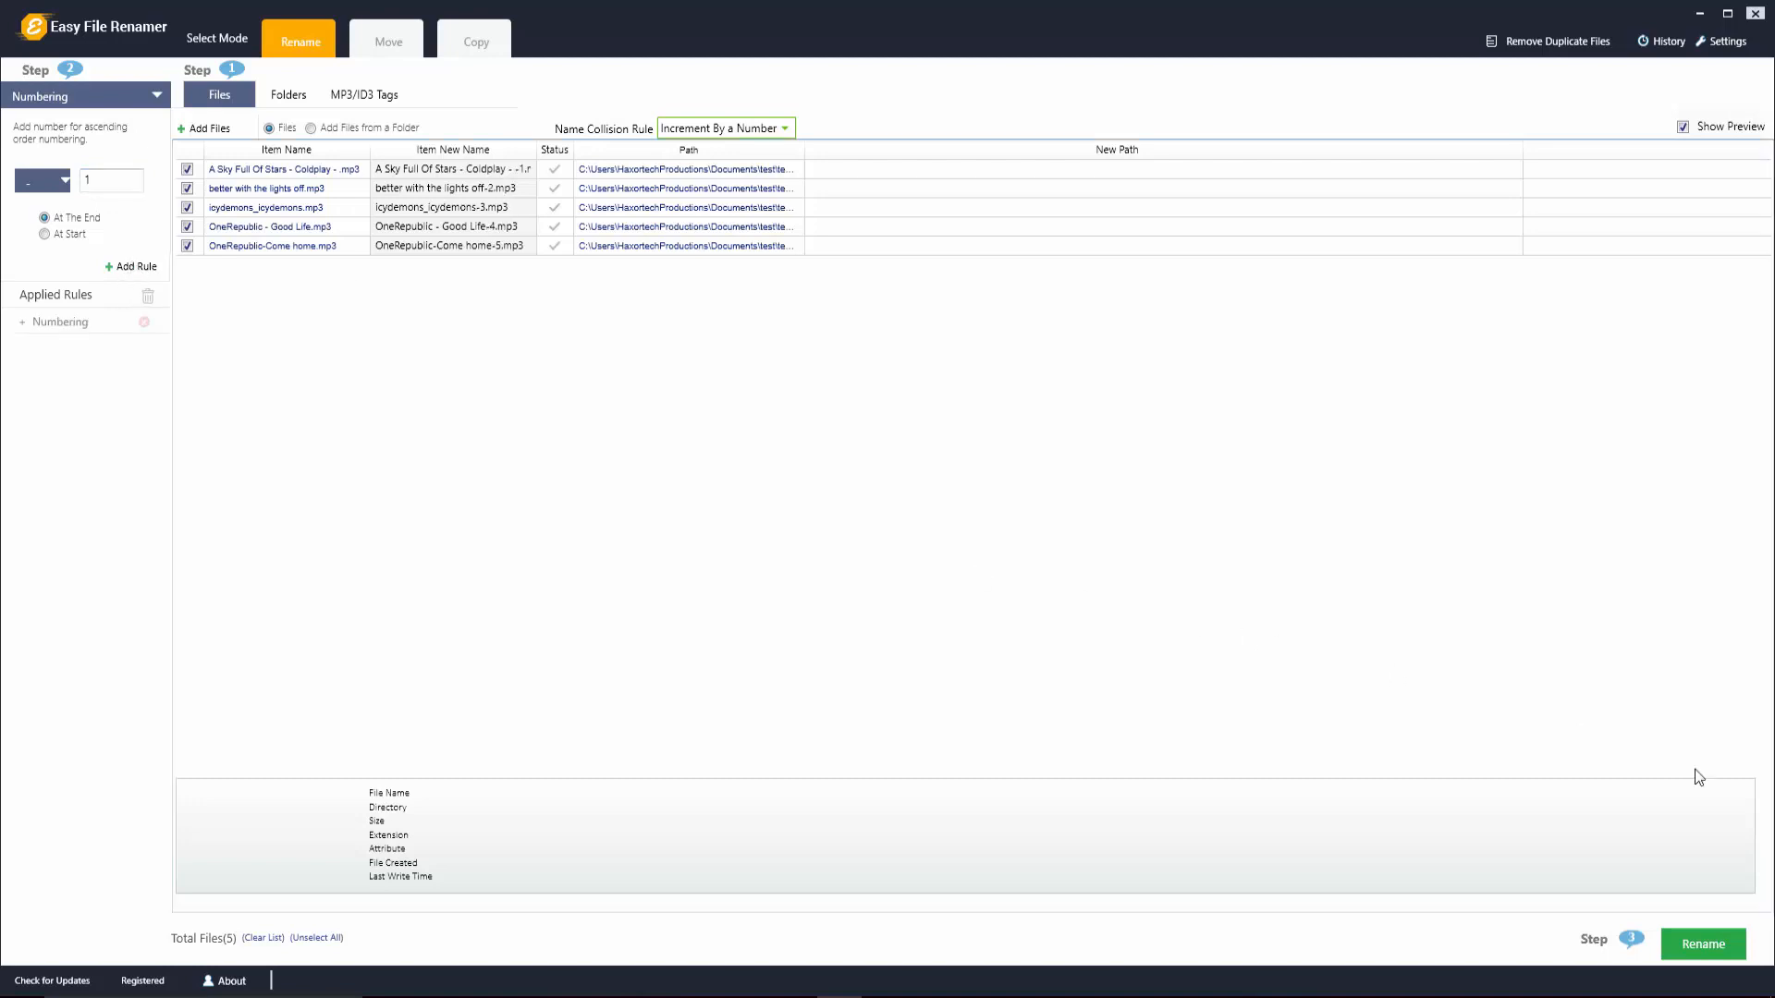
pyautogui.click(1703, 944)
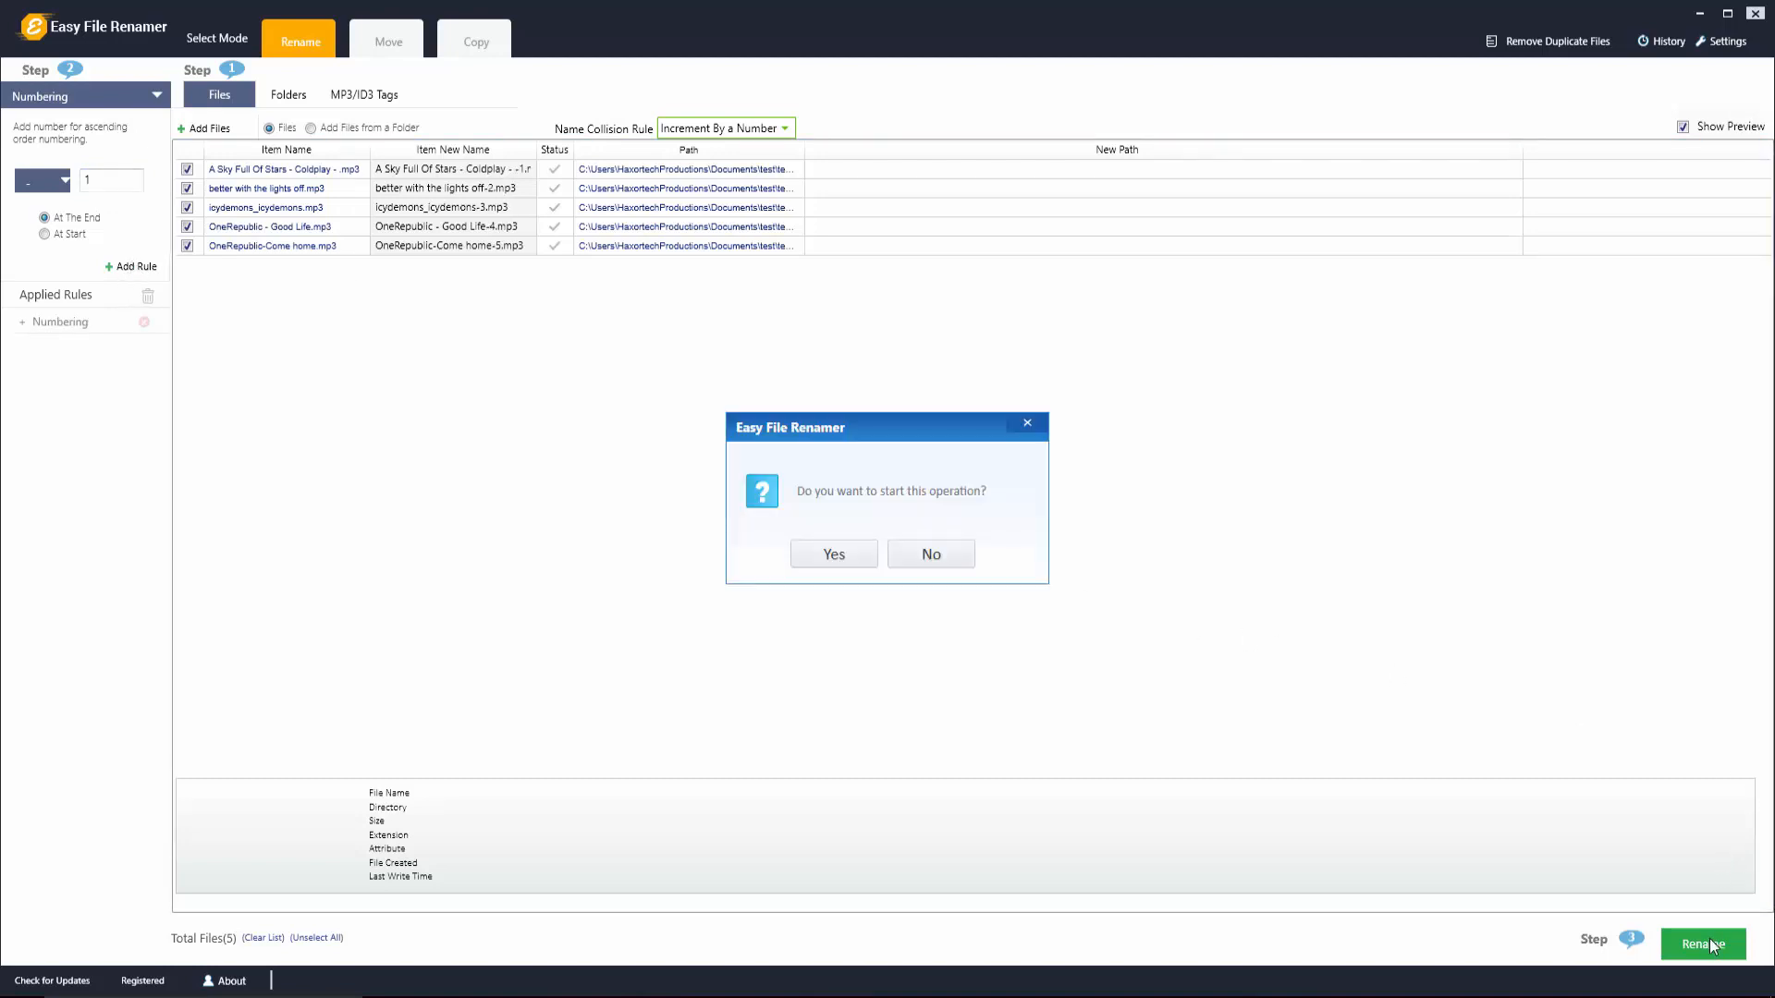
# Run the rename and verify the test2 files now end with -1 through -5 in Explorer
pyautogui.click(833, 553)
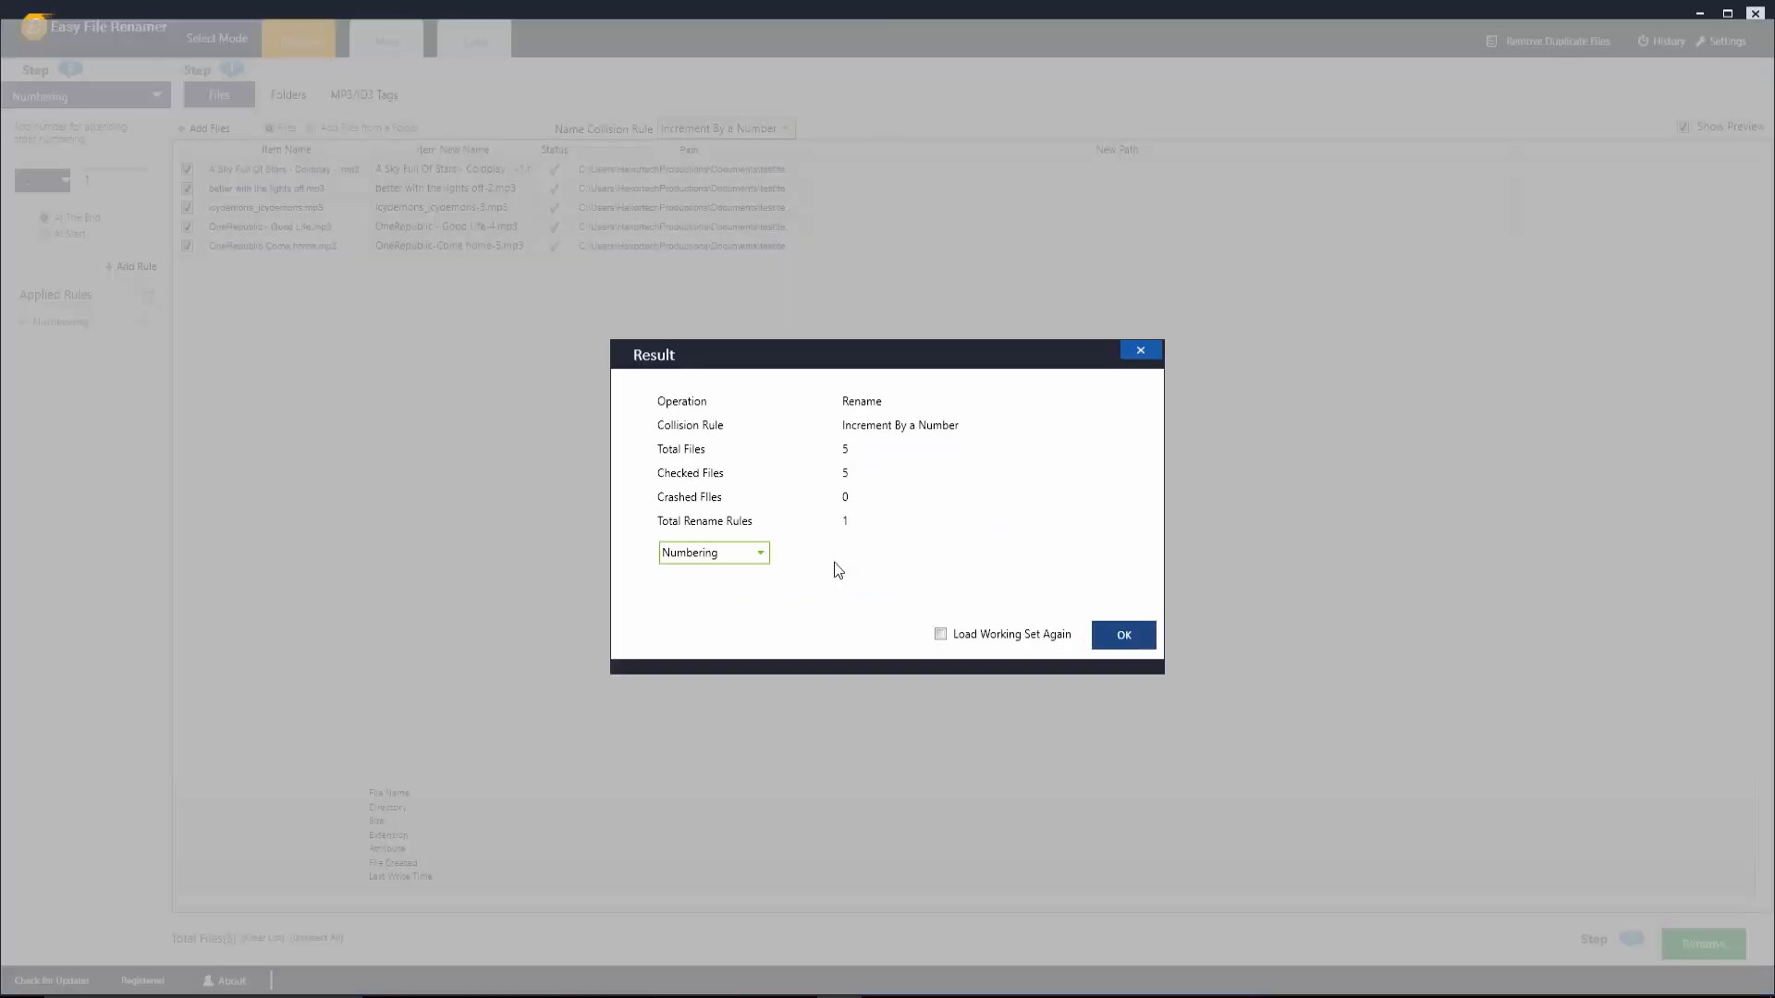
pyautogui.moveTo(862, 515)
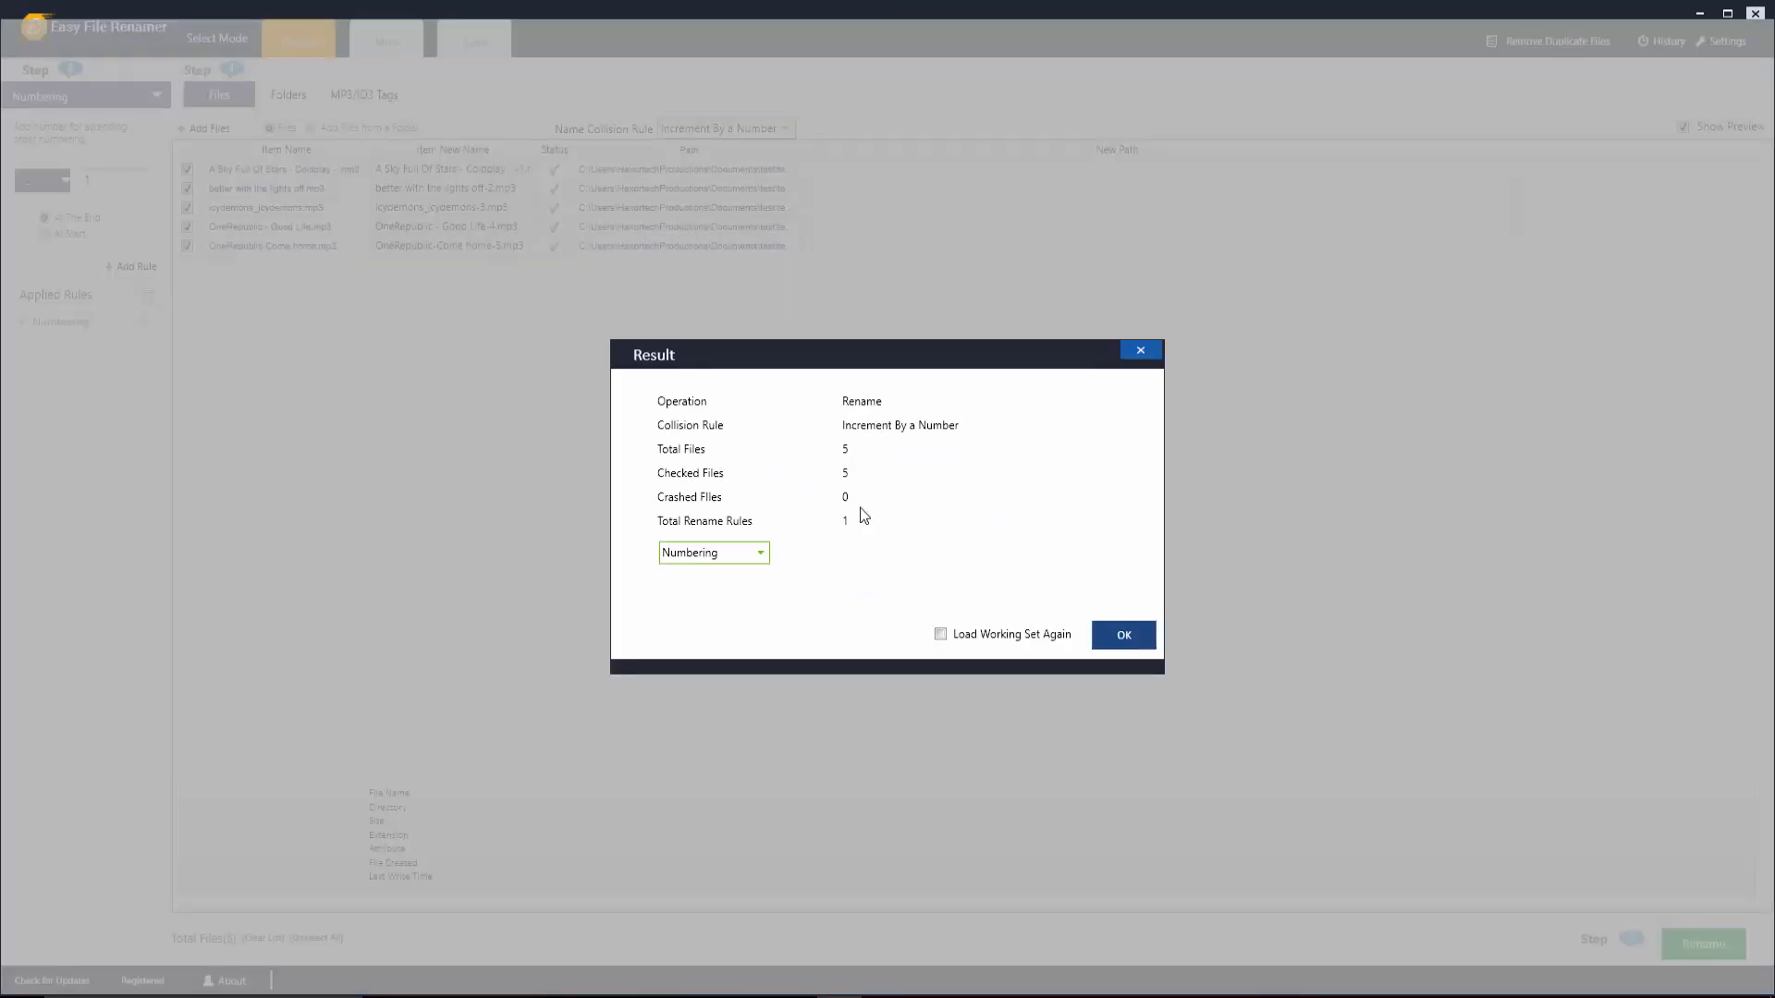
pyautogui.click(1122, 635)
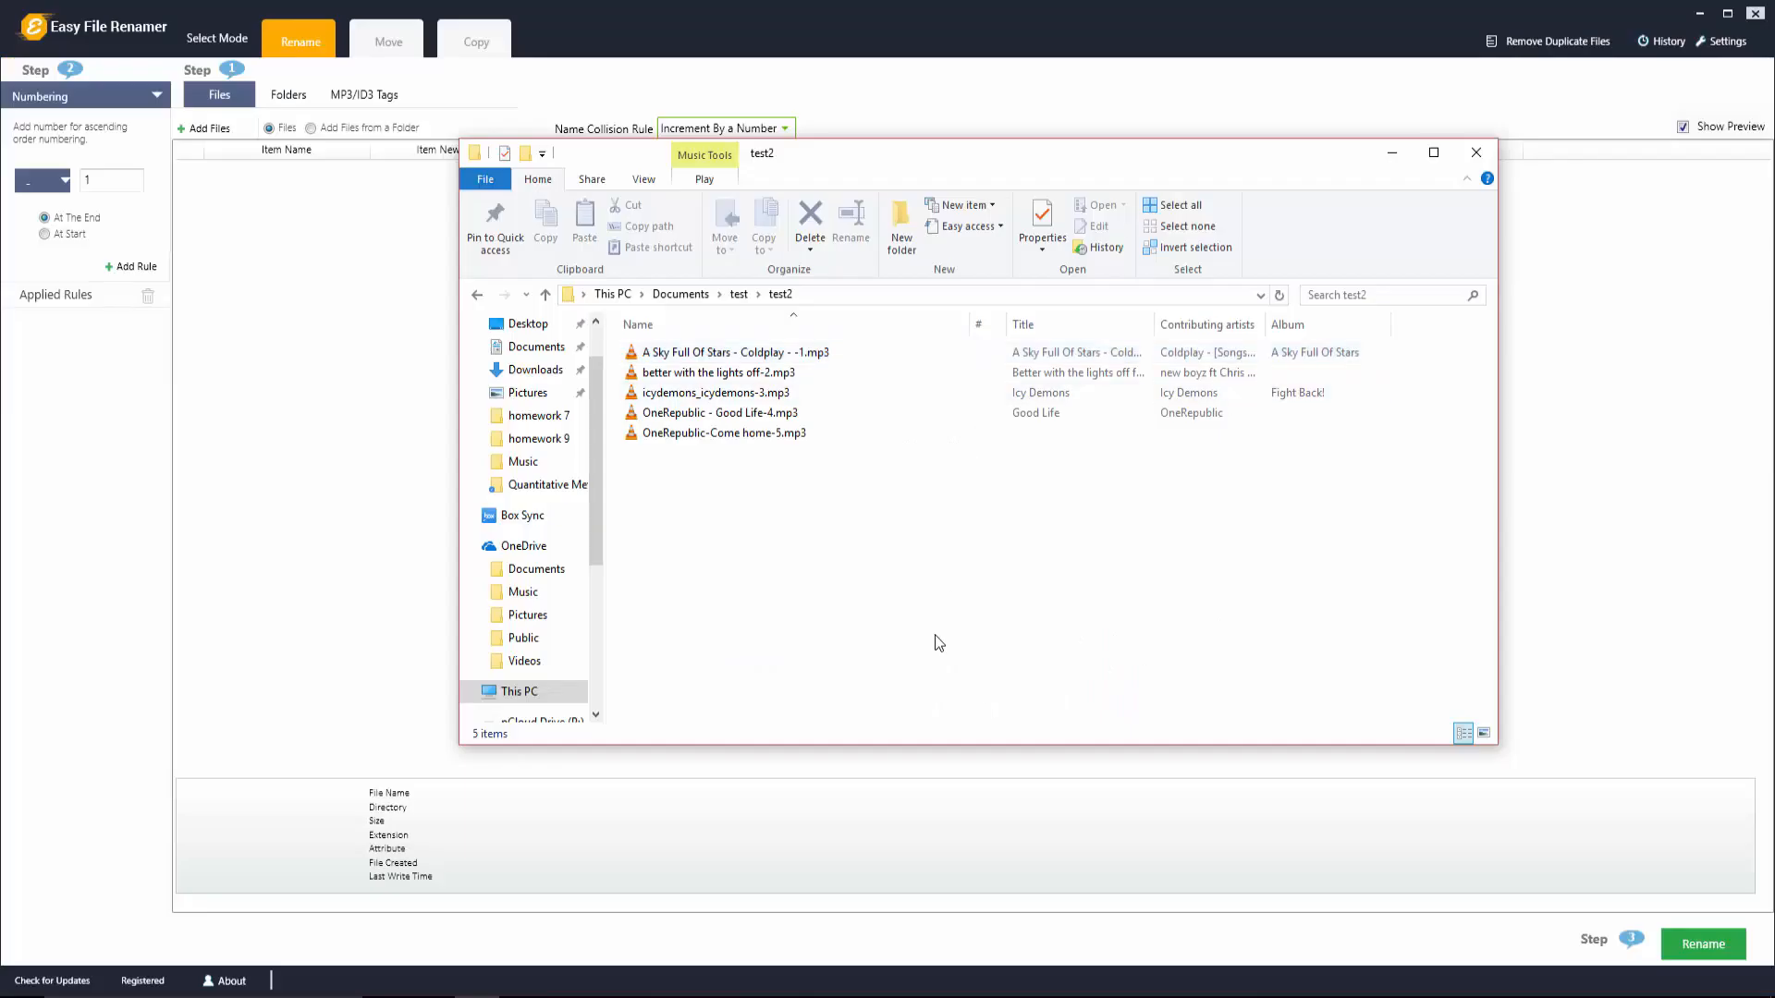
pyautogui.click(732, 352)
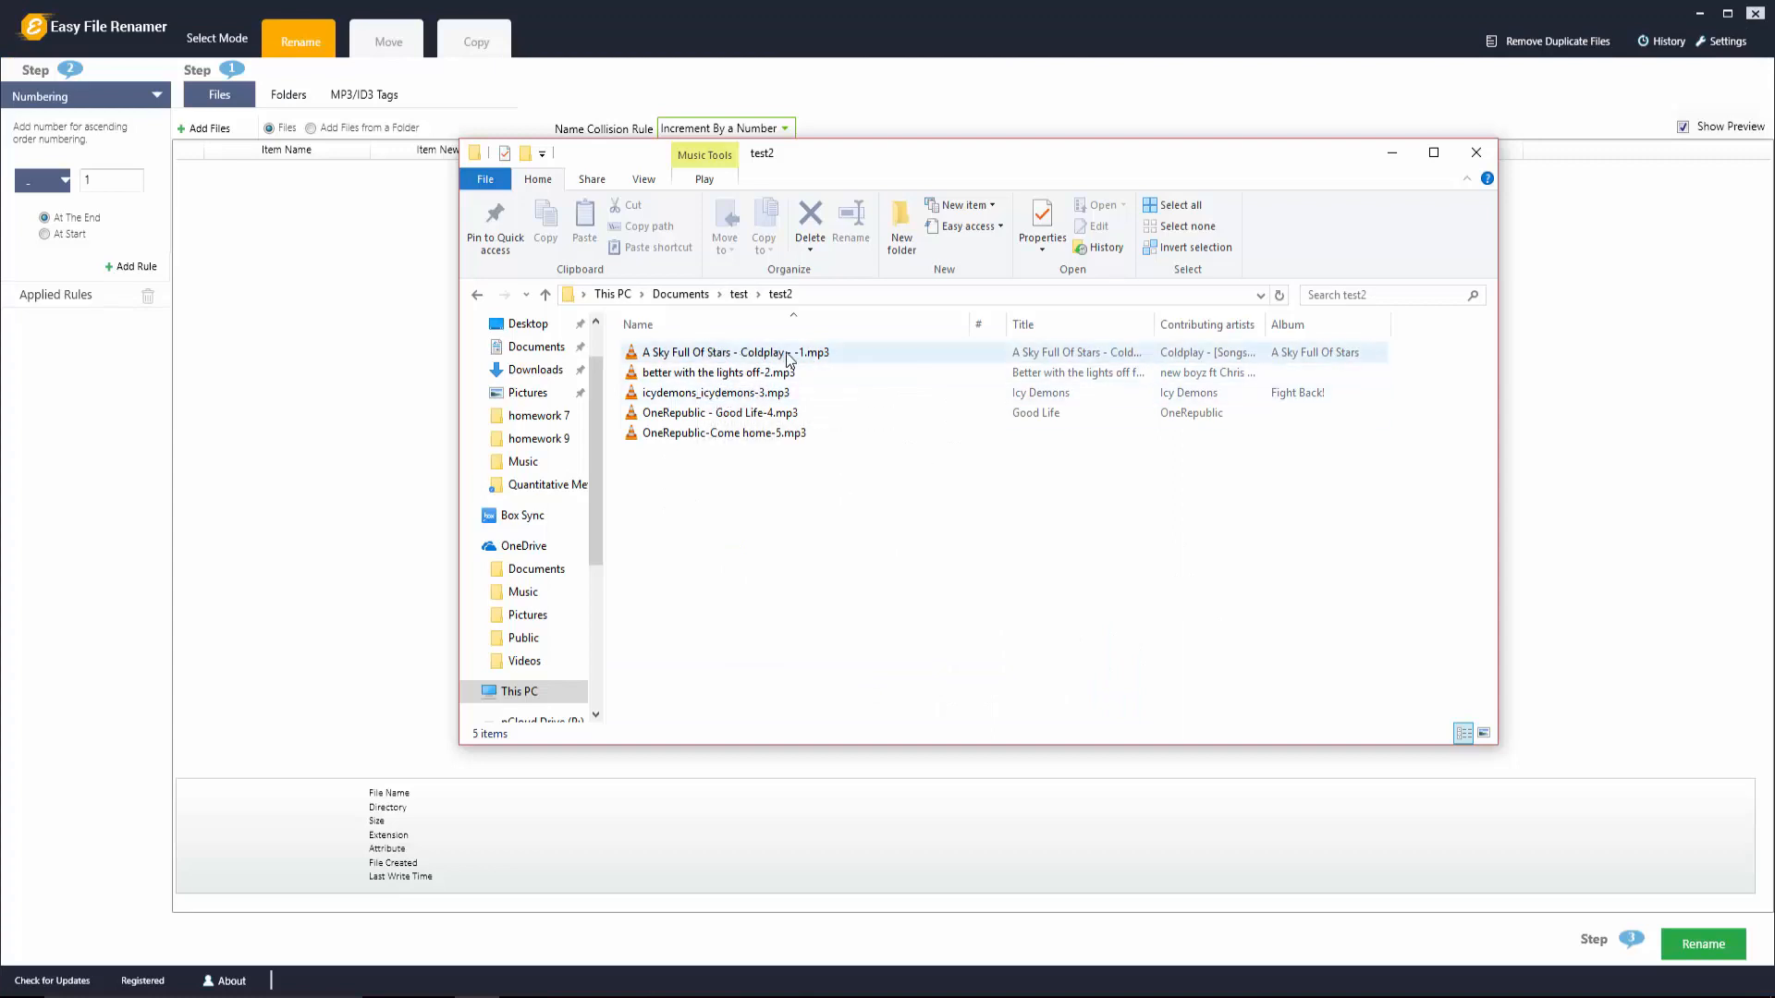
pyautogui.click(725, 433)
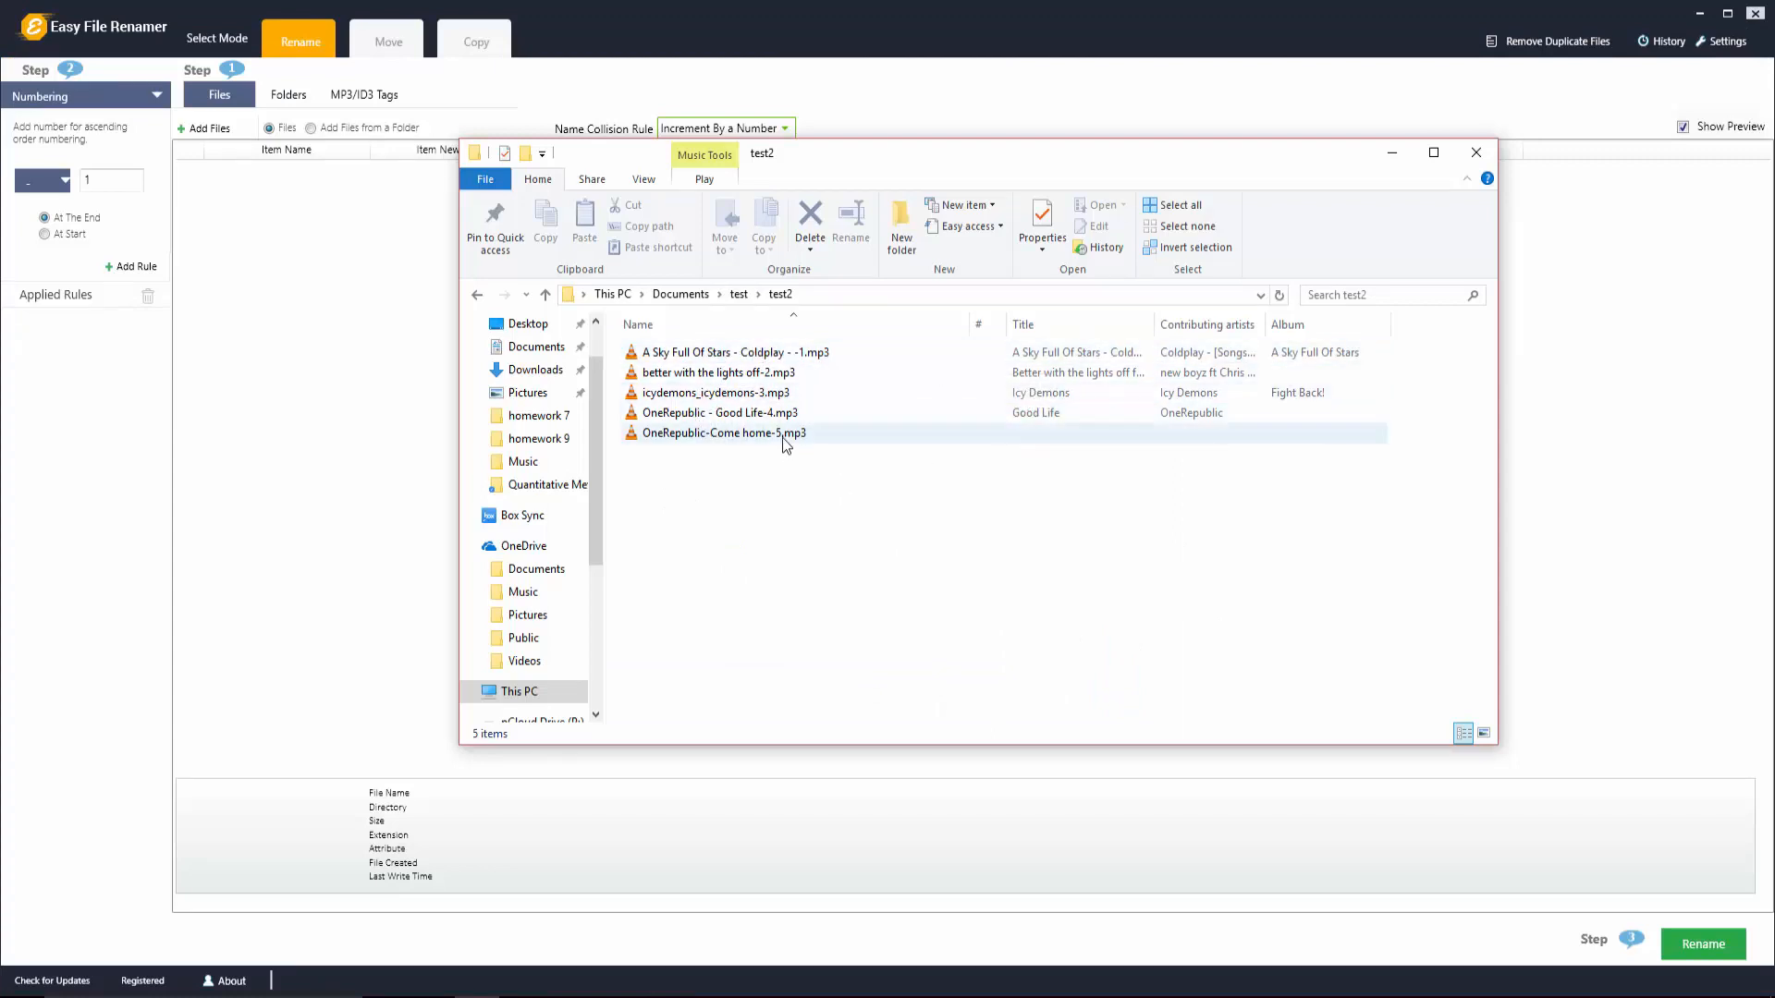
pyautogui.click(1476, 152)
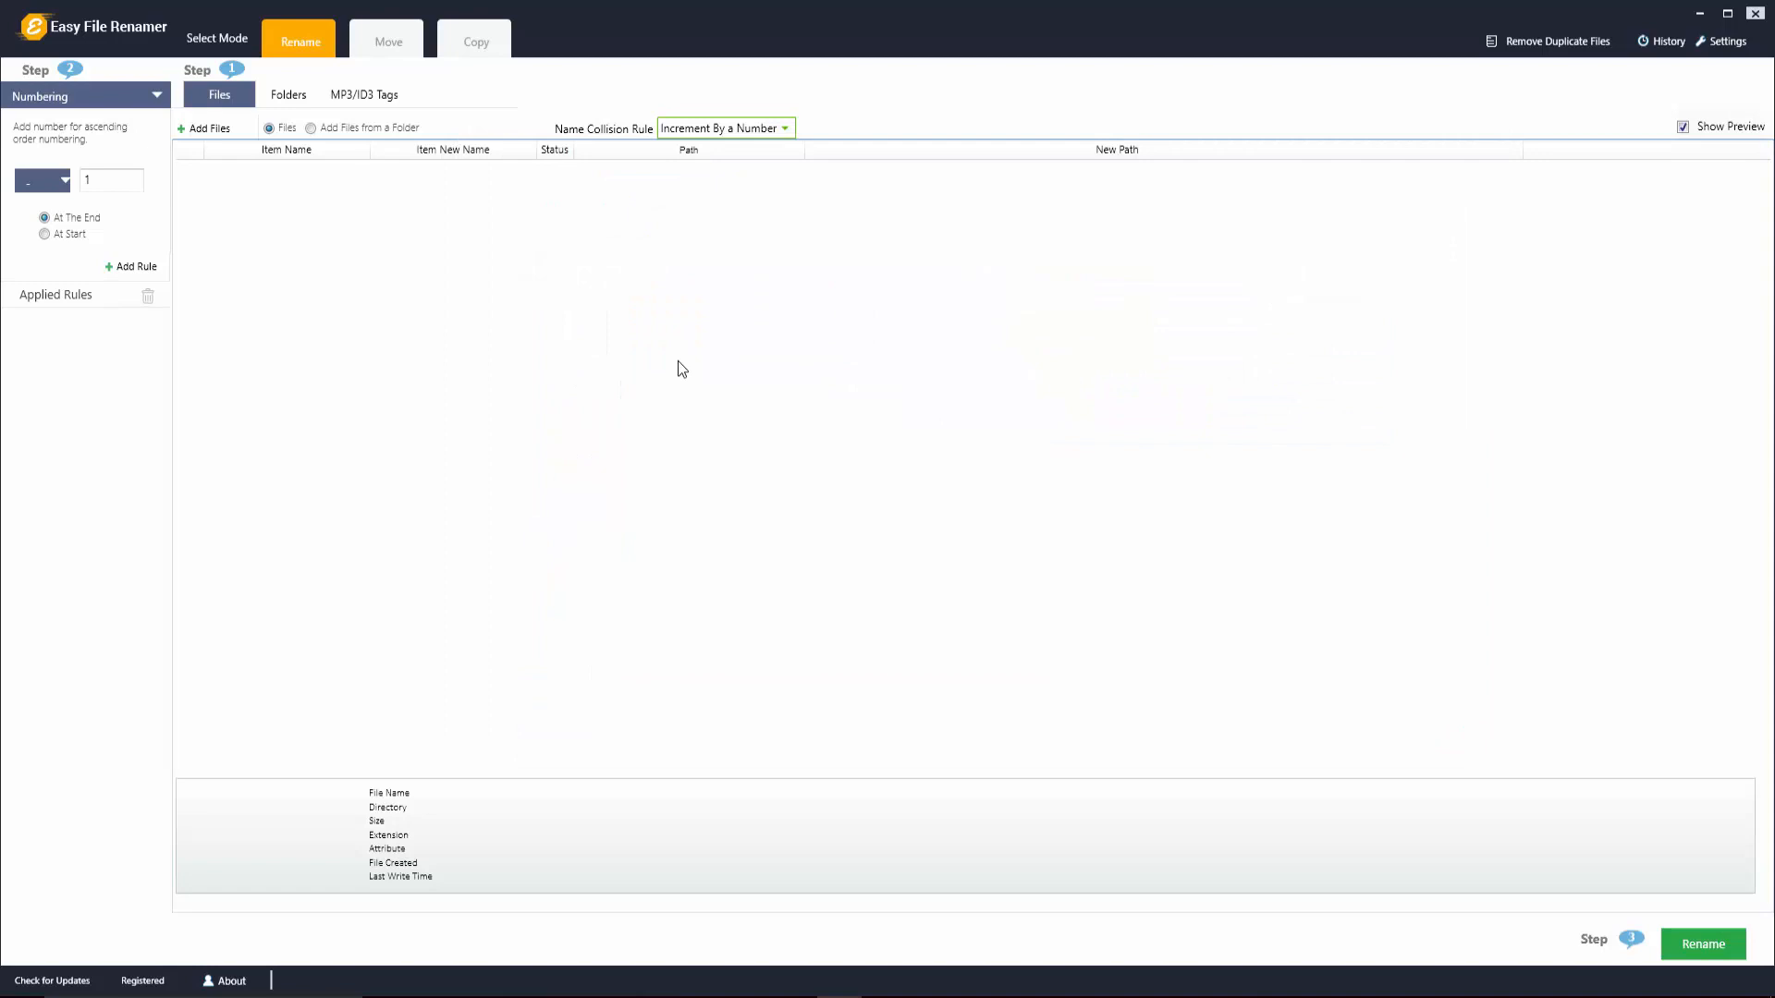